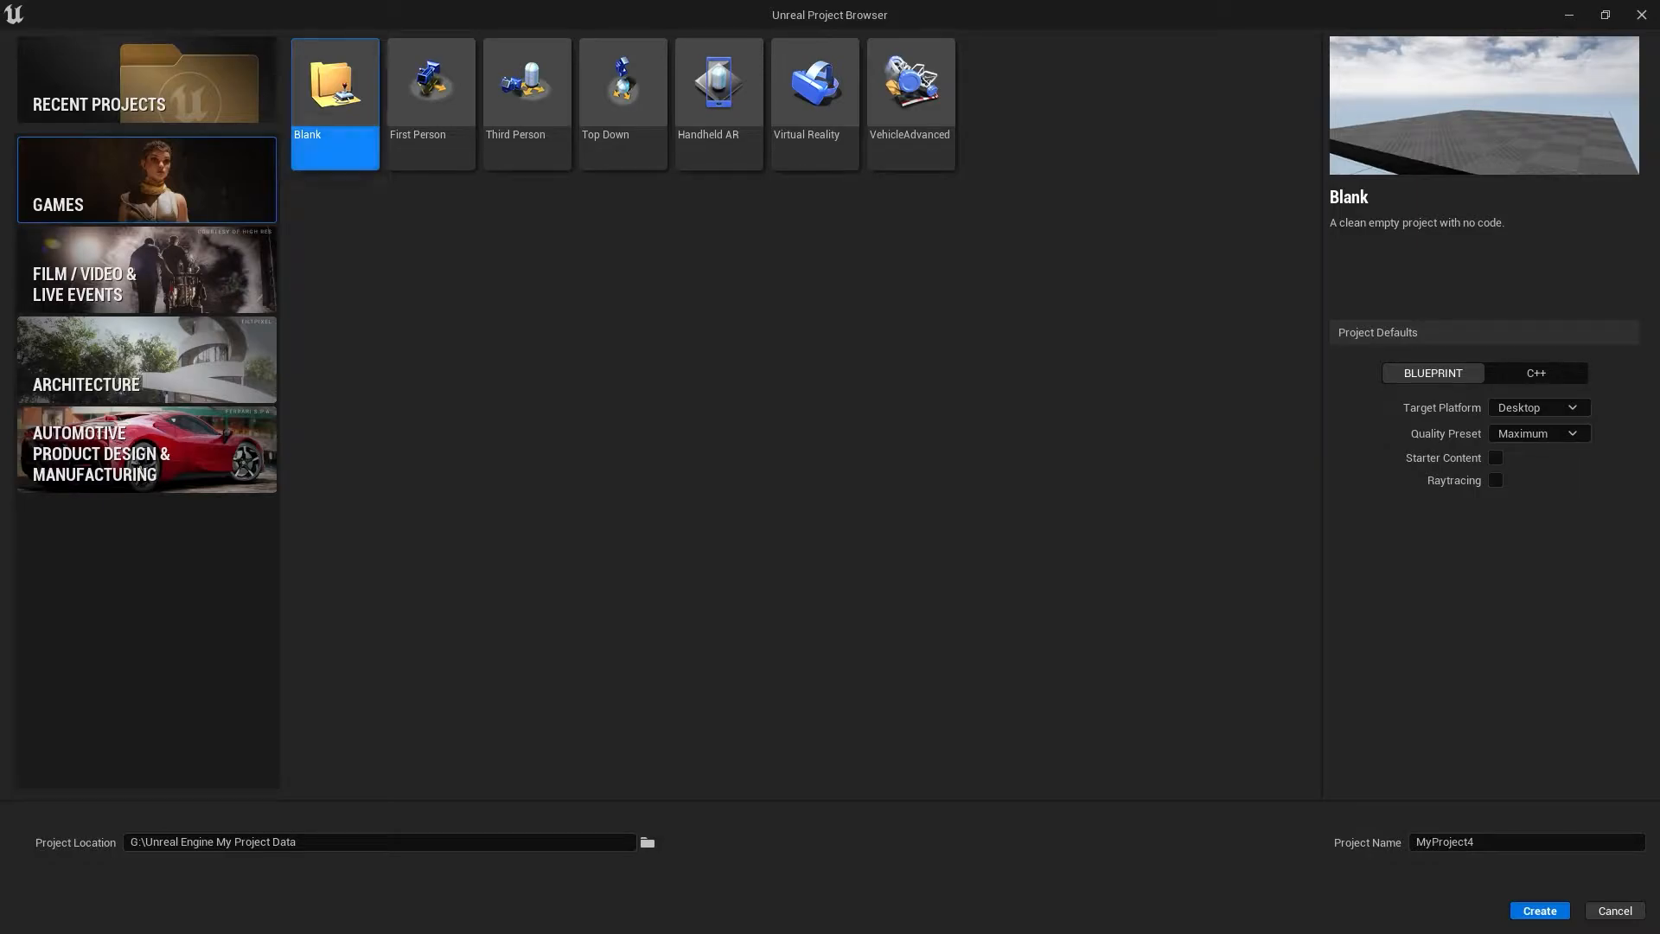
pyautogui.moveTo(813, 91)
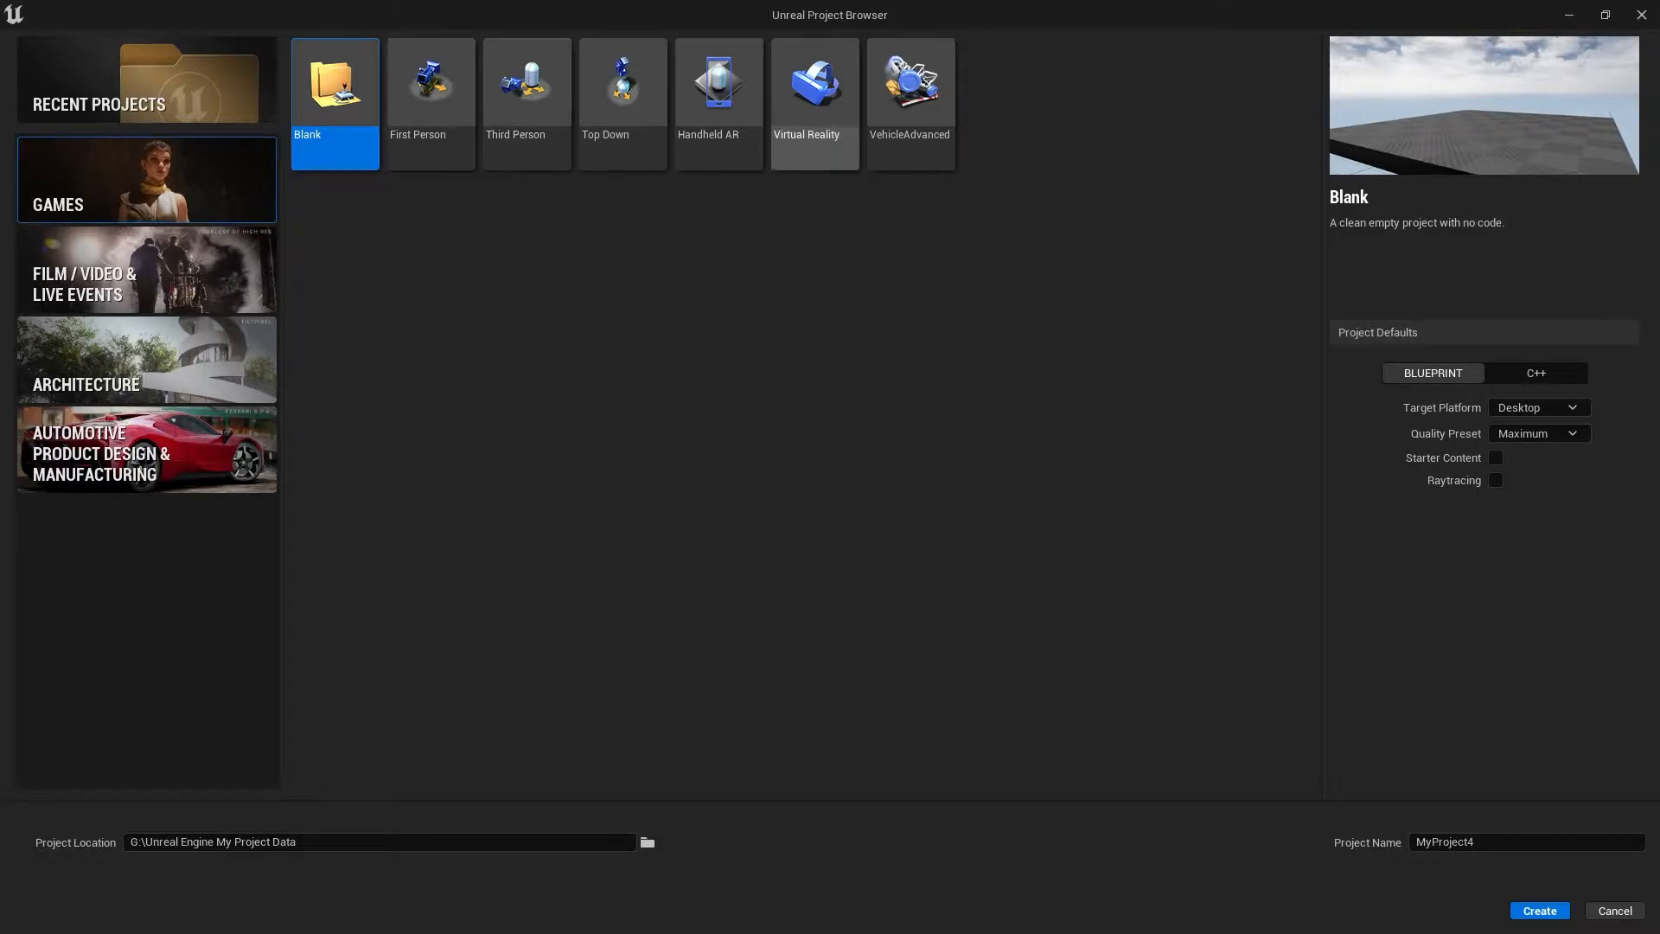
pyautogui.moveTo(526, 103)
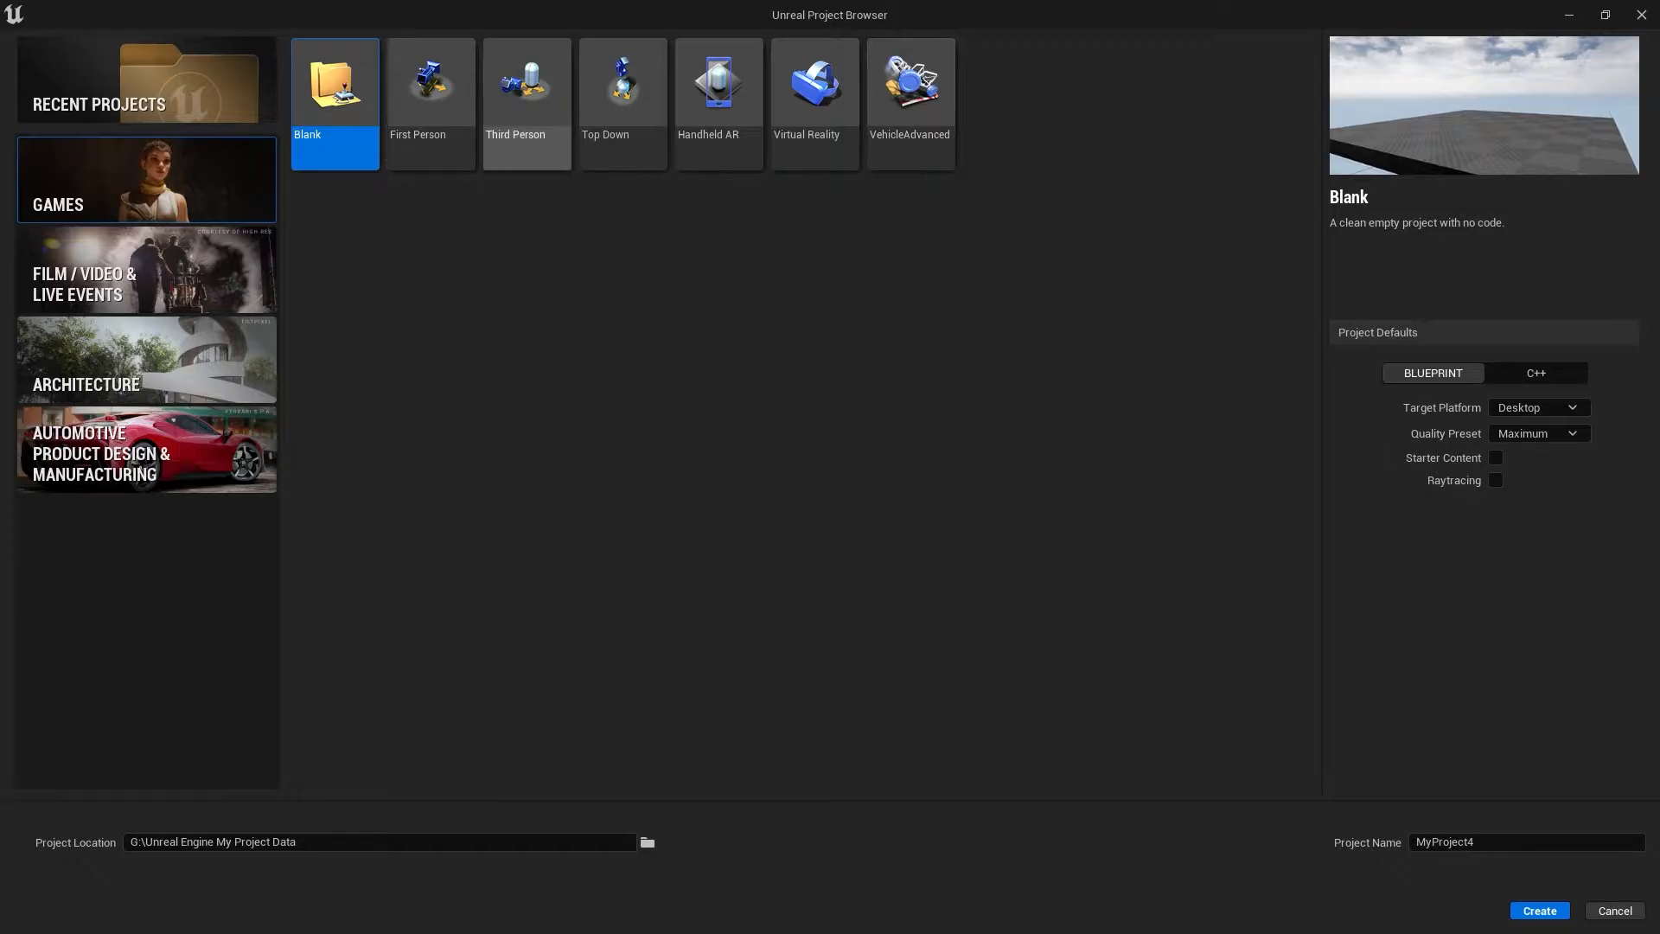
# Choose the Third Person template at Maximum quality and name the project UE5_P1
pyautogui.click(527, 104)
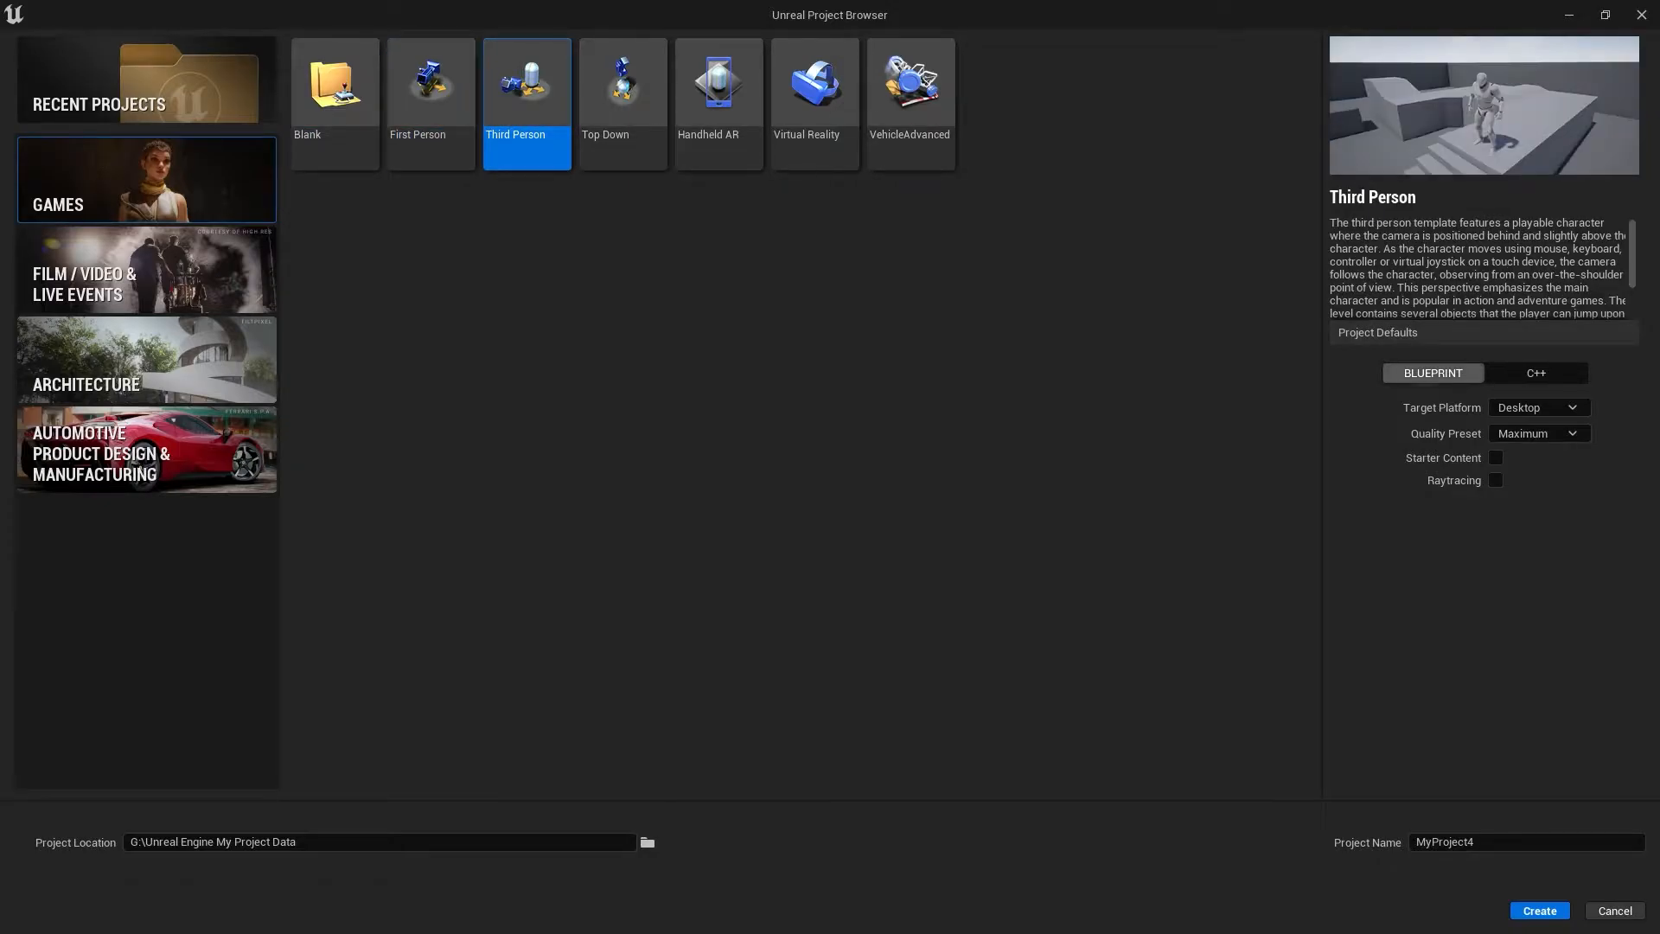
pyautogui.moveTo(1433, 373)
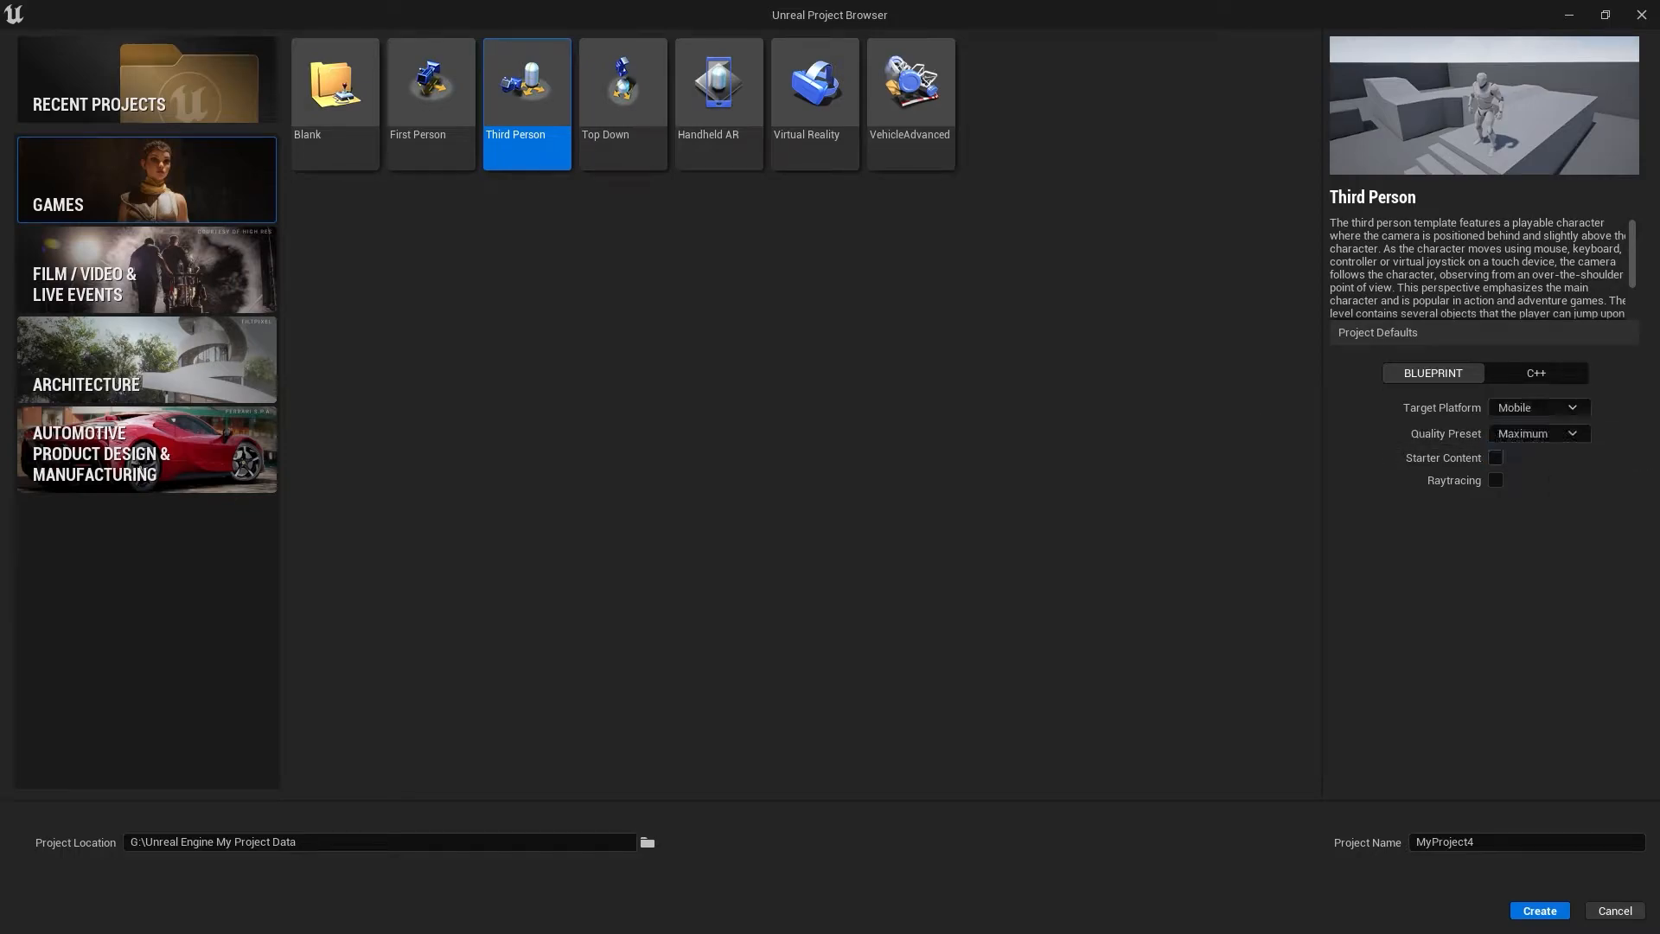
pyautogui.click(1539, 433)
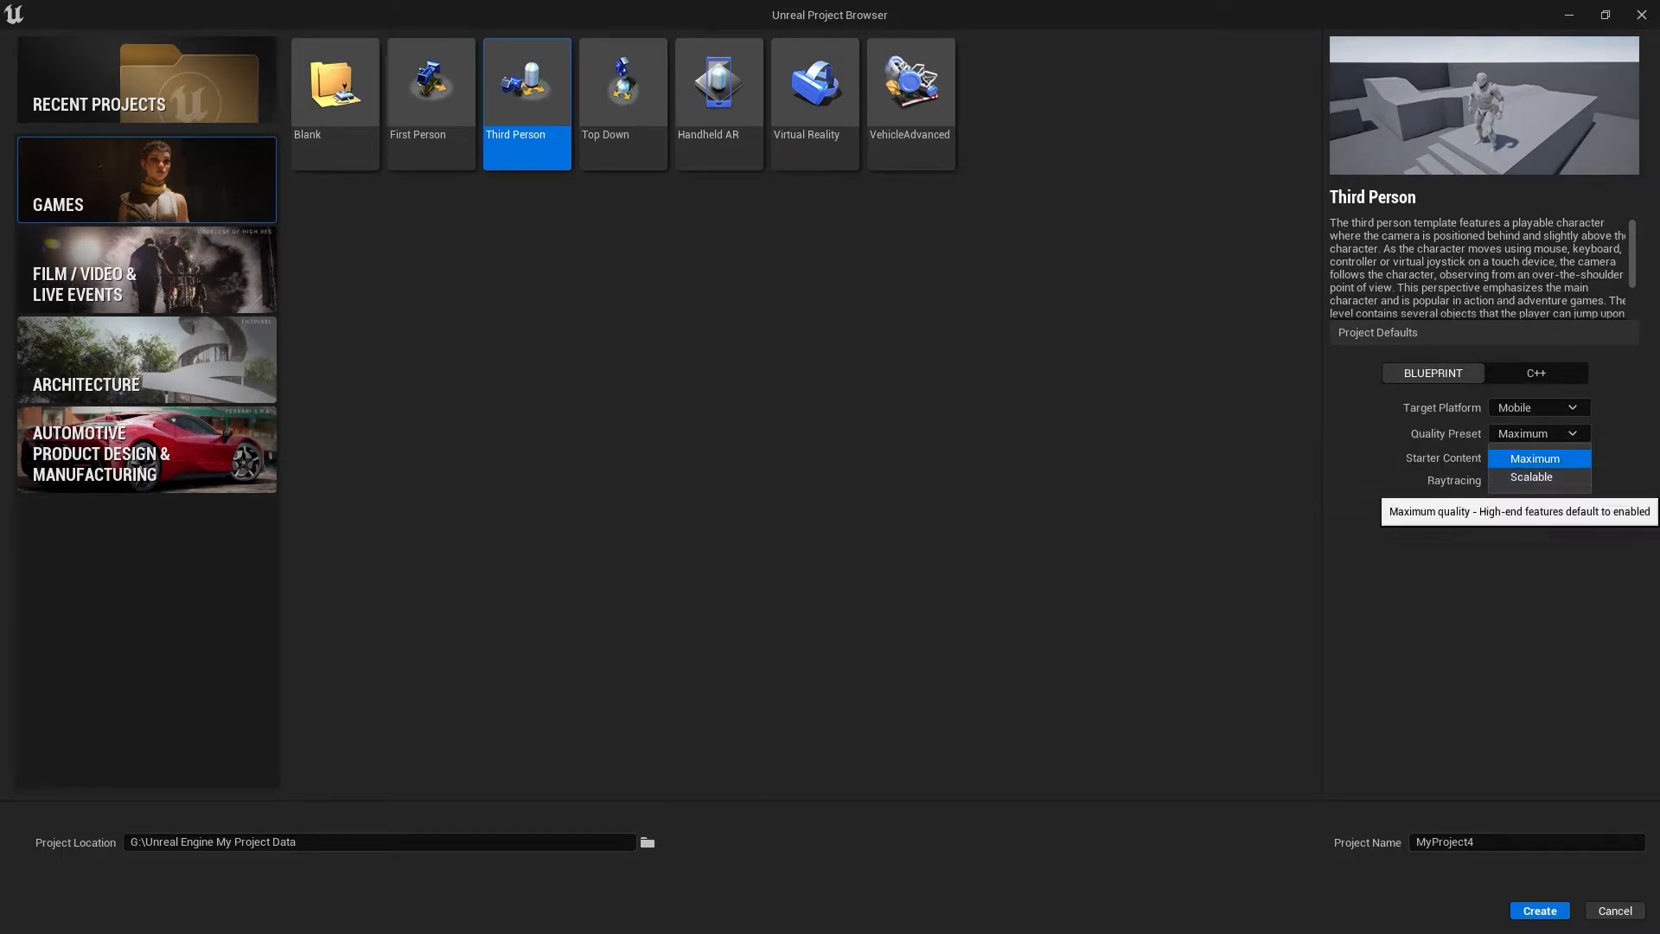
pyautogui.click(1535, 459)
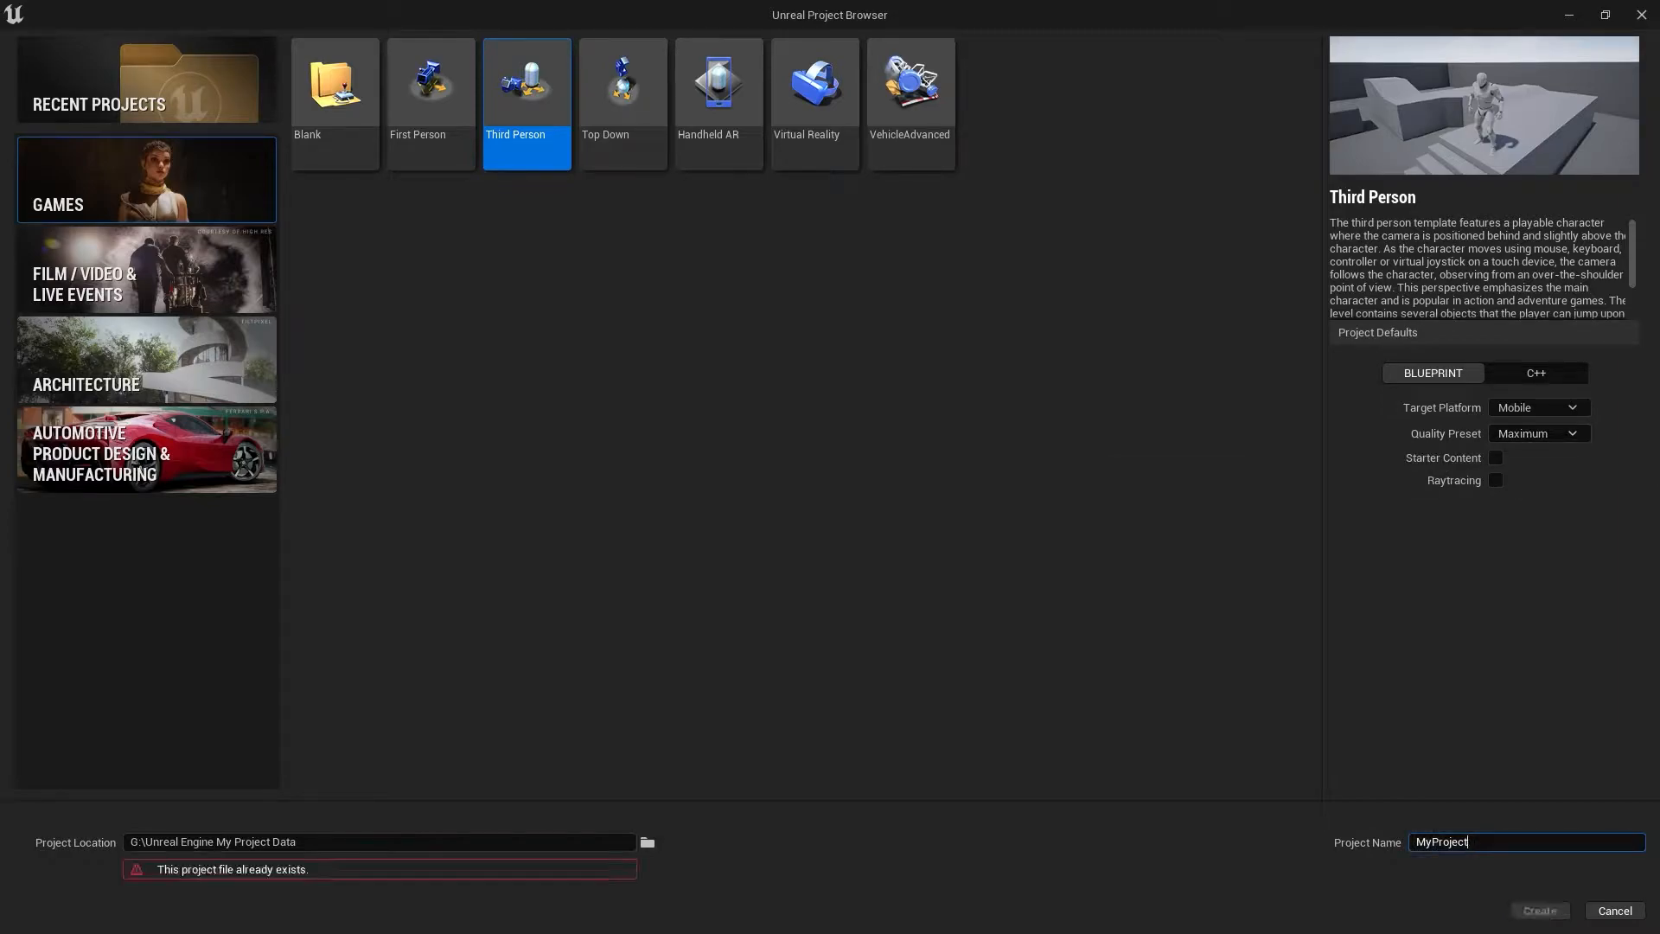
pyautogui.write('UE5_P')
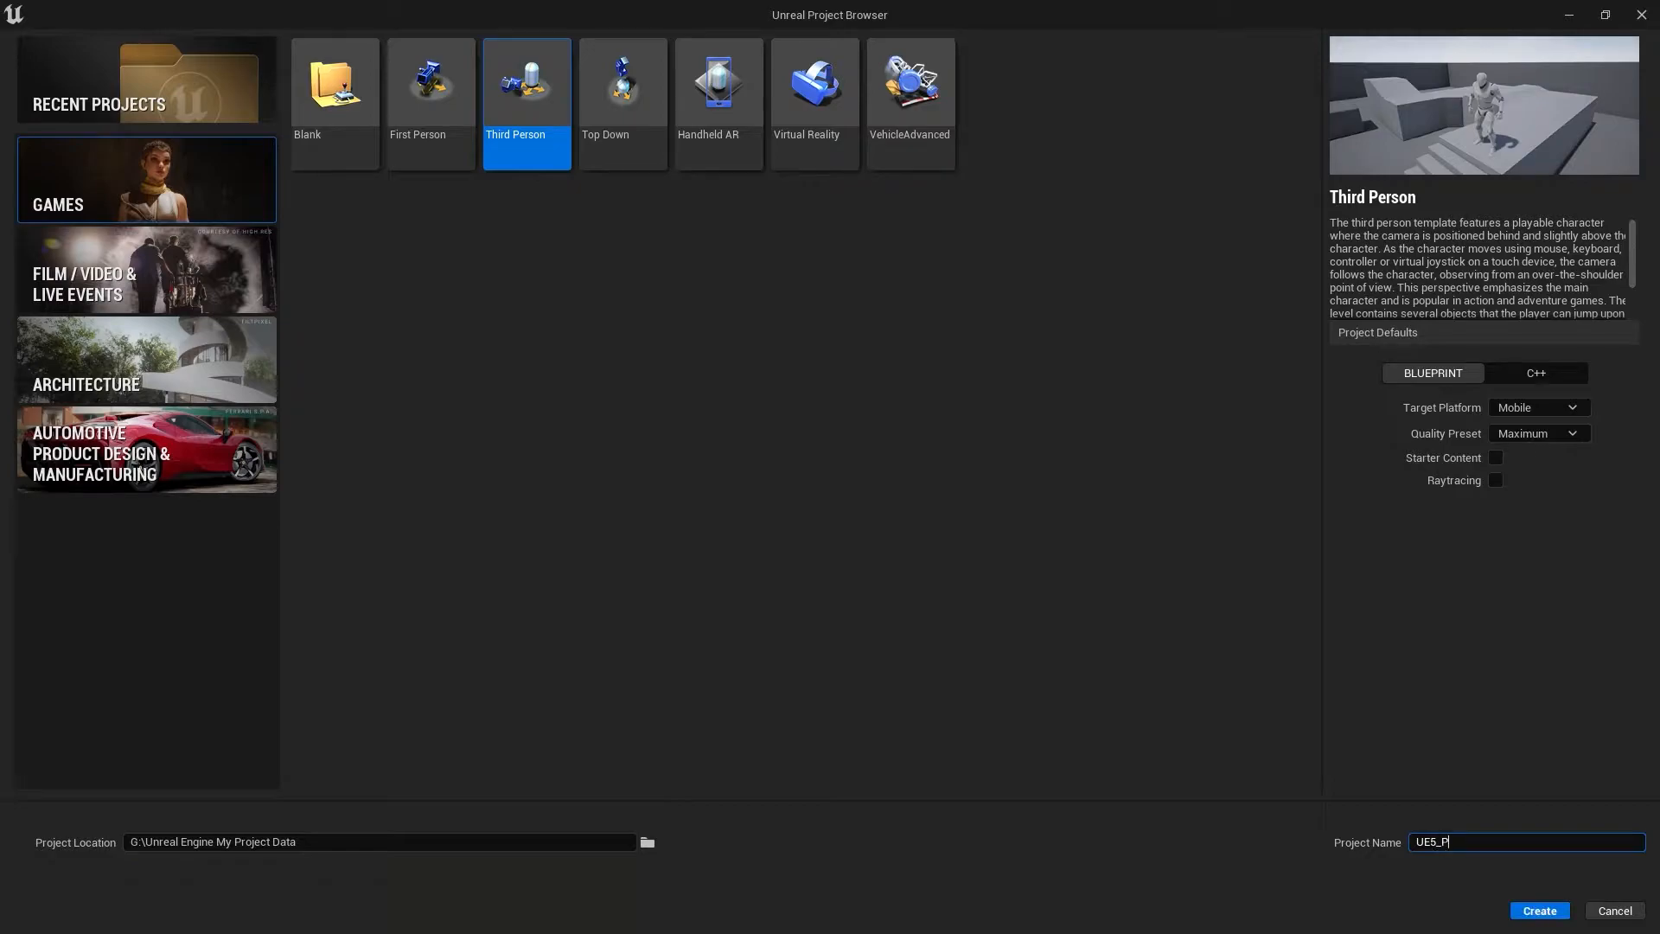
pyautogui.write('1')
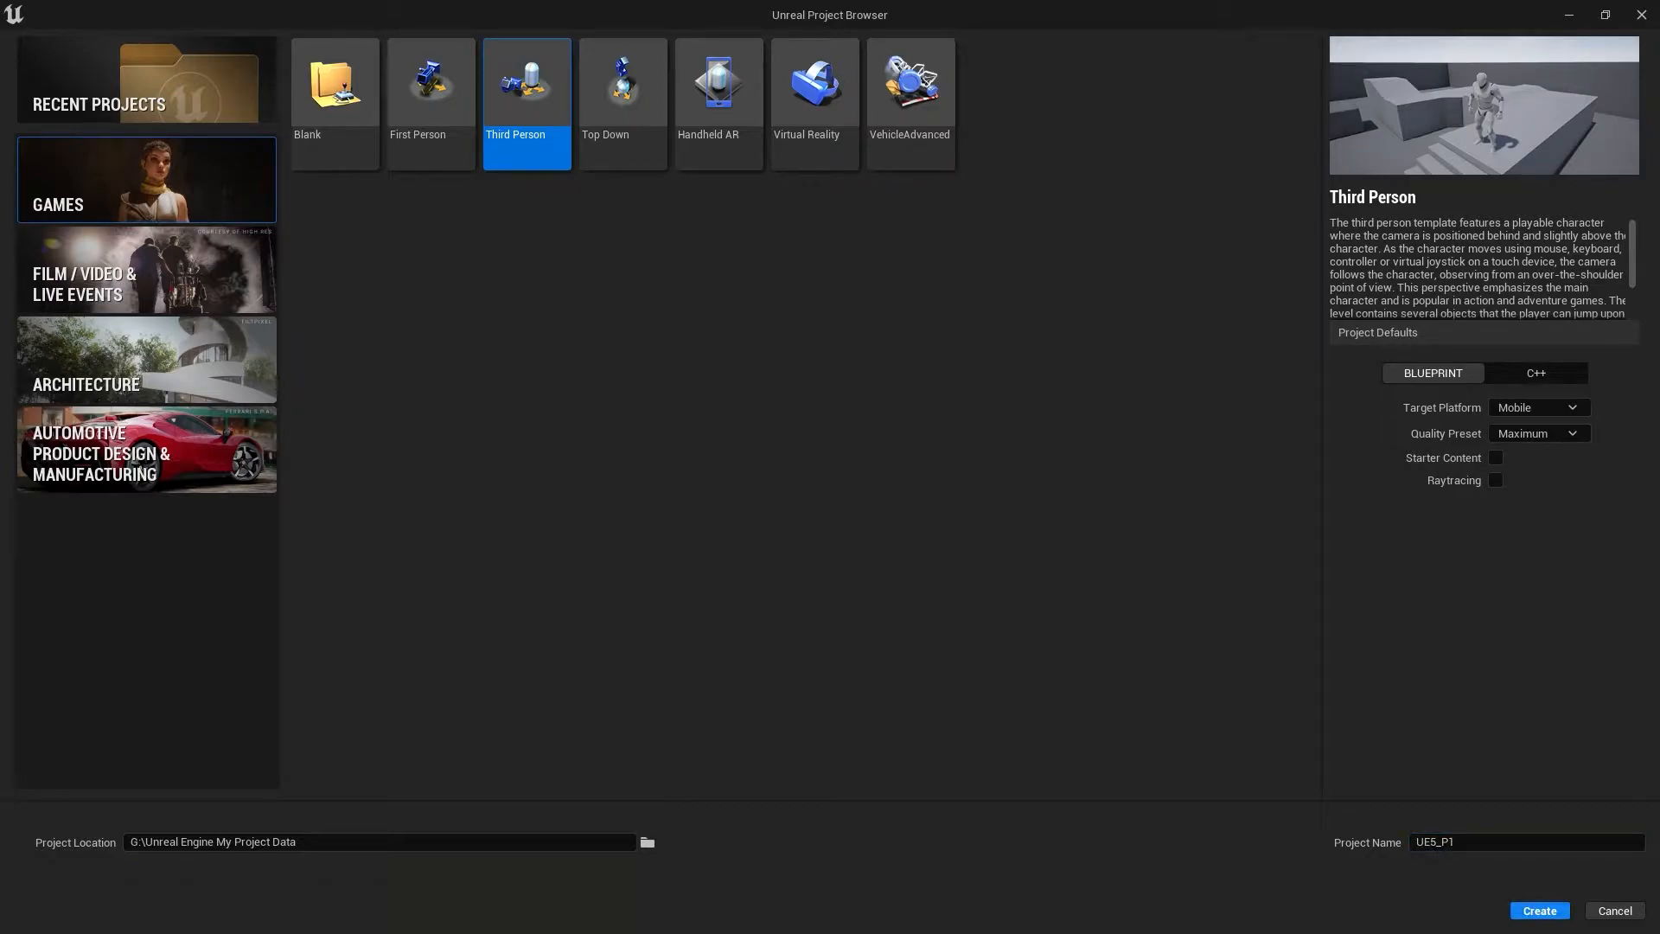
# Create the UE5_P1 project and browse its Content folder to ThirdPerson
pyautogui.click(1539, 911)
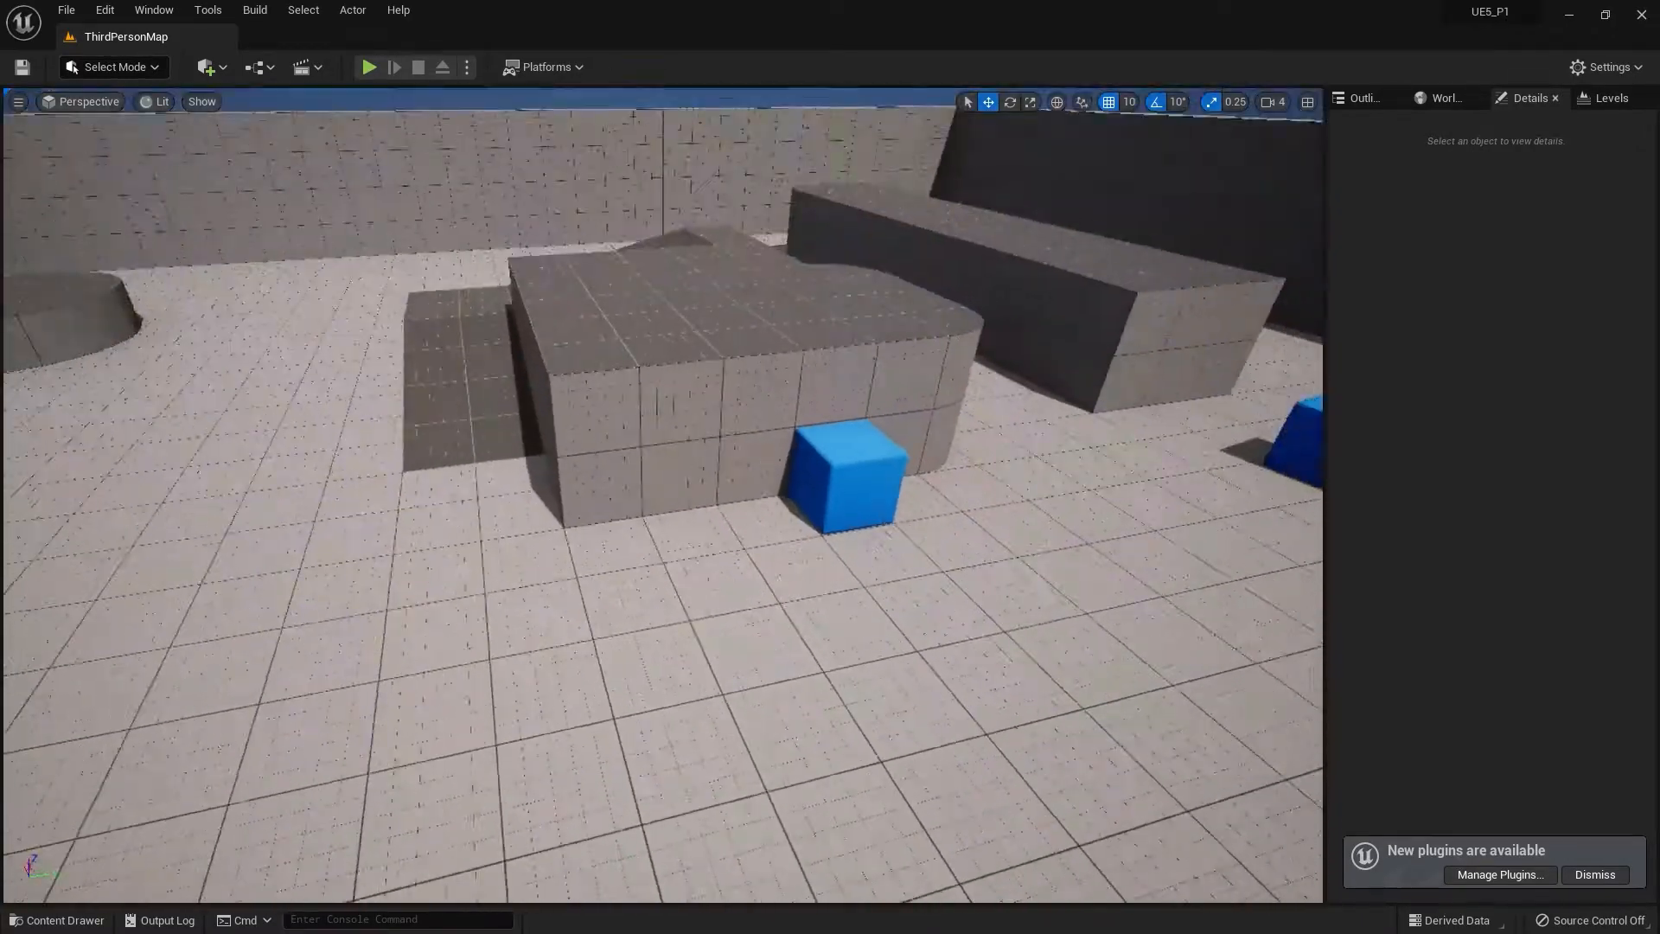
pyautogui.click(65, 920)
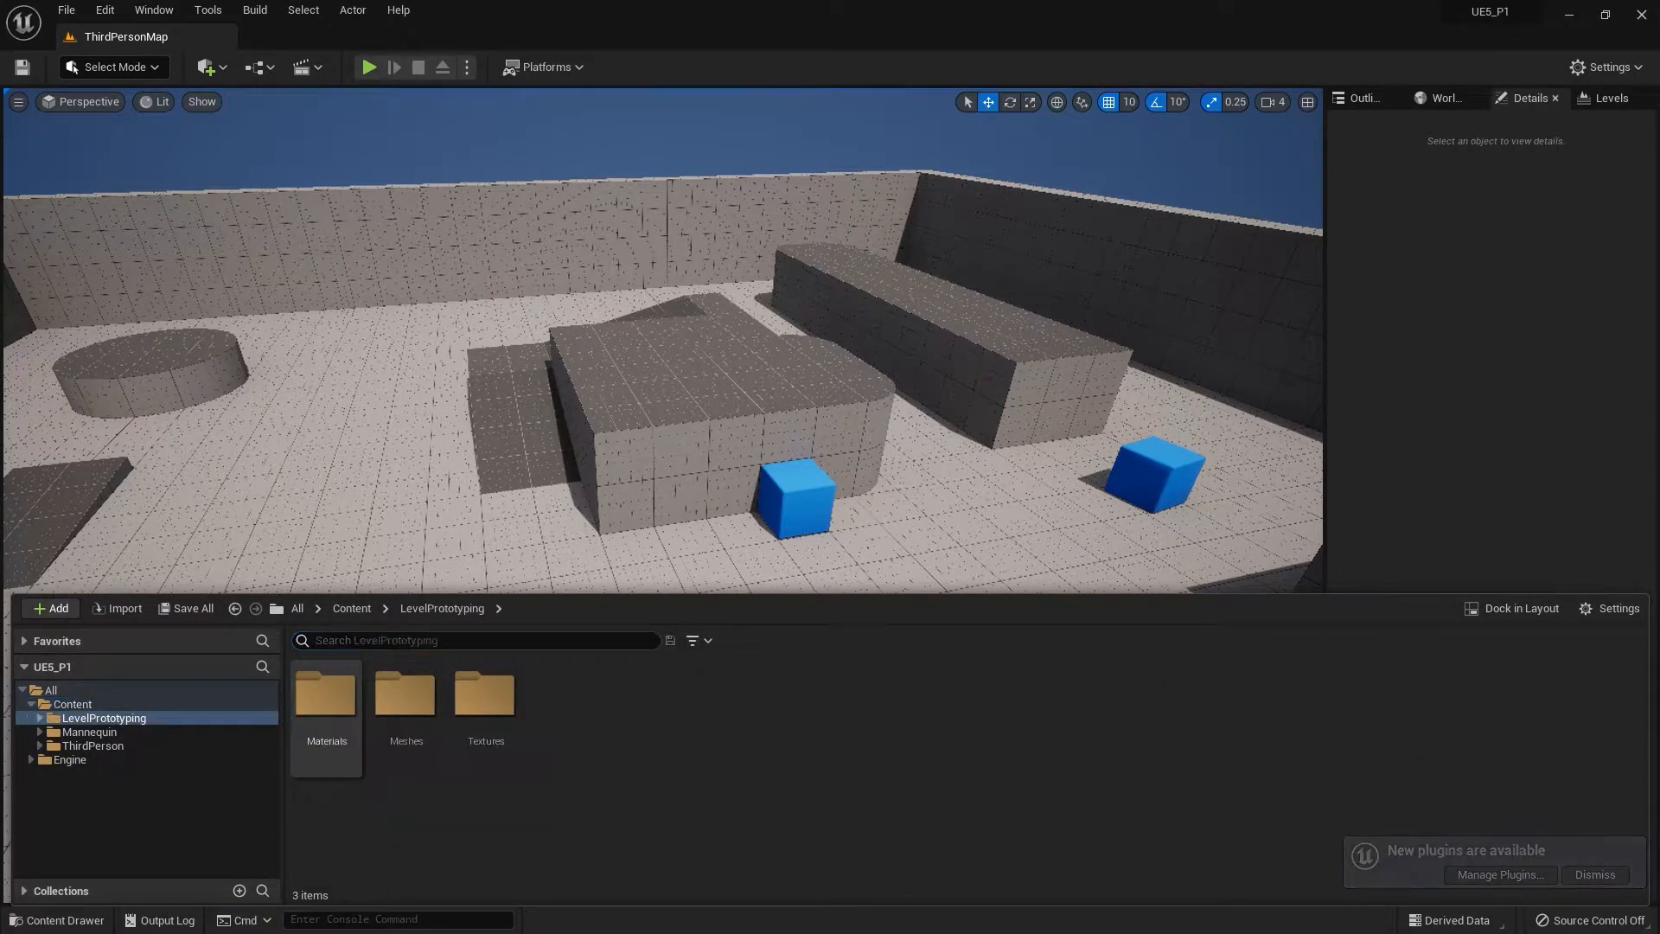
pyautogui.click(351, 608)
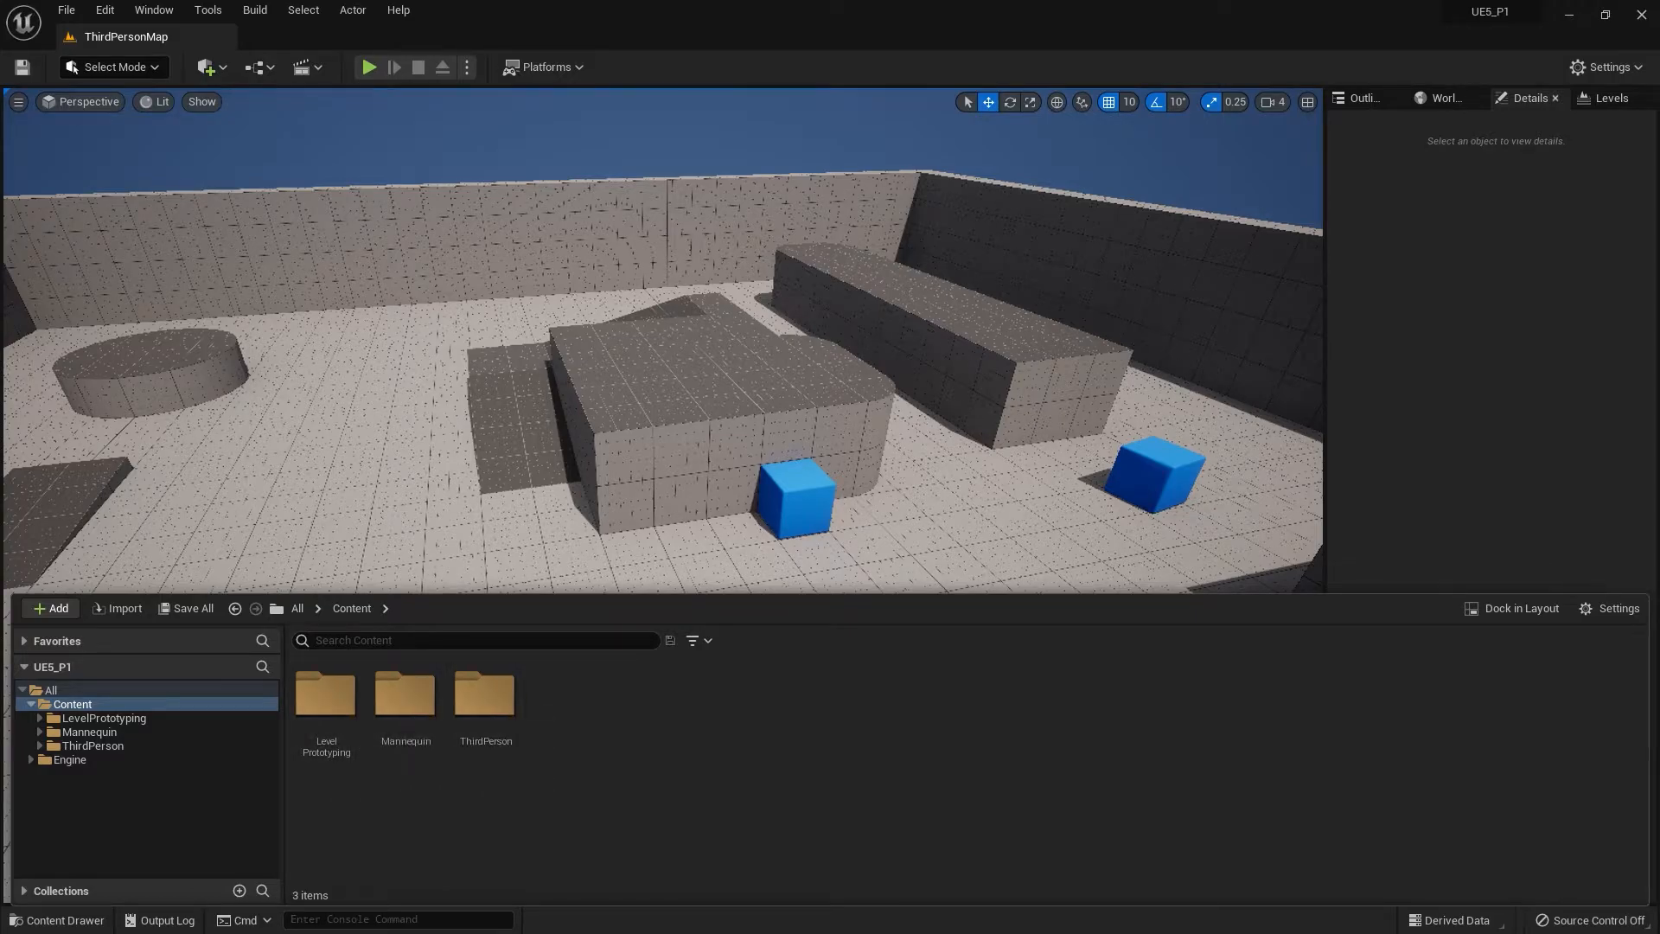
pyautogui.click(485, 695)
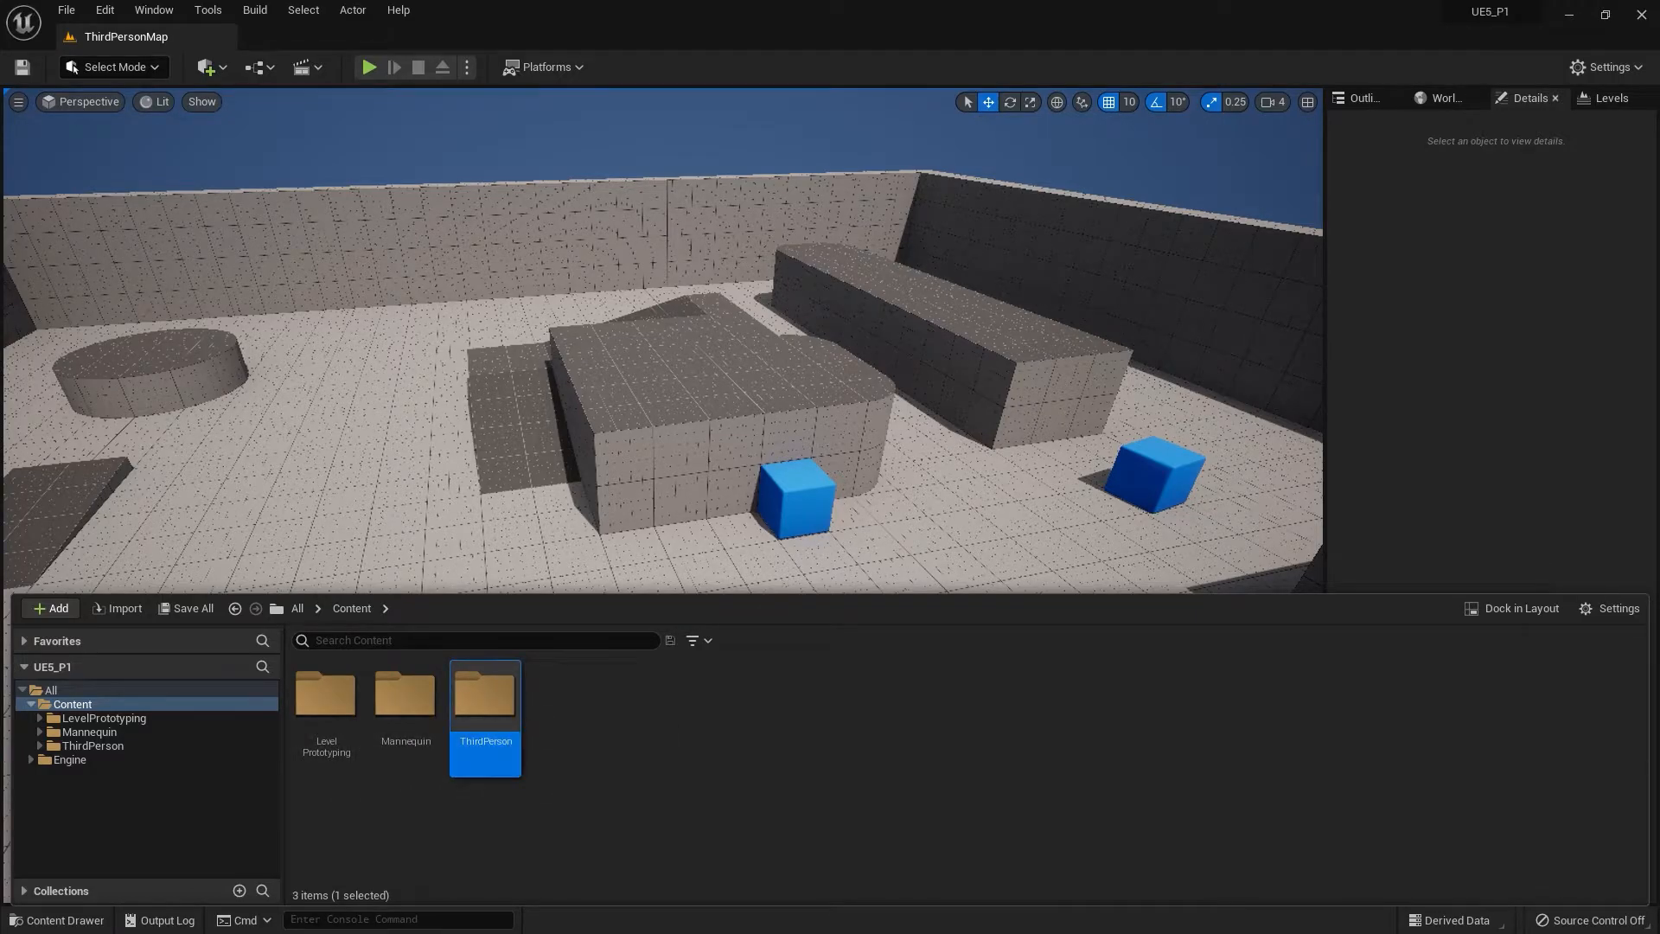
# Create a new level asset named Map, open it and save it
pyautogui.click(51, 608)
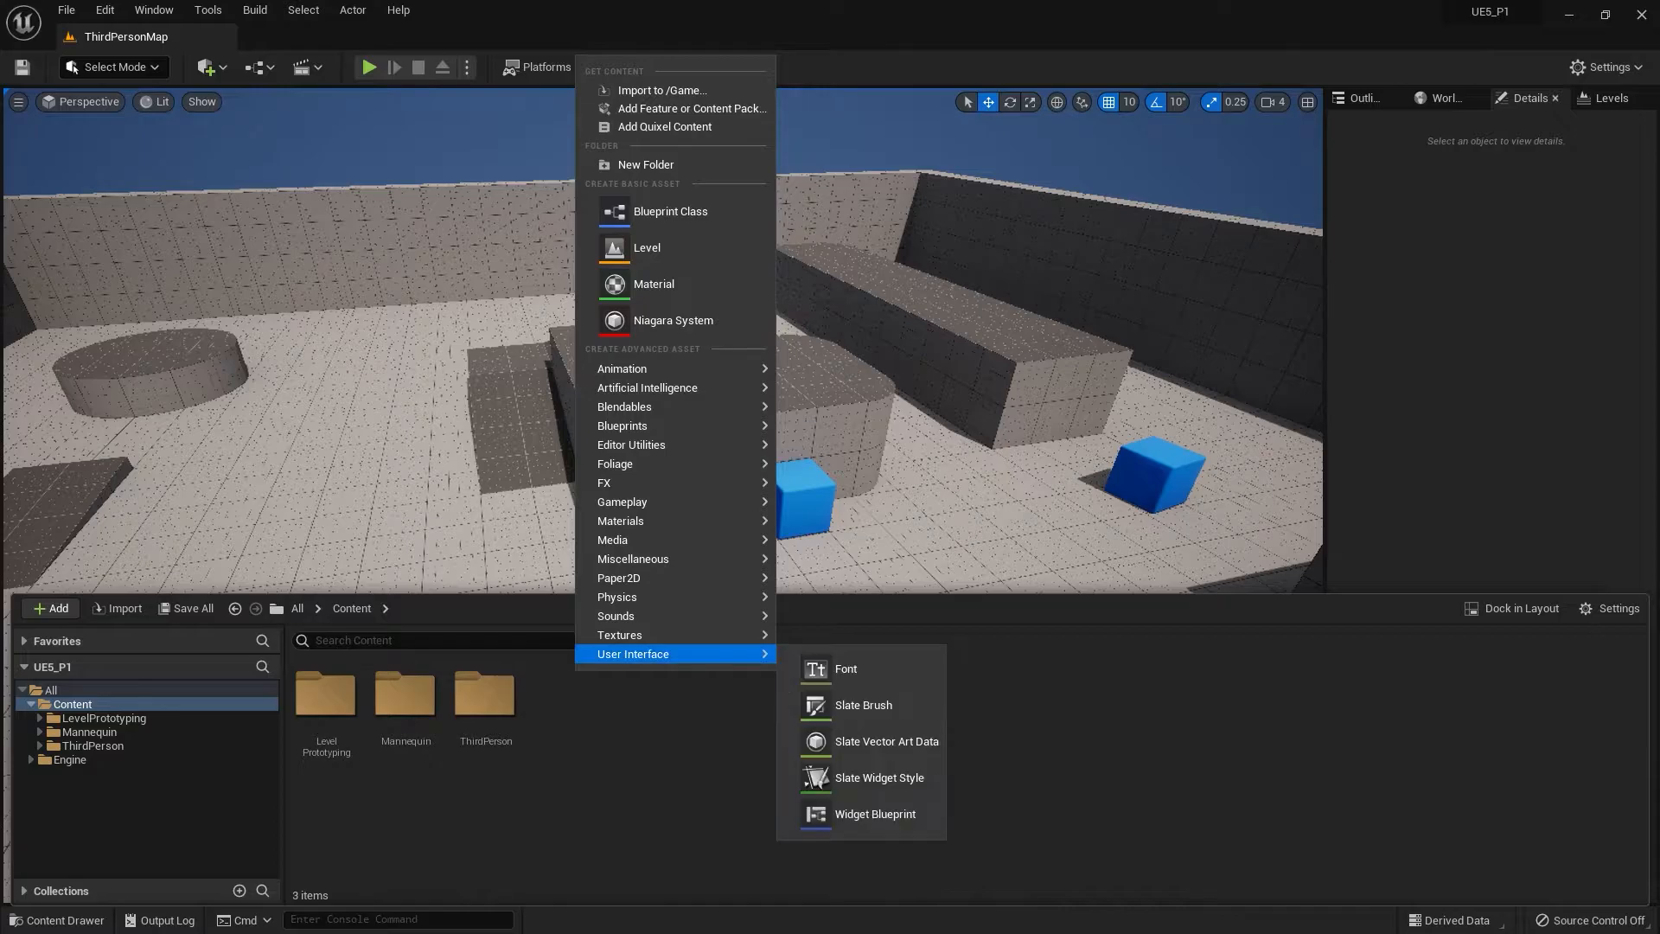
pyautogui.click(647, 248)
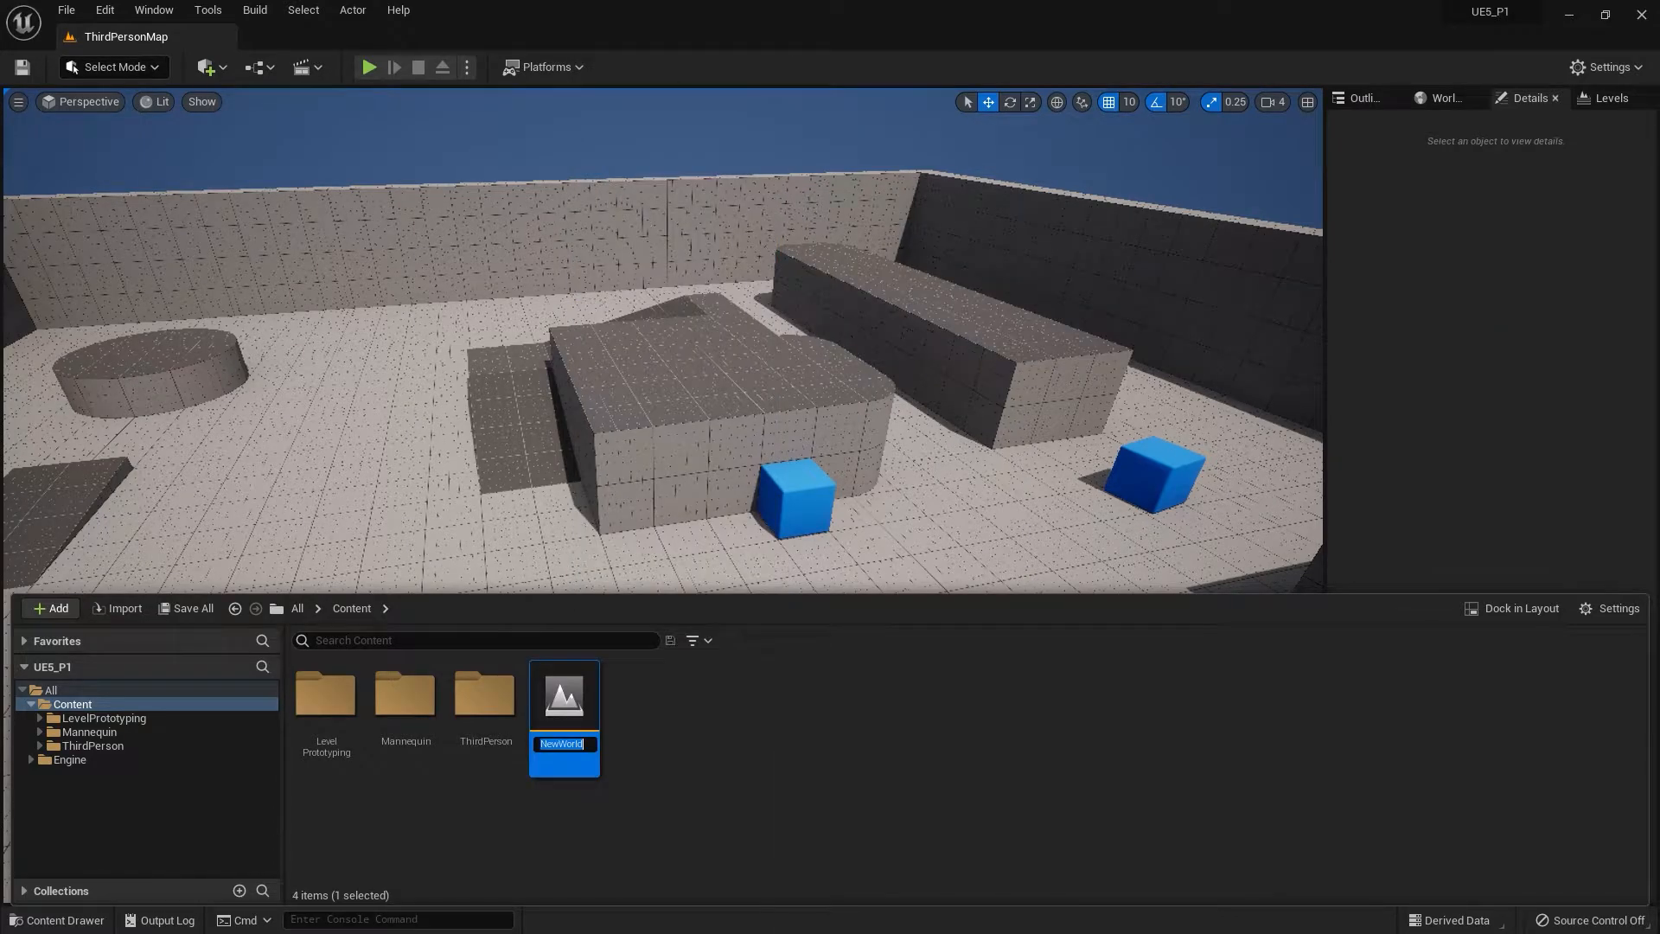
pyautogui.write('mA')
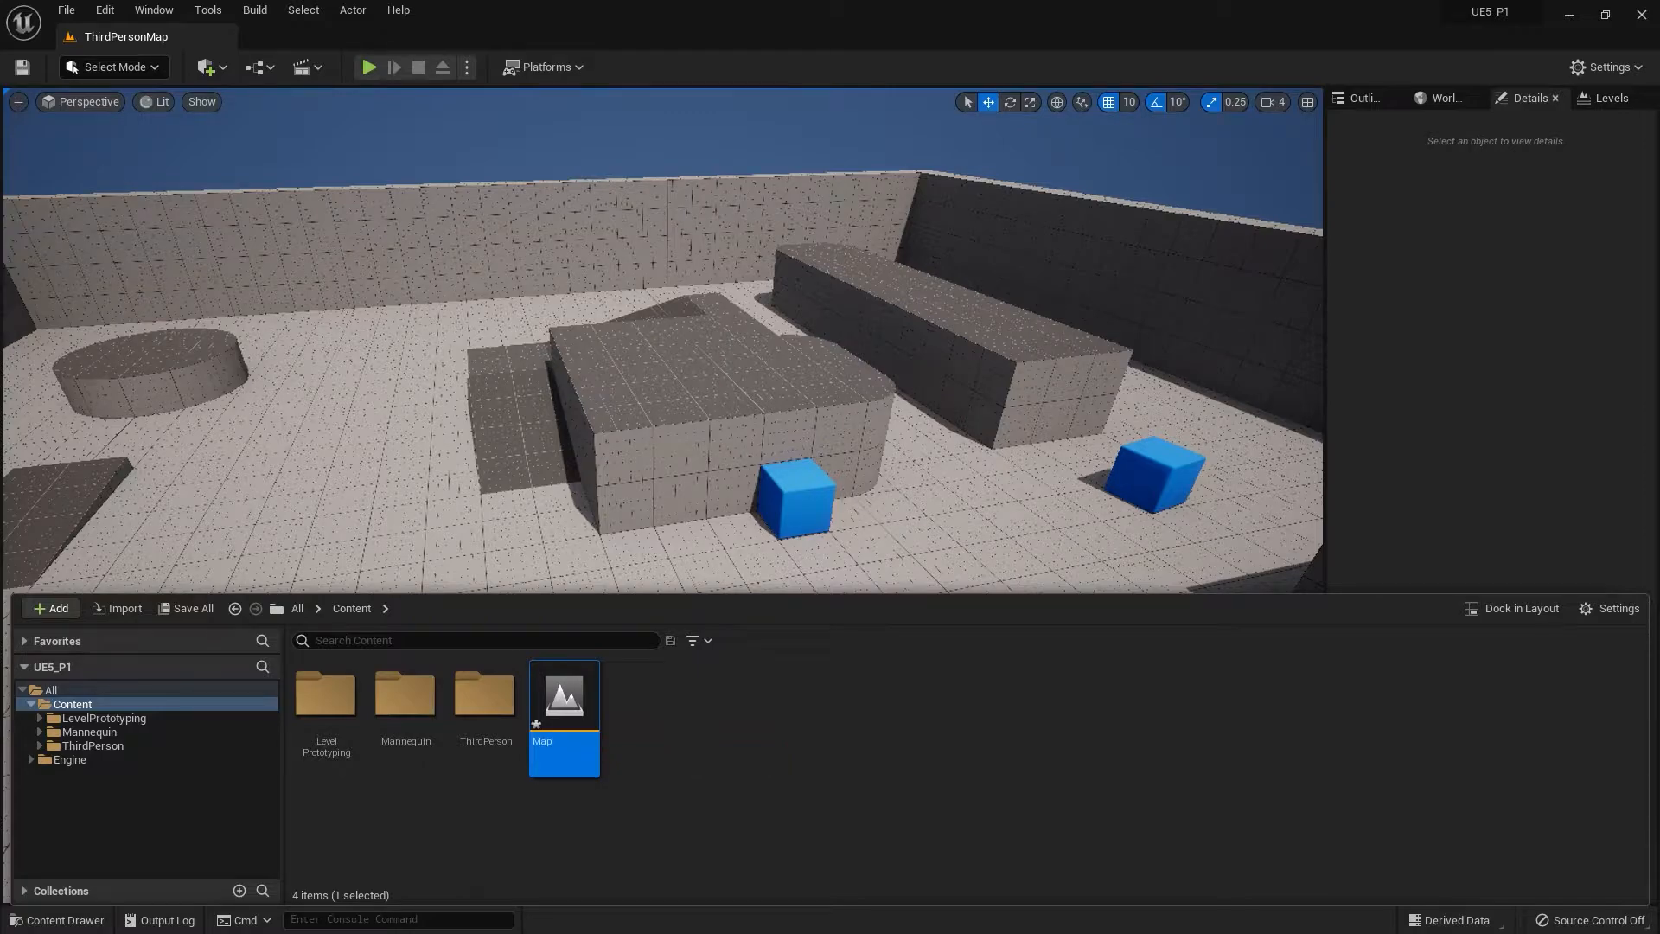
pyautogui.click(192, 608)
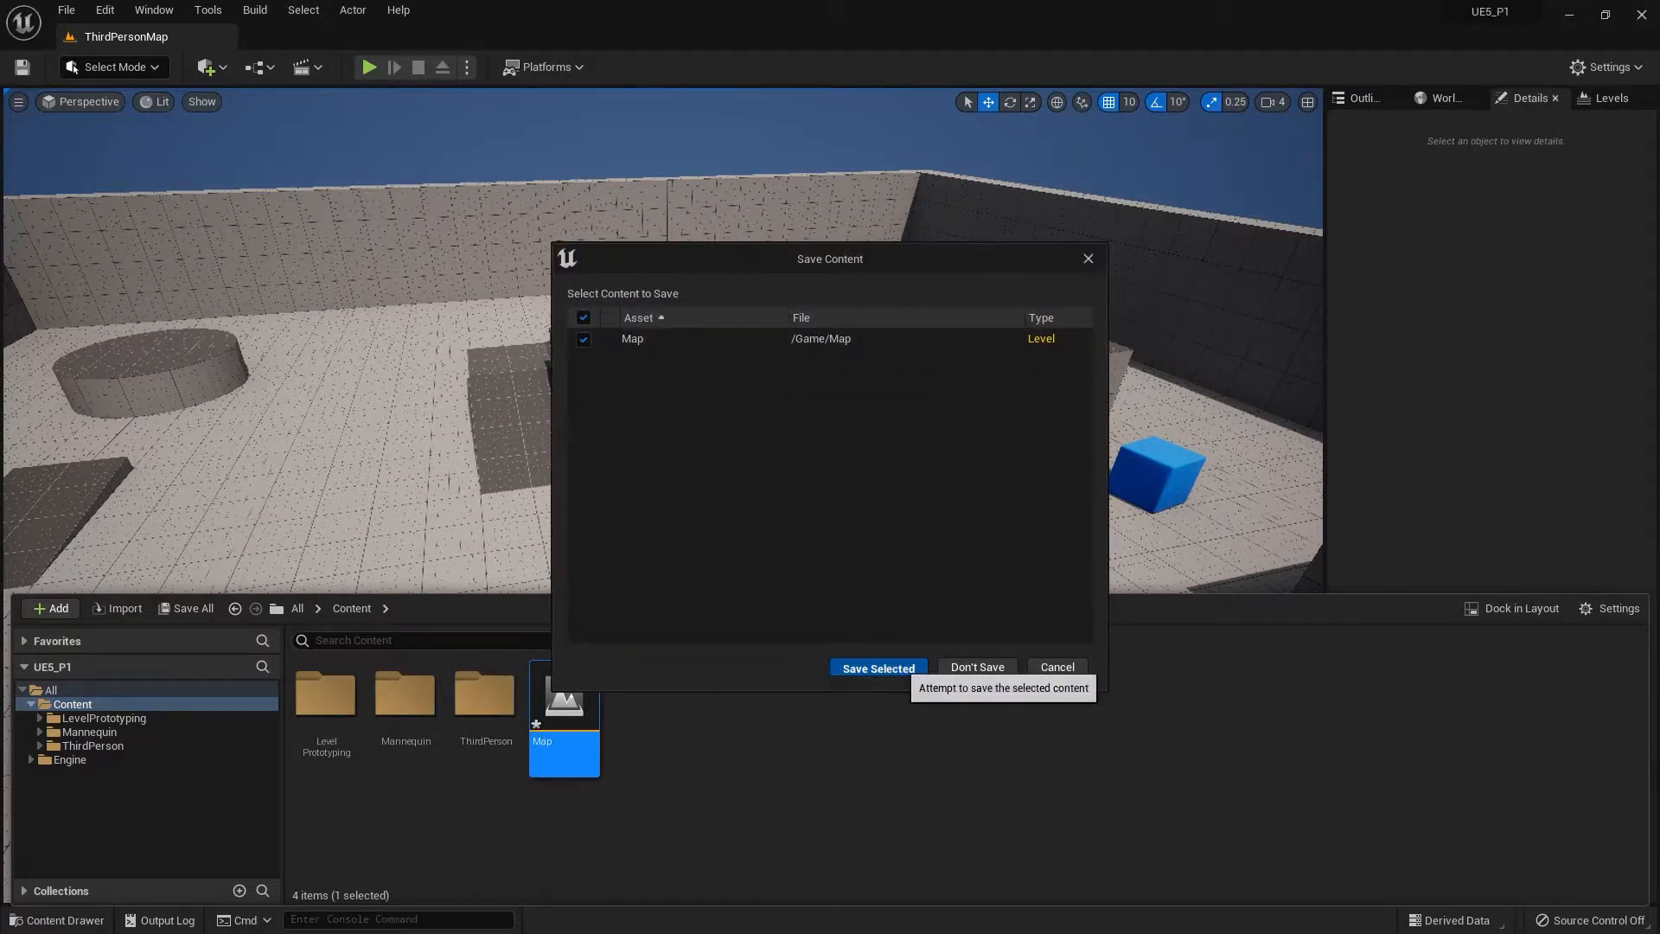
pyautogui.click(878, 666)
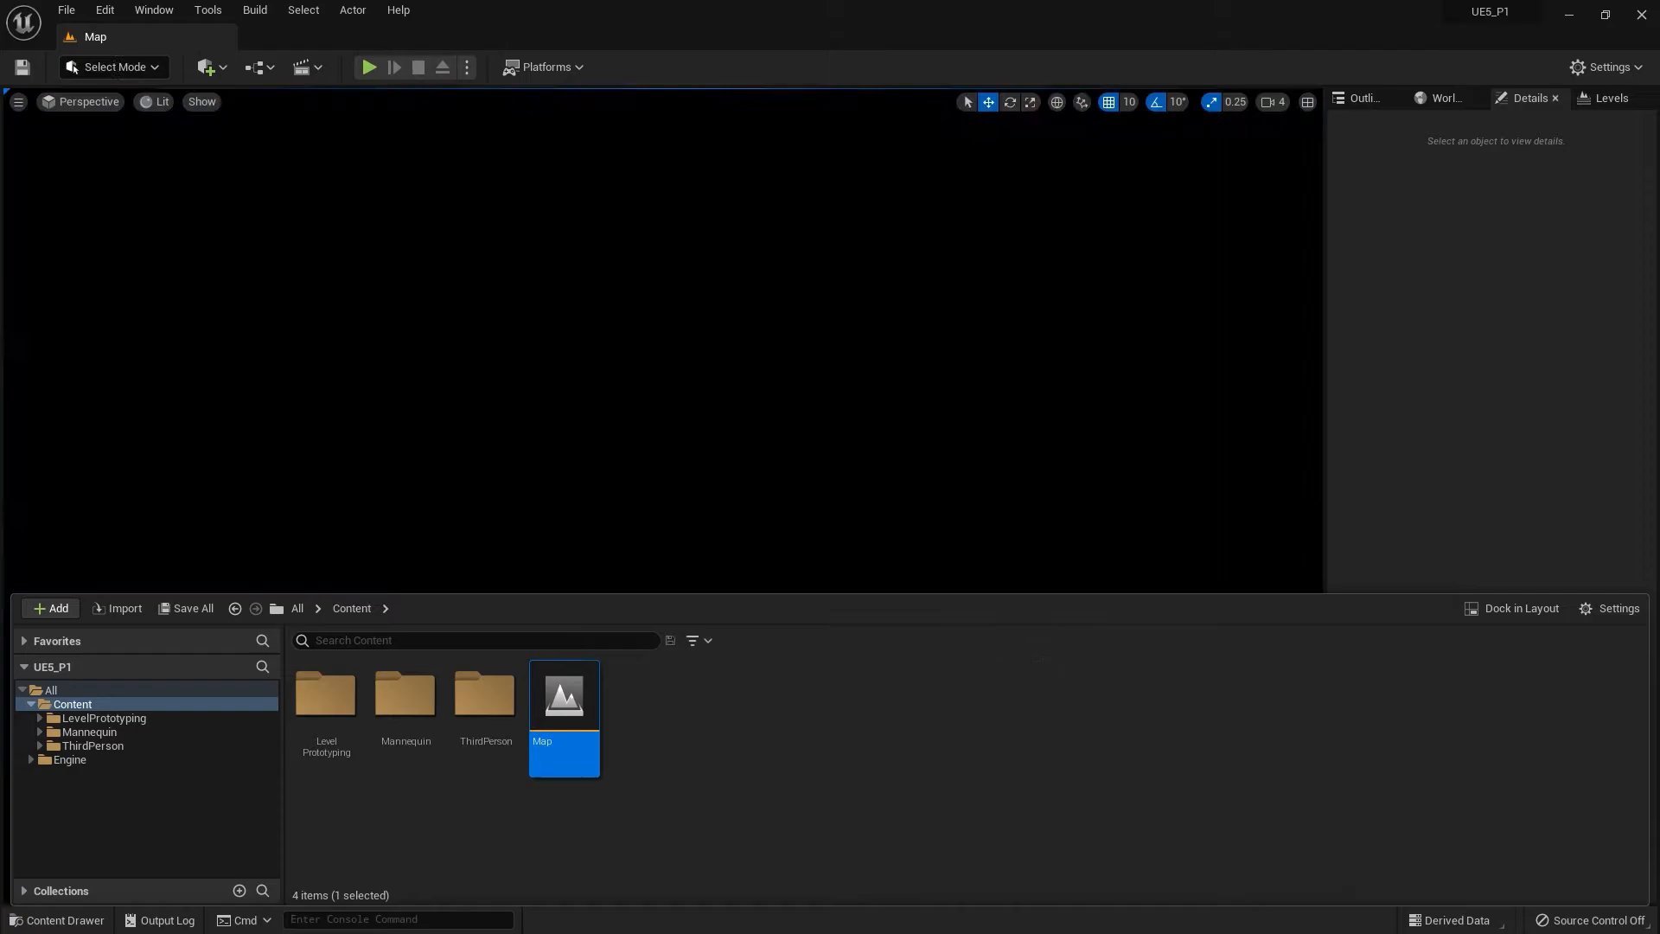
# Switch the editor to Landscape mode
pyautogui.click(114, 66)
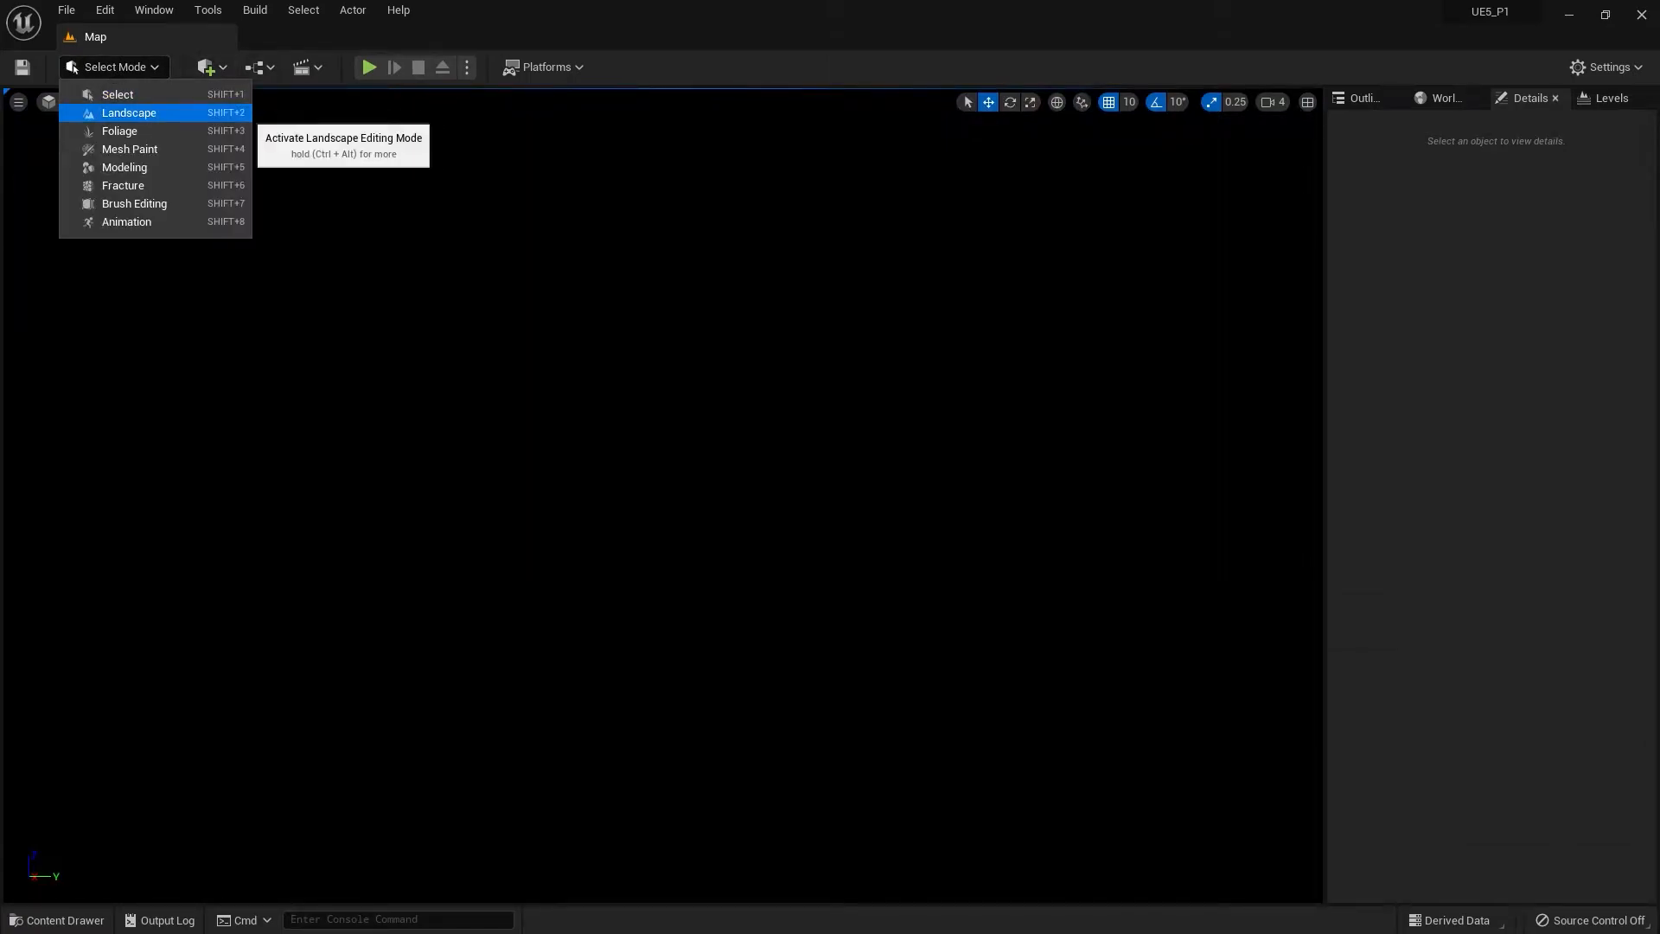
pyautogui.click(128, 112)
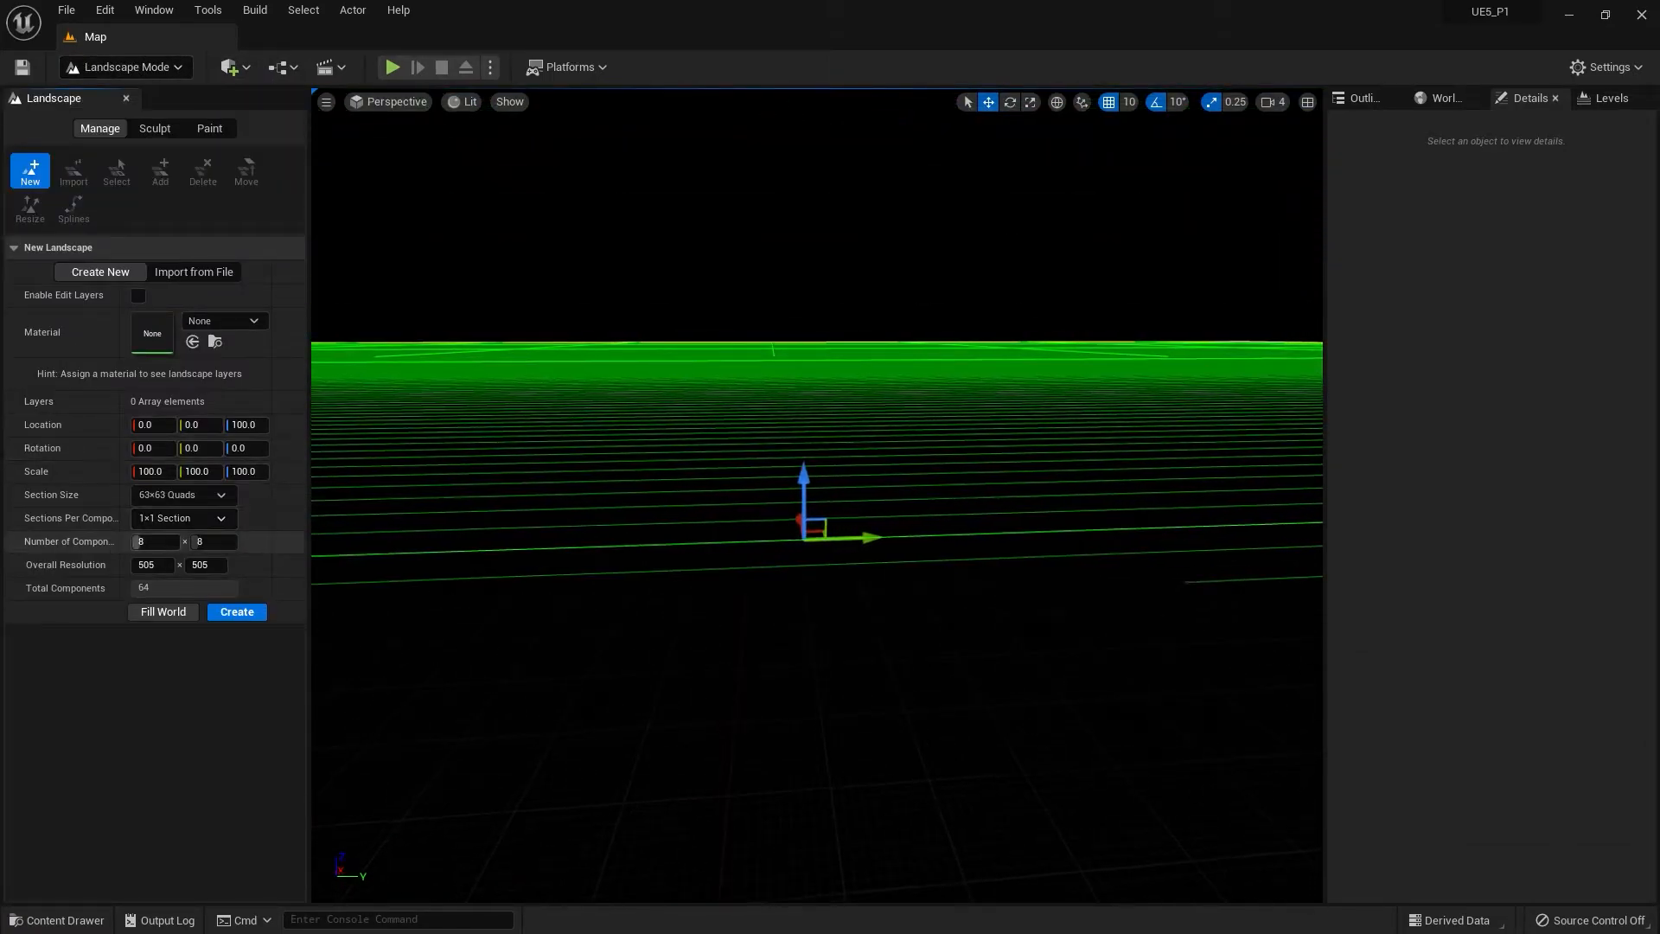
pyautogui.write('1')
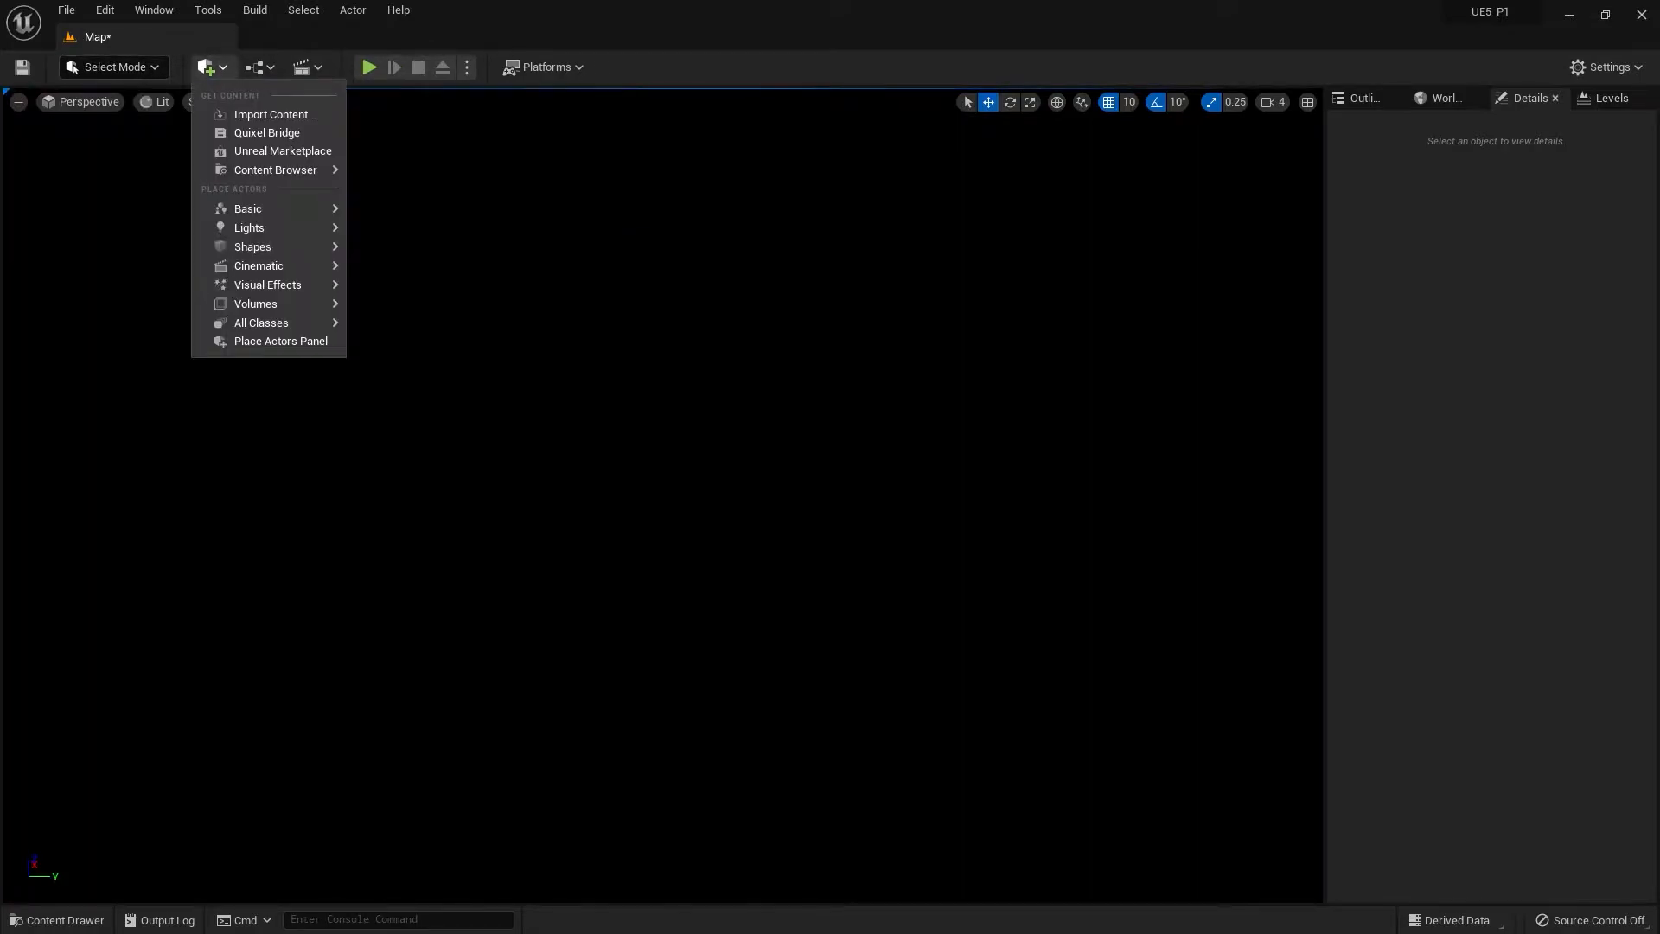
pyautogui.moveTo(249, 227)
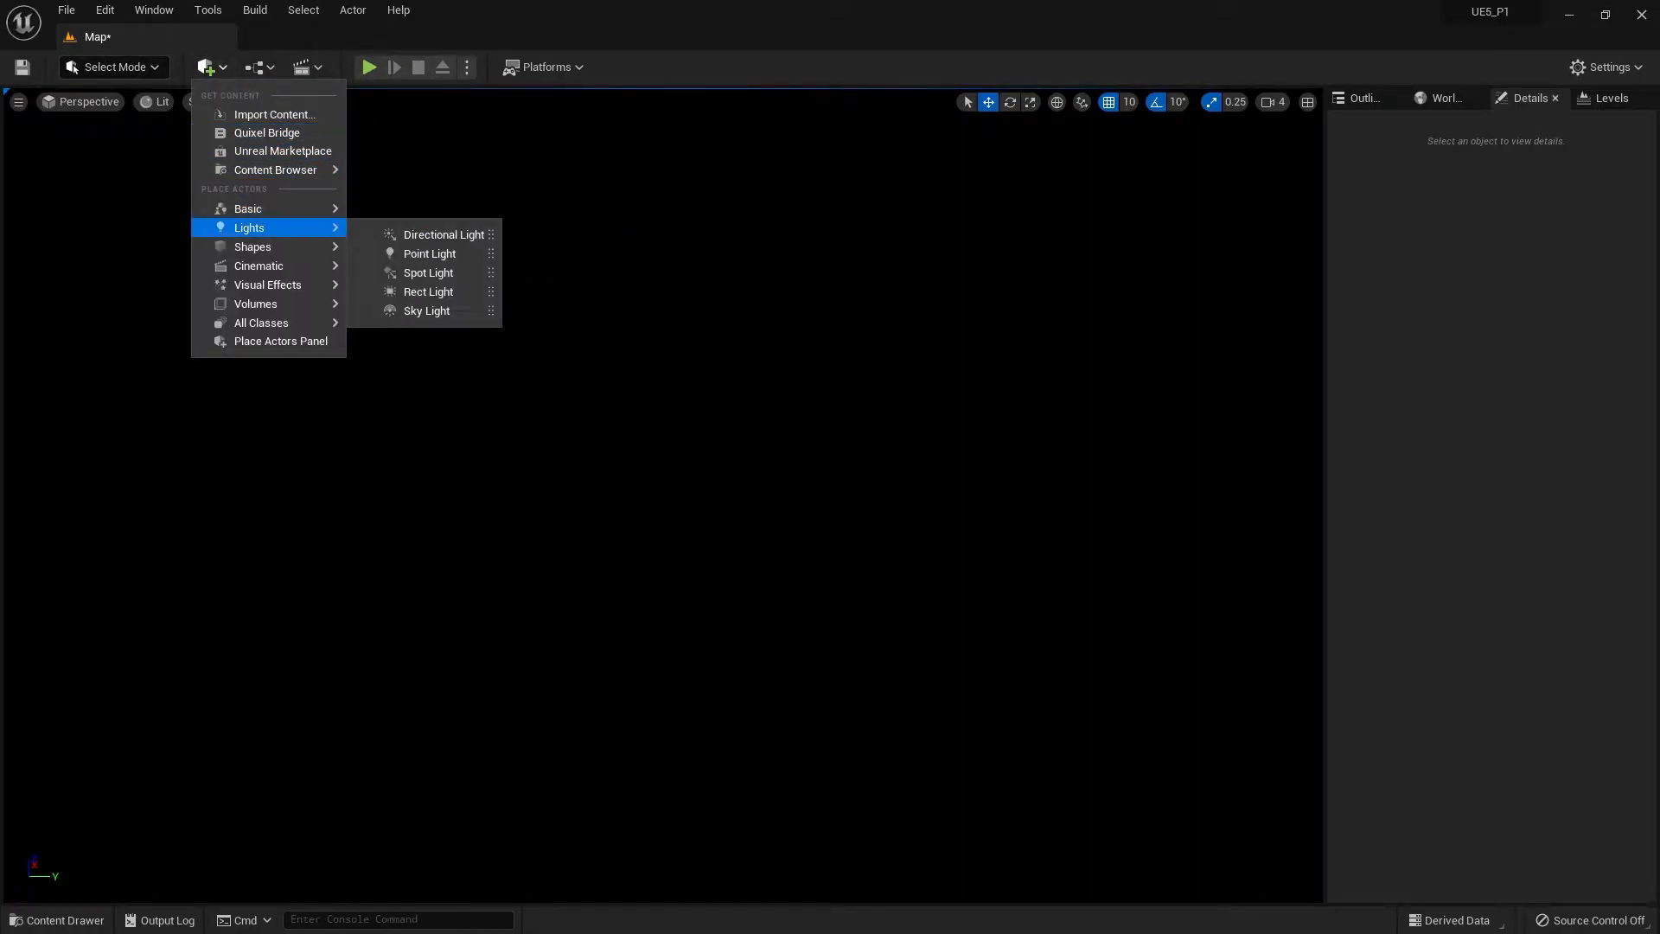
# Place a Directional Light and a Rect Light in the Map level from Quick Add
pyautogui.click(442, 234)
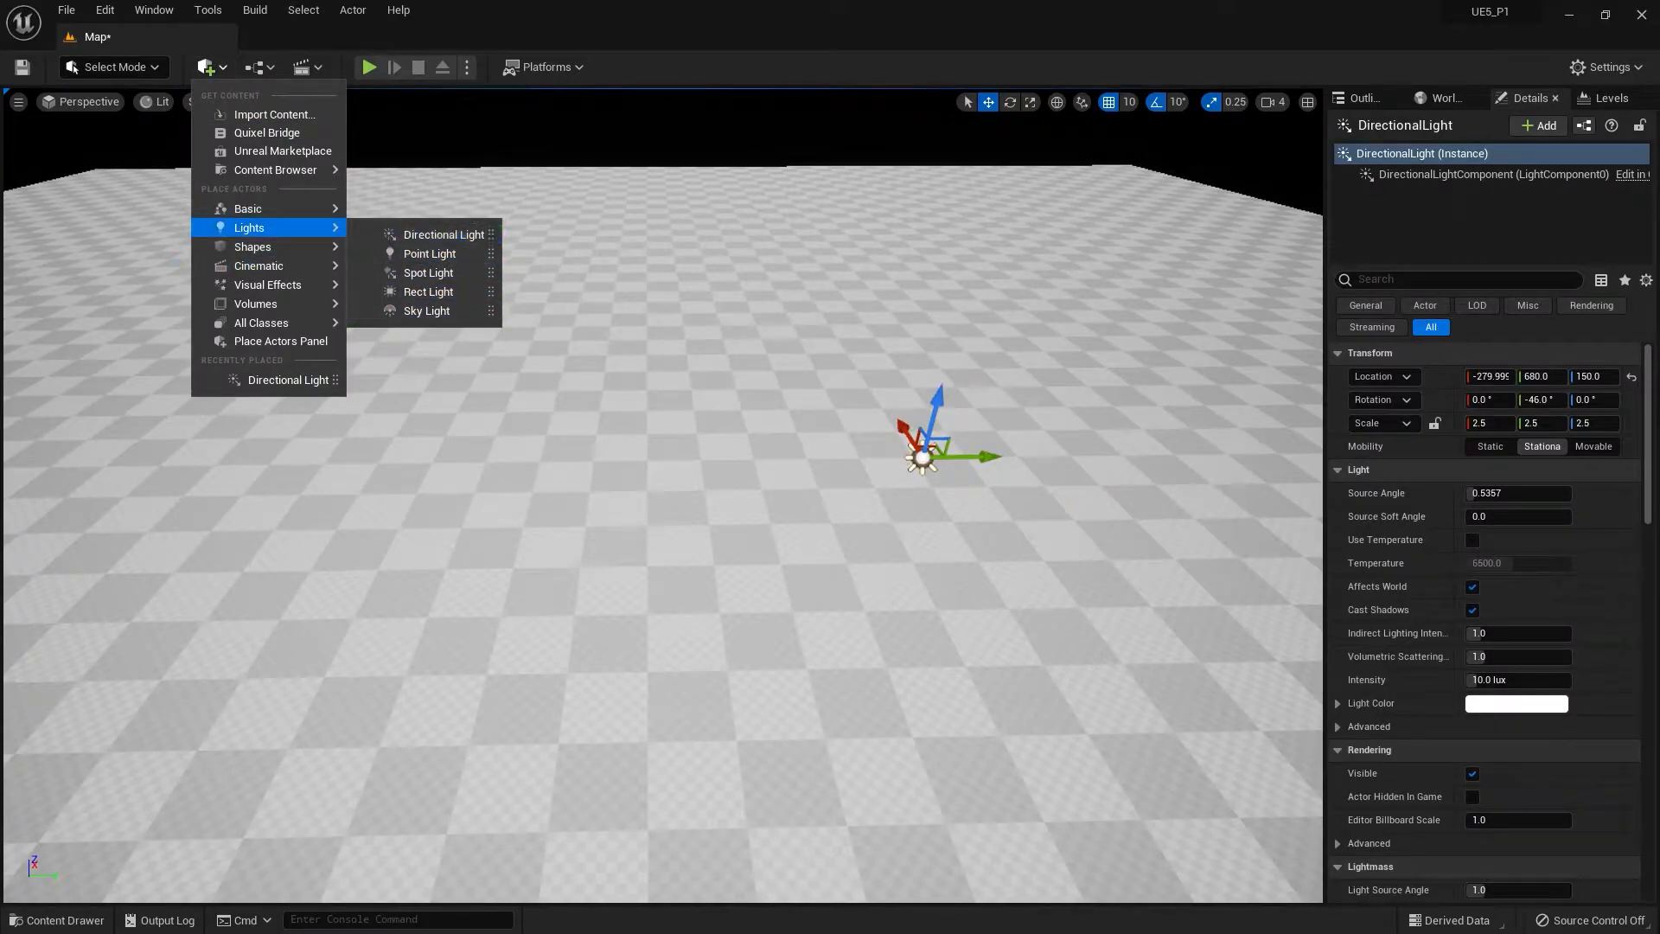
pyautogui.click(428, 292)
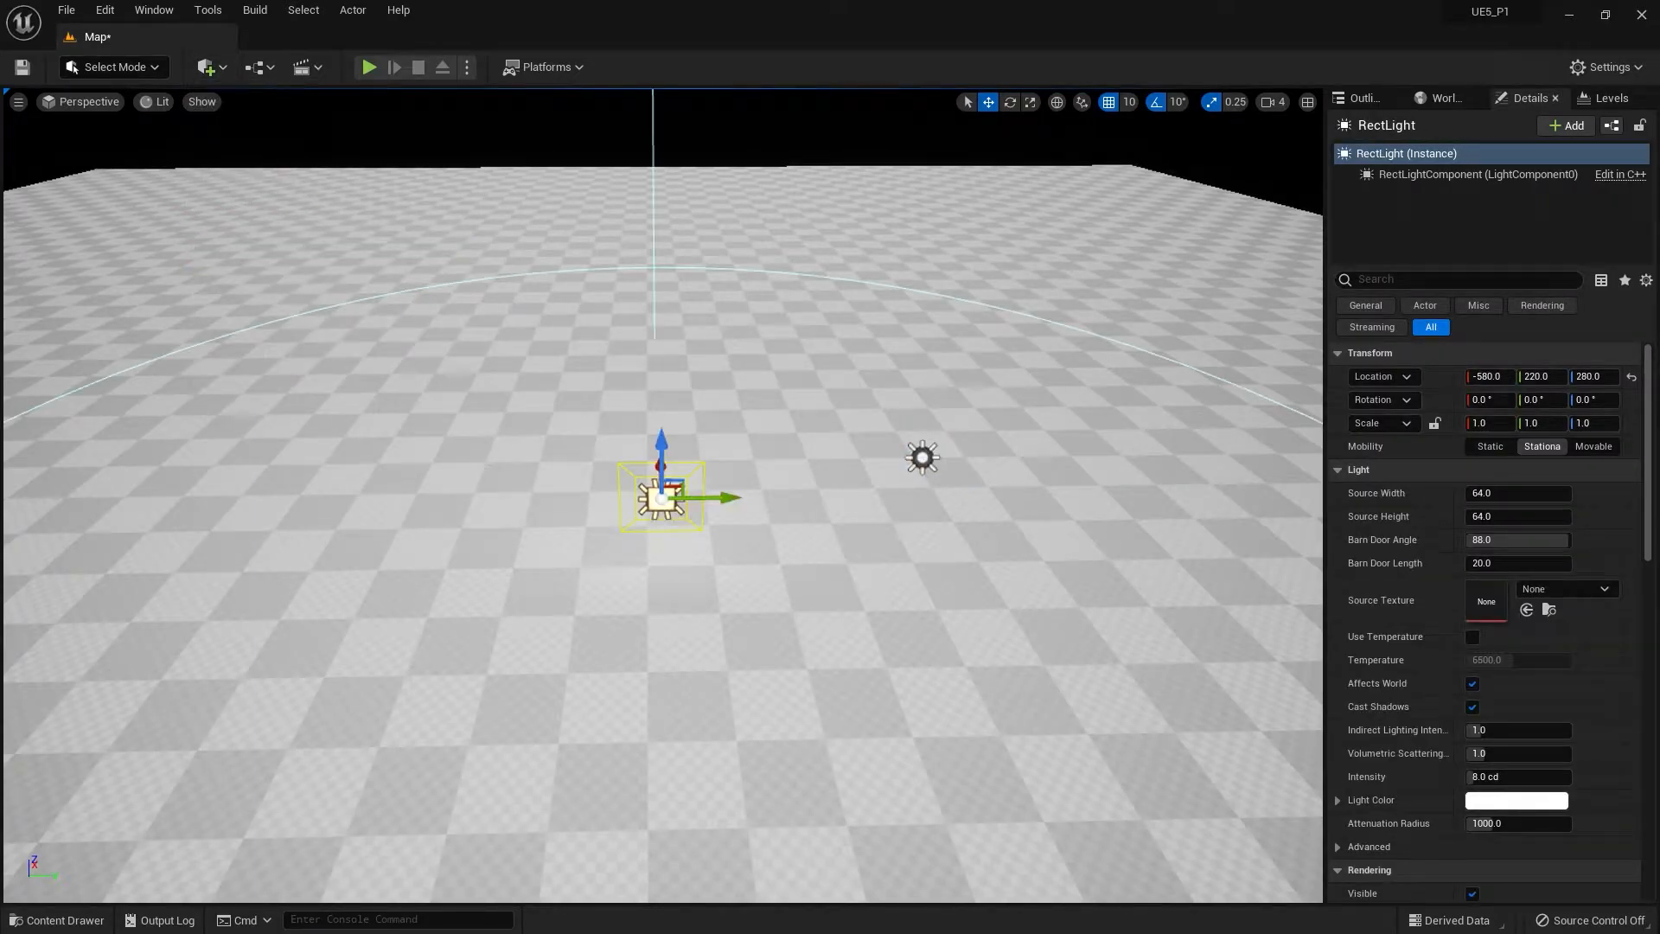
pyautogui.click(206, 66)
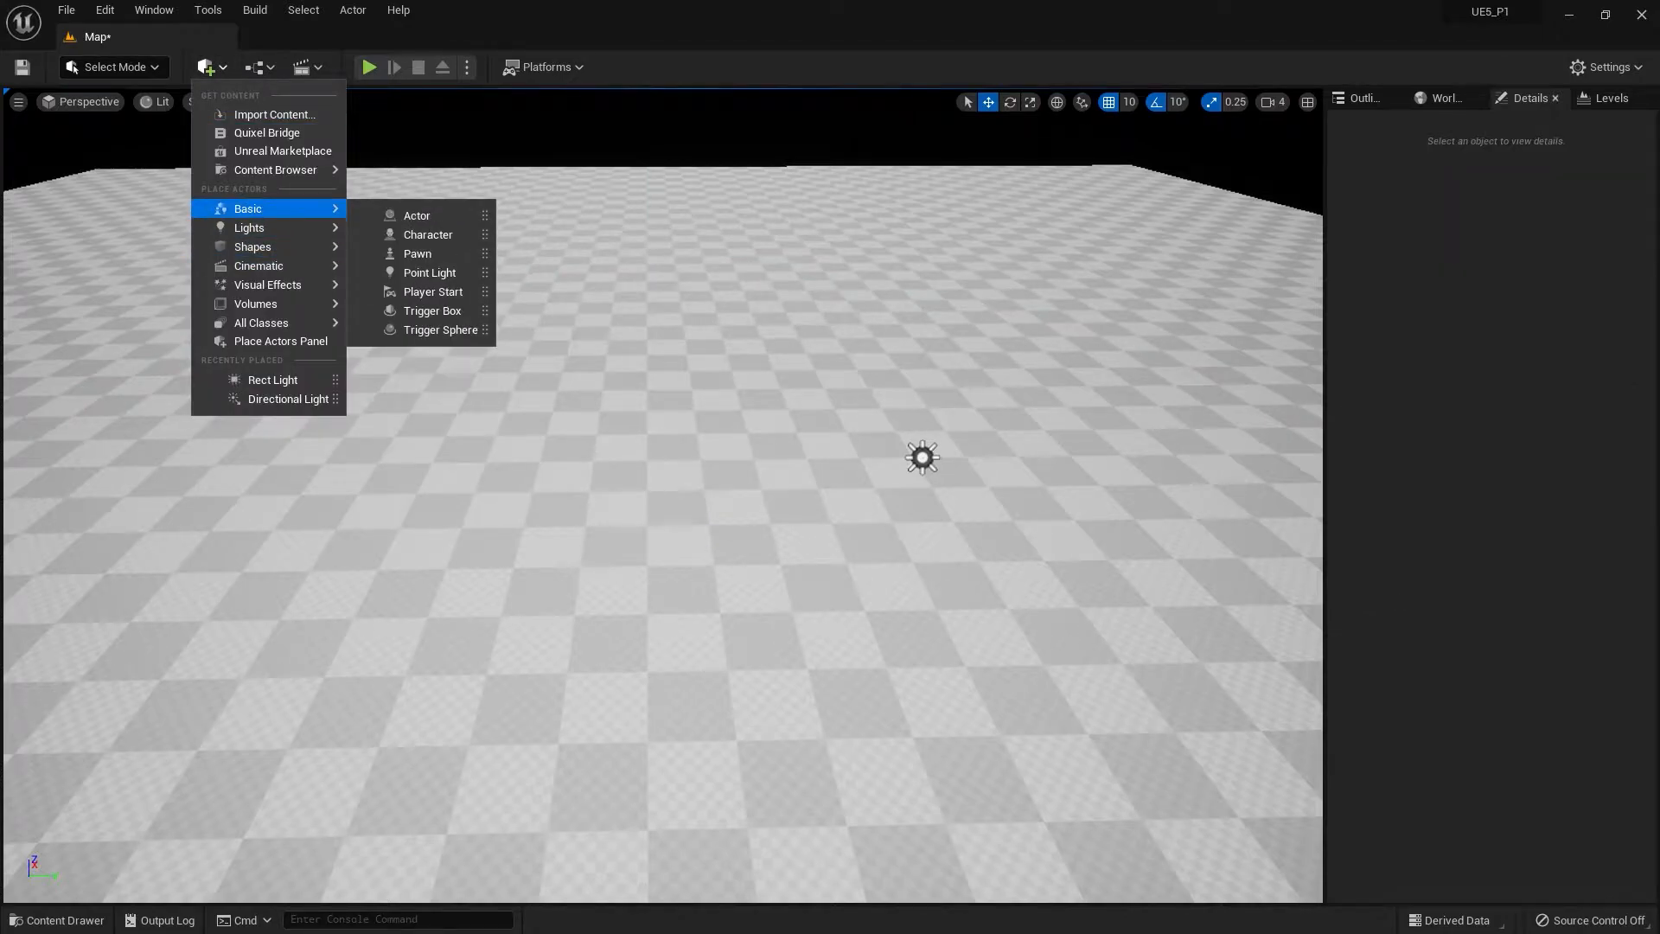
pyautogui.moveTo(249, 227)
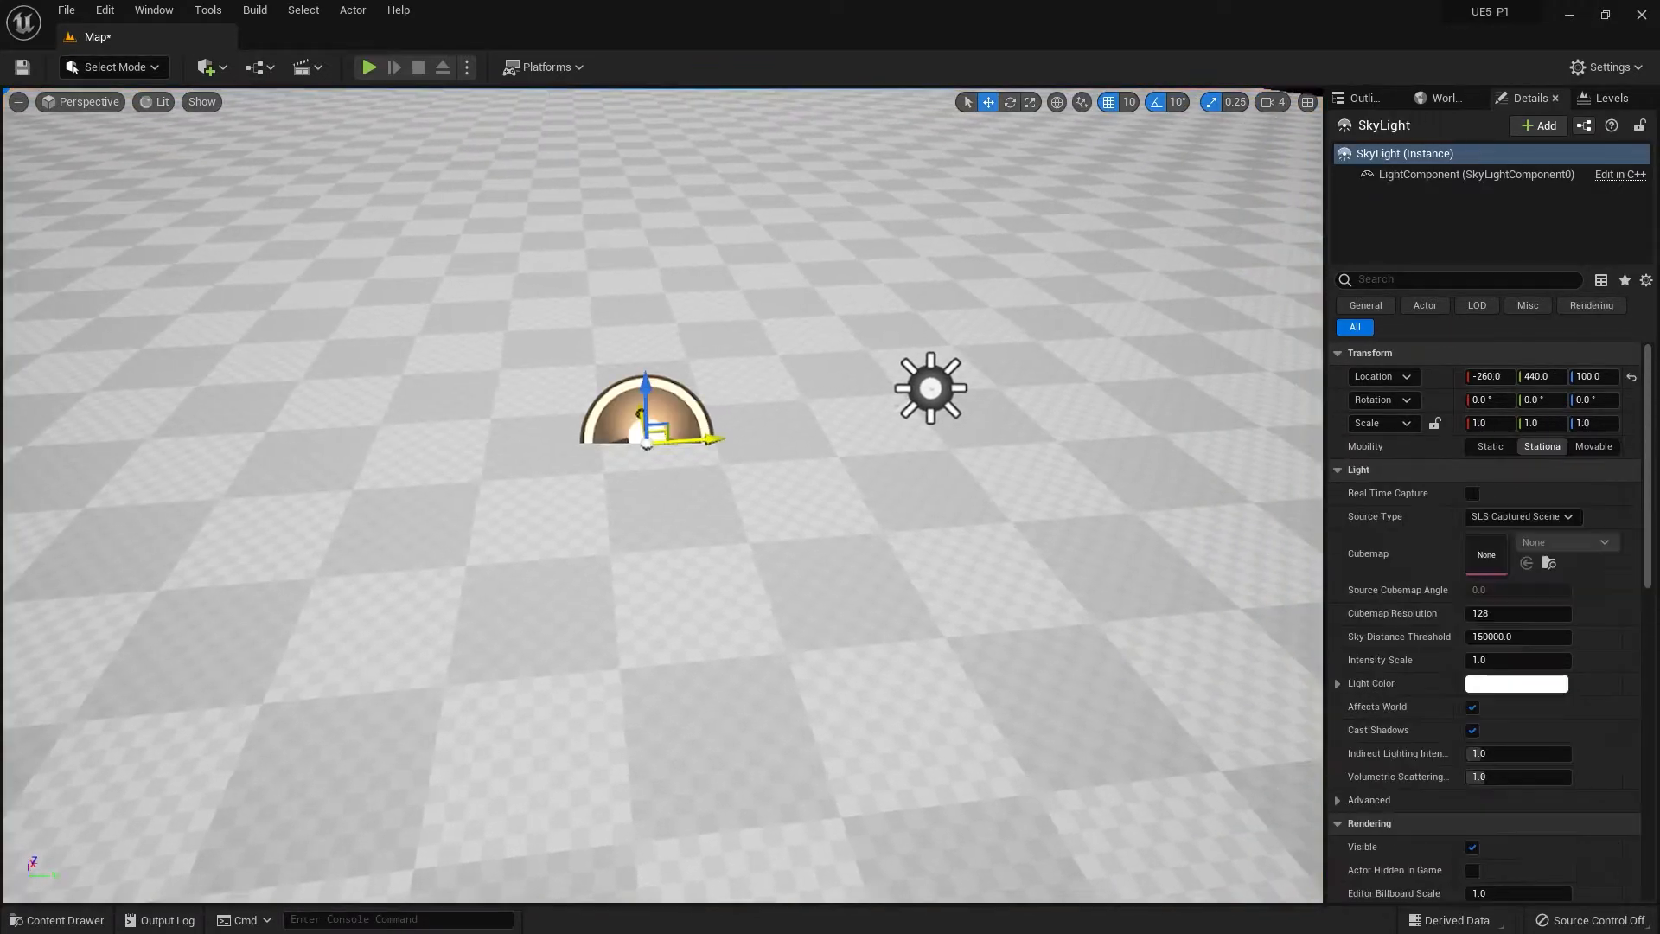
pyautogui.click(205, 66)
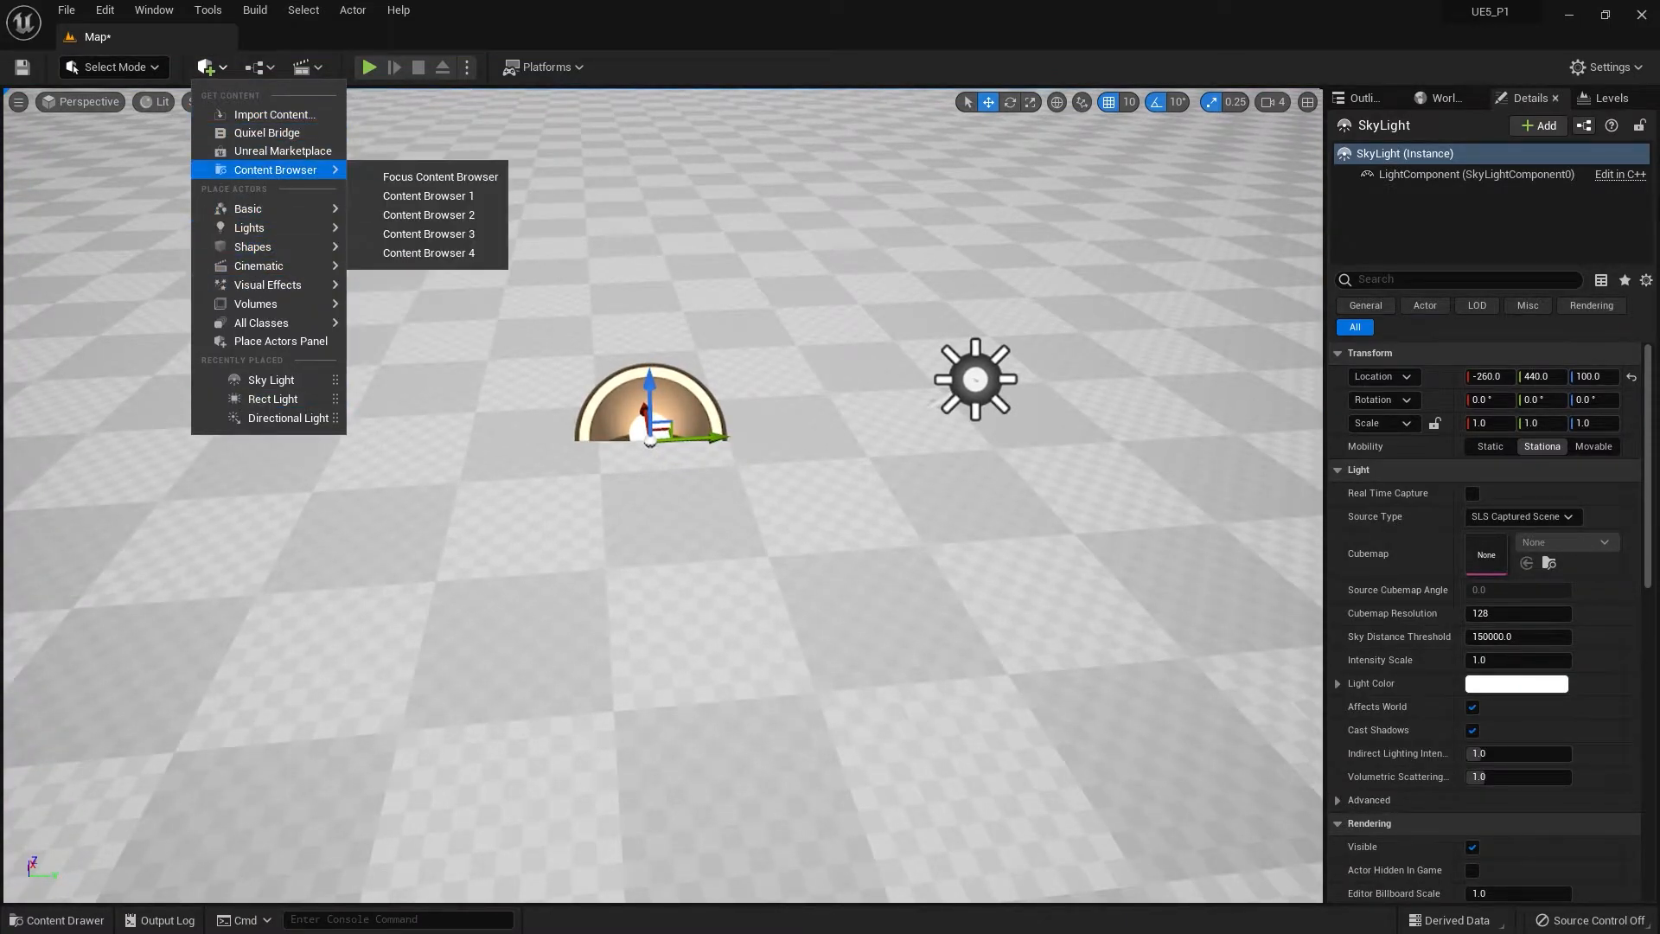
pyautogui.moveTo(268, 284)
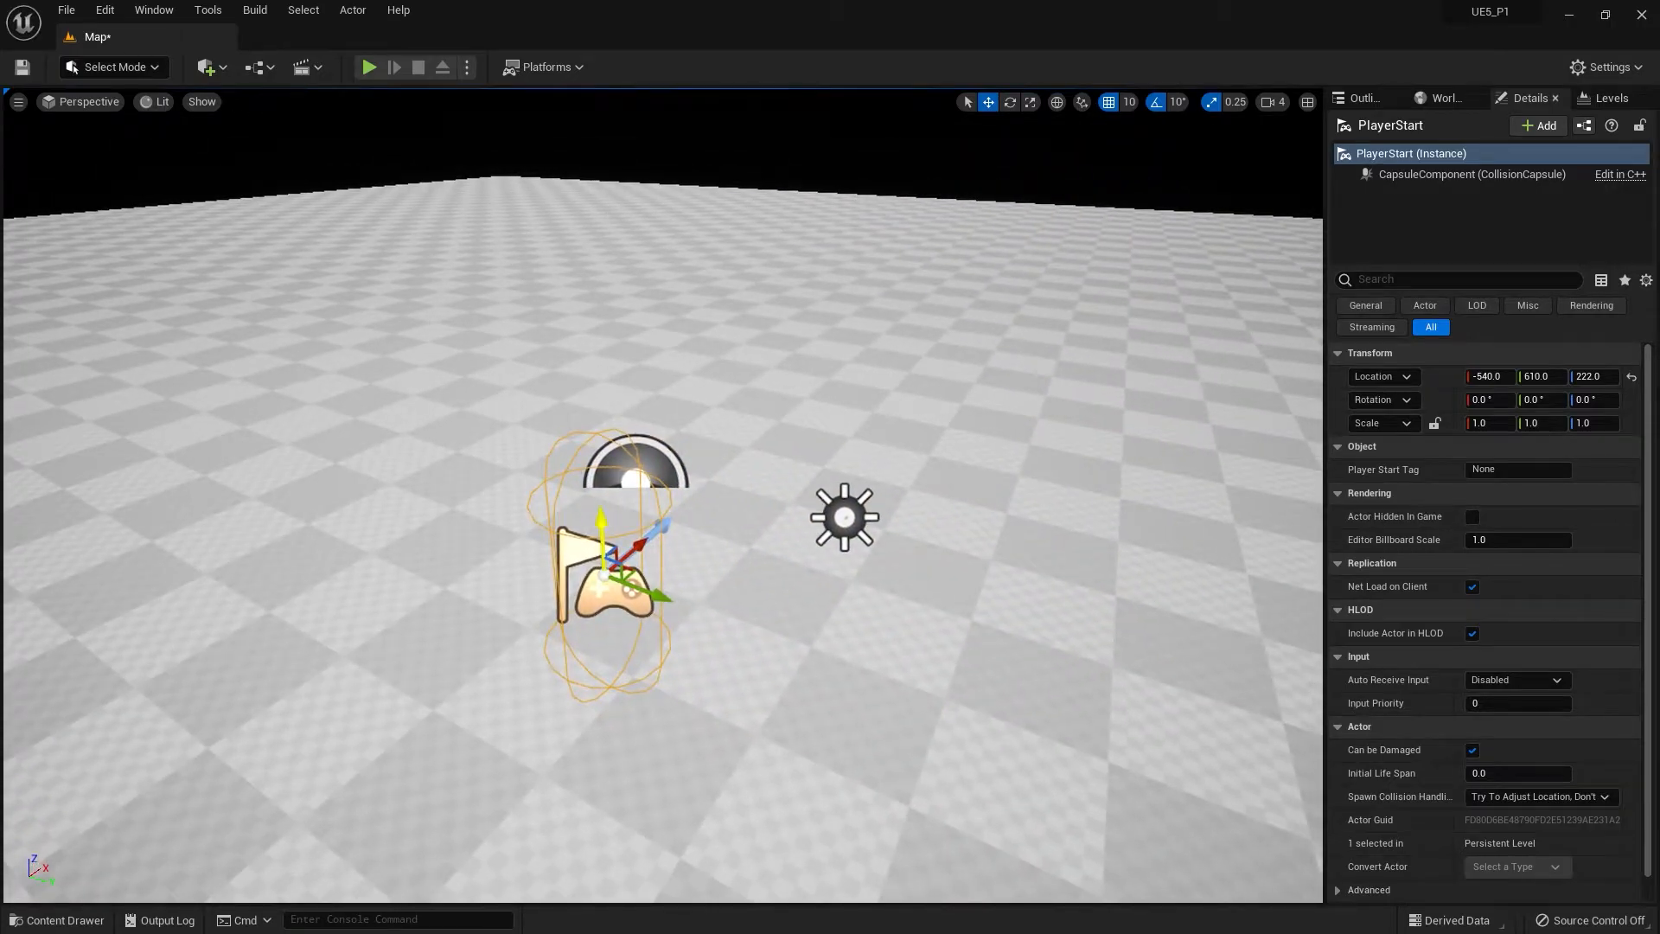
# Select the DirectionalLight and set its Intensity to 3.0
pyautogui.click(839, 525)
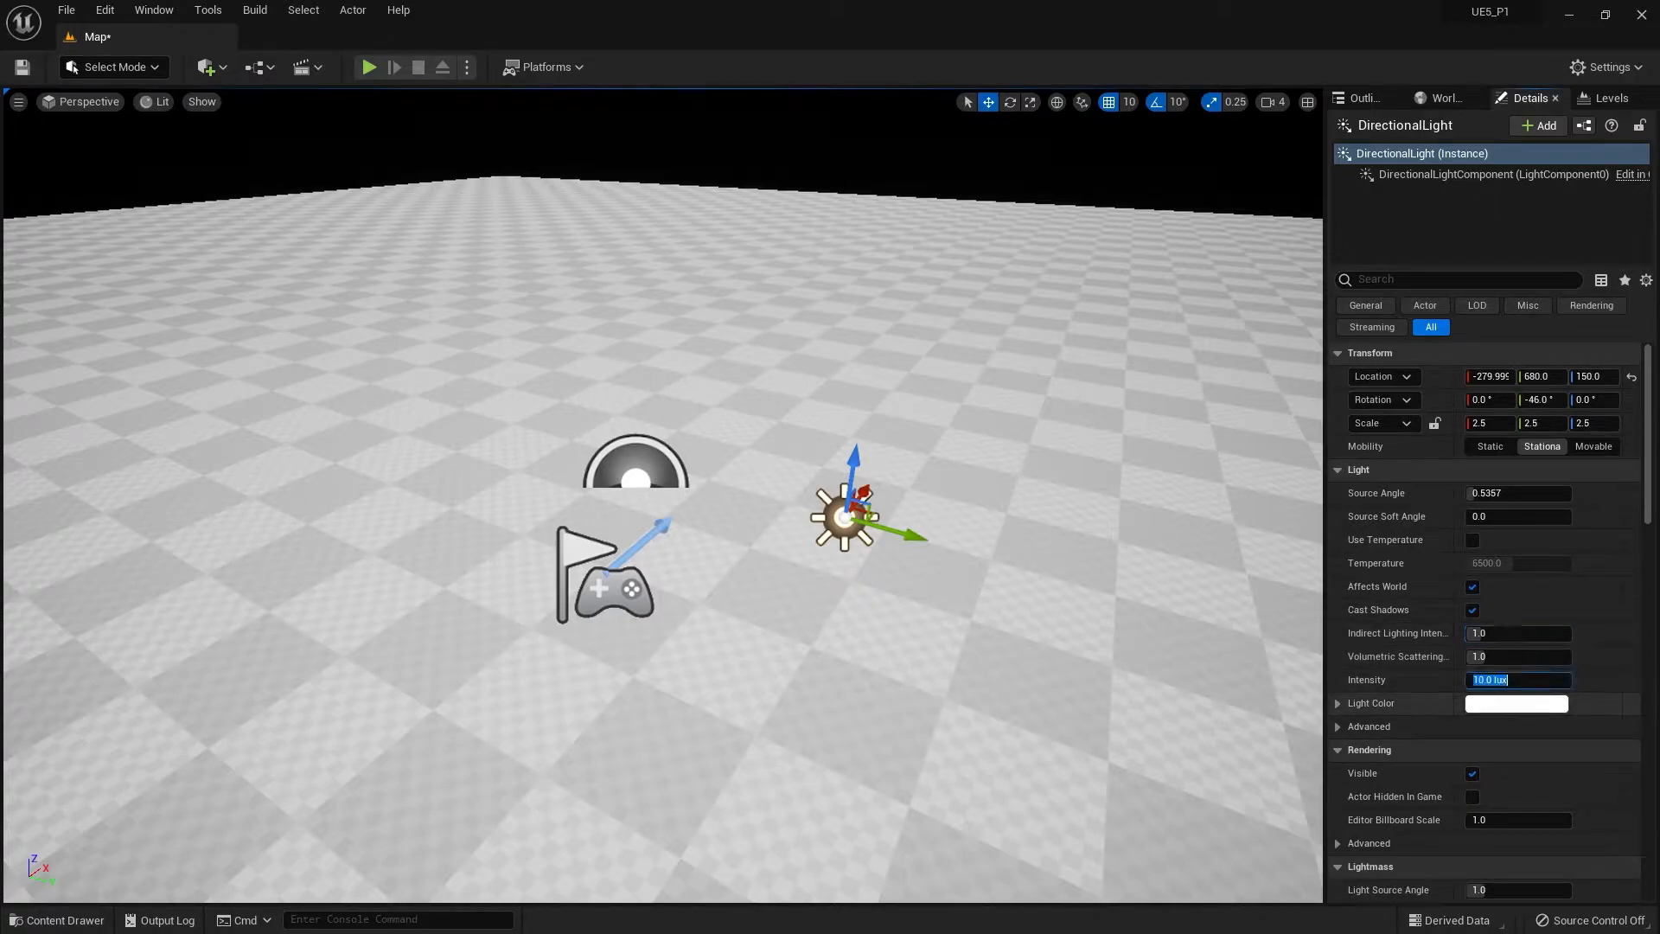
pyautogui.write('3.0')
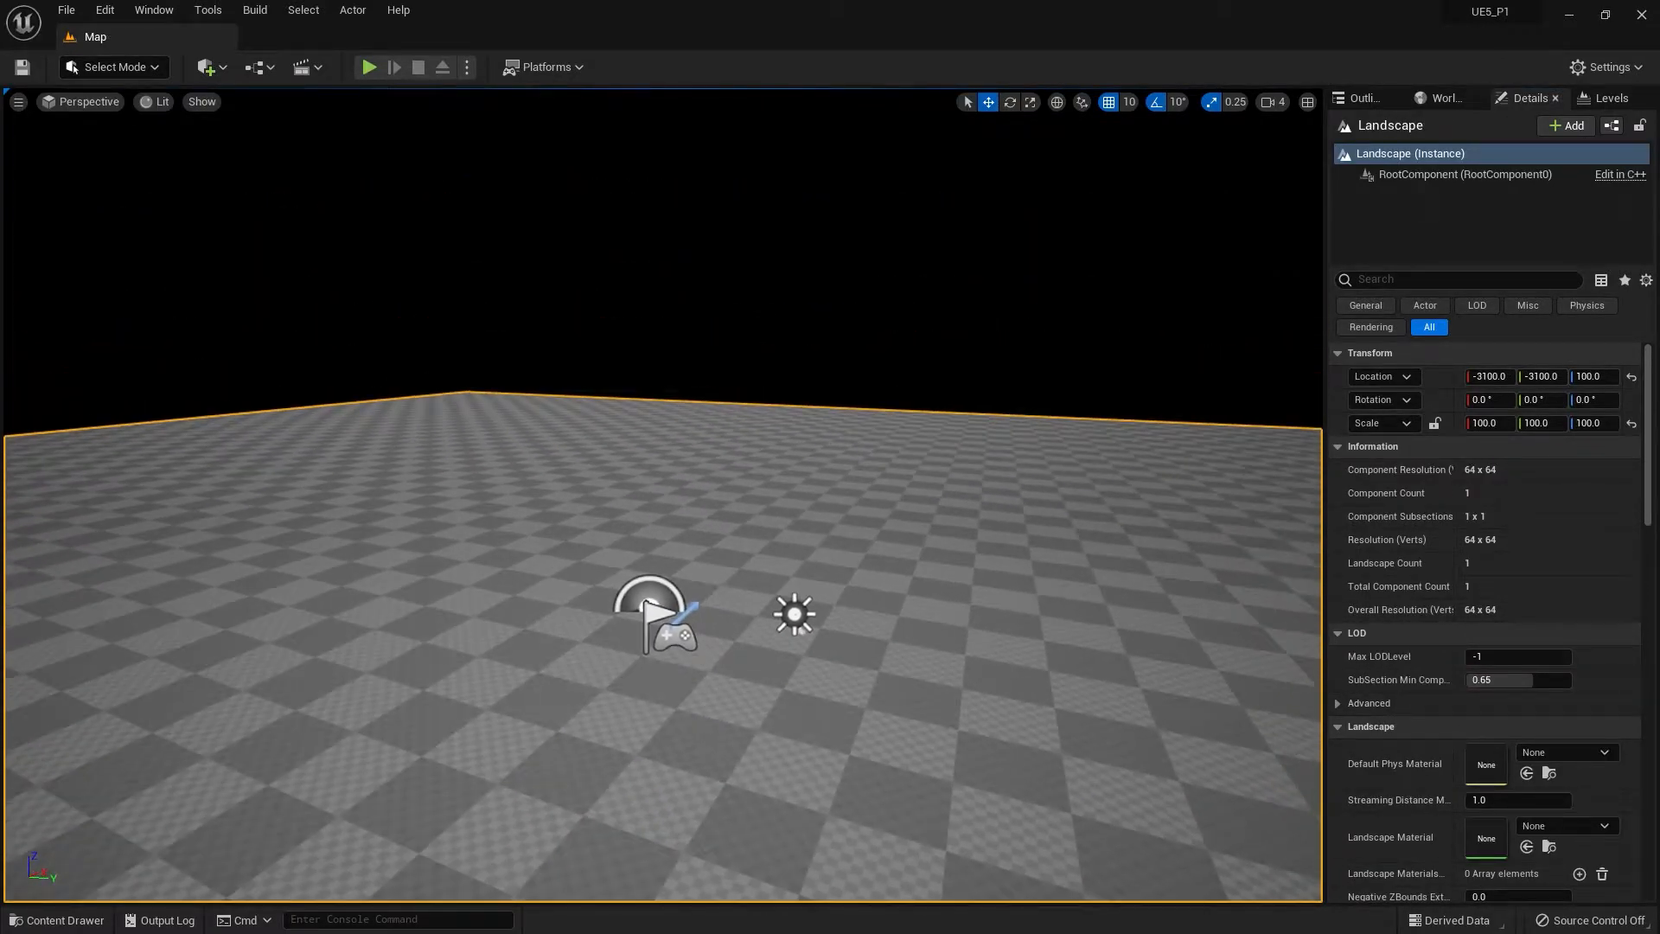
# Enable Show Engine Content in the Content Drawer and enter the engine Content folder
pyautogui.click(65, 920)
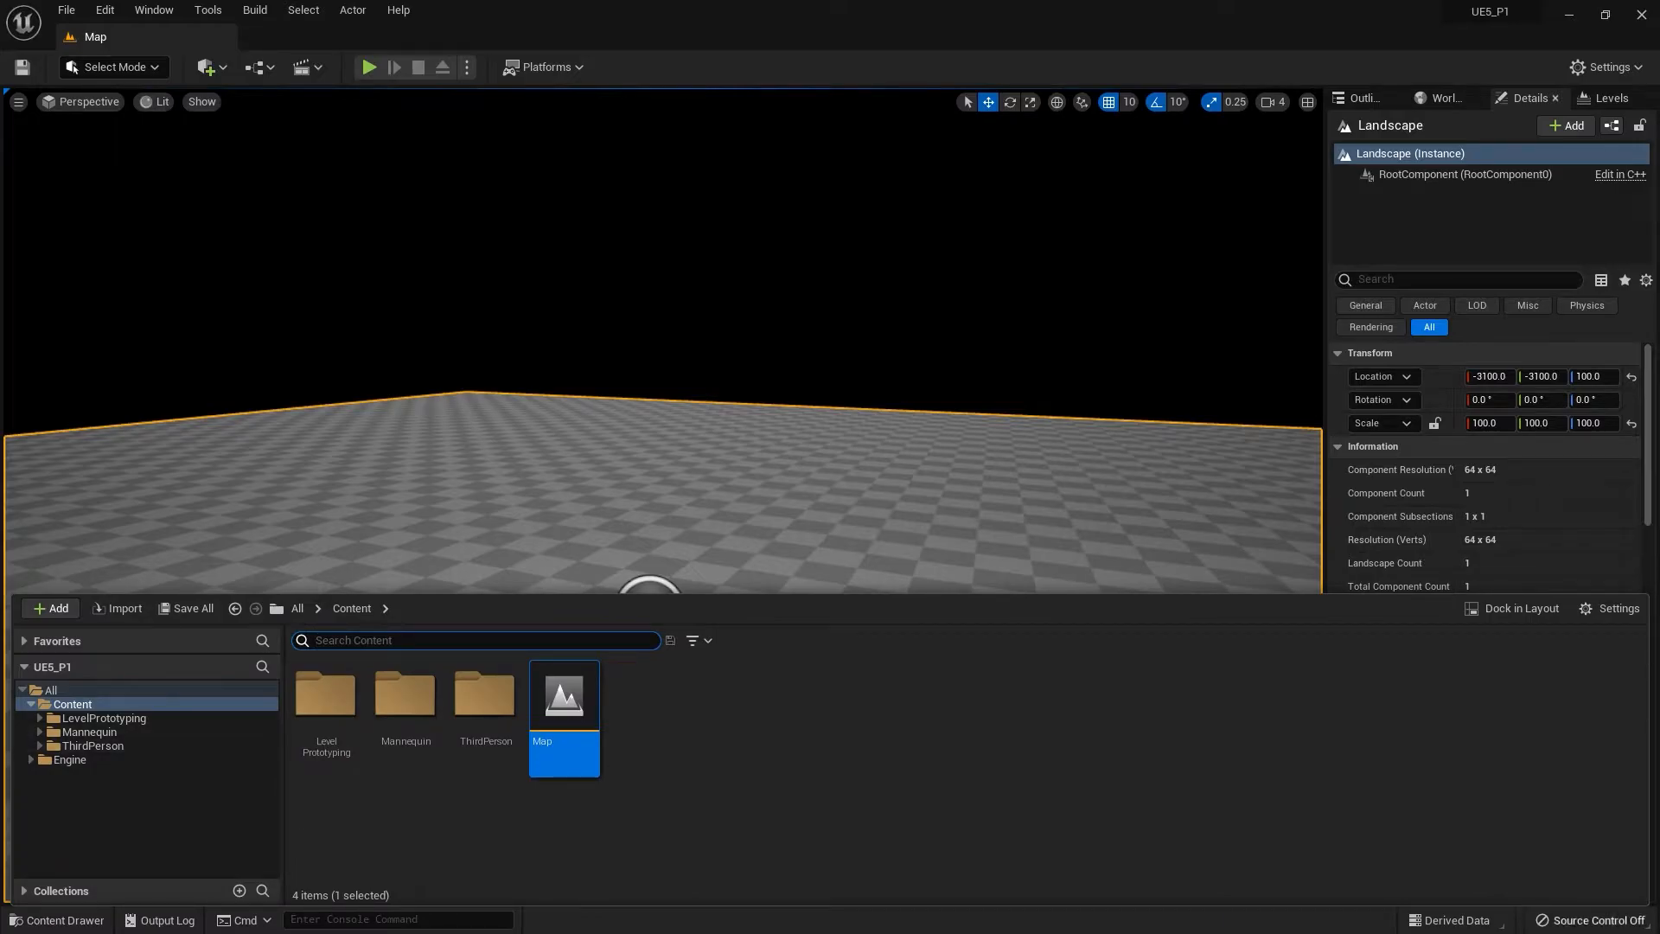
pyautogui.click(698, 640)
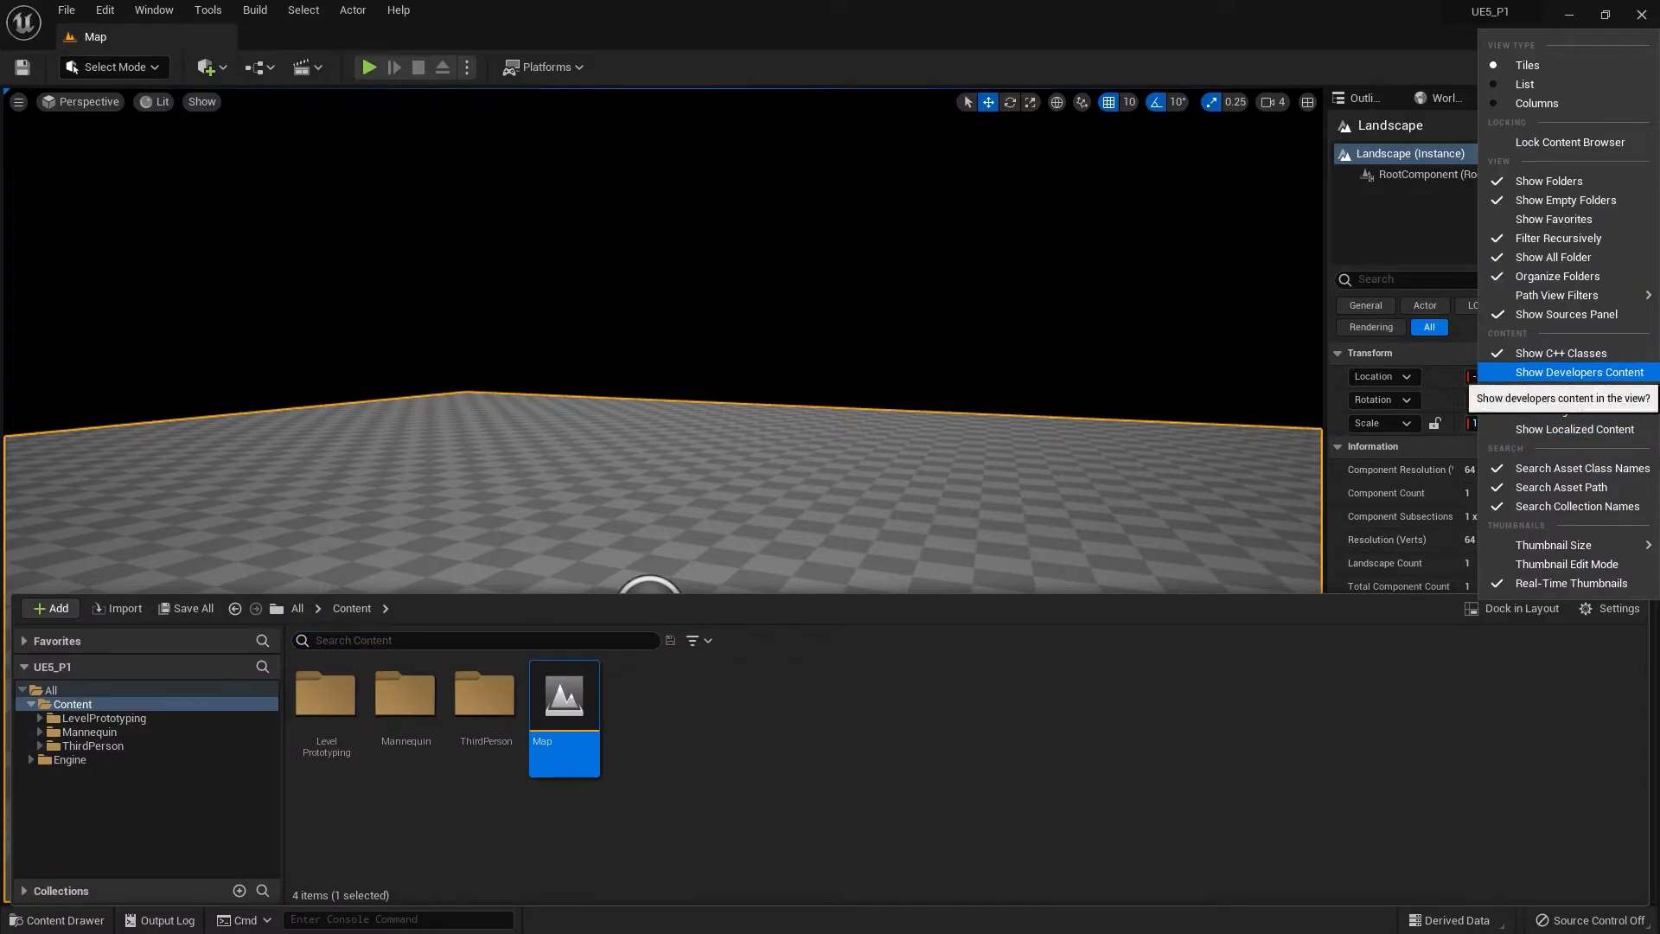
pyautogui.click(69, 759)
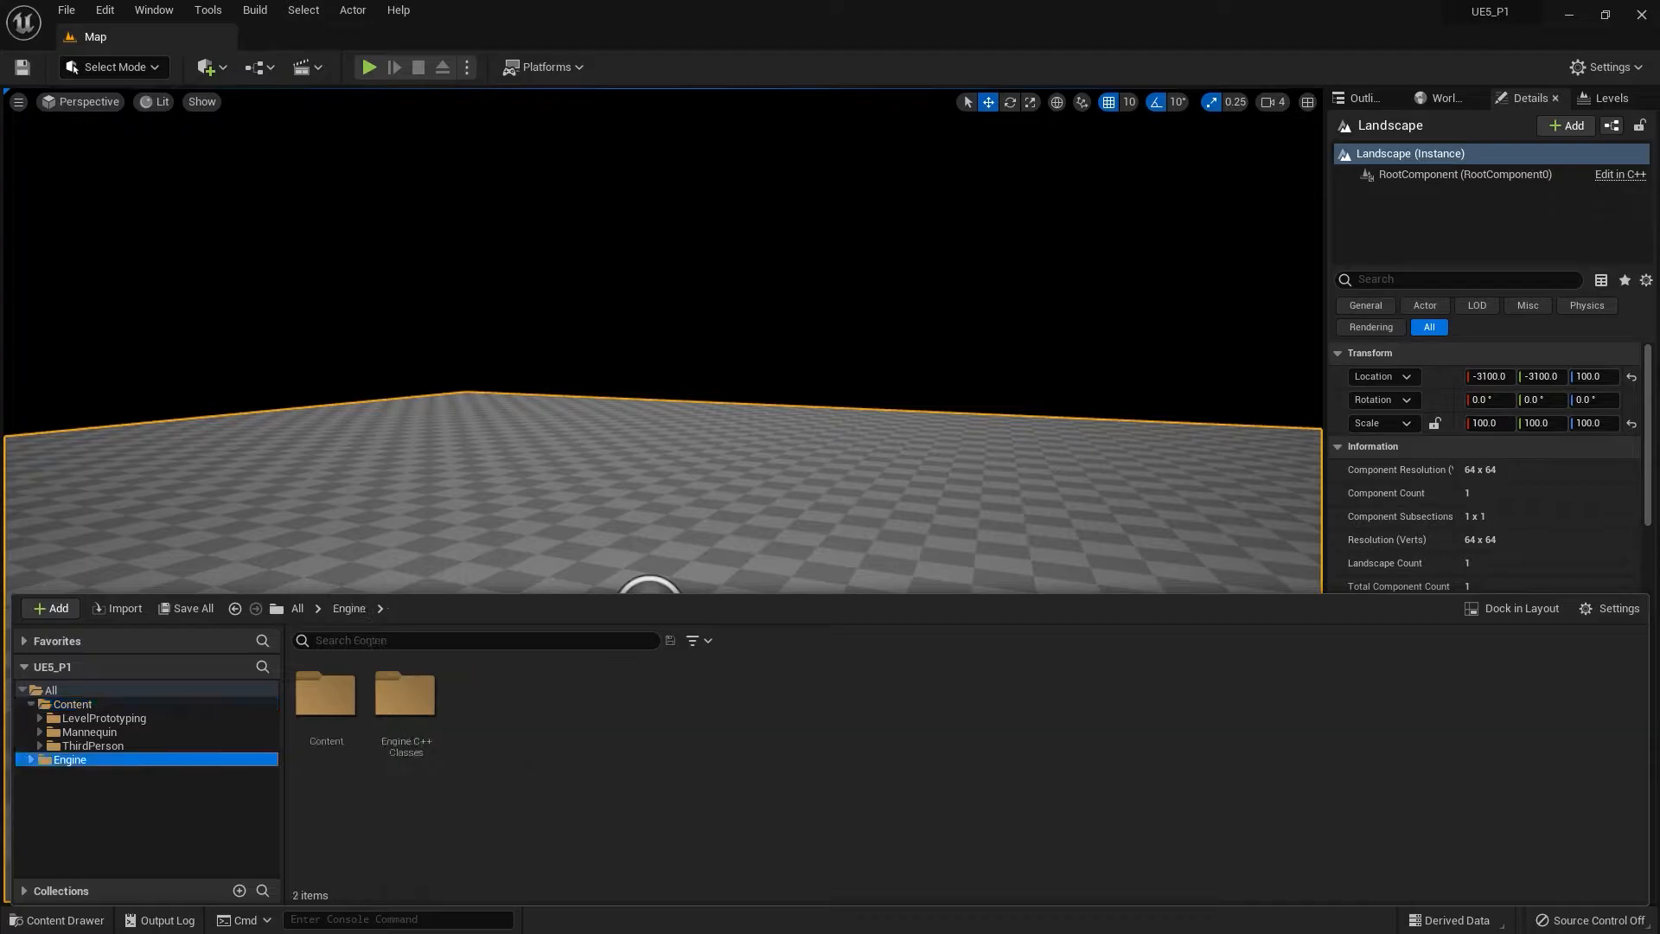
pyautogui.doubleClick(326, 696)
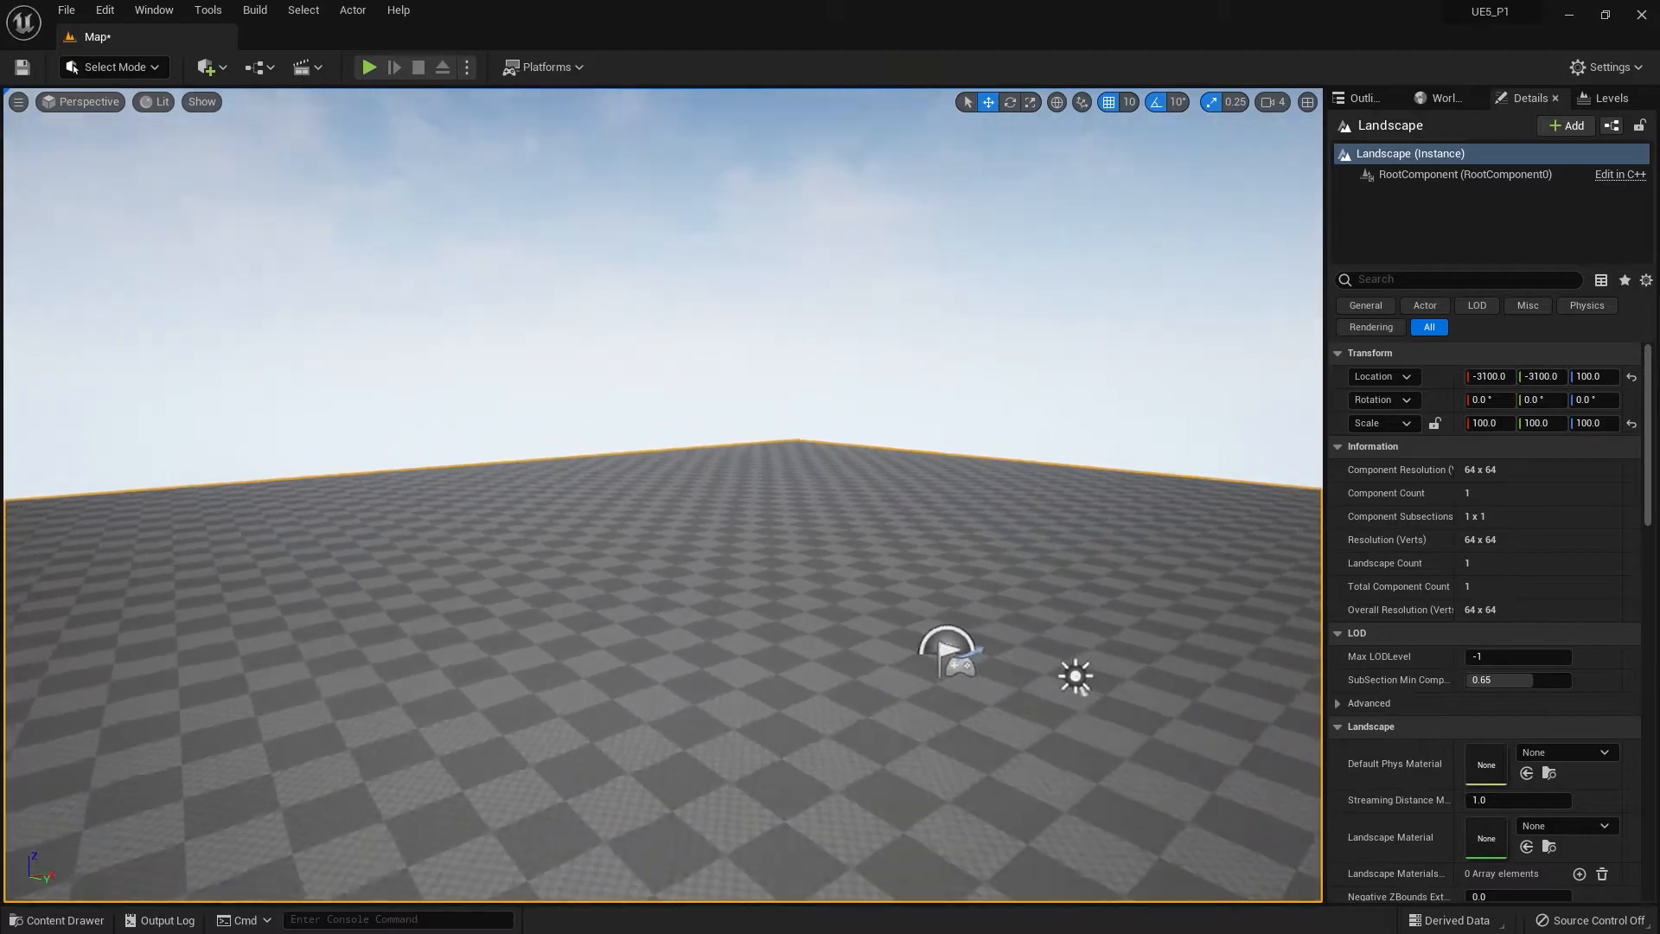
# Place a volume in the level from the Quick Add menu
pyautogui.click(205, 67)
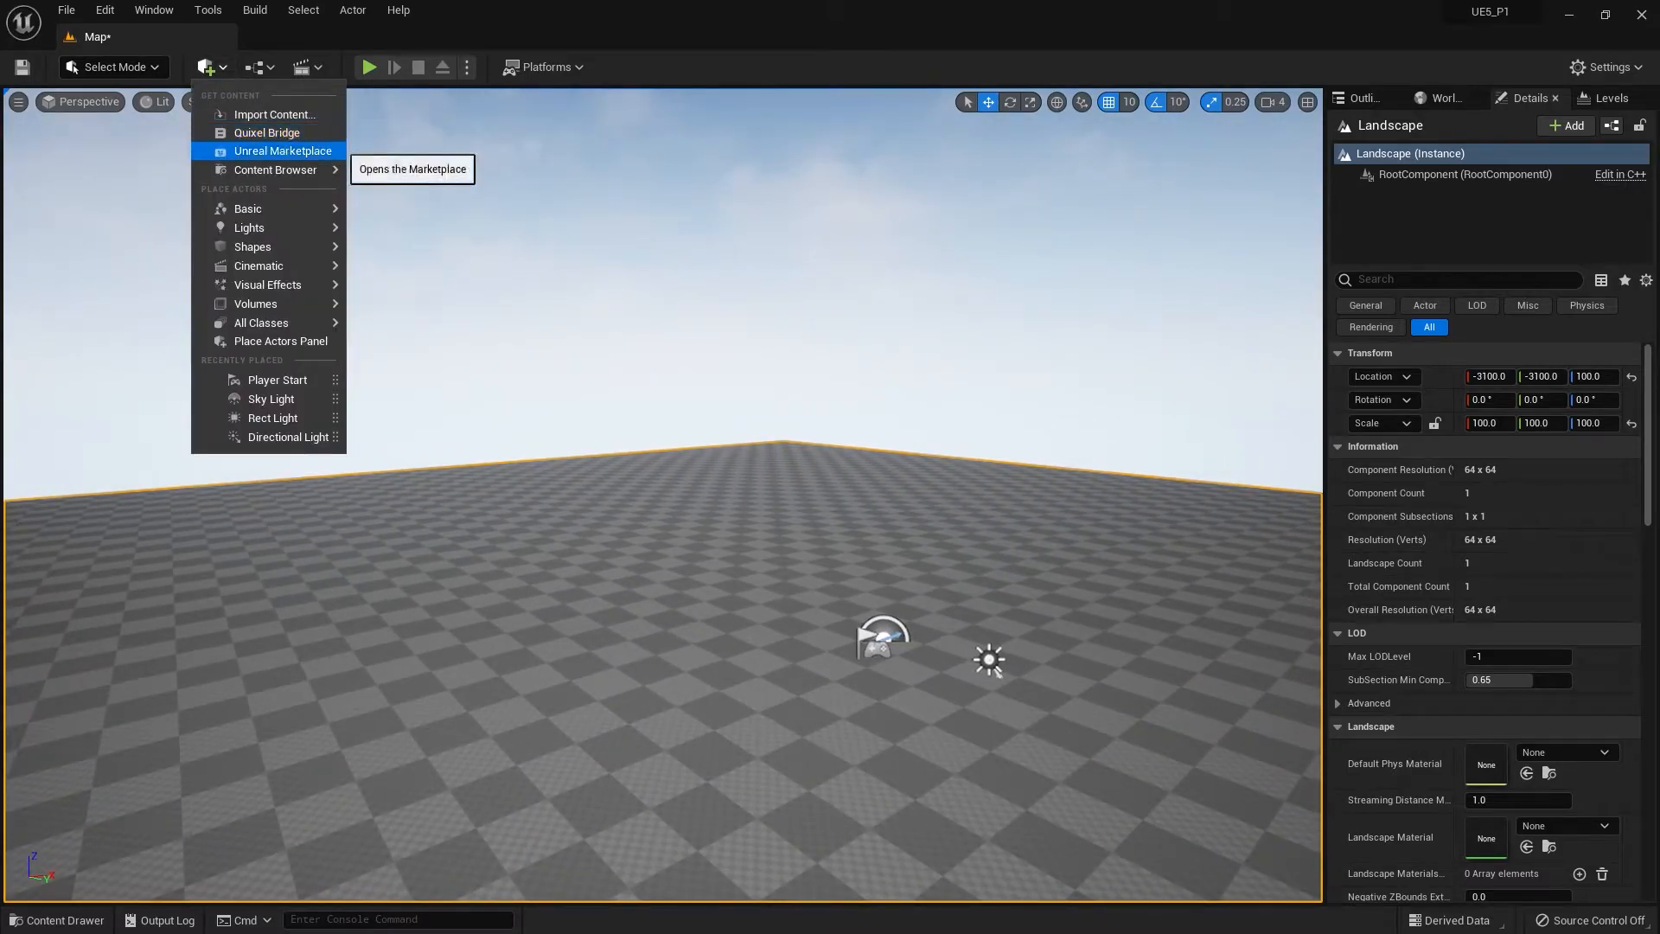
pyautogui.moveTo(256, 304)
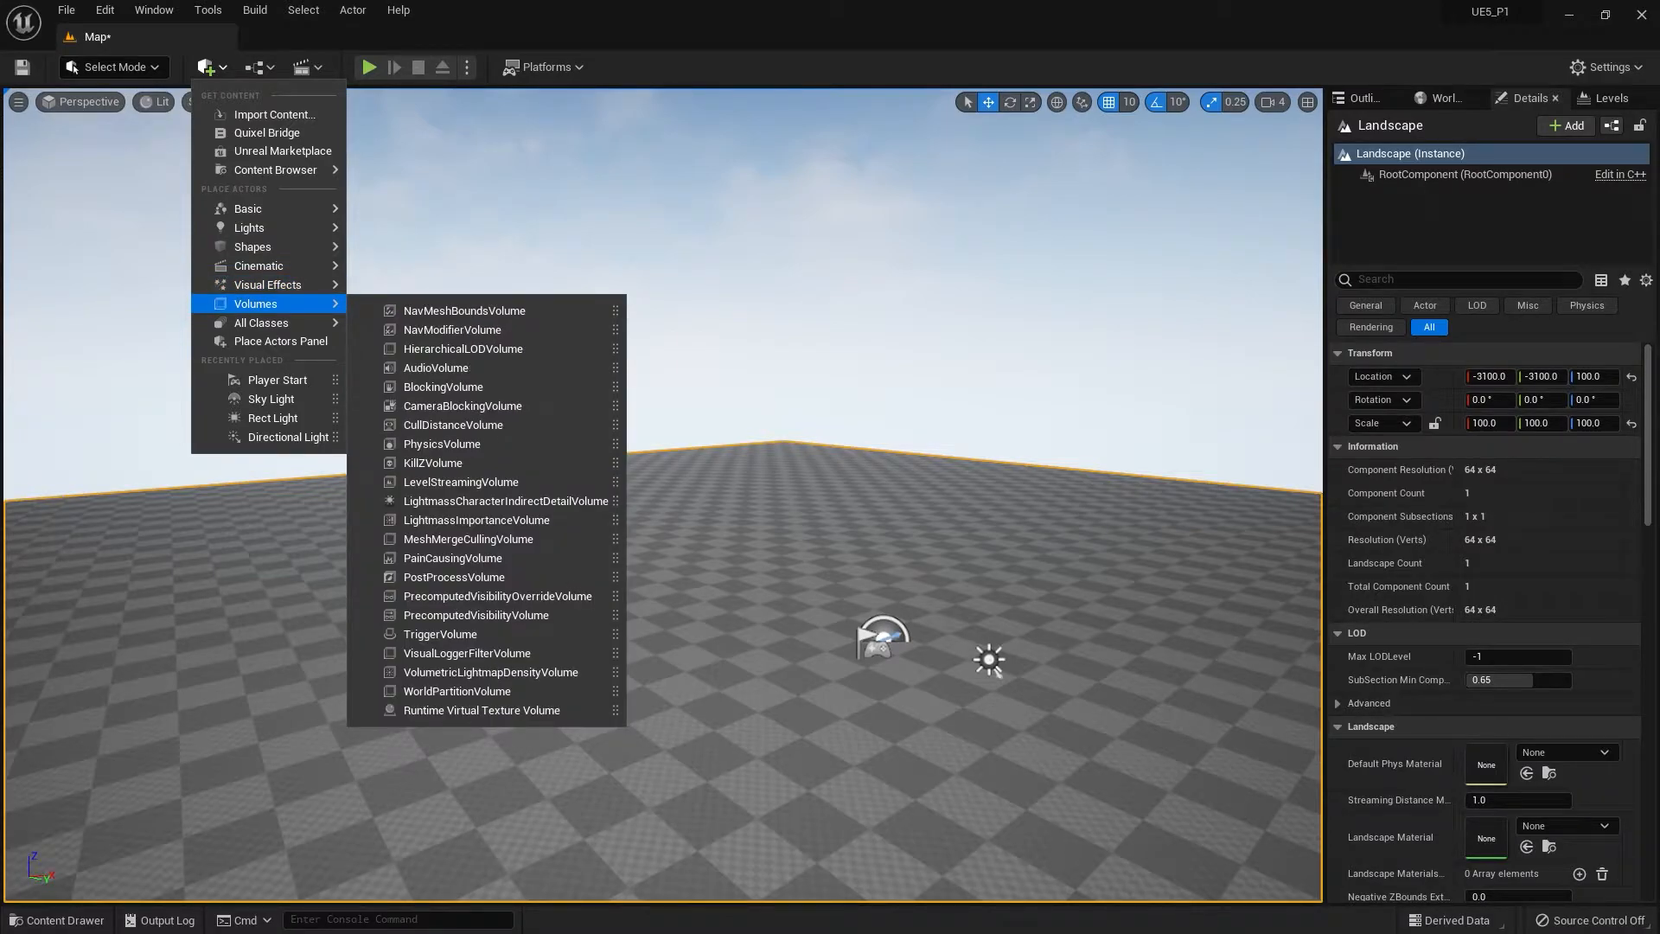
pyautogui.moveTo(457, 691)
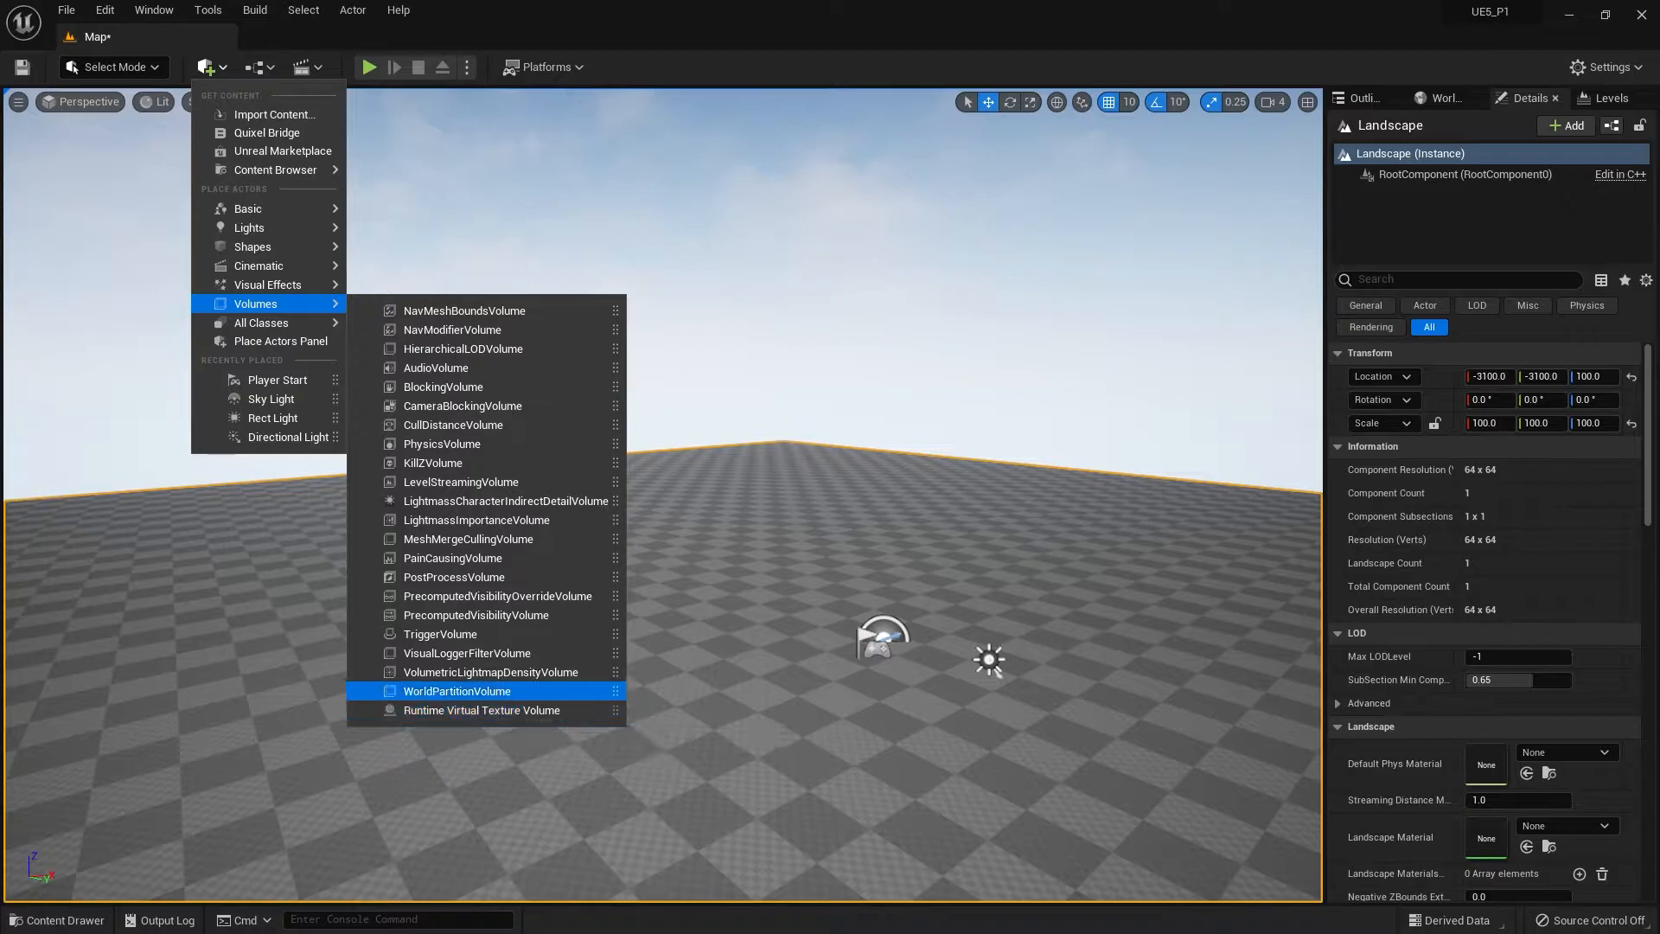
pyautogui.click(456, 690)
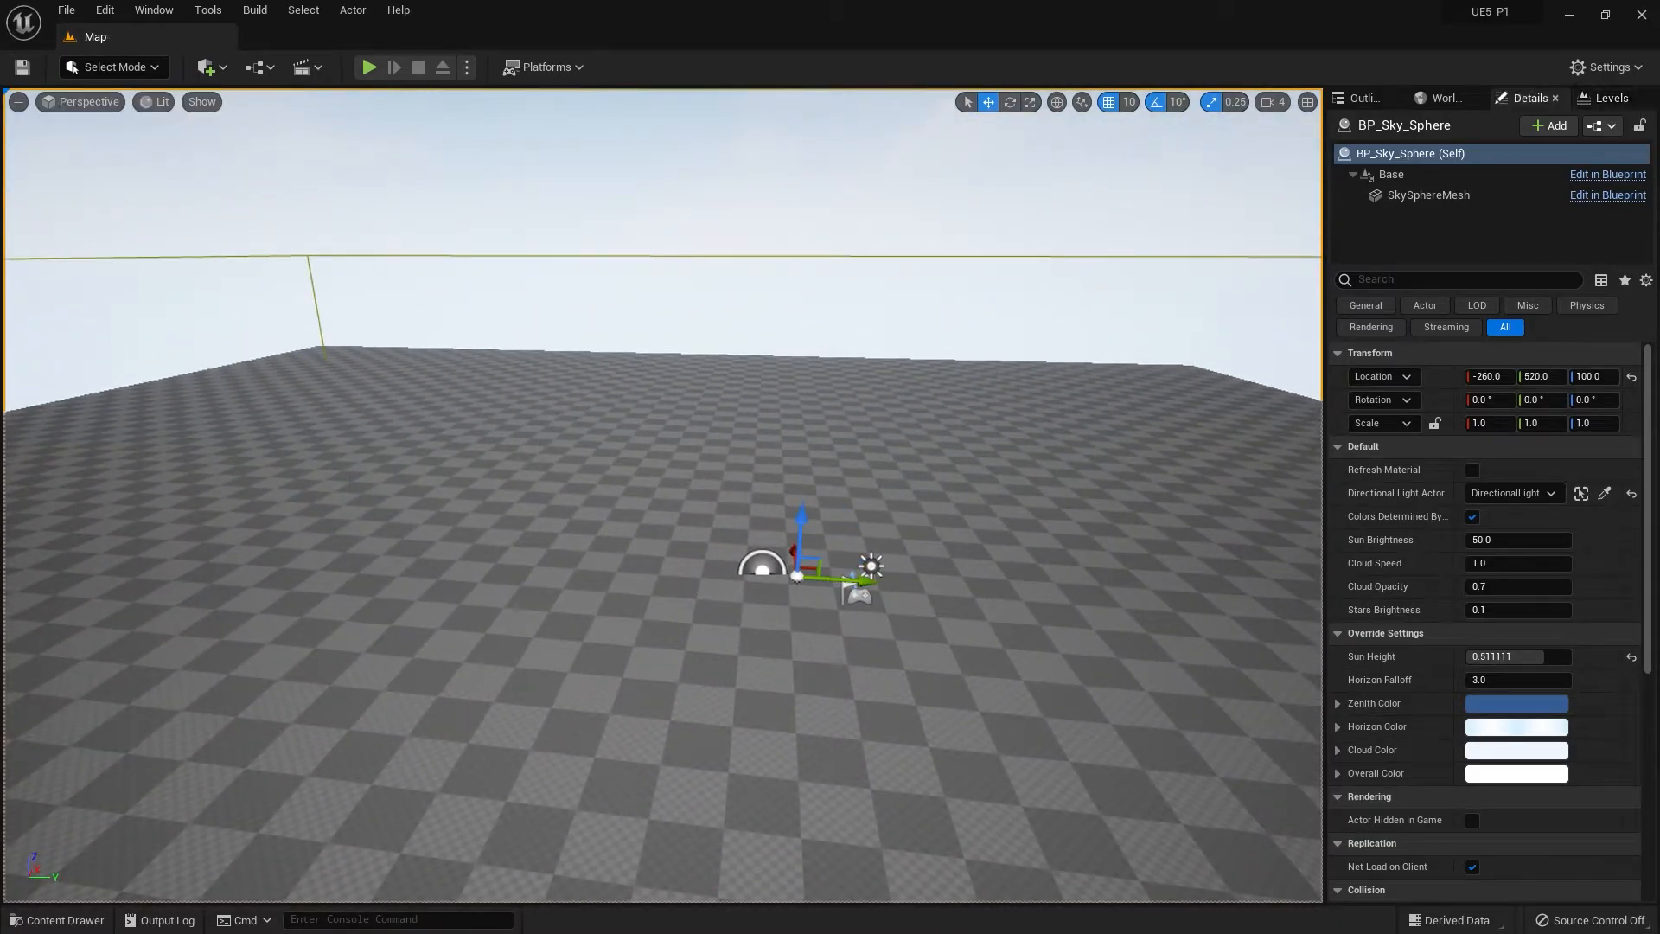
# Set GameMode Override to BP_ThirdPersonGameMode and play-test the level
pyautogui.click(1448, 98)
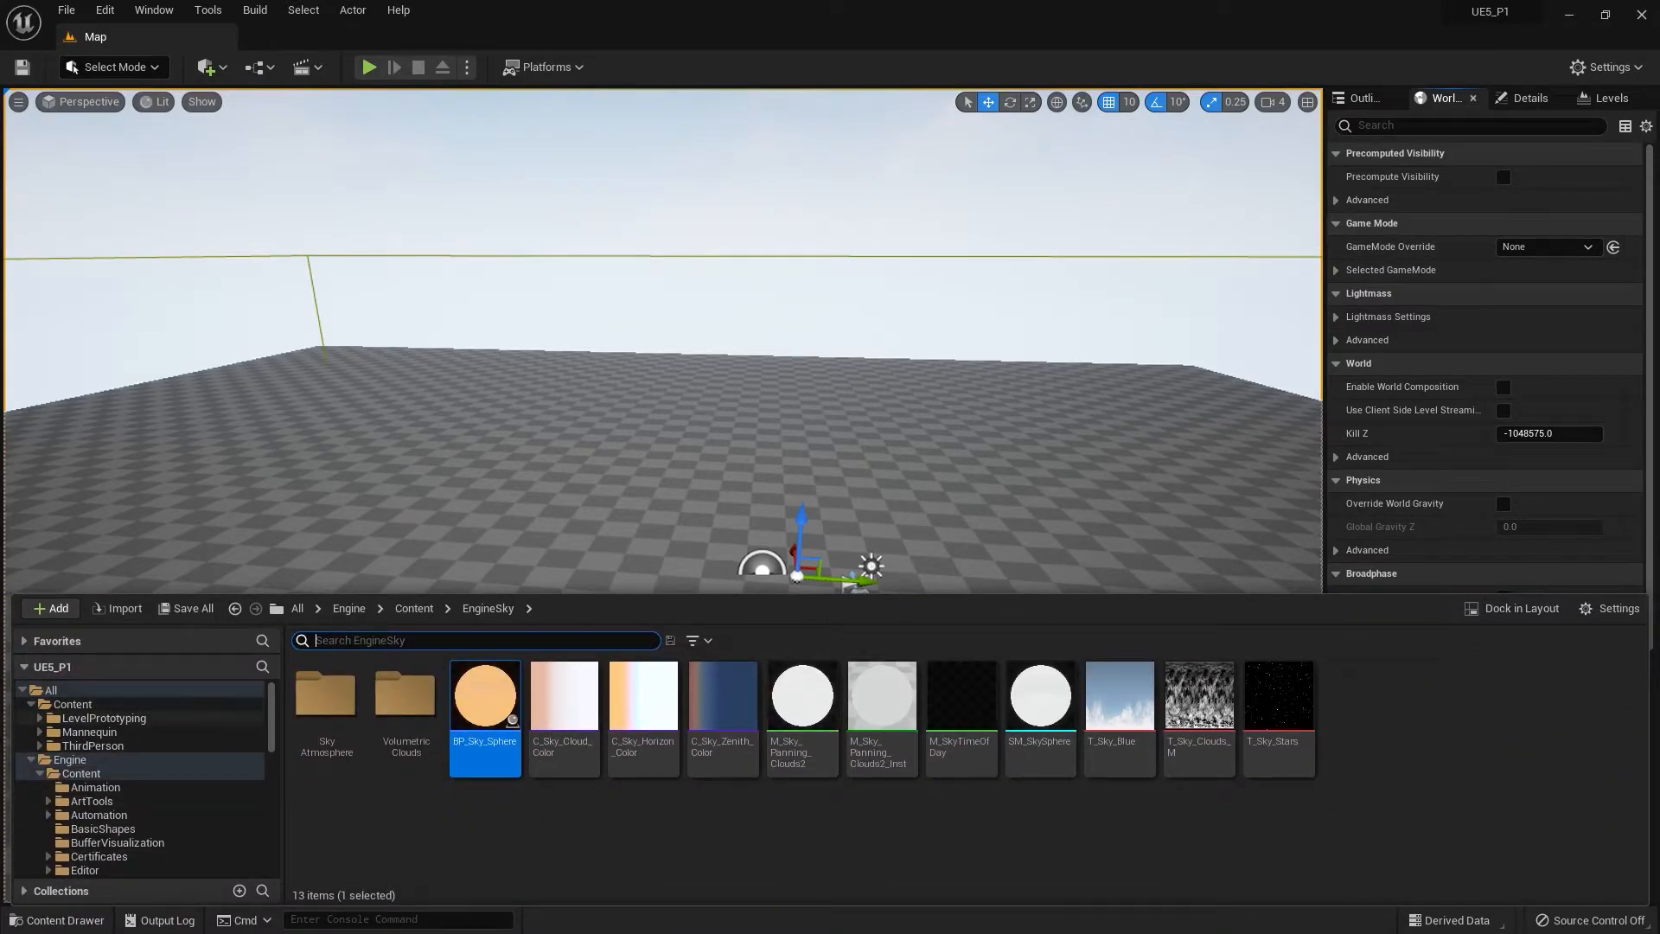
pyautogui.click(91, 745)
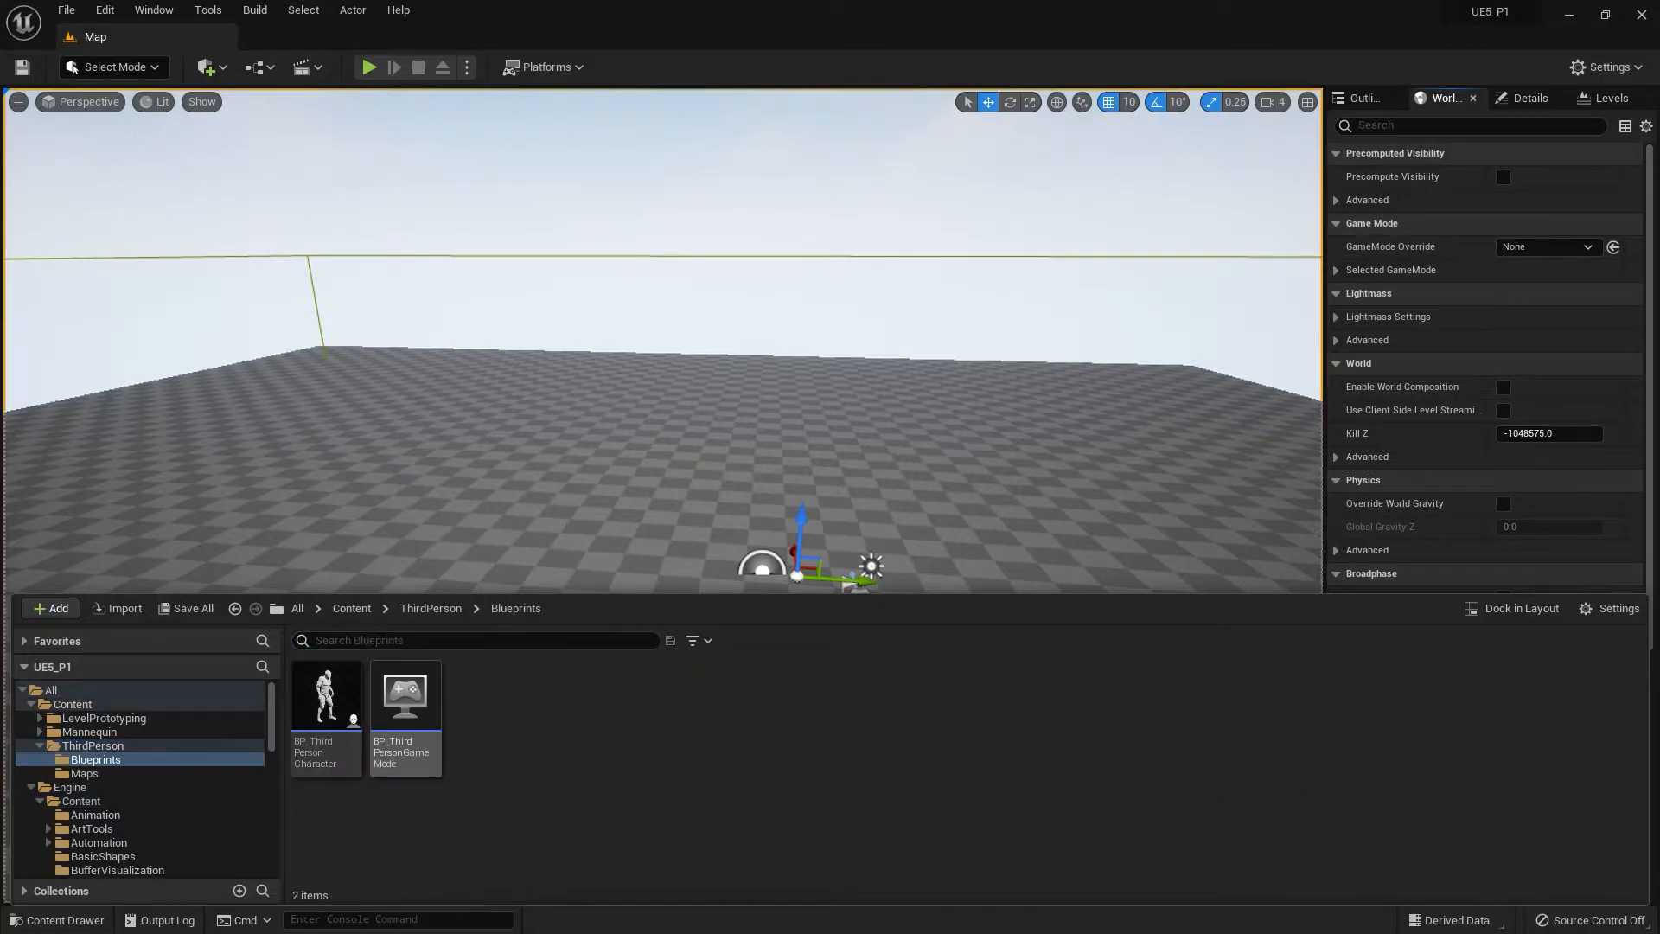
pyautogui.click(405, 695)
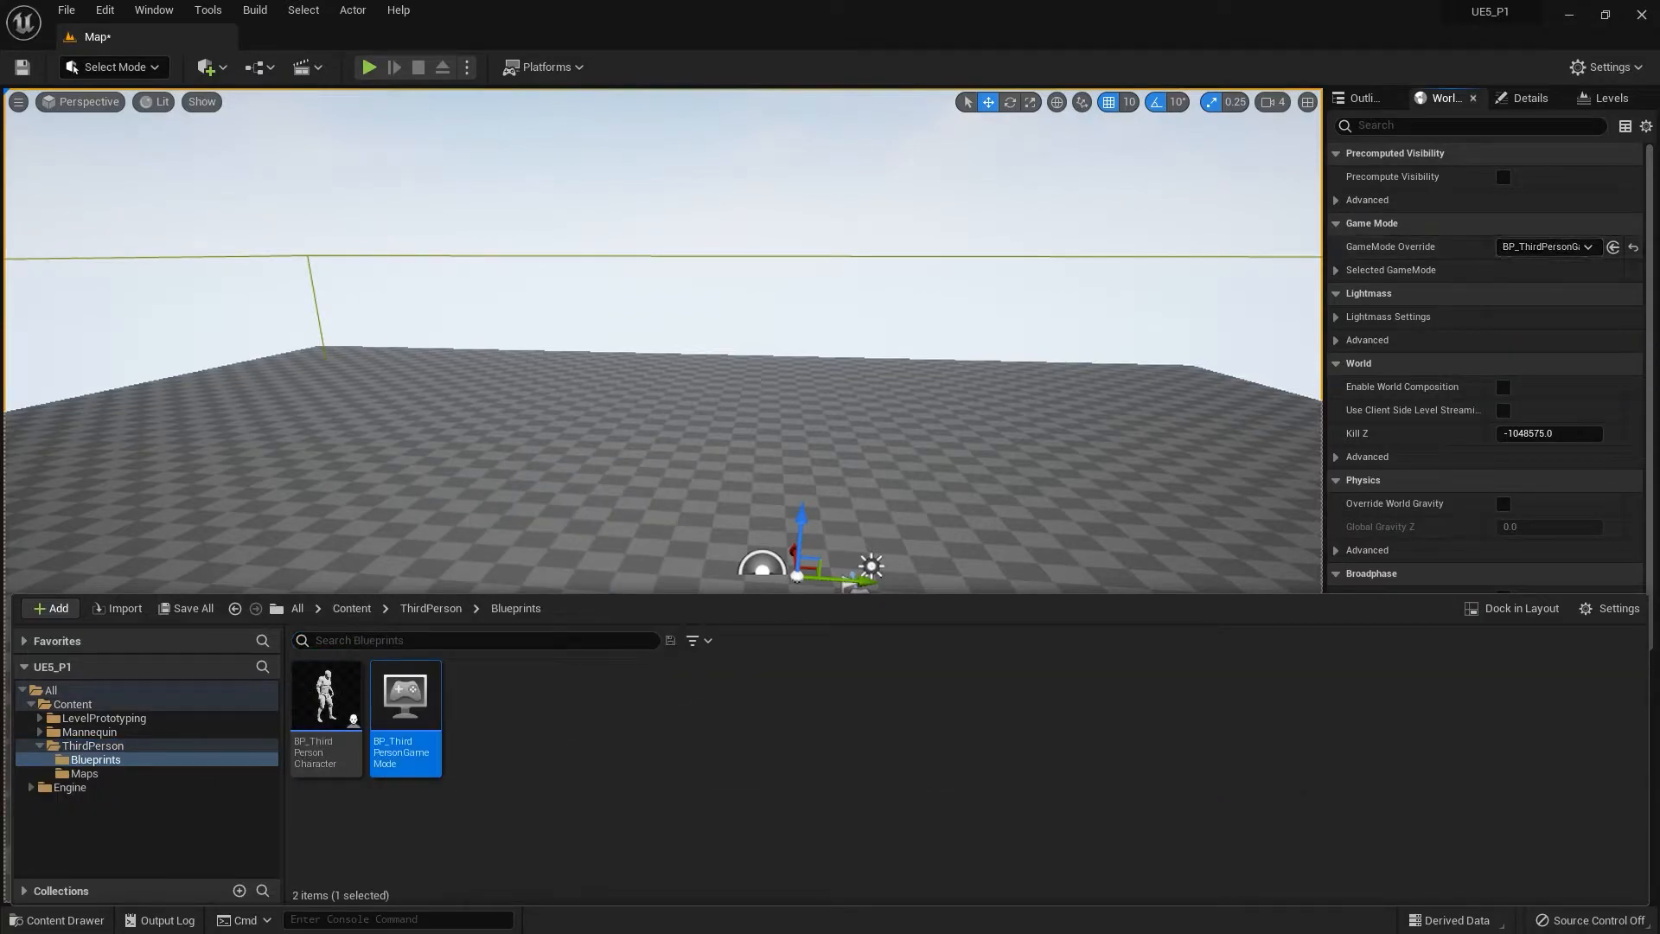
pyautogui.click(370, 67)
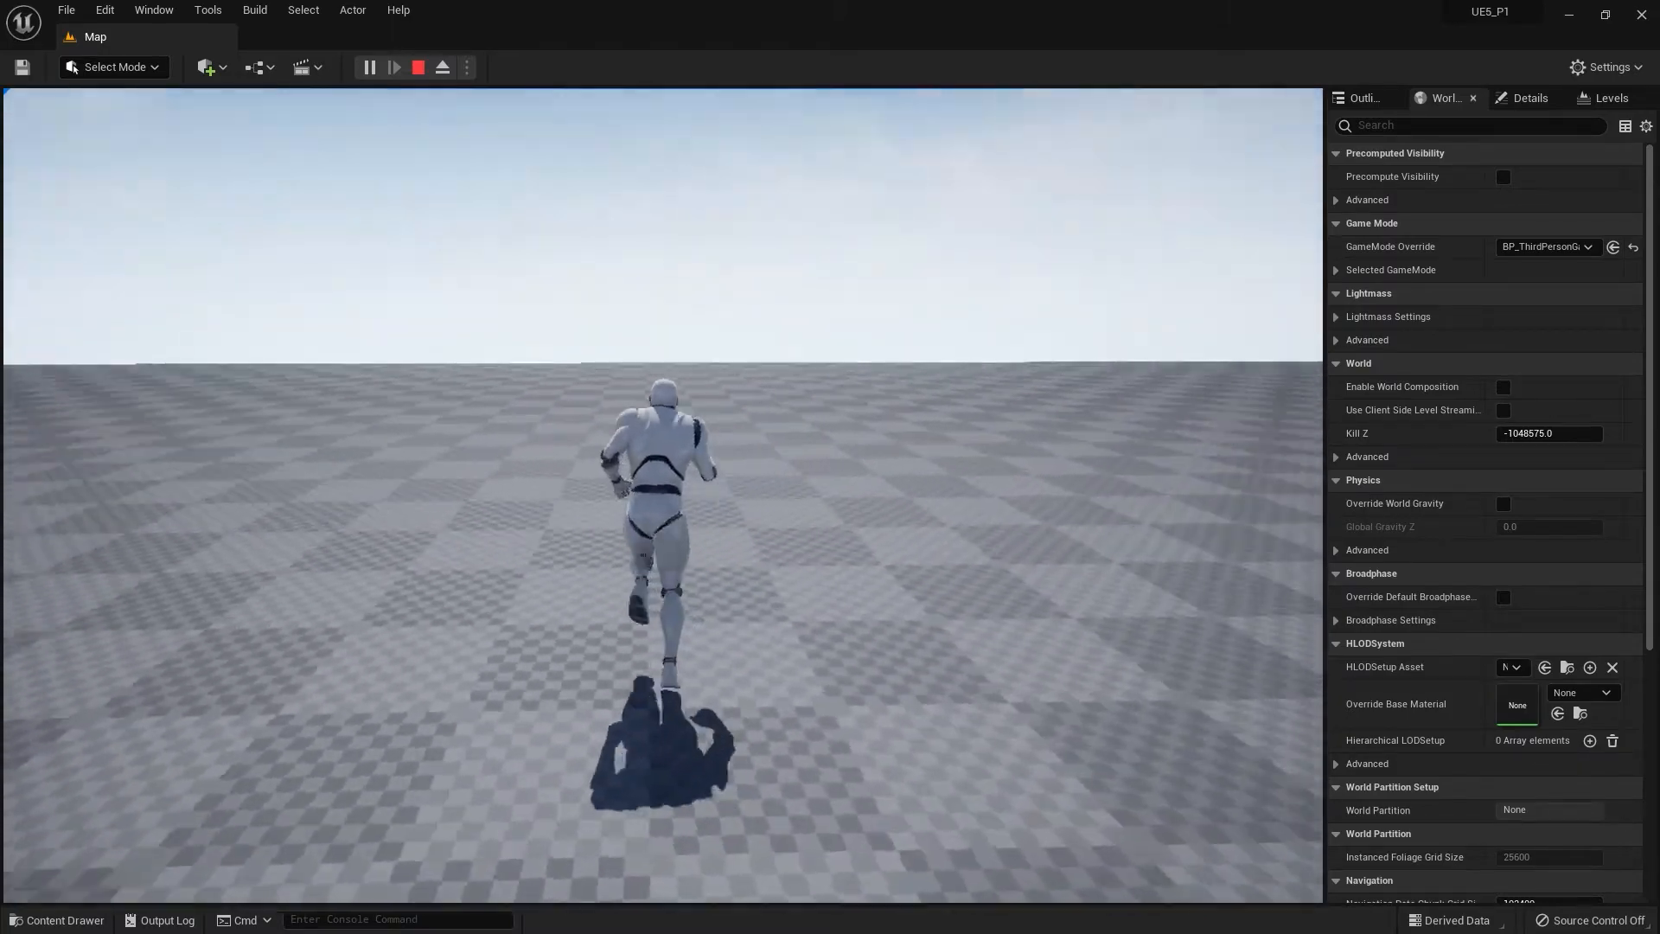
# Stop the play session, build all levels, and save the Map level
pyautogui.click(419, 67)
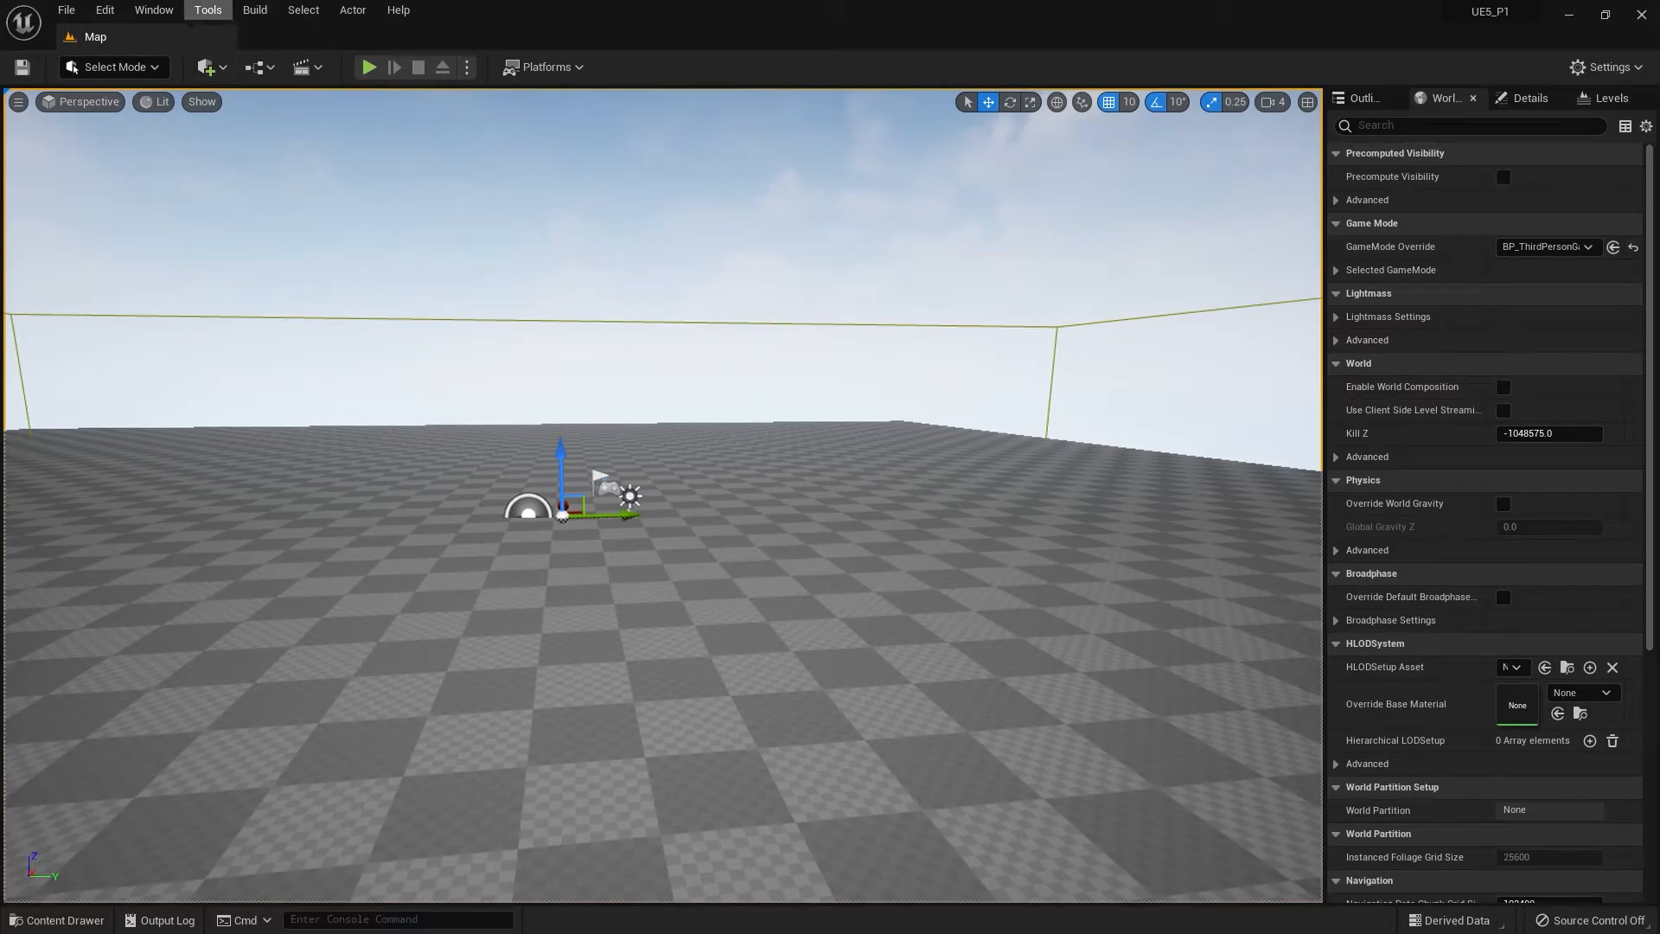
pyautogui.click(254, 9)
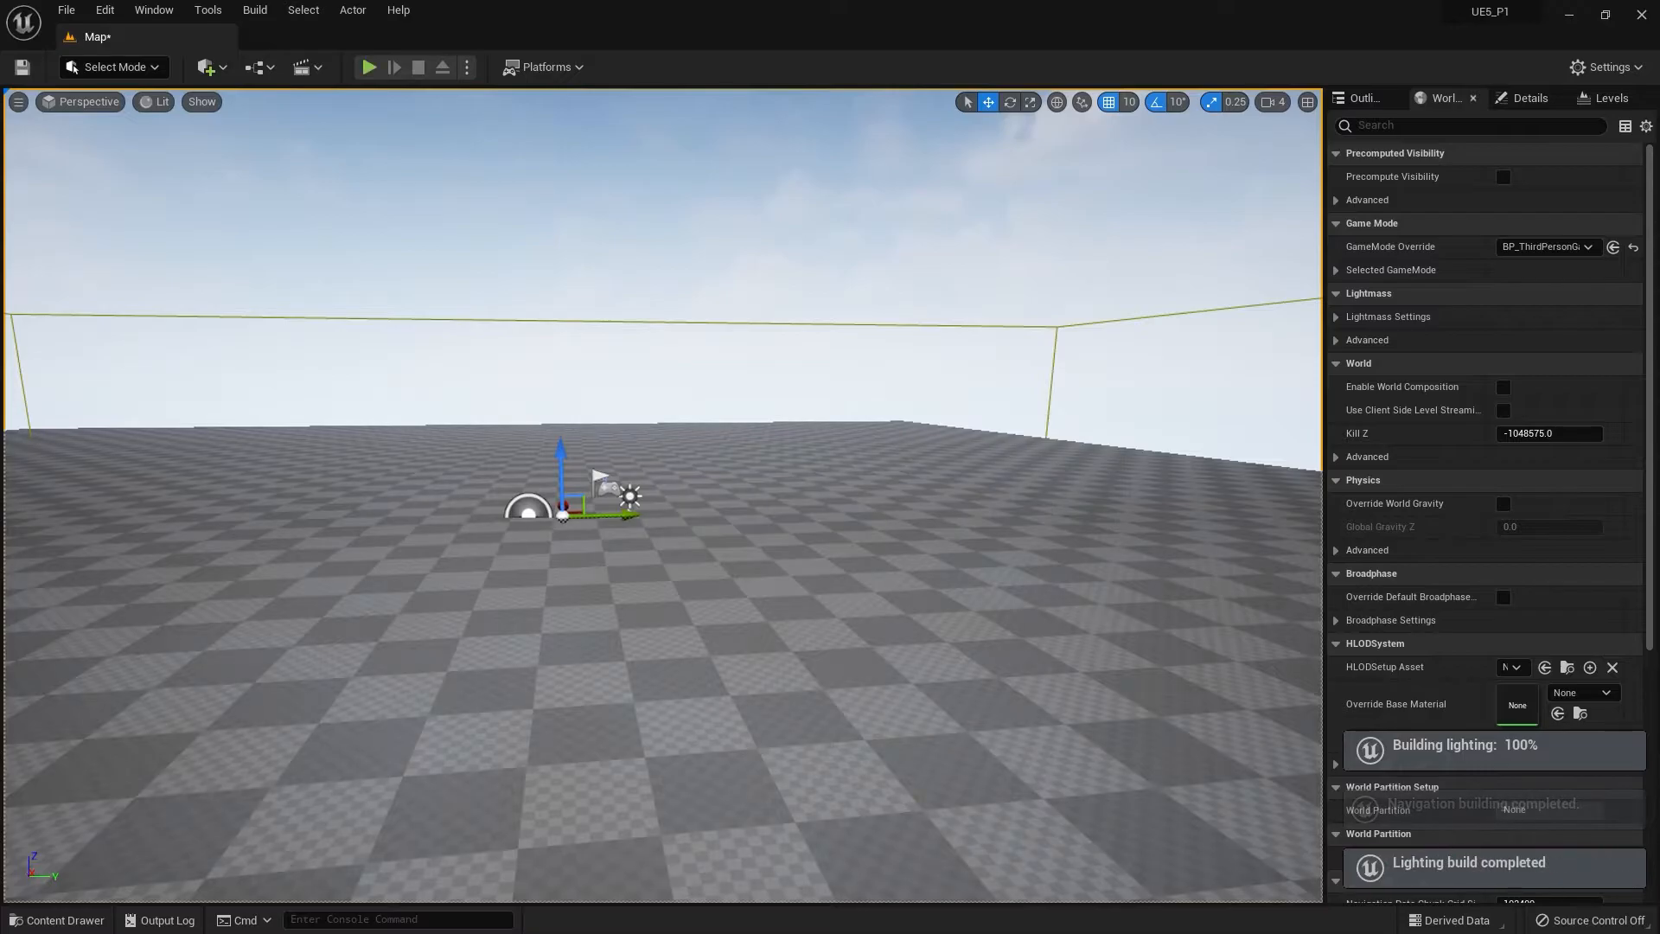
pyautogui.click(68, 920)
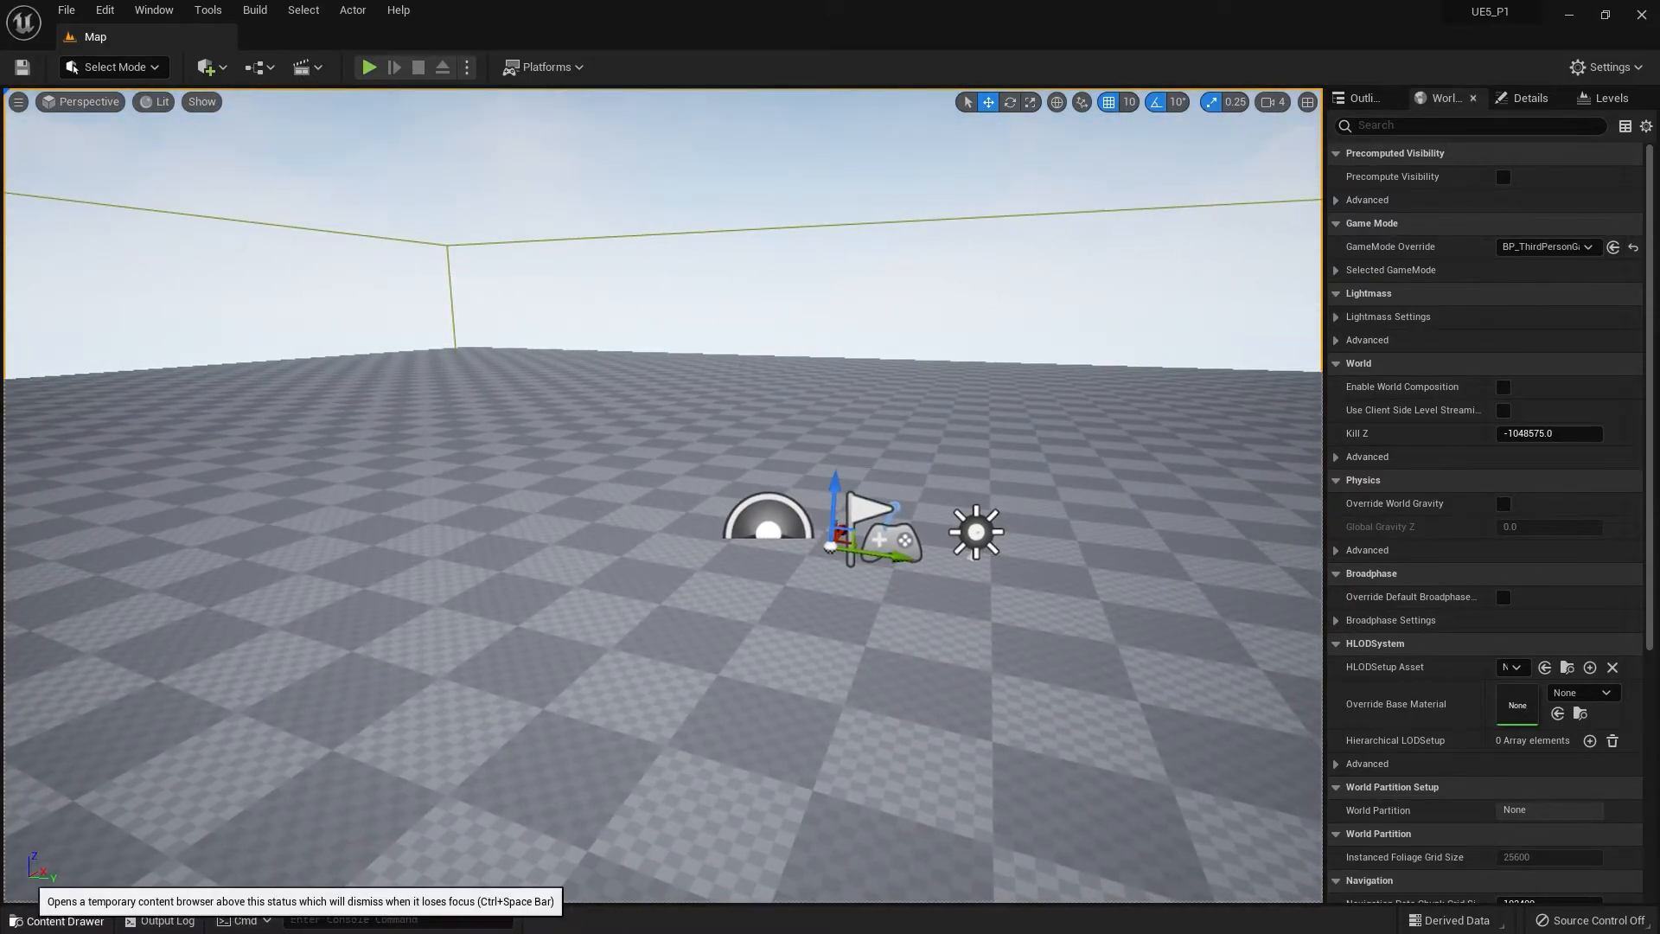
pyautogui.click(53, 920)
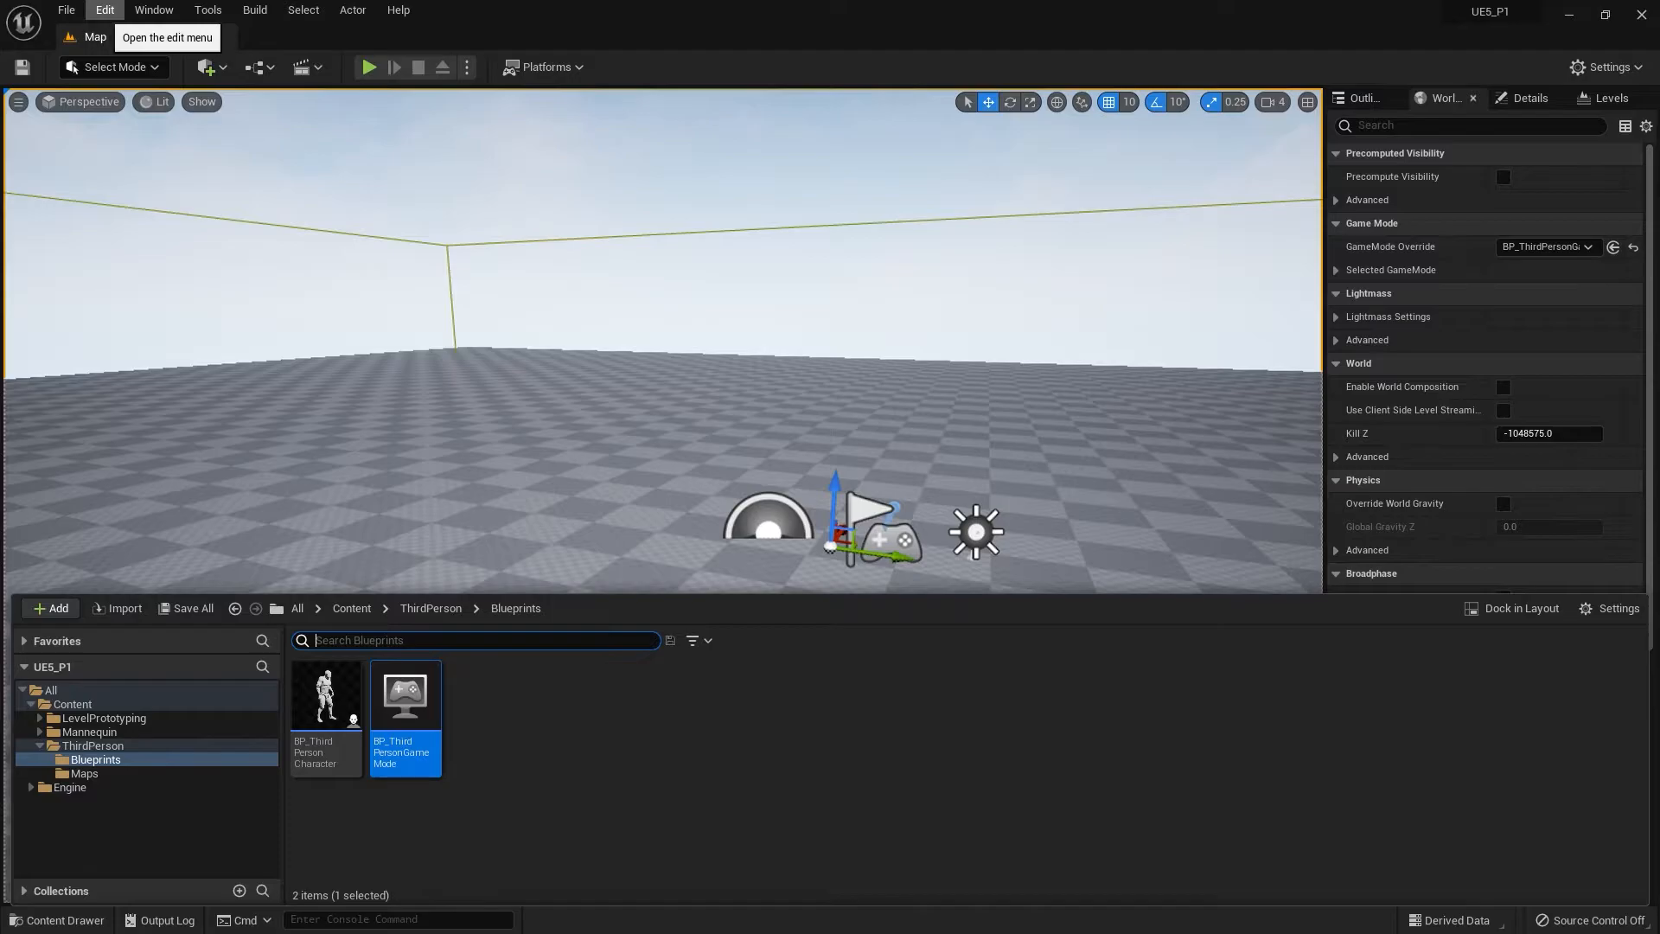
# Open maximized Project Settings, review Maps & Modes, then show Packaging settings
pyautogui.click(105, 9)
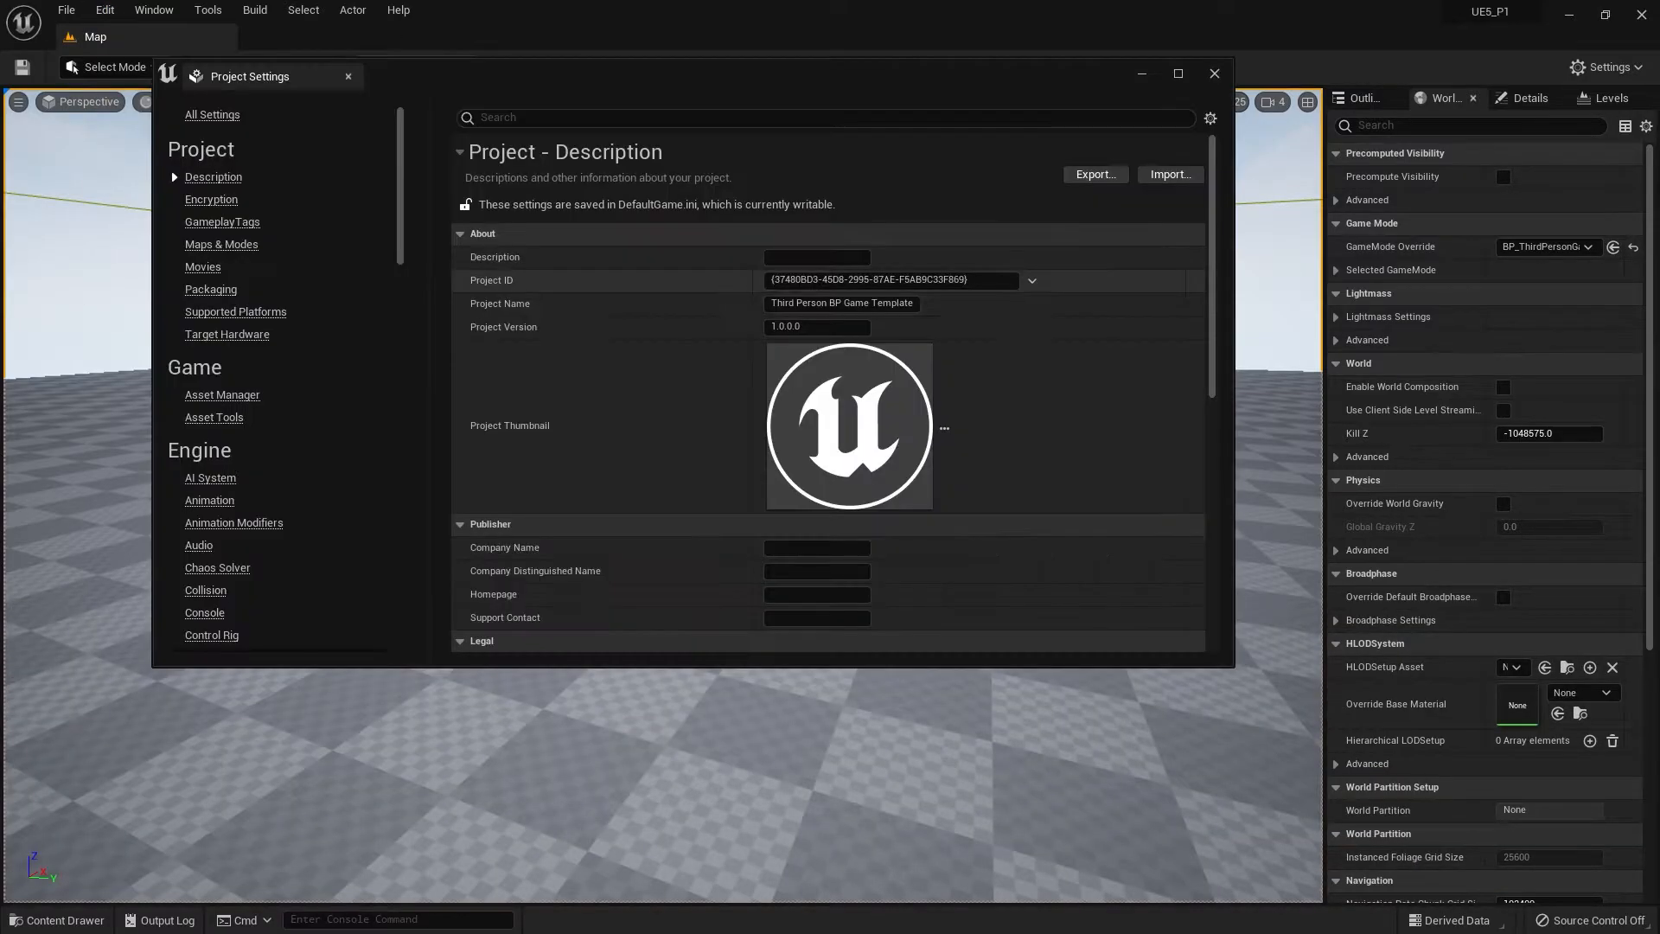
pyautogui.click(1177, 74)
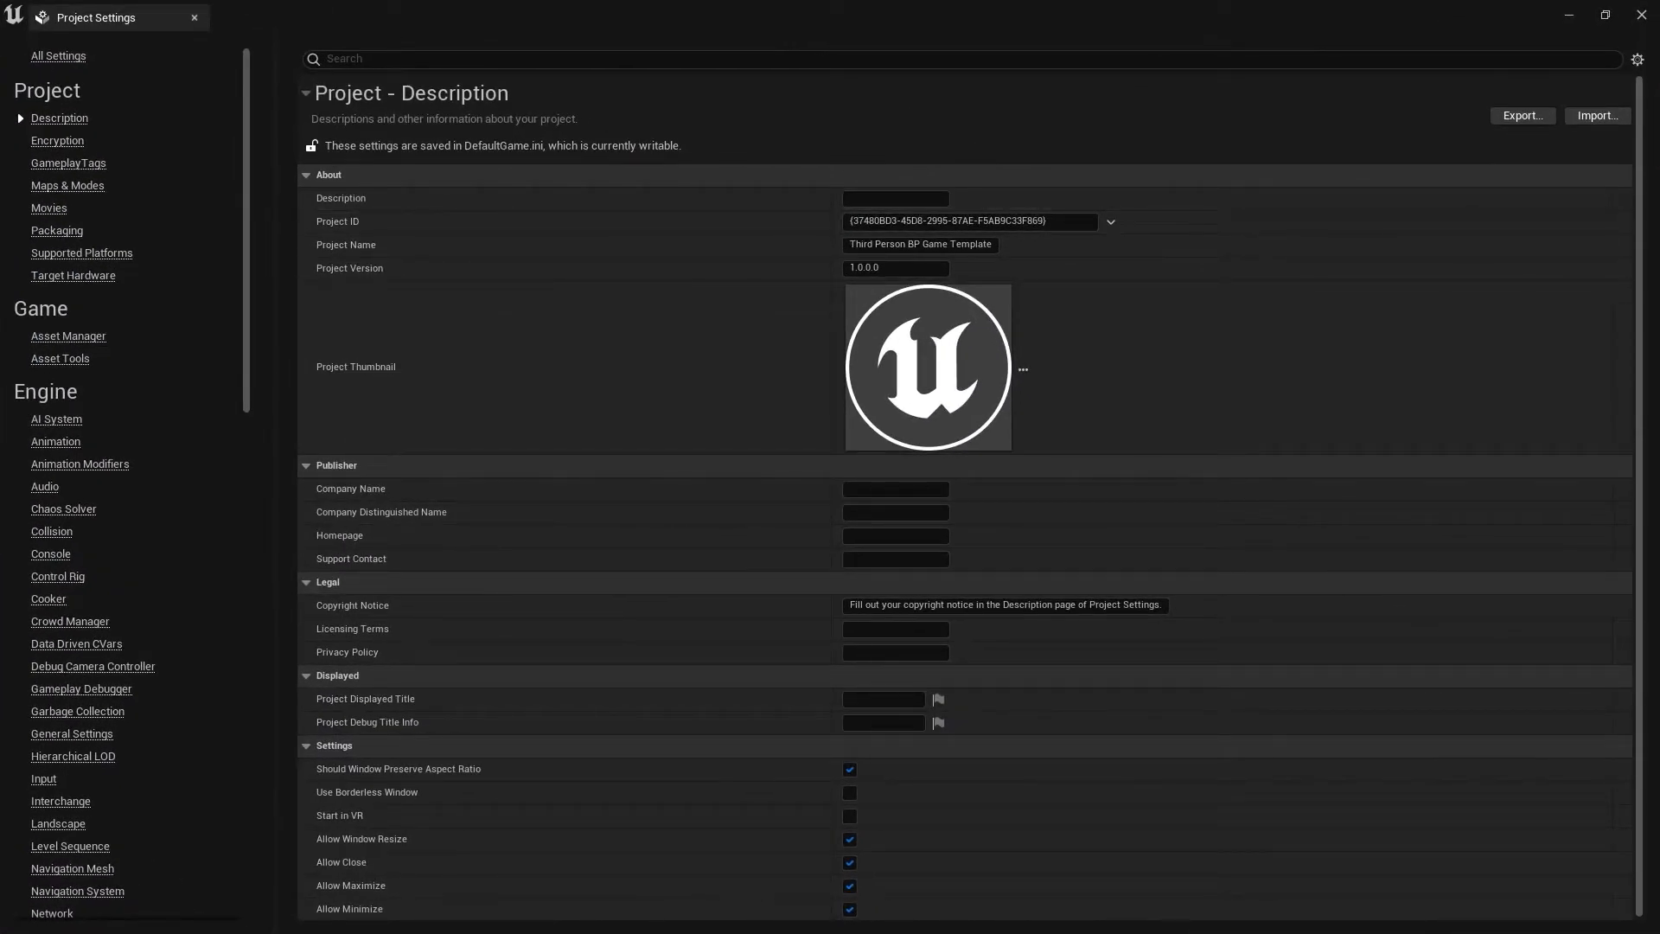
pyautogui.click(67, 185)
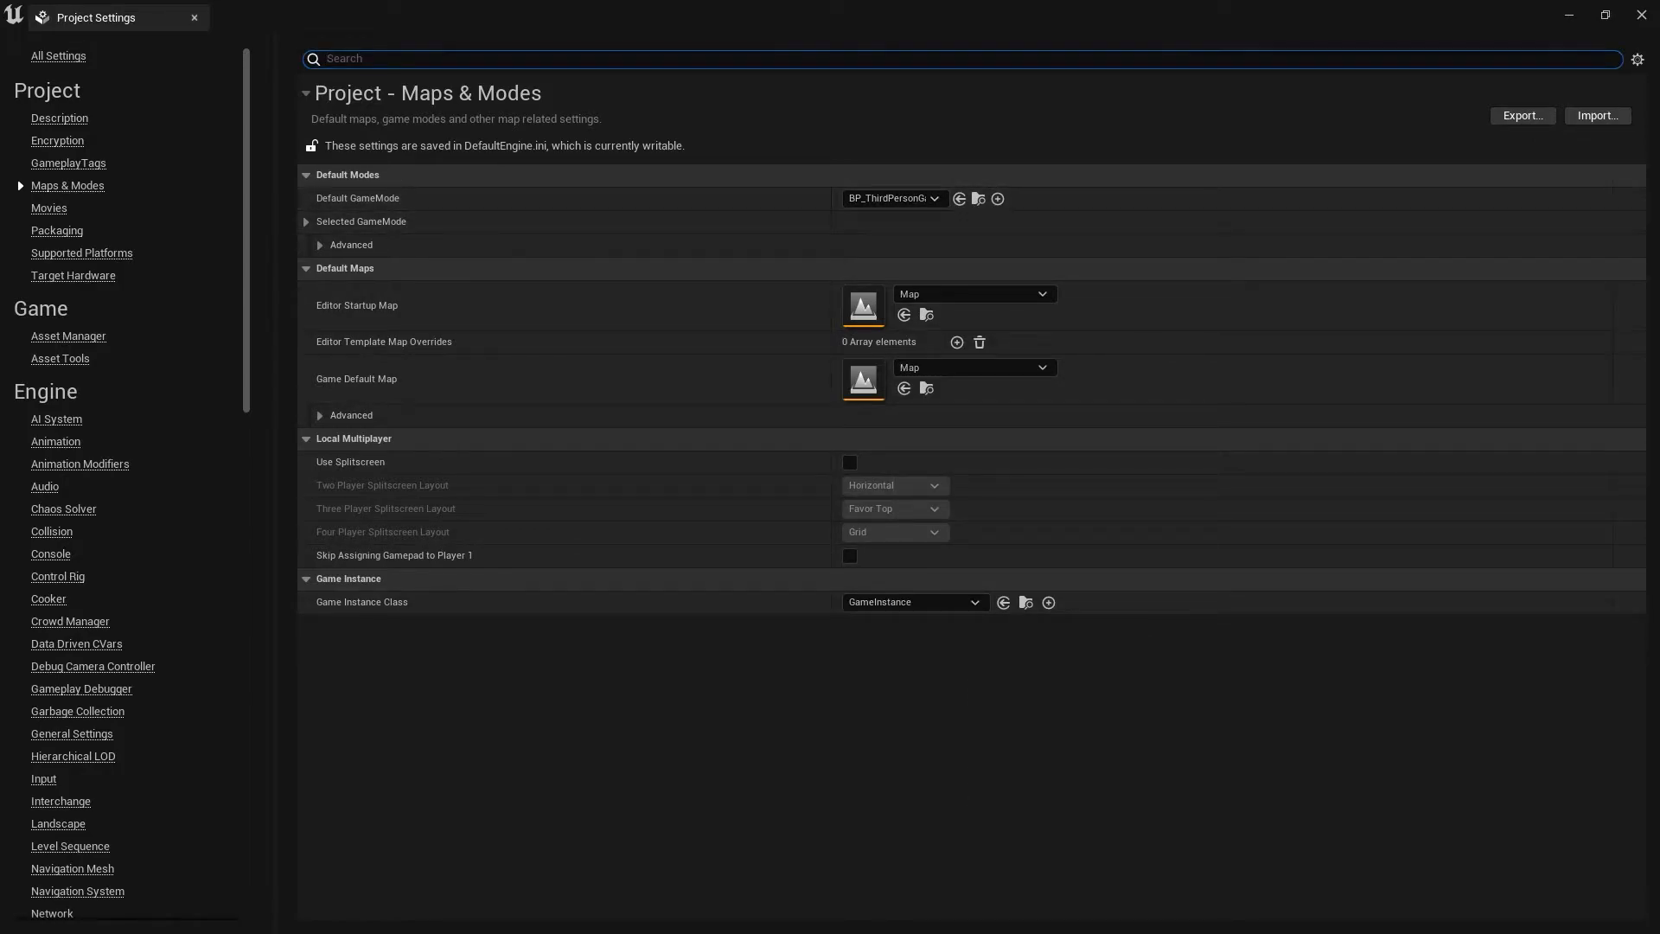
pyautogui.click(57, 230)
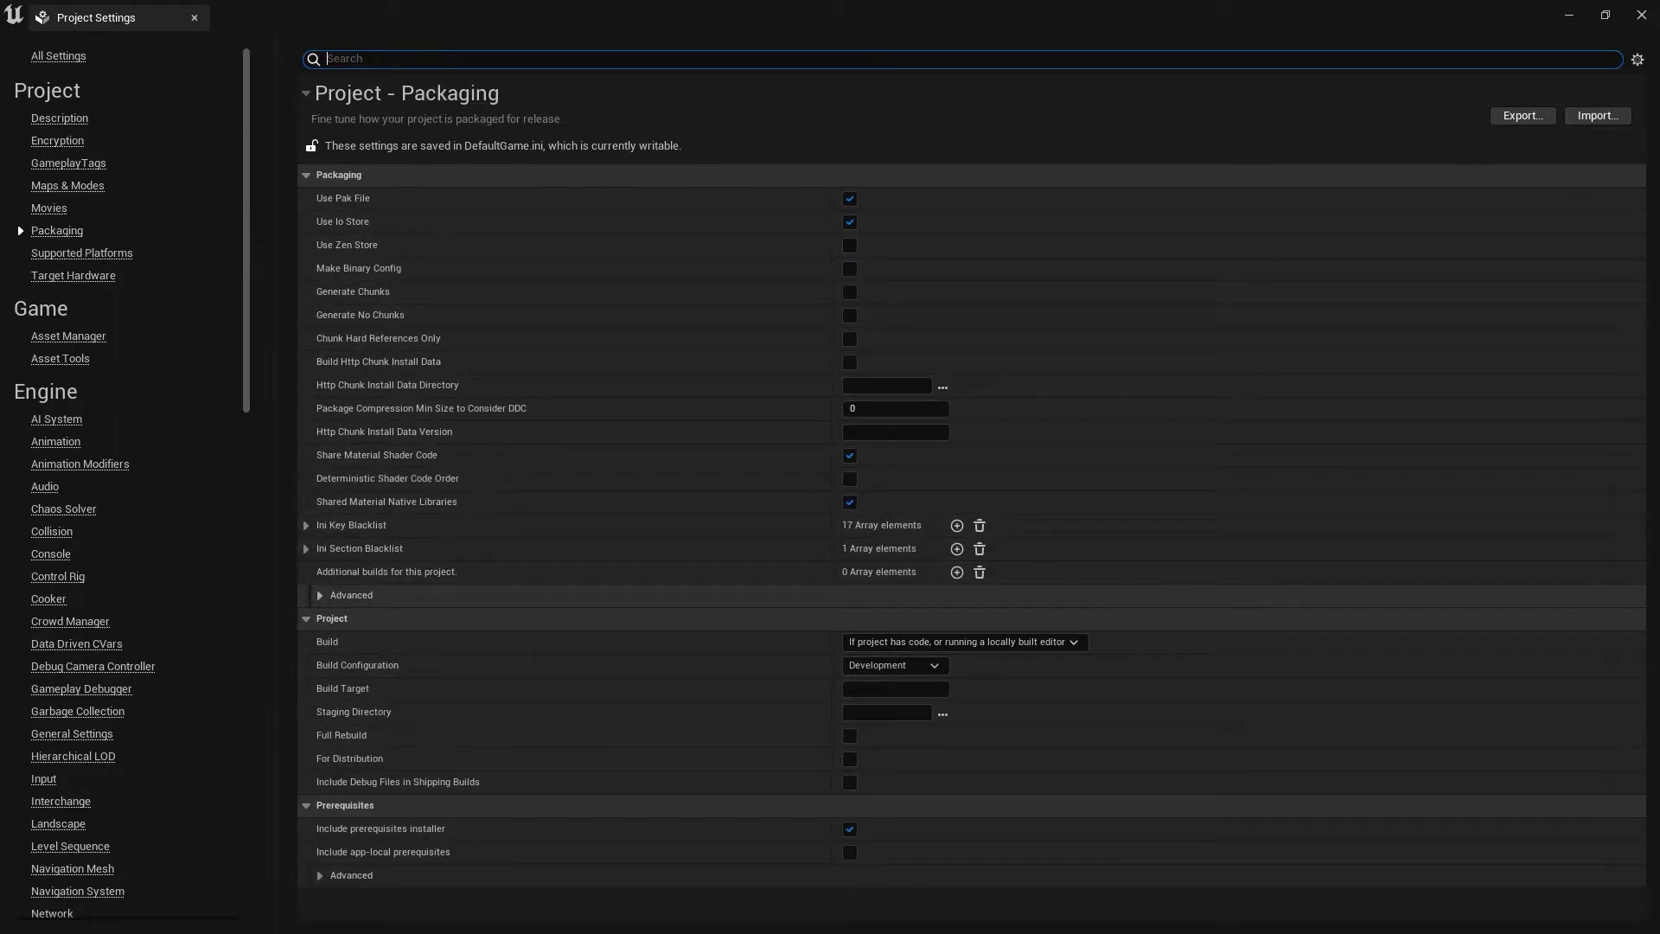
# Expand the advanced packaging options, enable Cook only maps, and scroll to the maps list
pyautogui.click(321, 595)
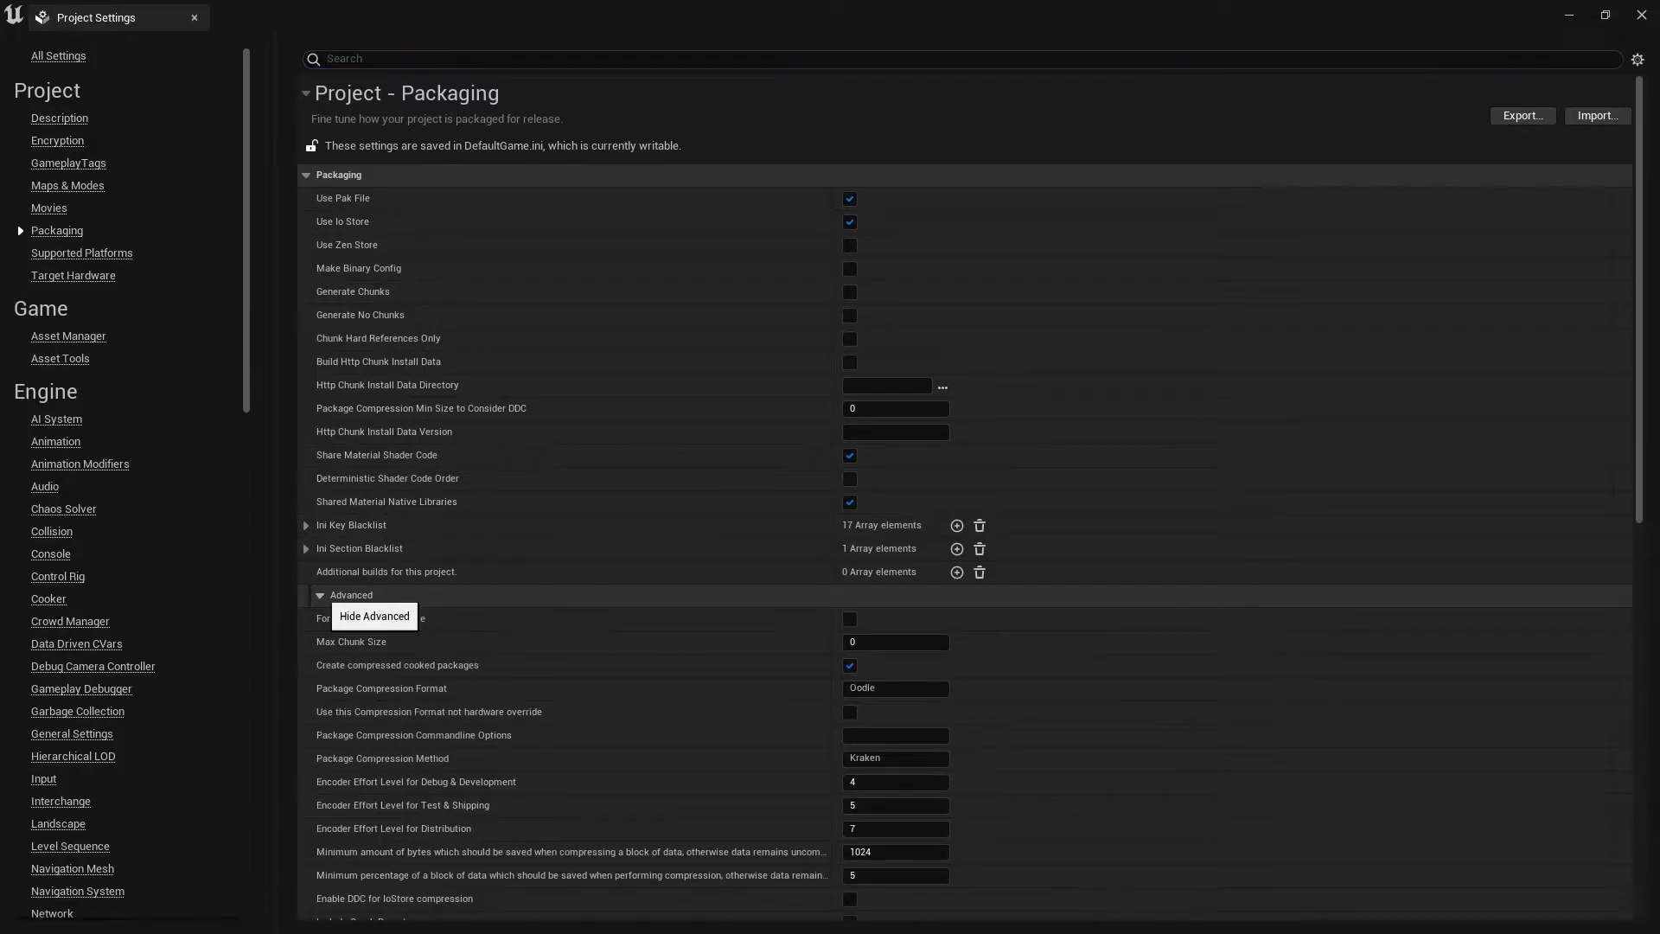
pyautogui.scroll(-3)
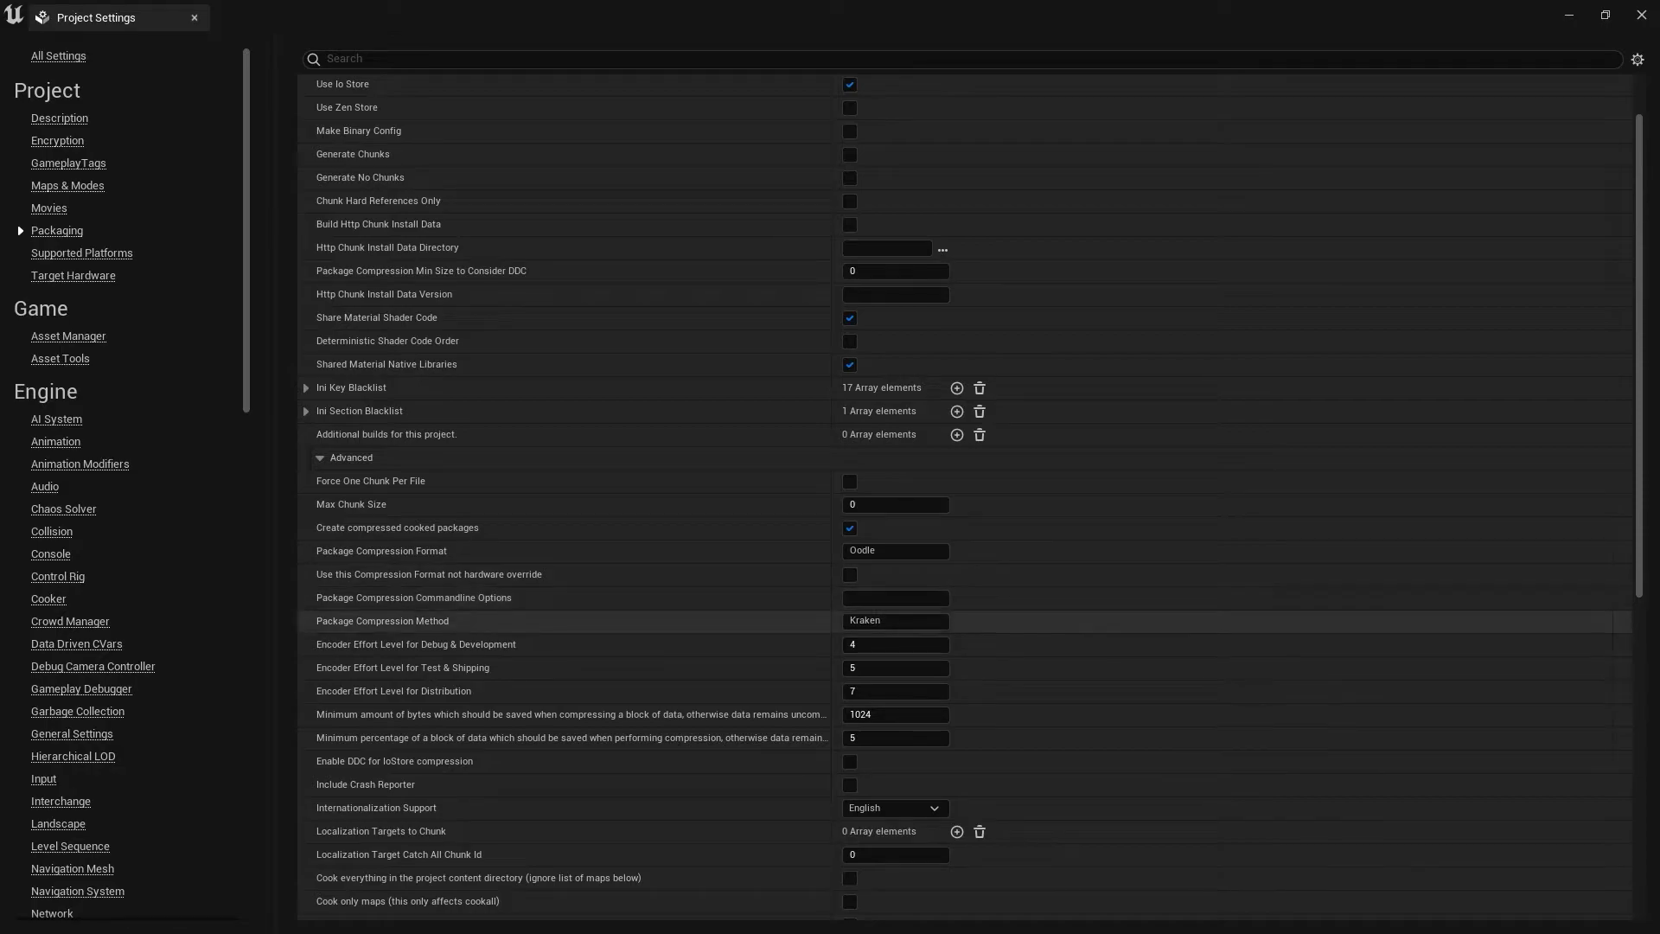
pyautogui.scroll(-3)
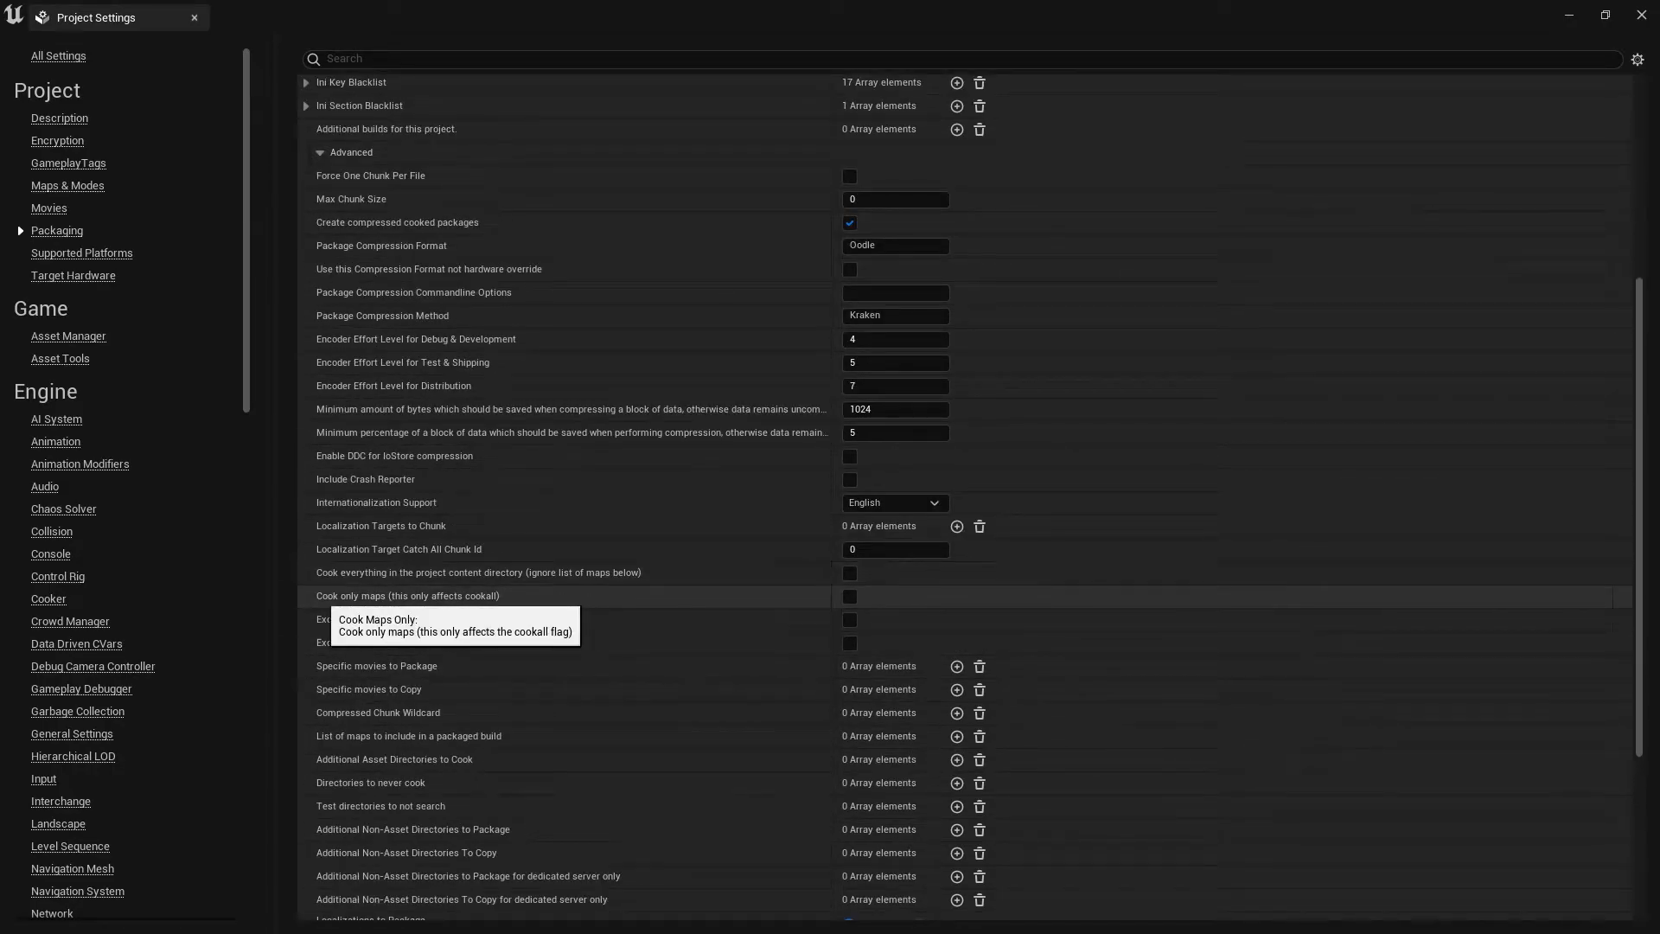
pyautogui.click(849, 595)
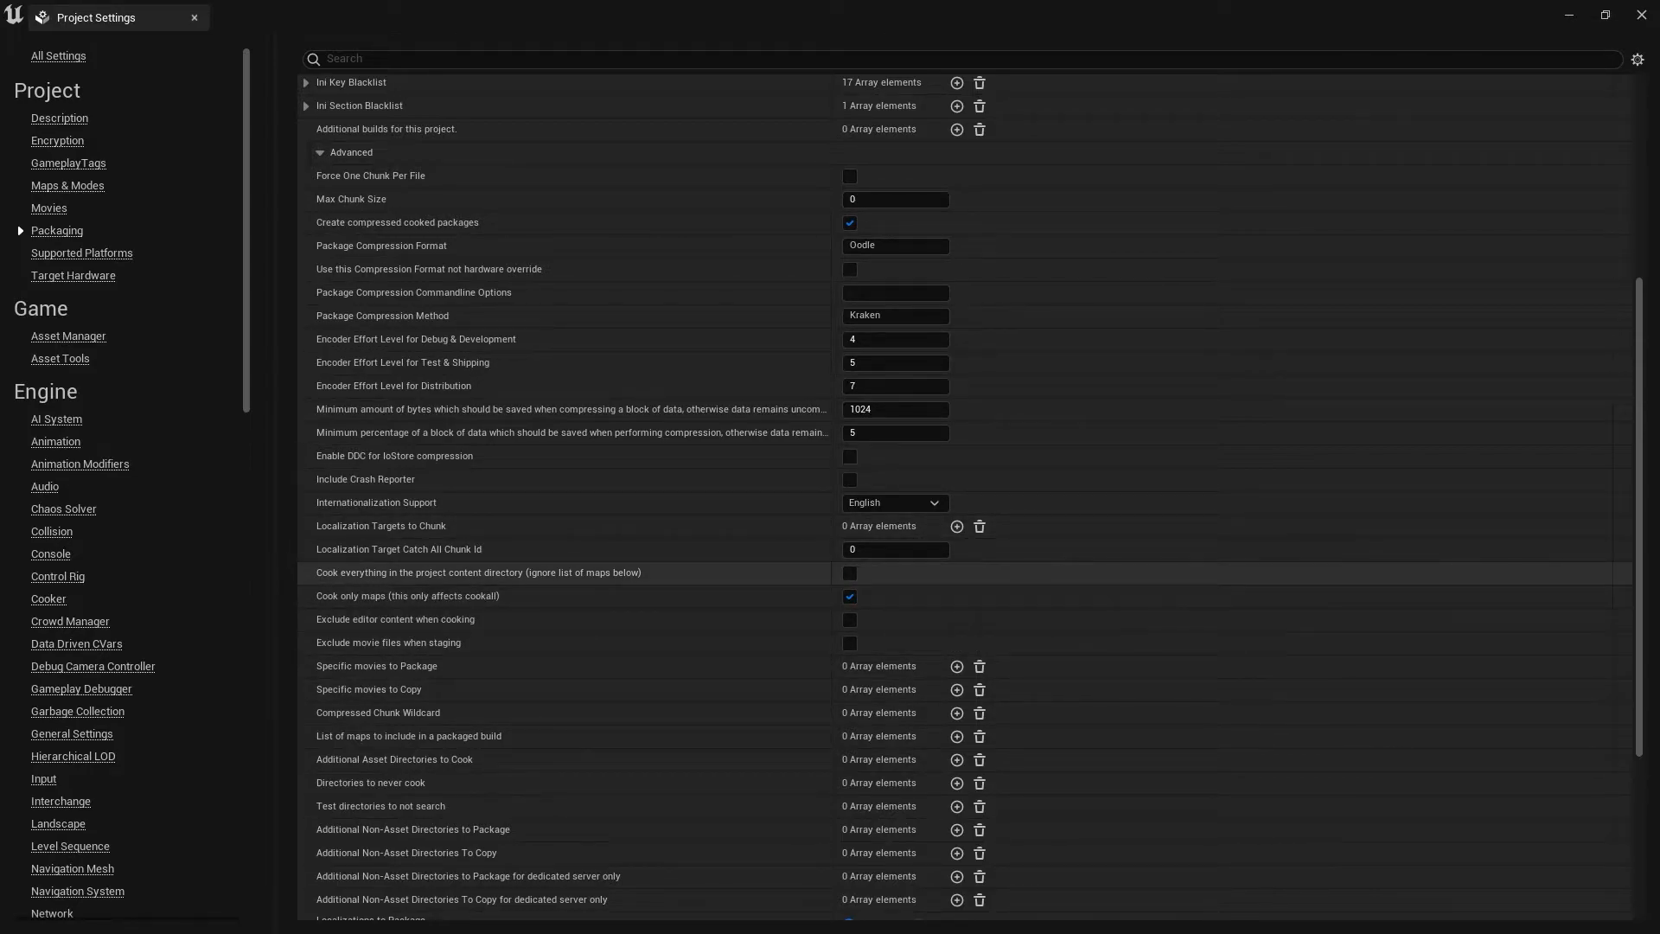
pyautogui.scroll(-3)
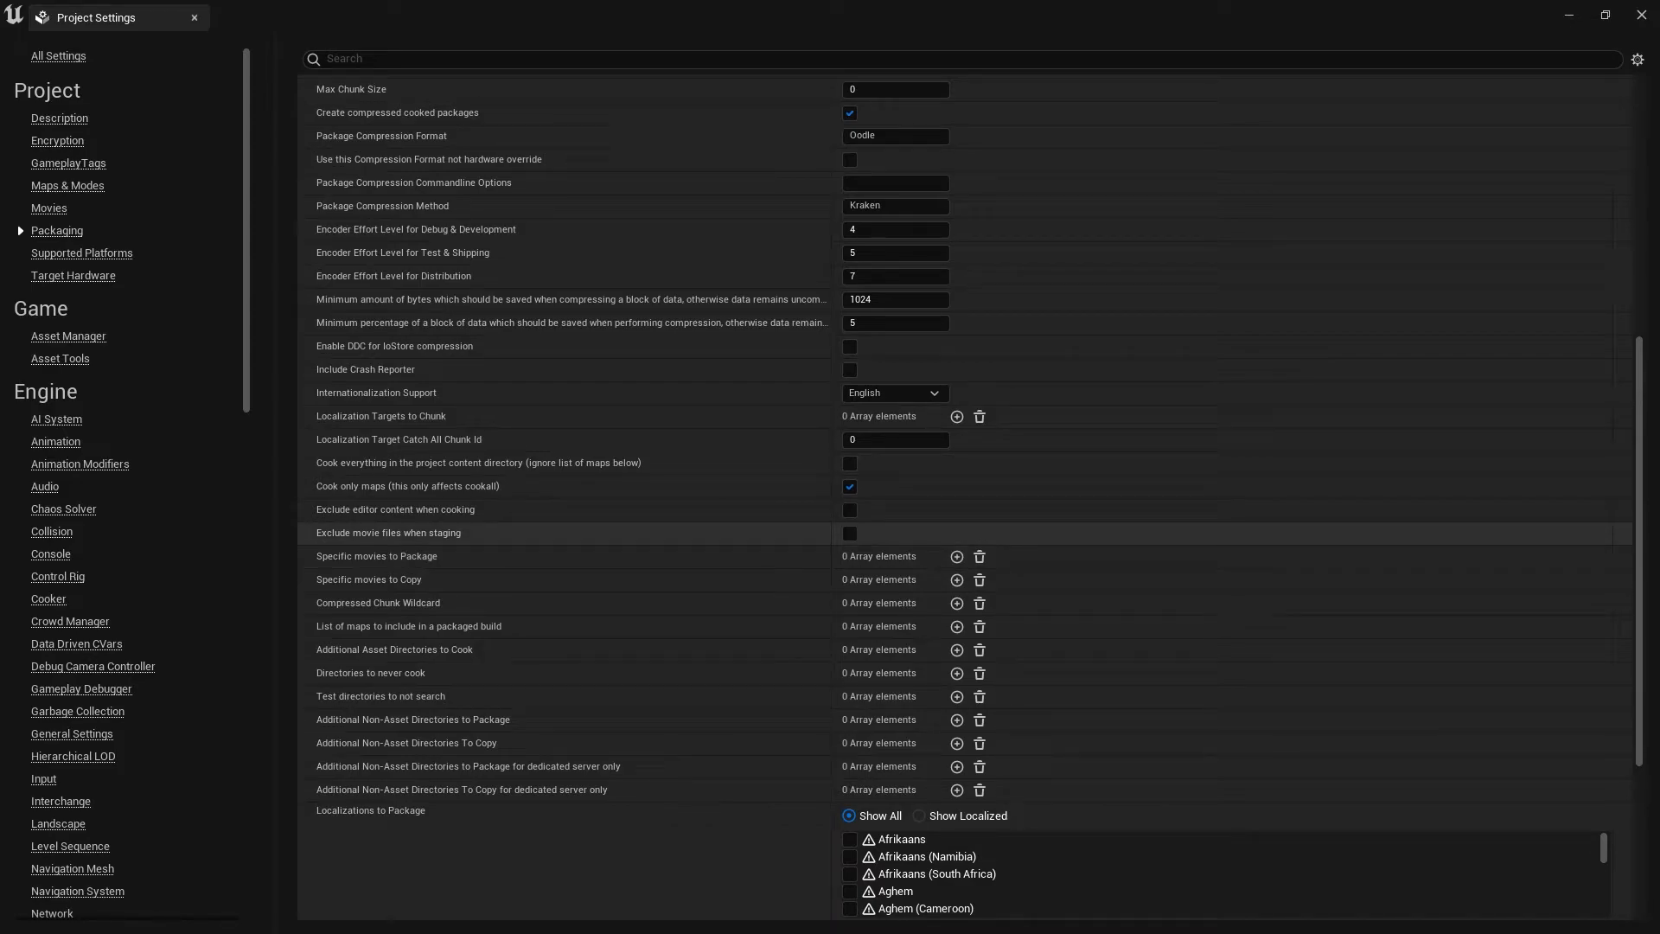
pyautogui.moveTo(408, 626)
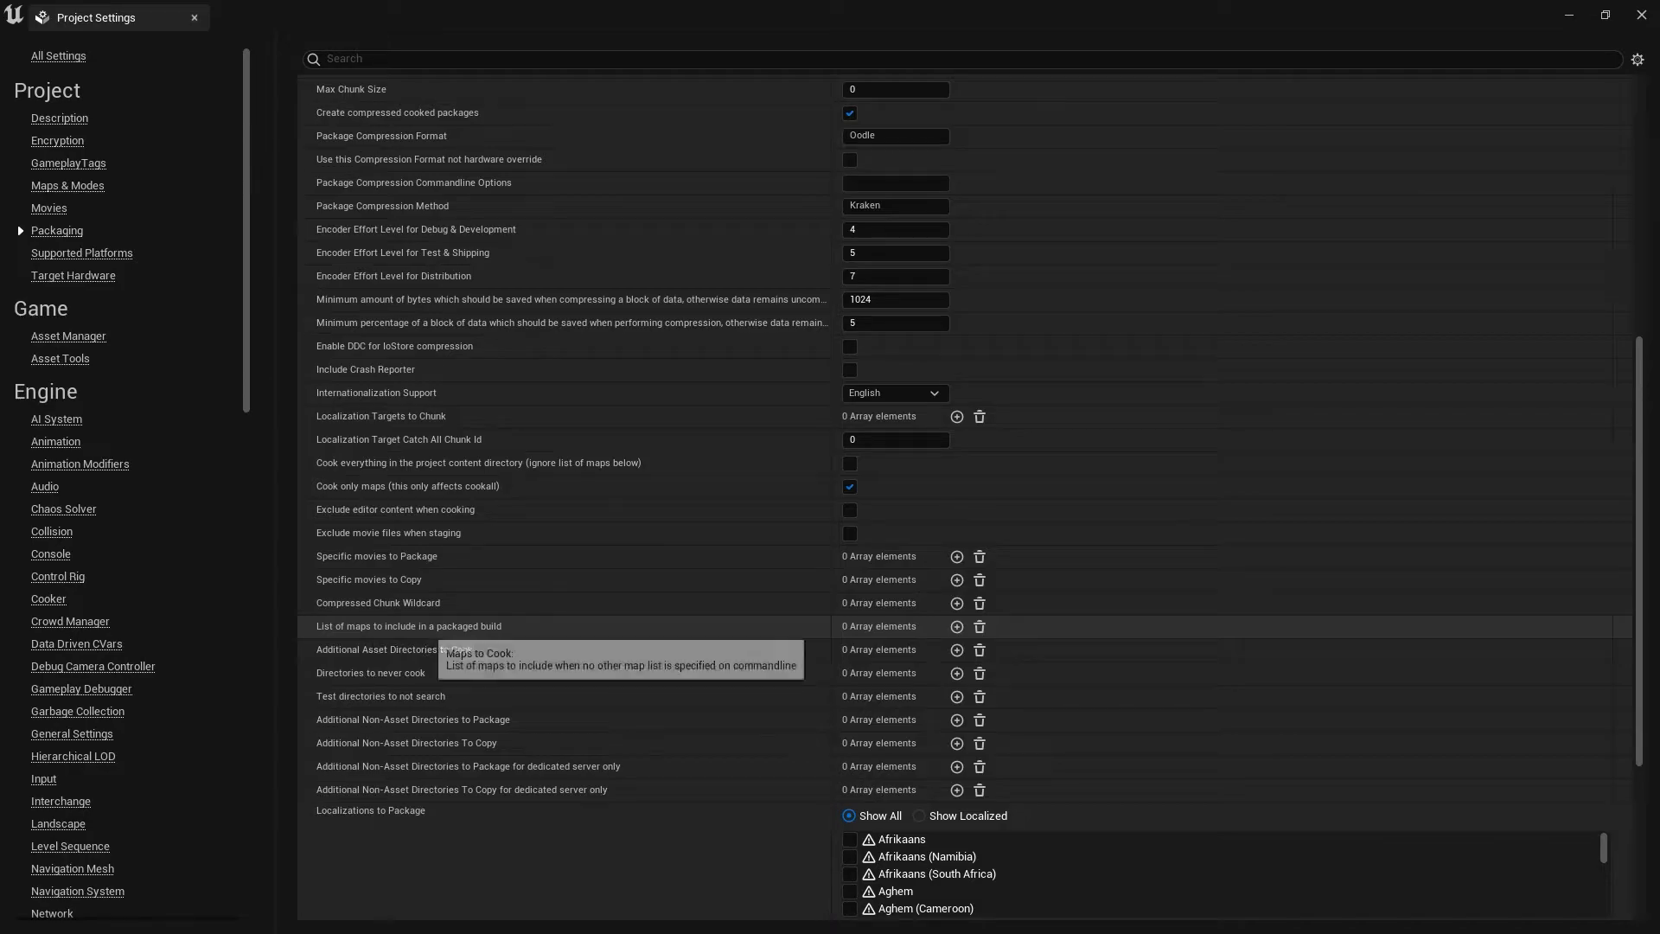
# Add Map and Map_BuiltData as two entries in the list of maps to package
pyautogui.click(956, 625)
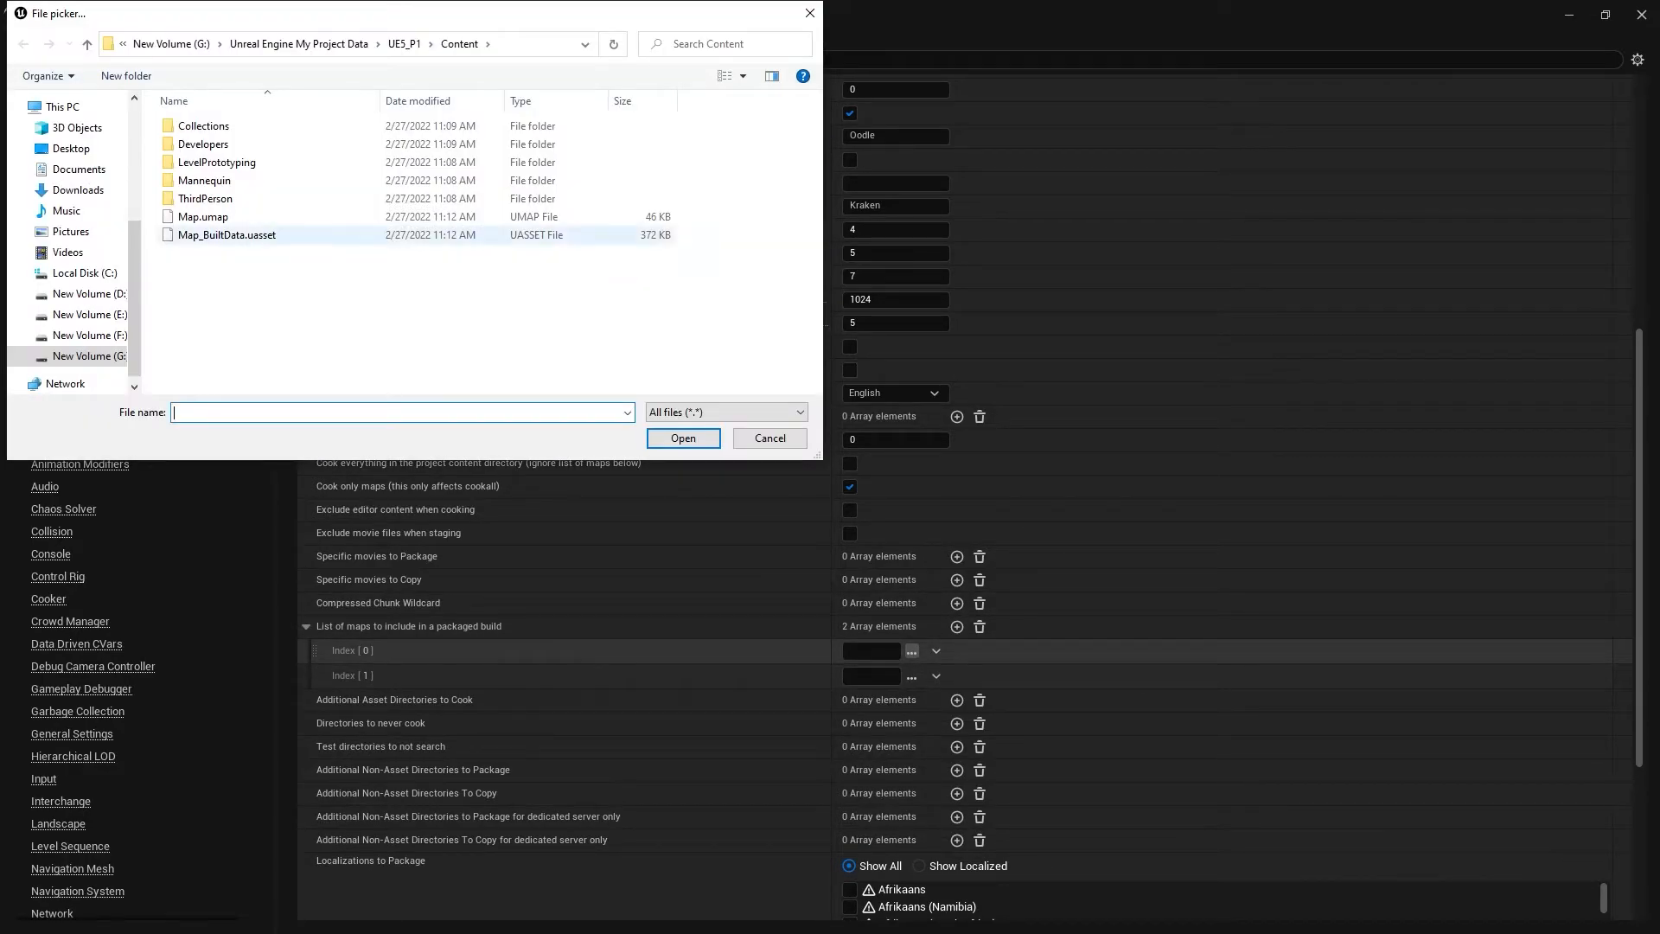
pyautogui.click(683, 437)
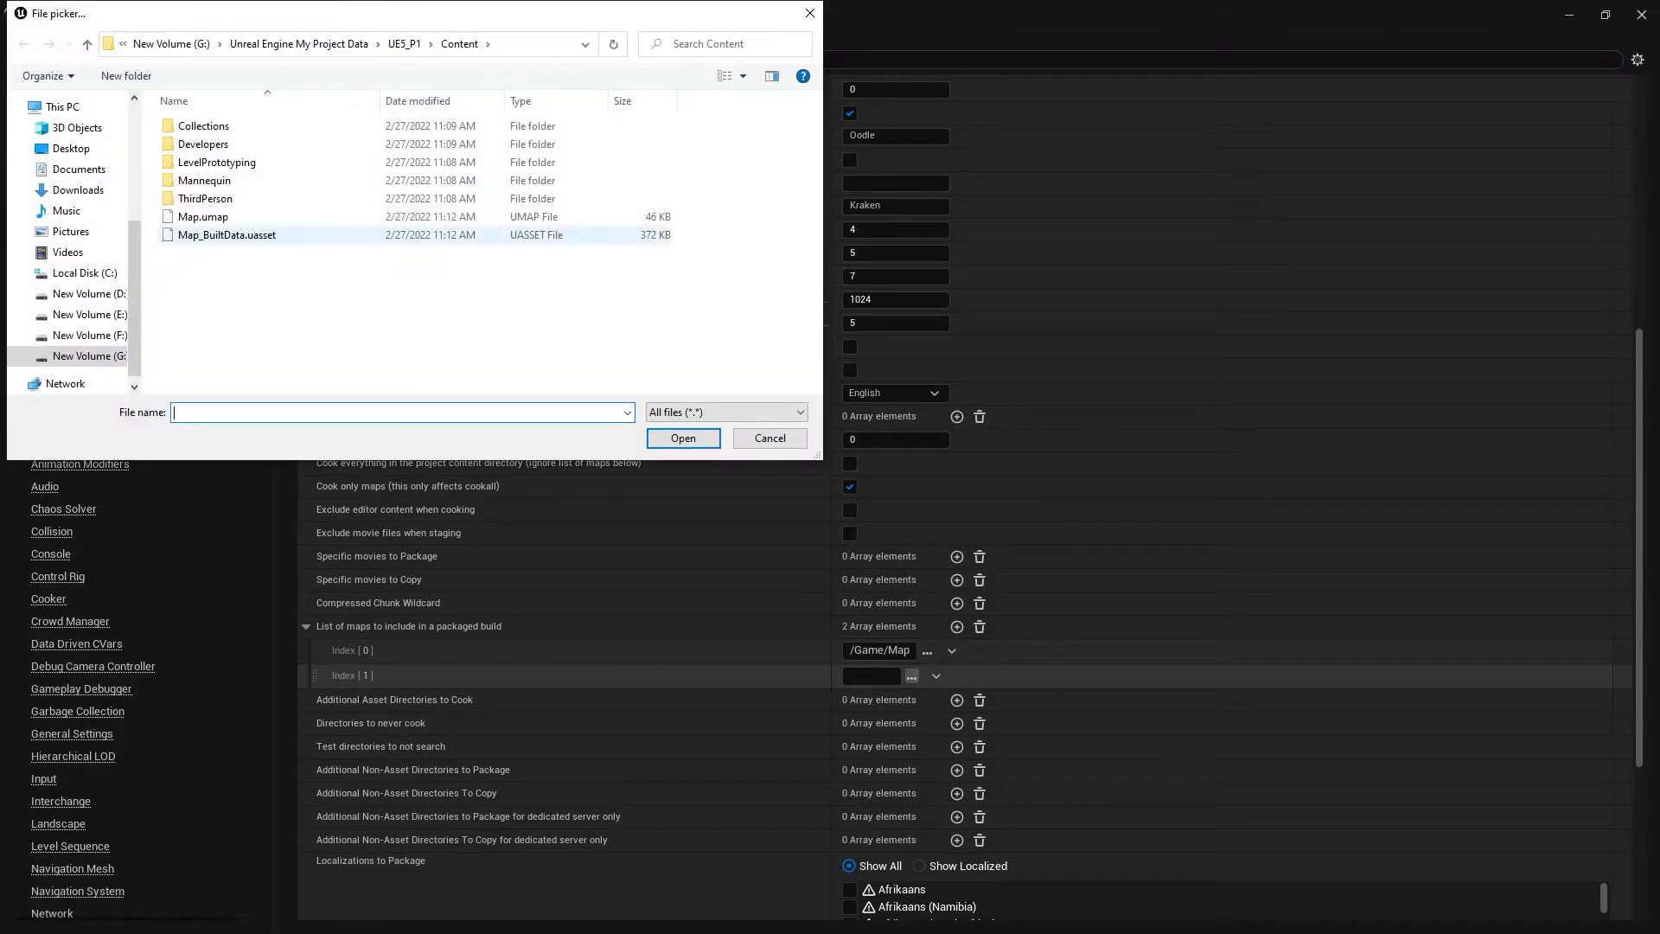
pyautogui.click(682, 437)
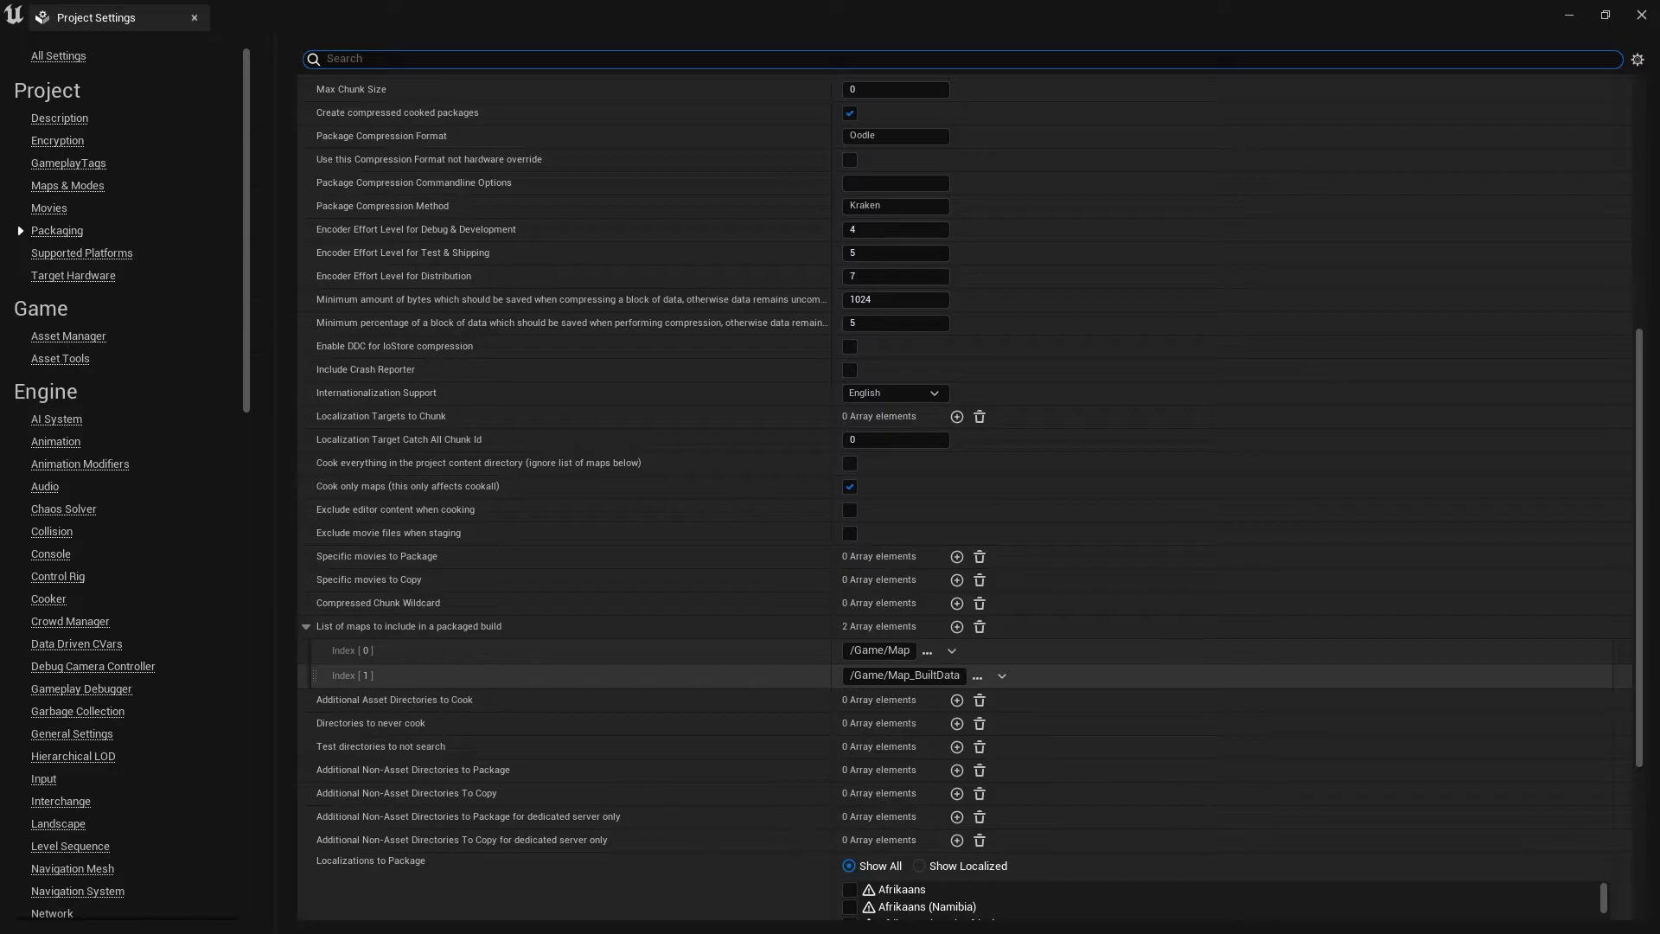
# Exclude the prerequisites installer and show Supported Platforms with Android ticked
pyautogui.scroll(-3)
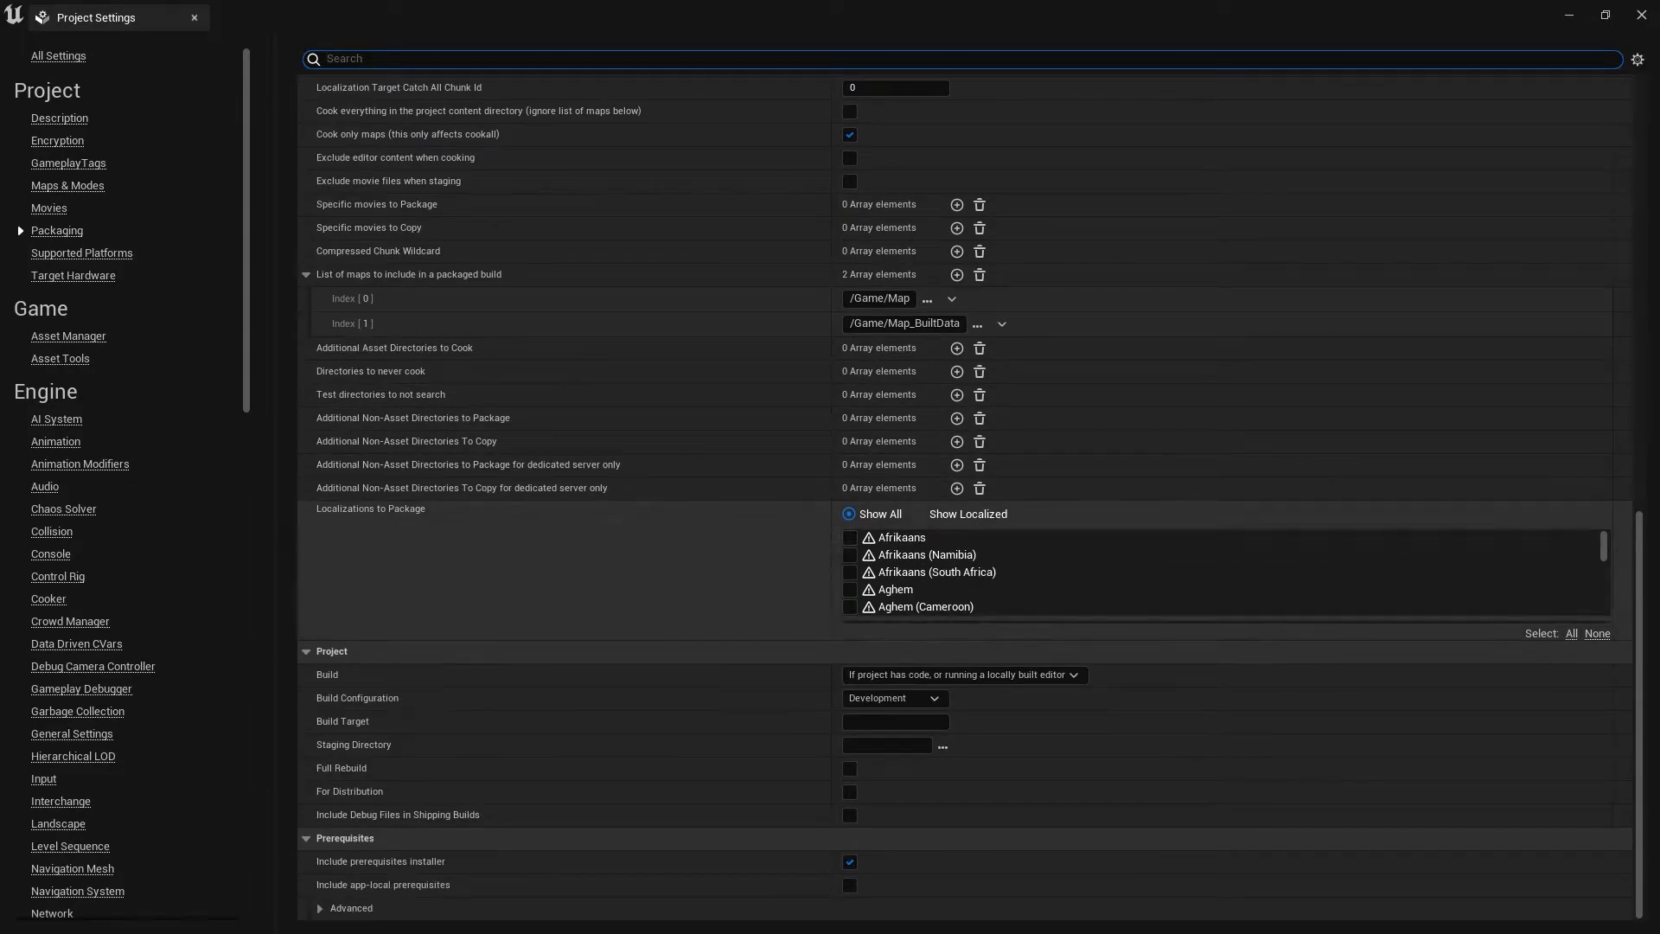
pyautogui.click(894, 698)
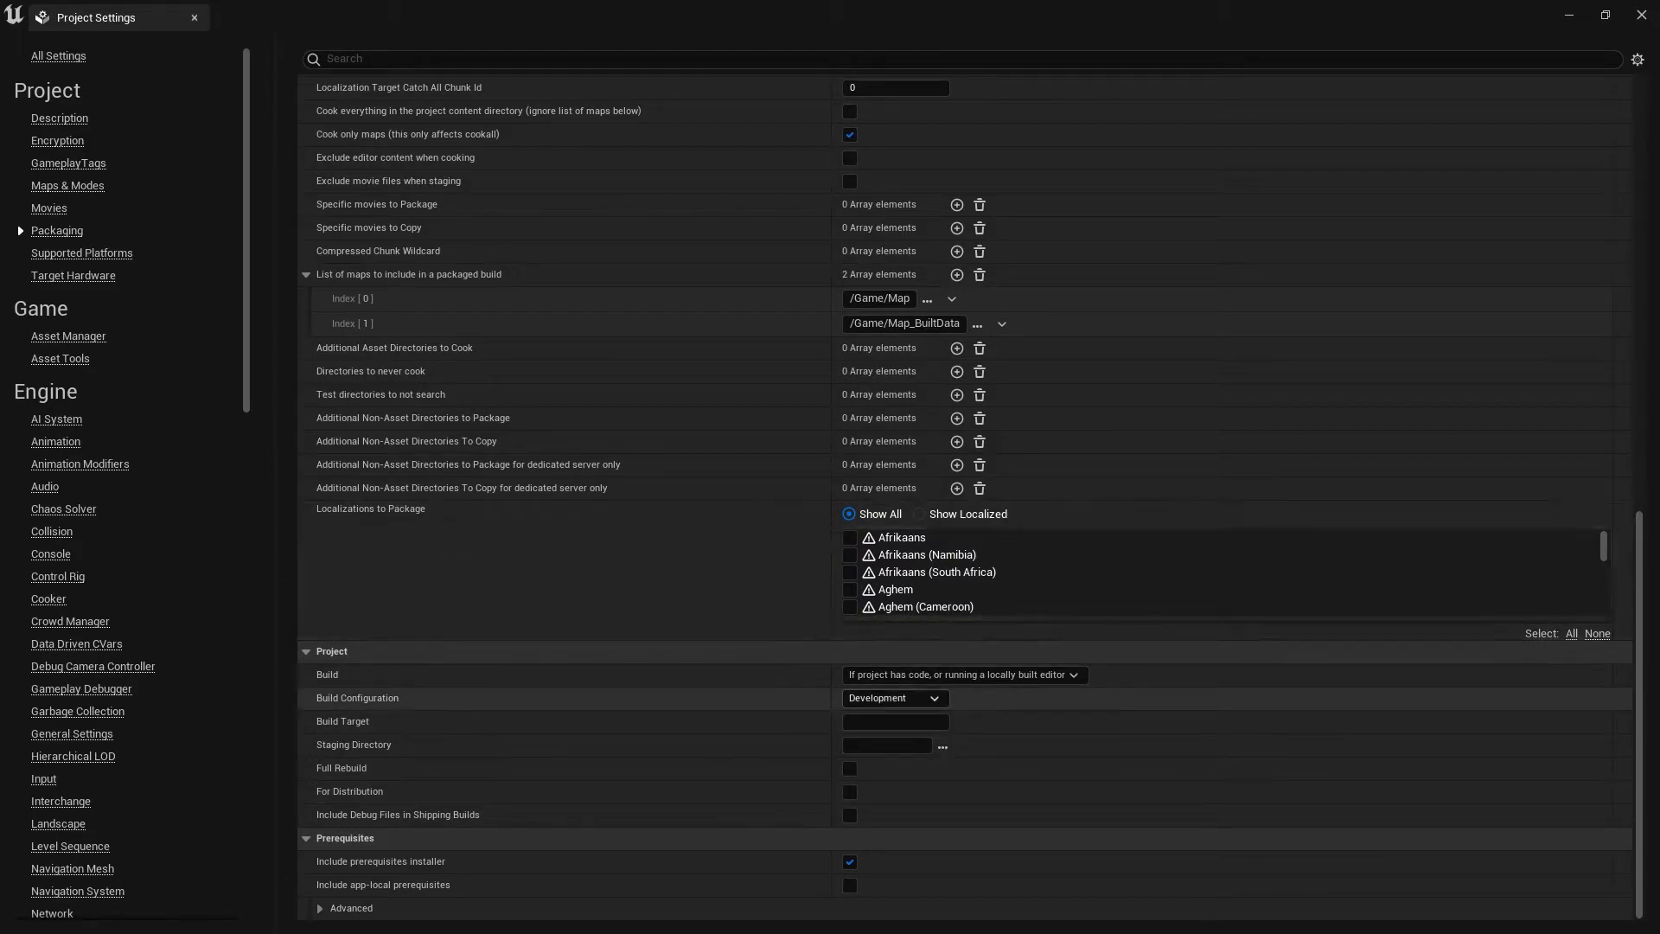
pyautogui.moveTo(381, 861)
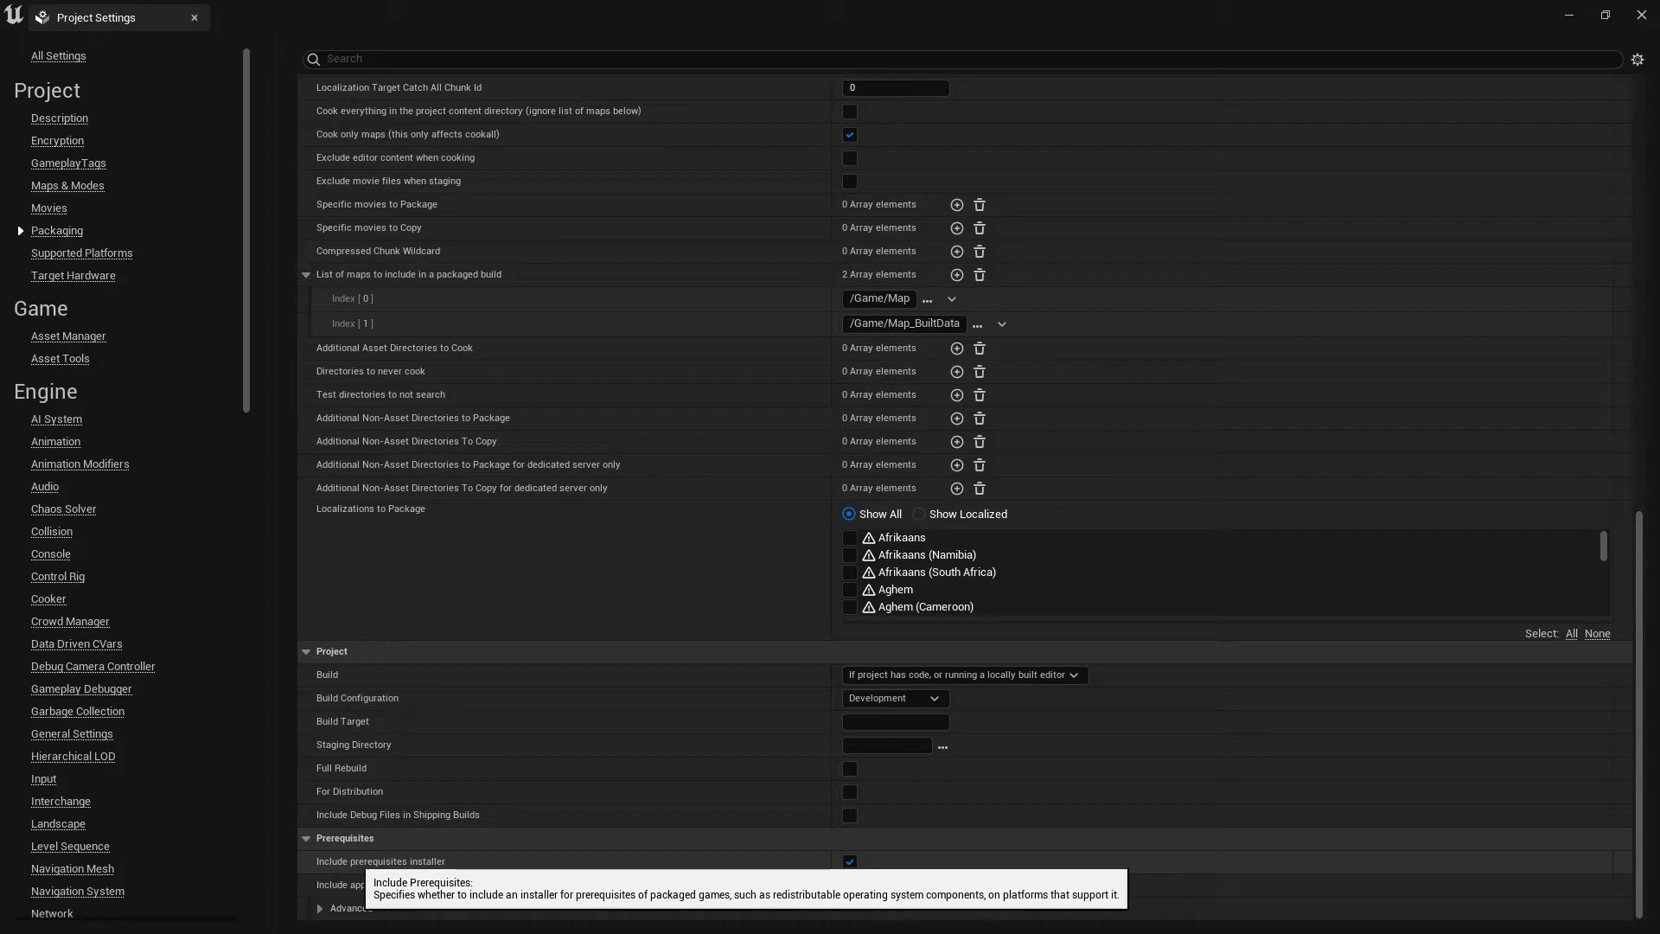
pyautogui.click(849, 861)
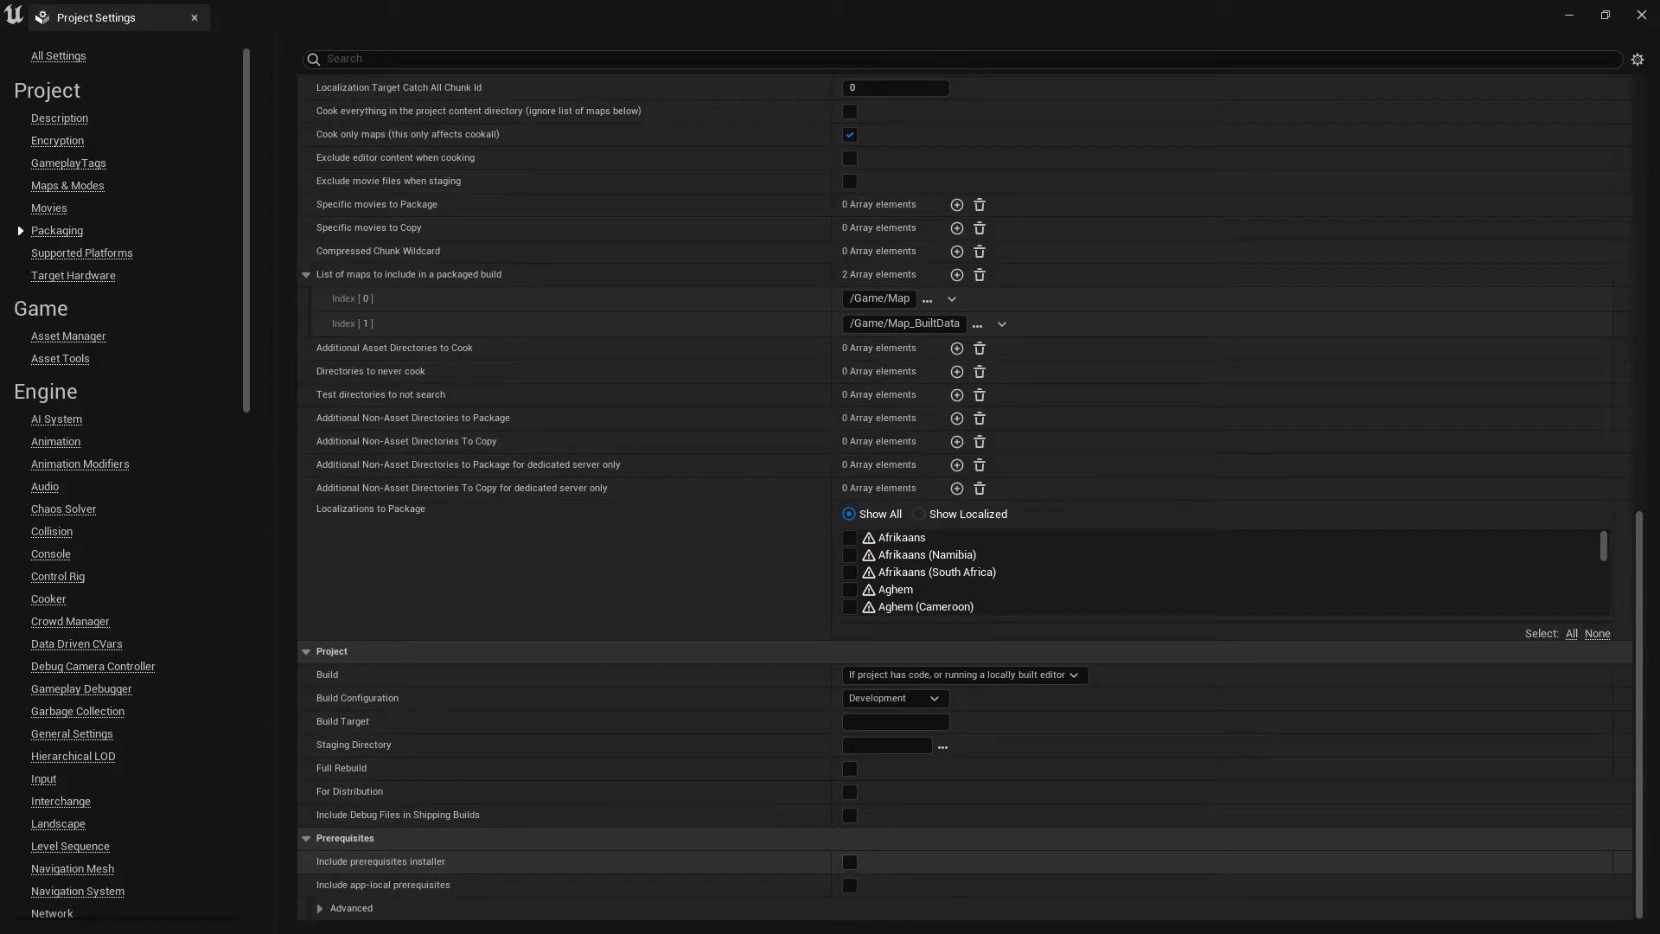
pyautogui.click(849, 792)
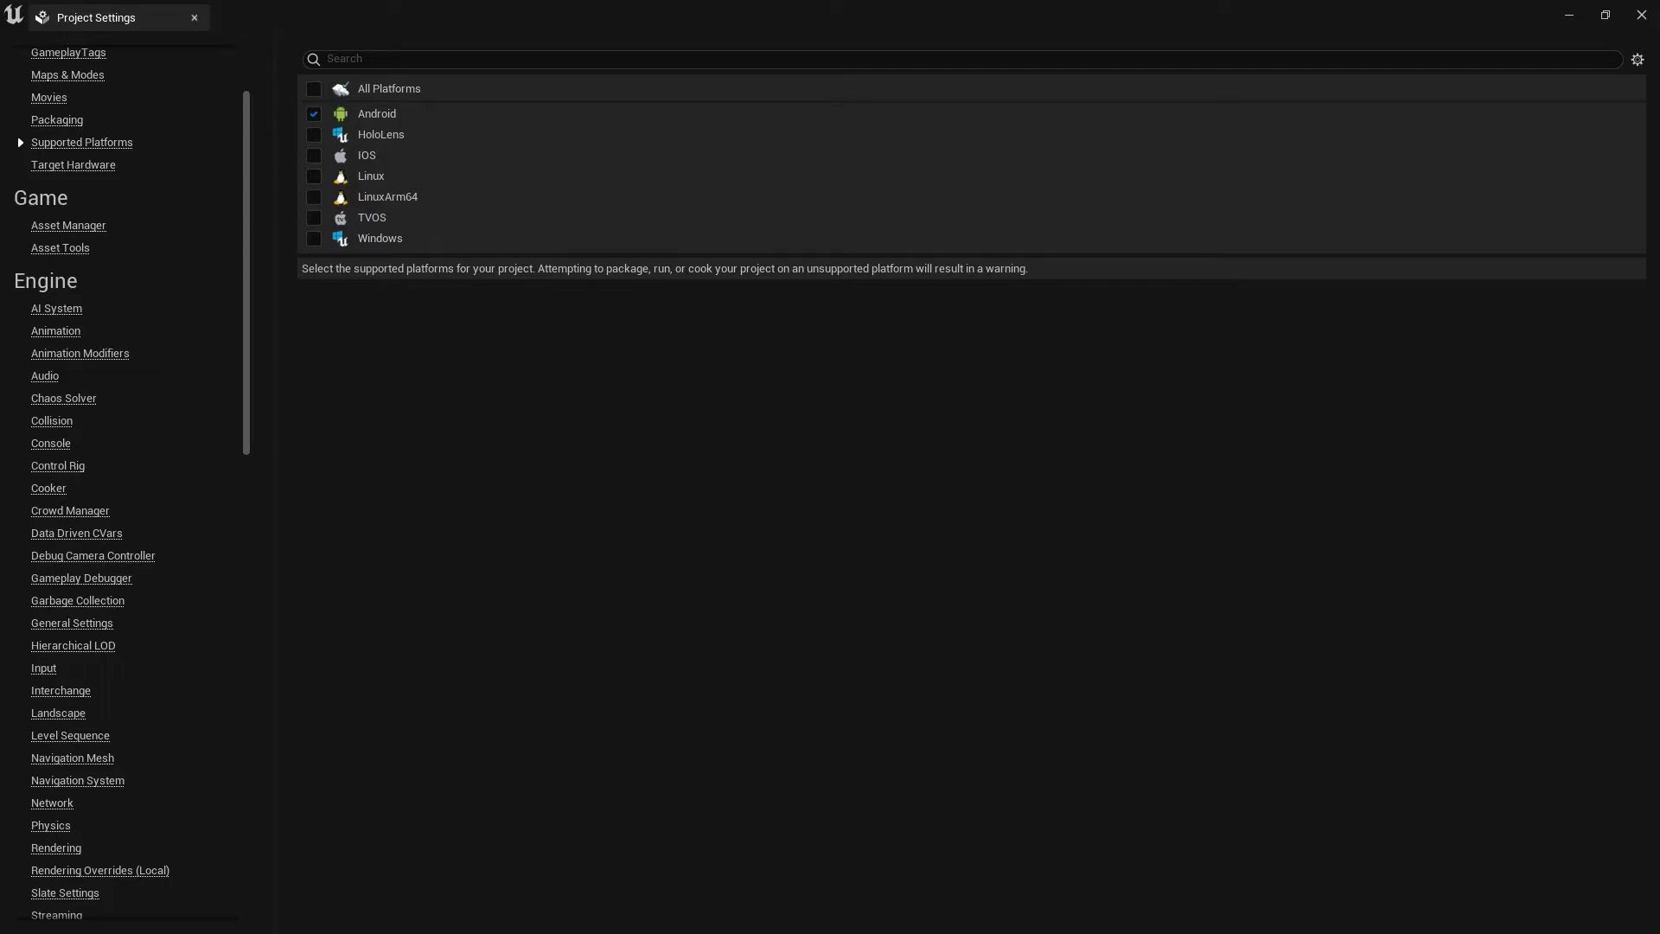
# Review Target Hardware settings, then view the Android SDK, NDK and Java locations
pyautogui.click(73, 165)
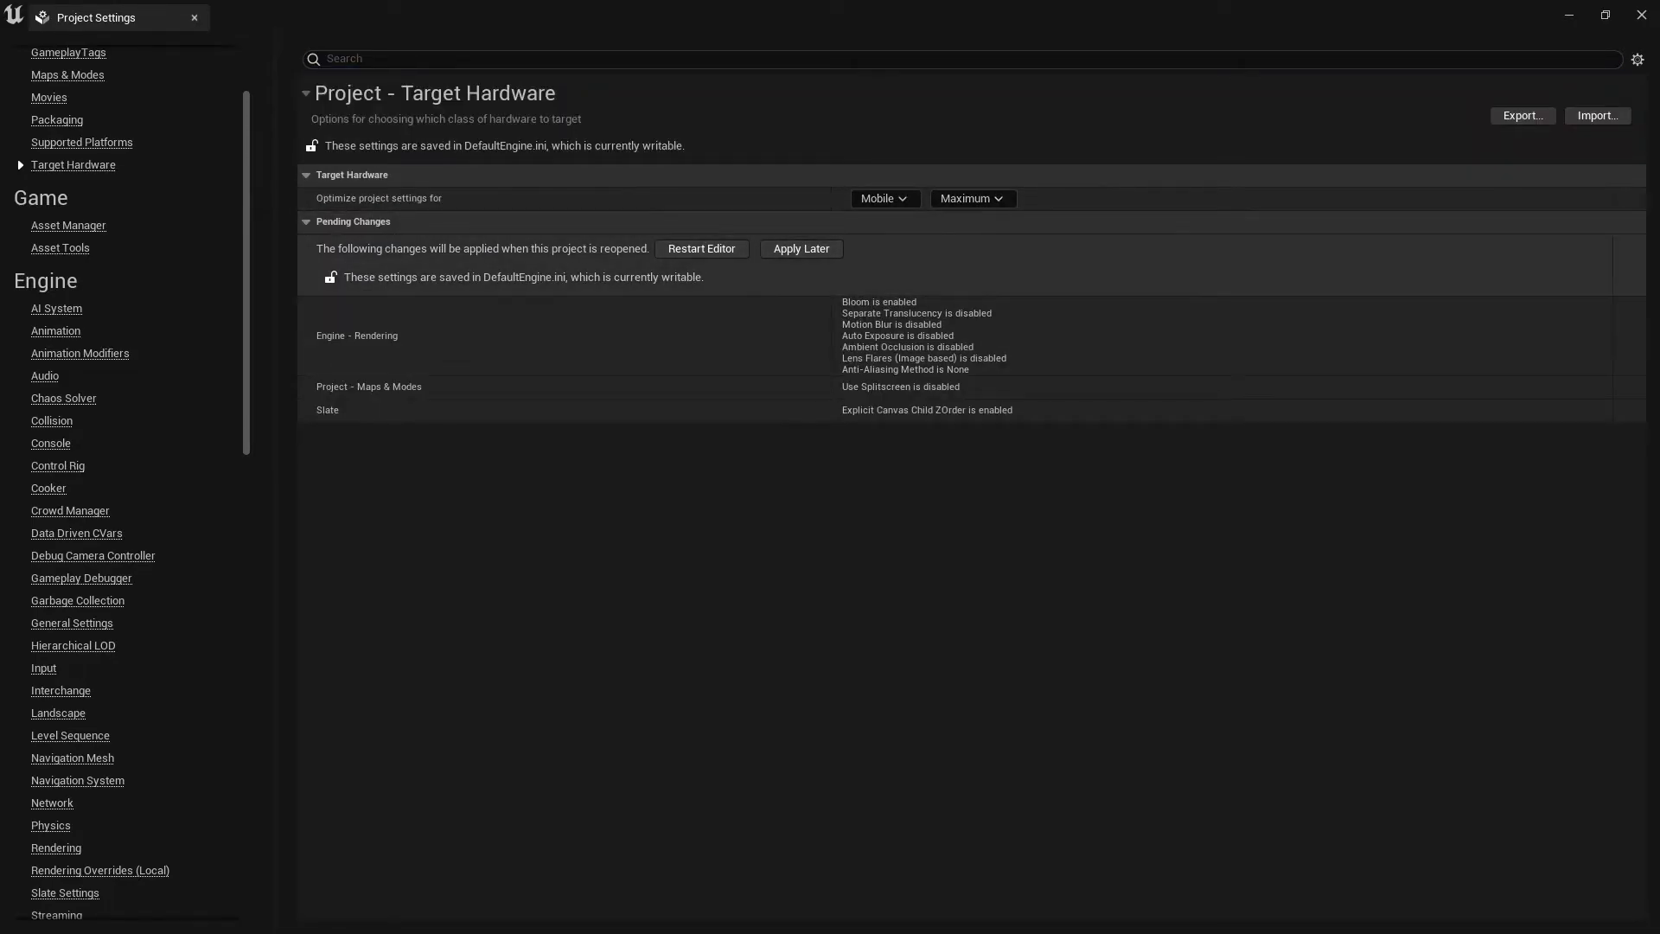
pyautogui.scroll(-3)
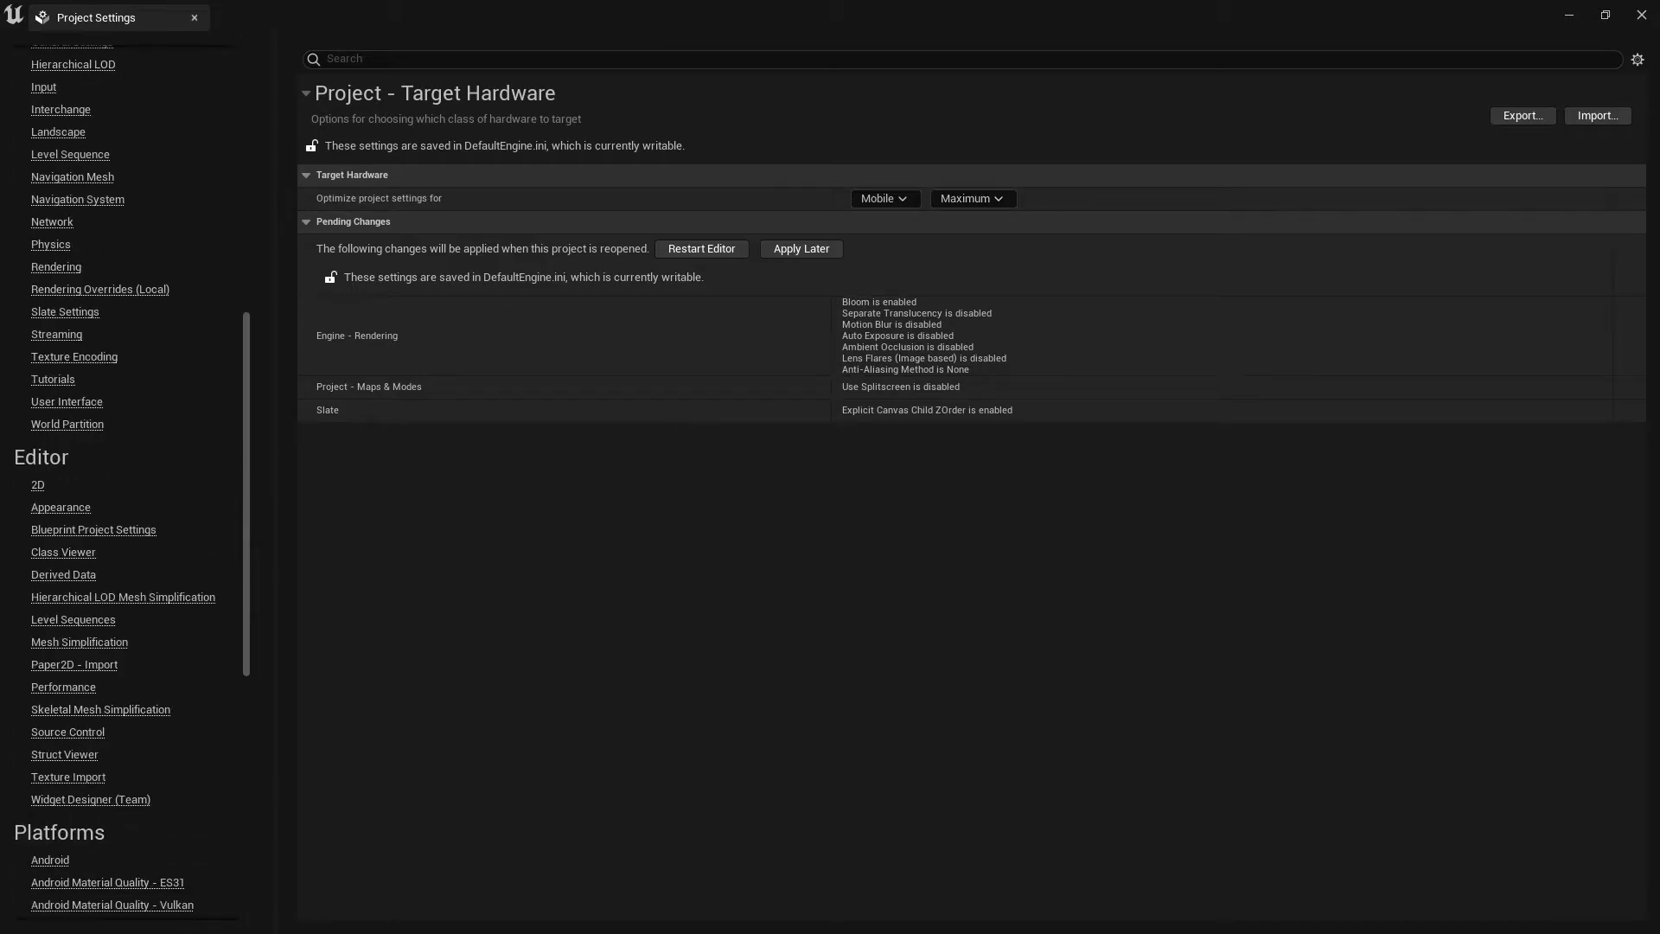
pyautogui.scroll(-3)
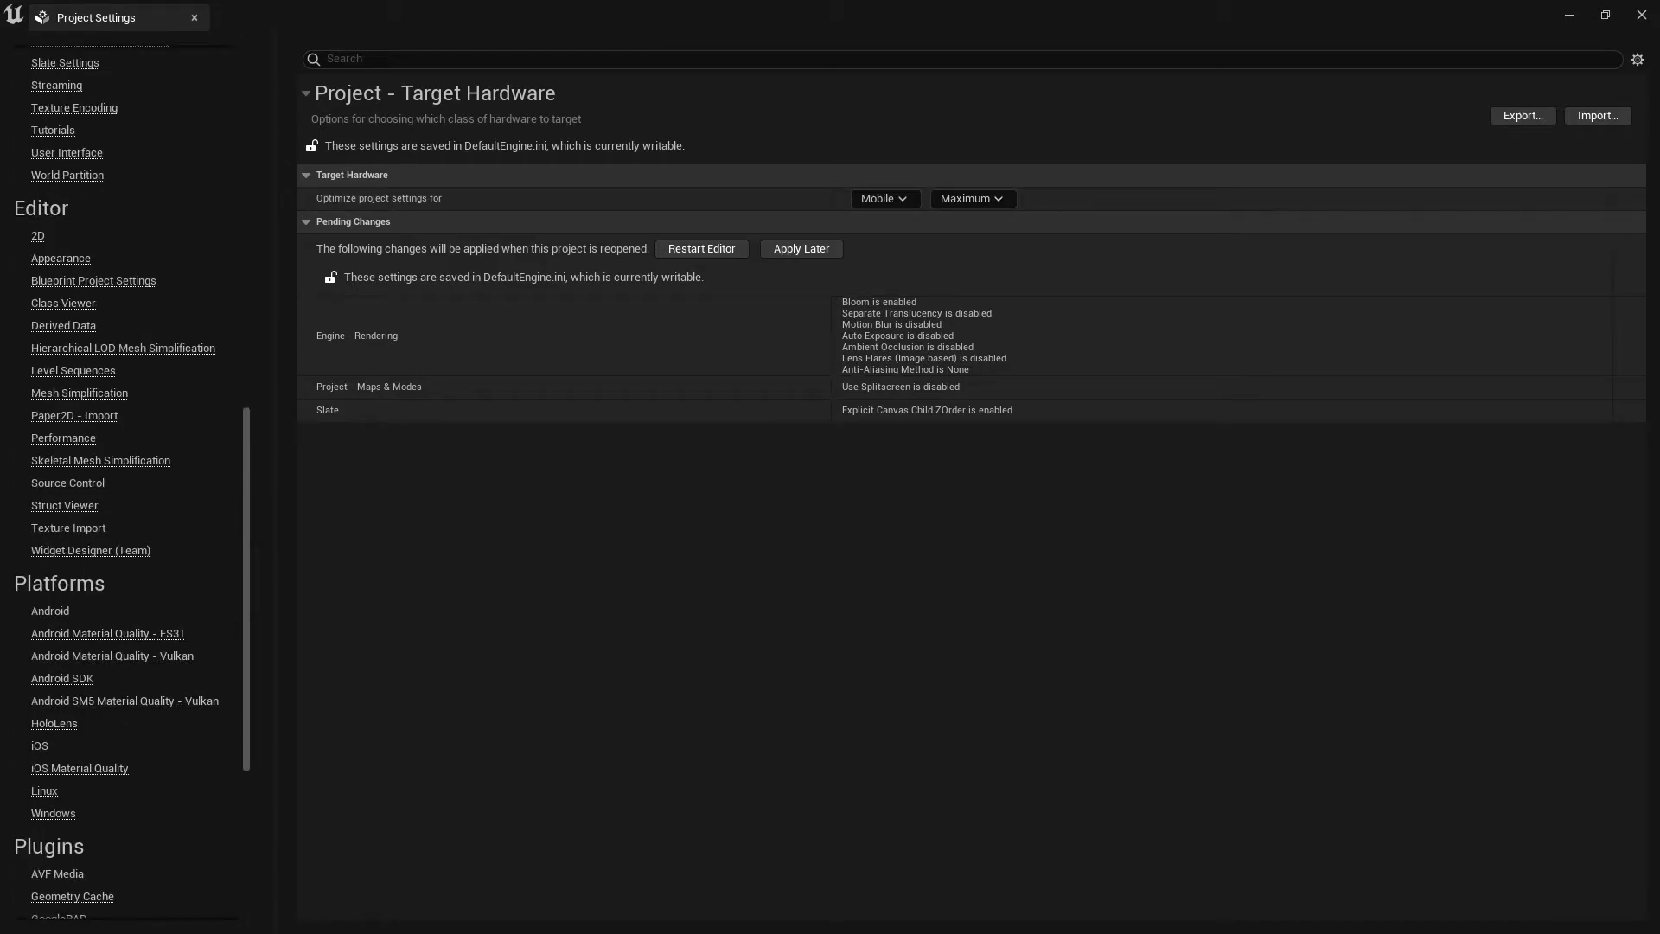
pyautogui.click(63, 678)
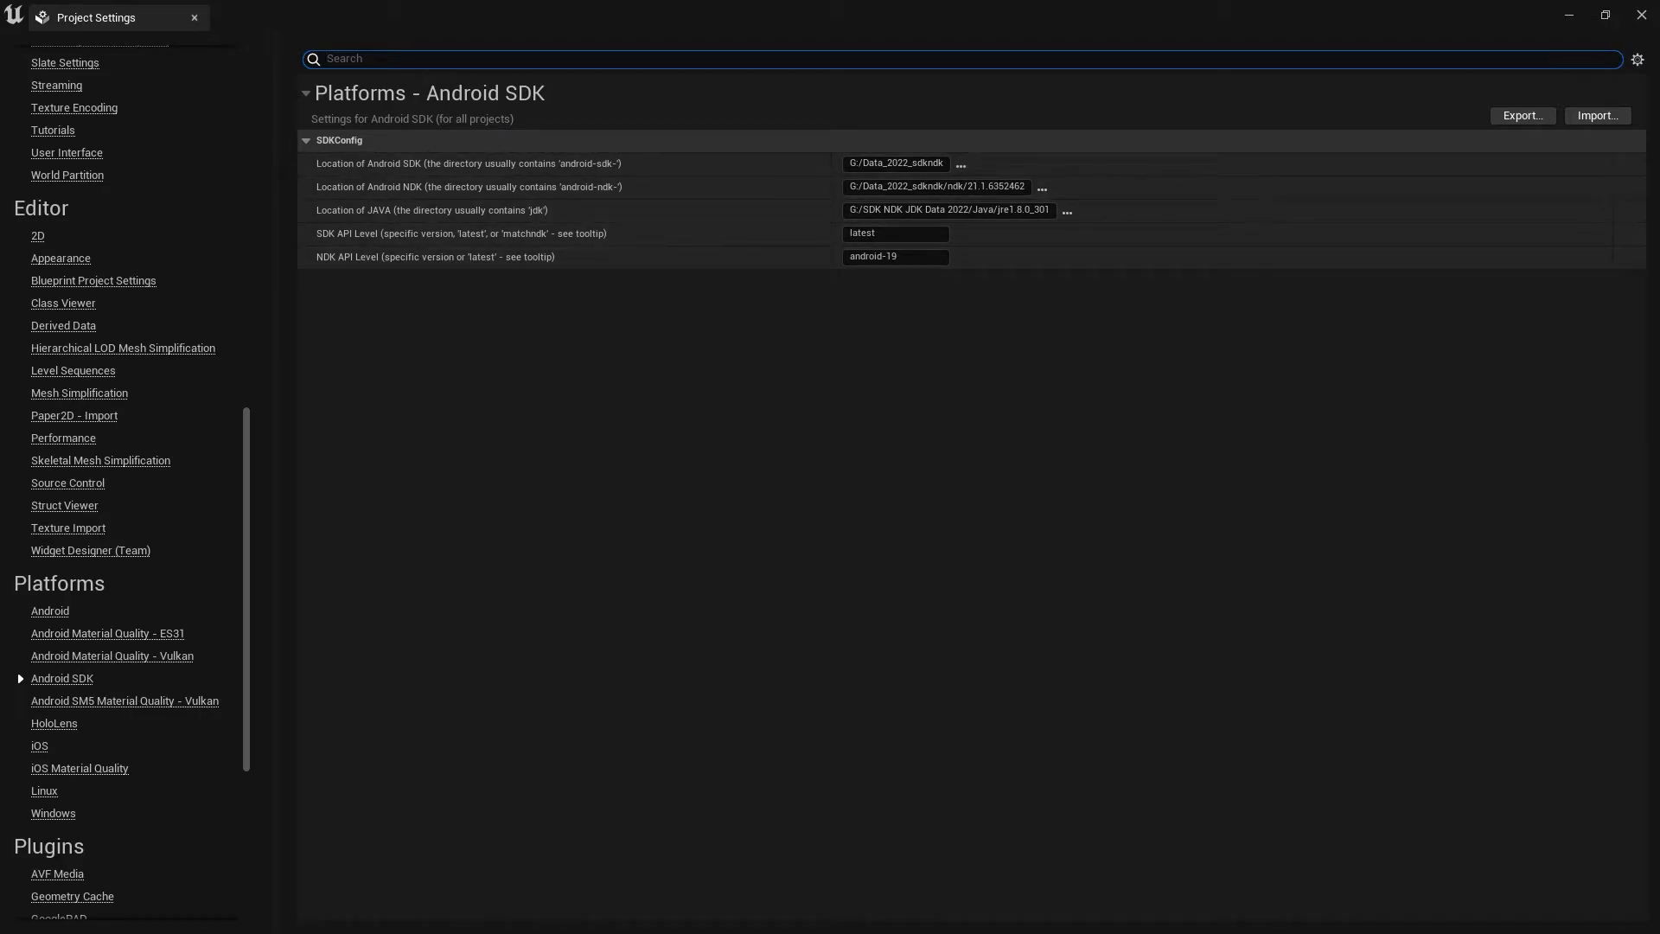
pyautogui.moveTo(940, 186)
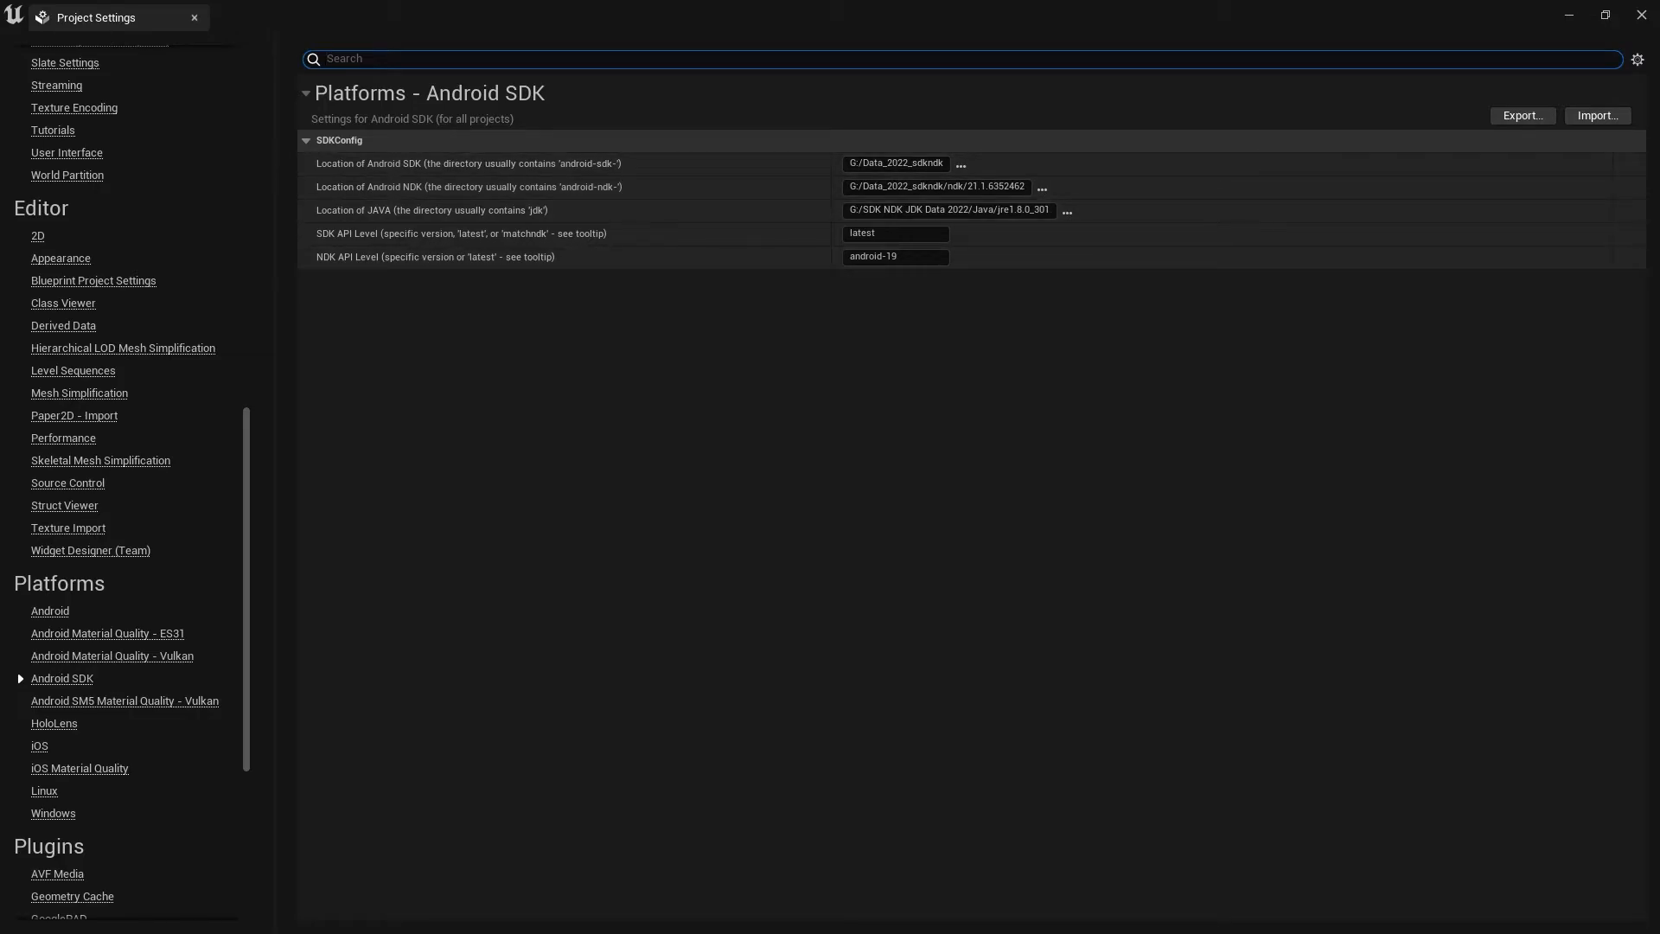
# Set the Android package name to 'com.sazzzac'
pyautogui.click(49, 610)
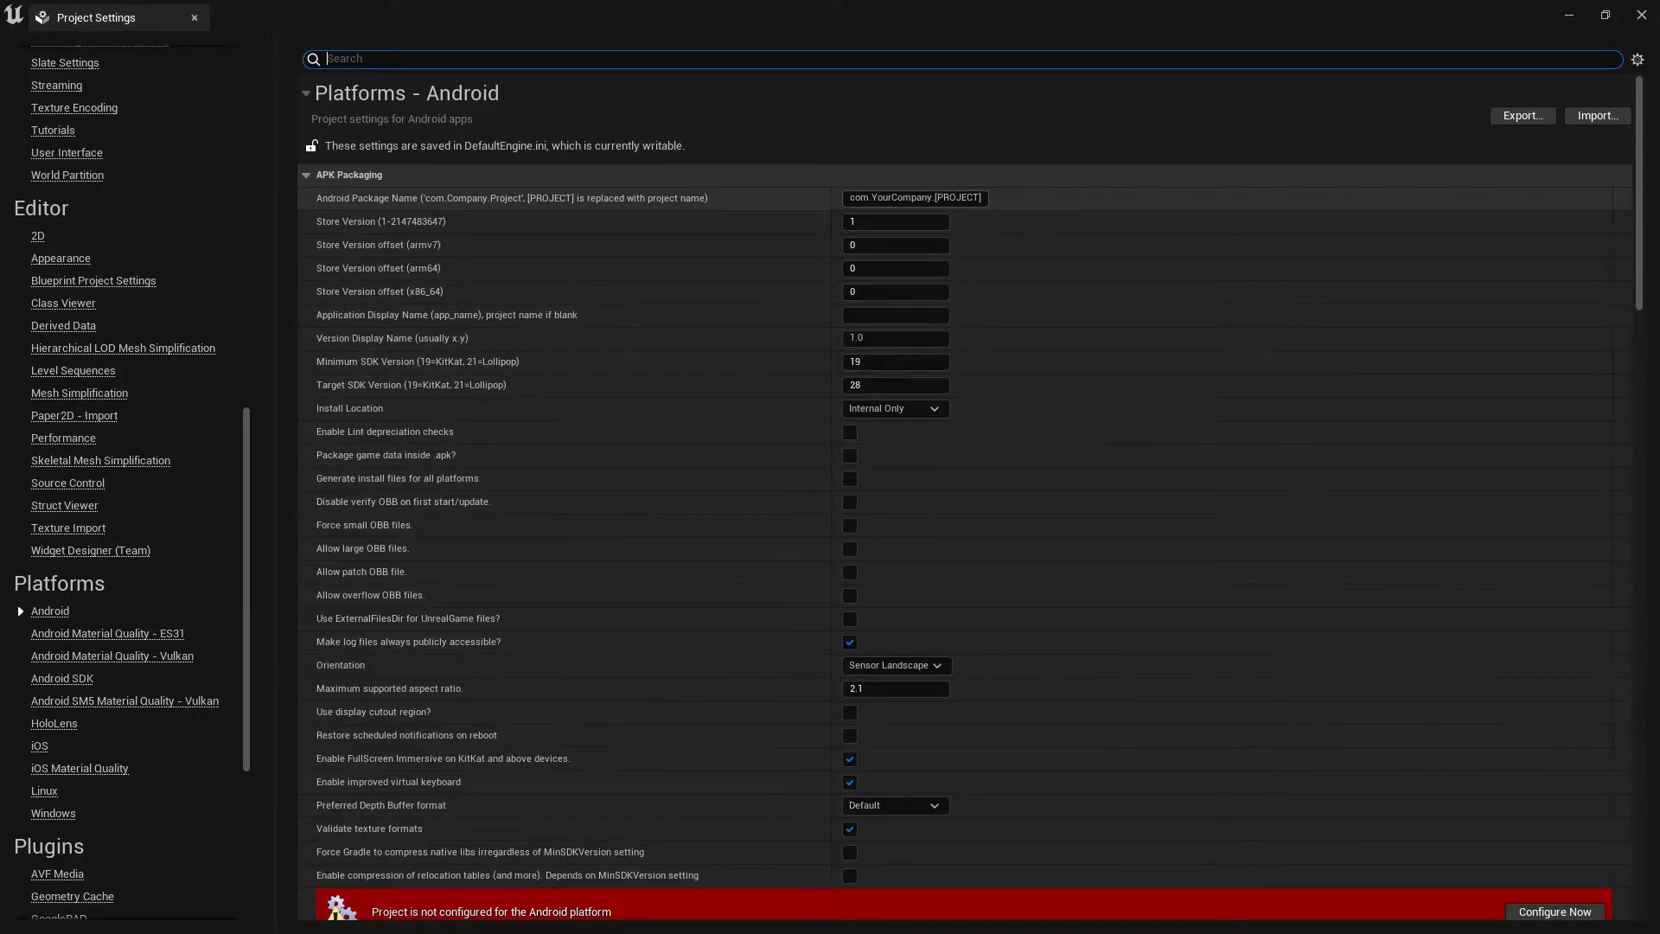
pyautogui.click(914, 198)
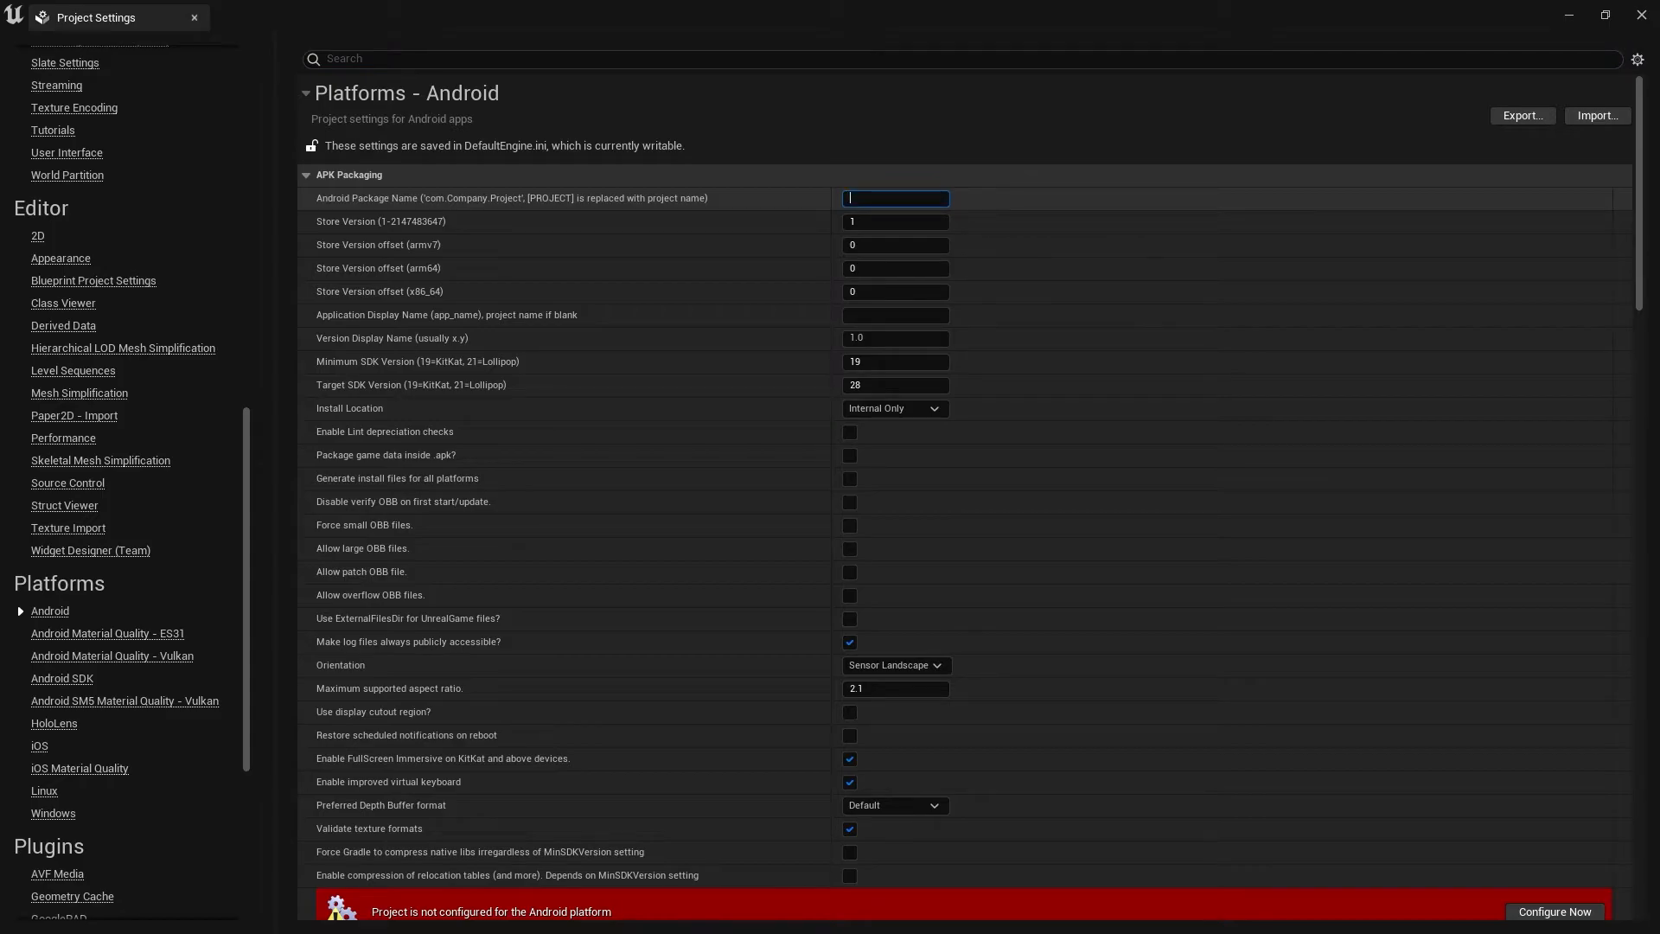
pyautogui.write('com.')
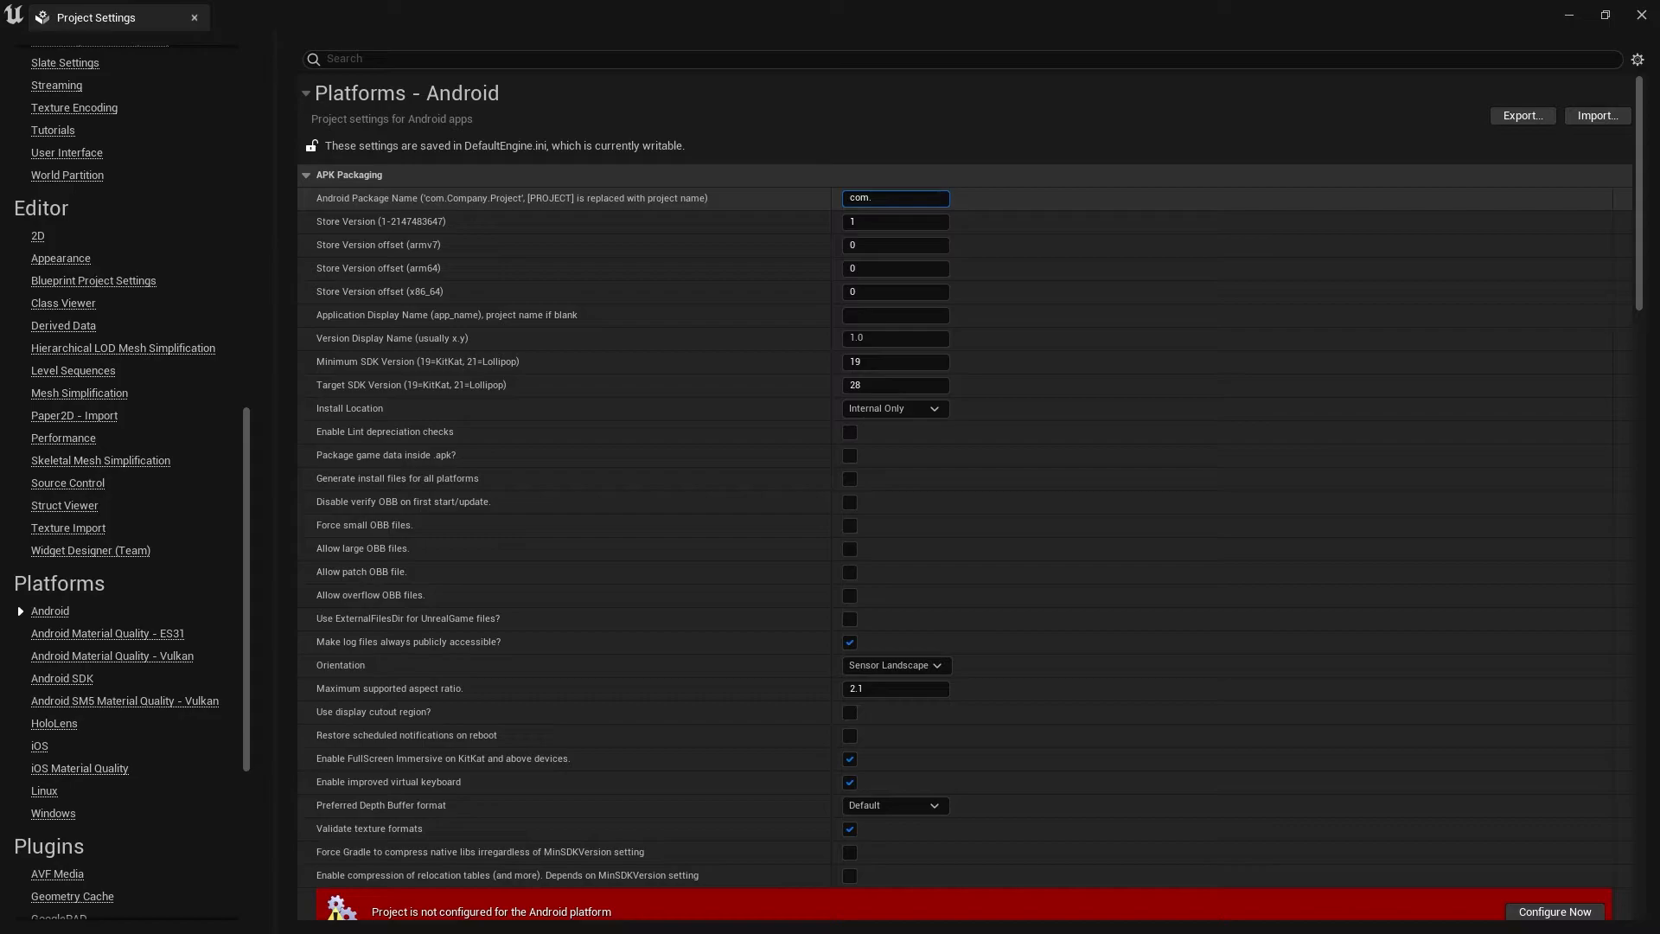
pyautogui.write('sa')
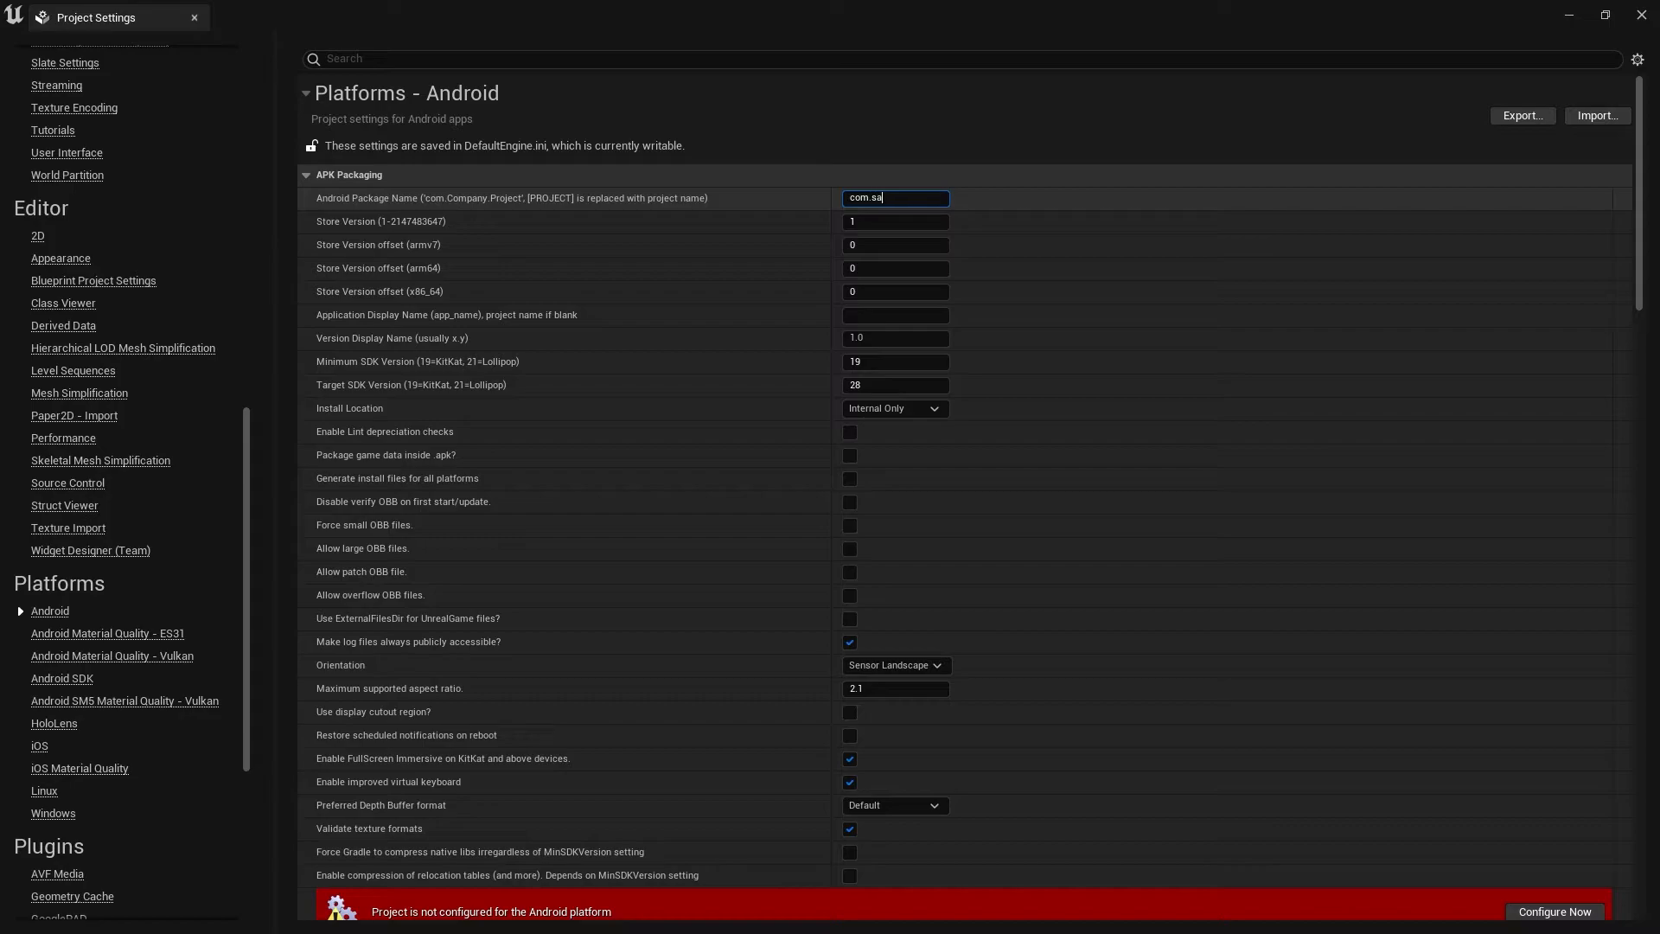
pyautogui.write('zzzac')
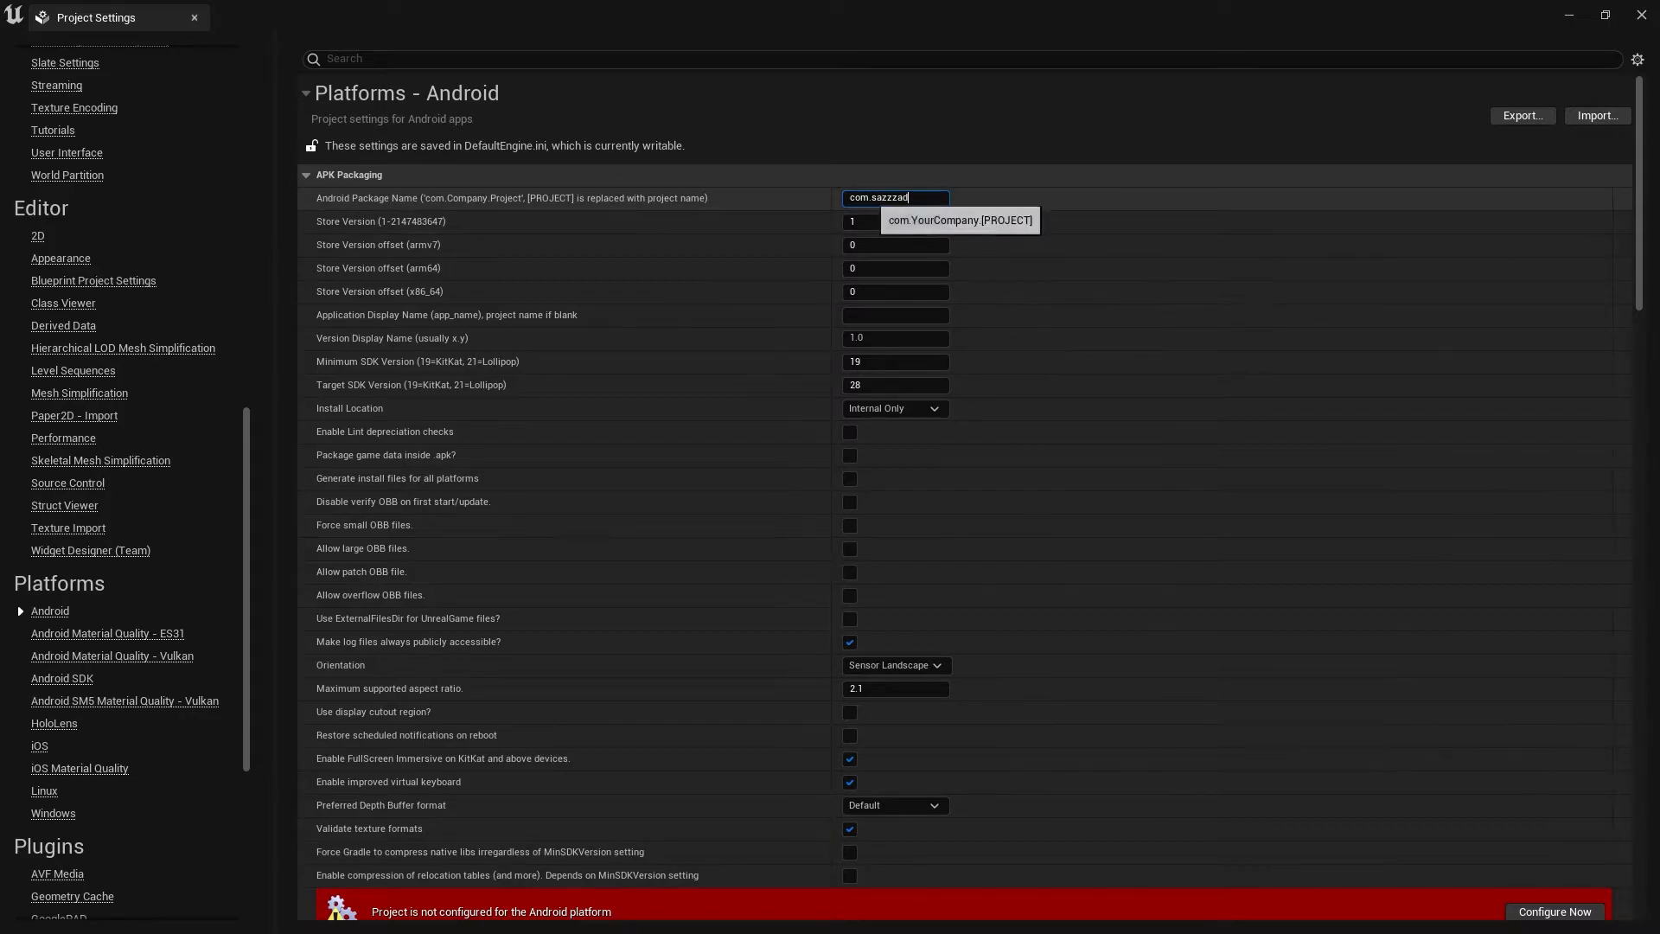
# Set the application display name to 'UE5'
pyautogui.click(896, 315)
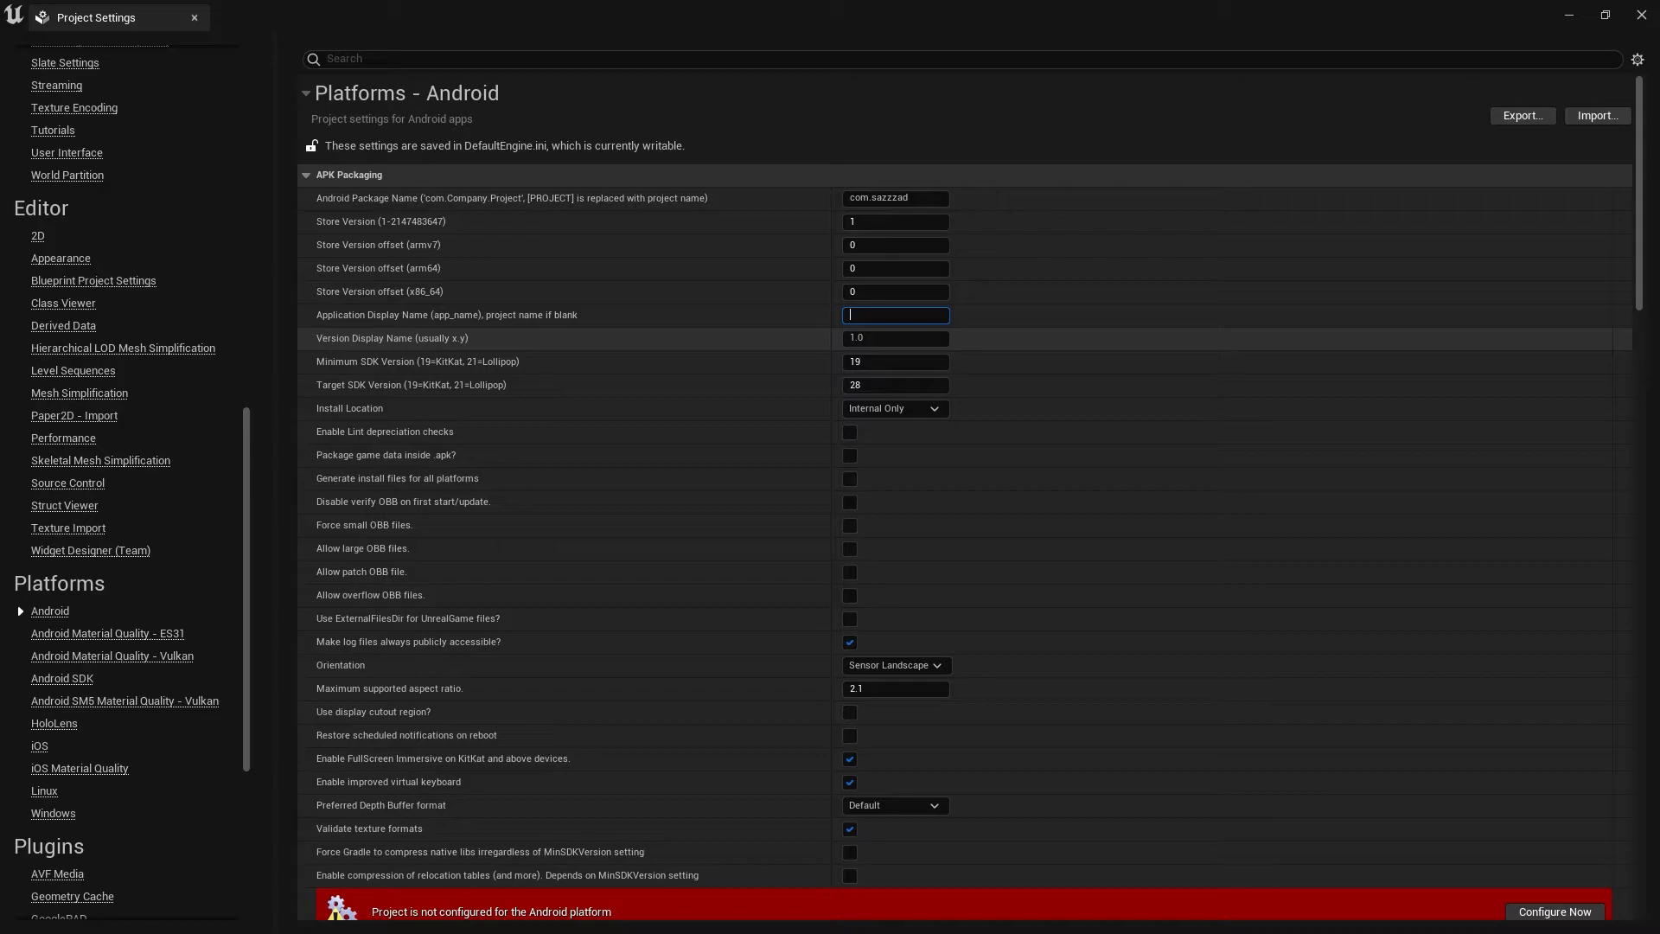
pyautogui.write('S')
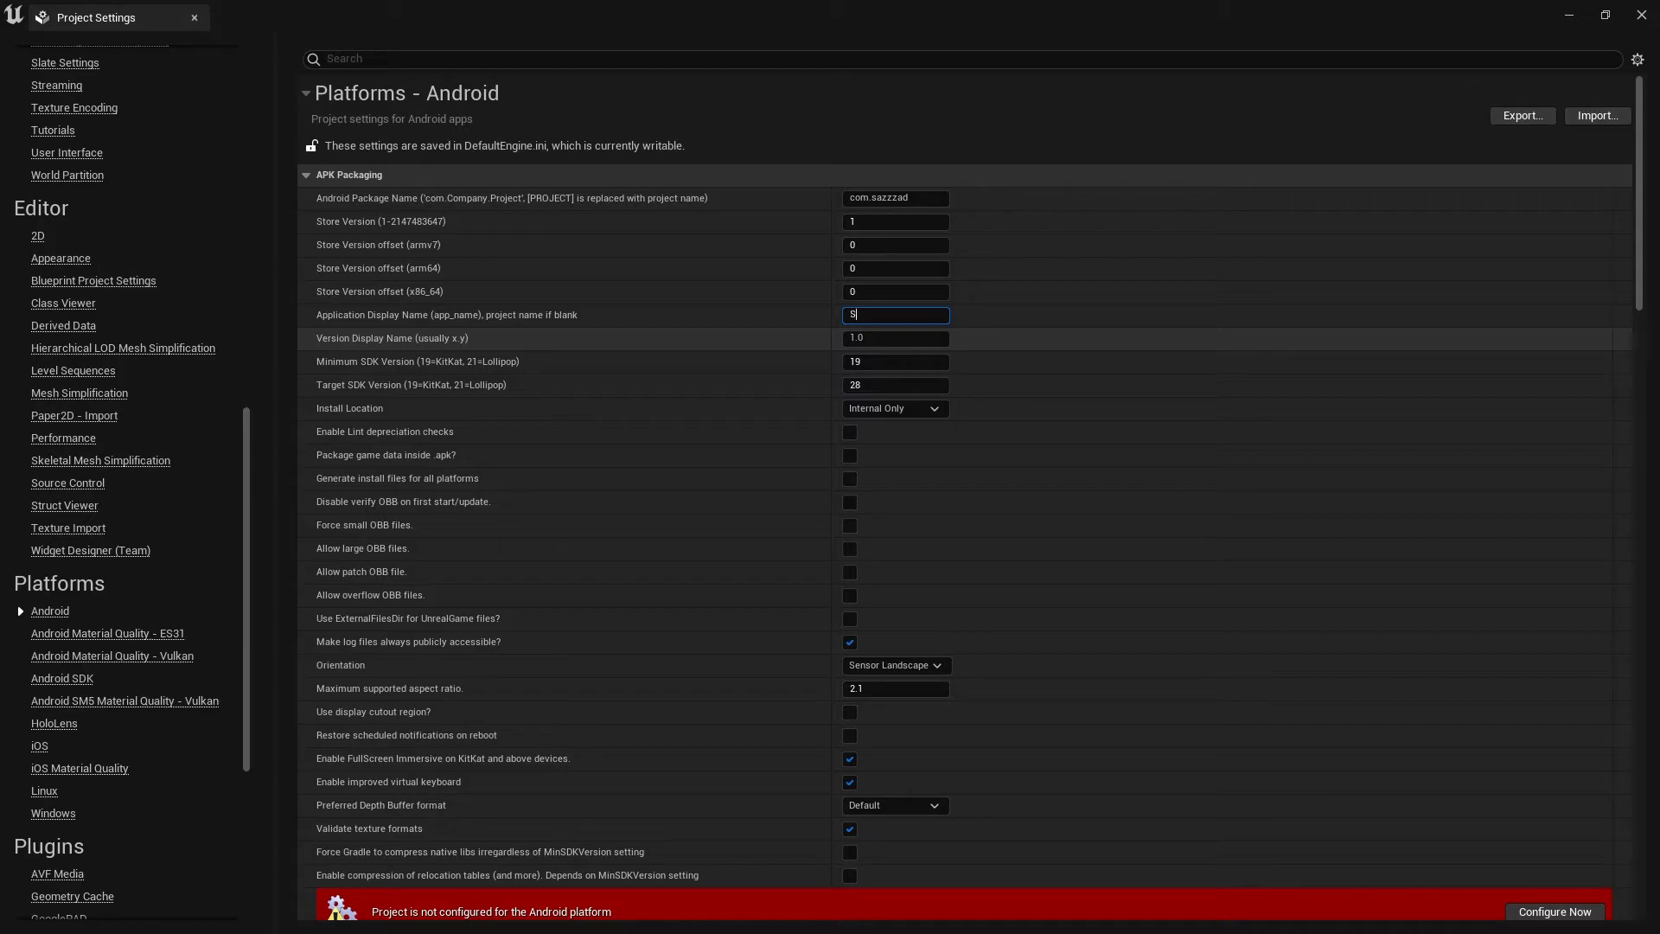
pyautogui.press('Backspace')
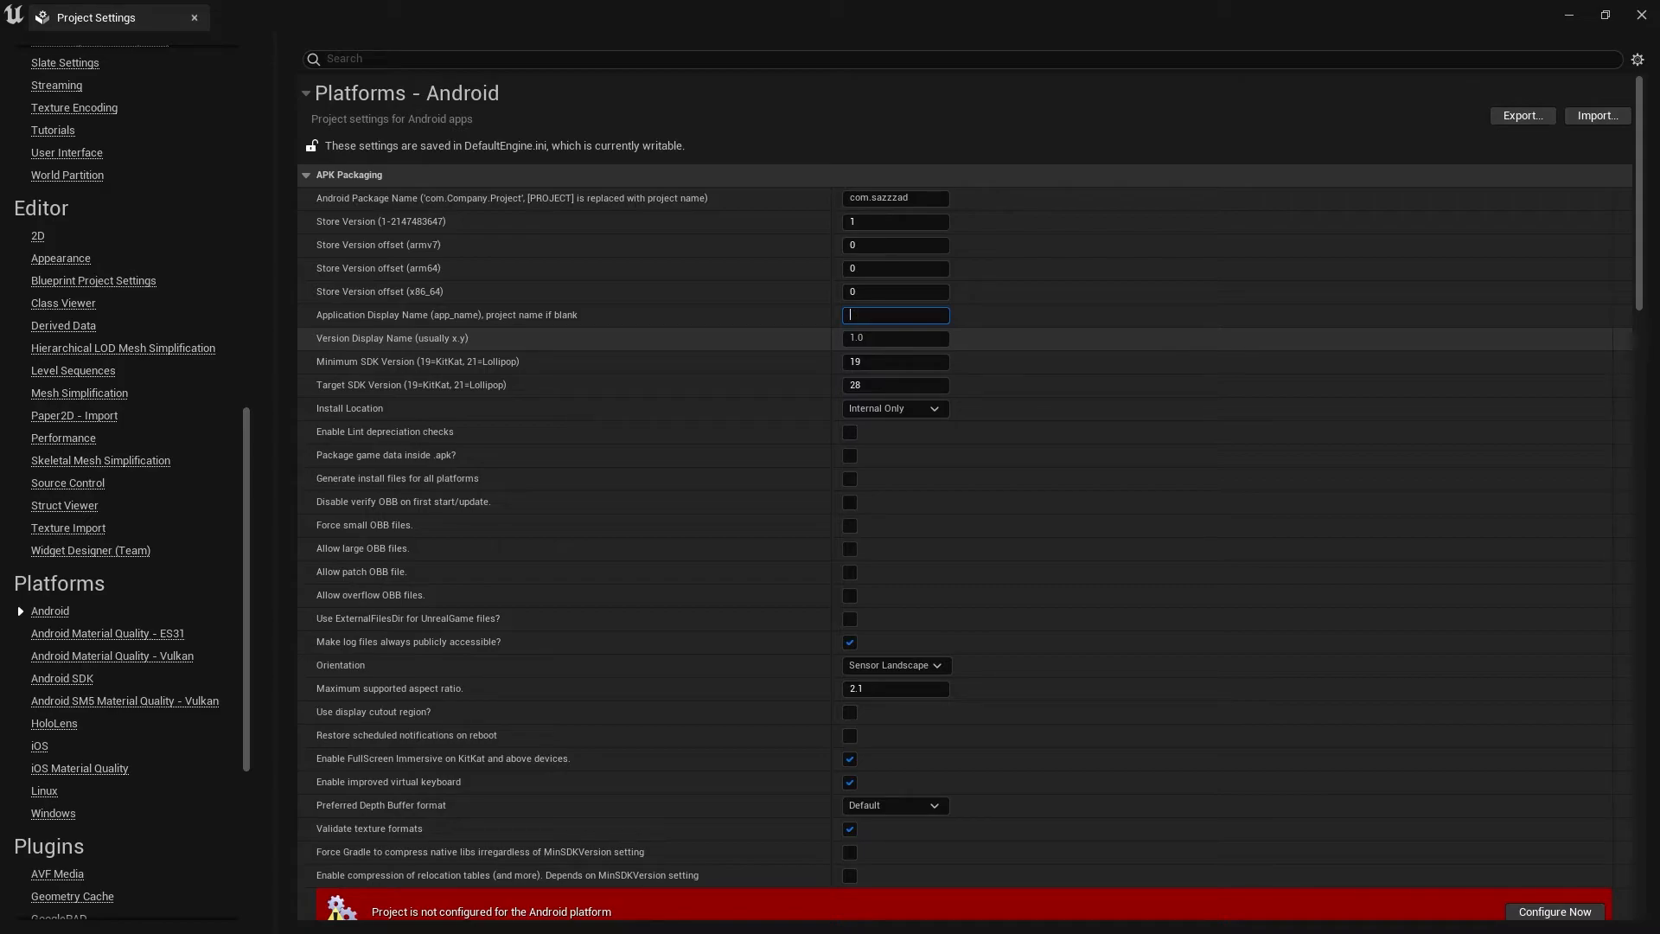
pyautogui.write('UE5')
pyautogui.click(896, 384)
pyautogui.write('30')
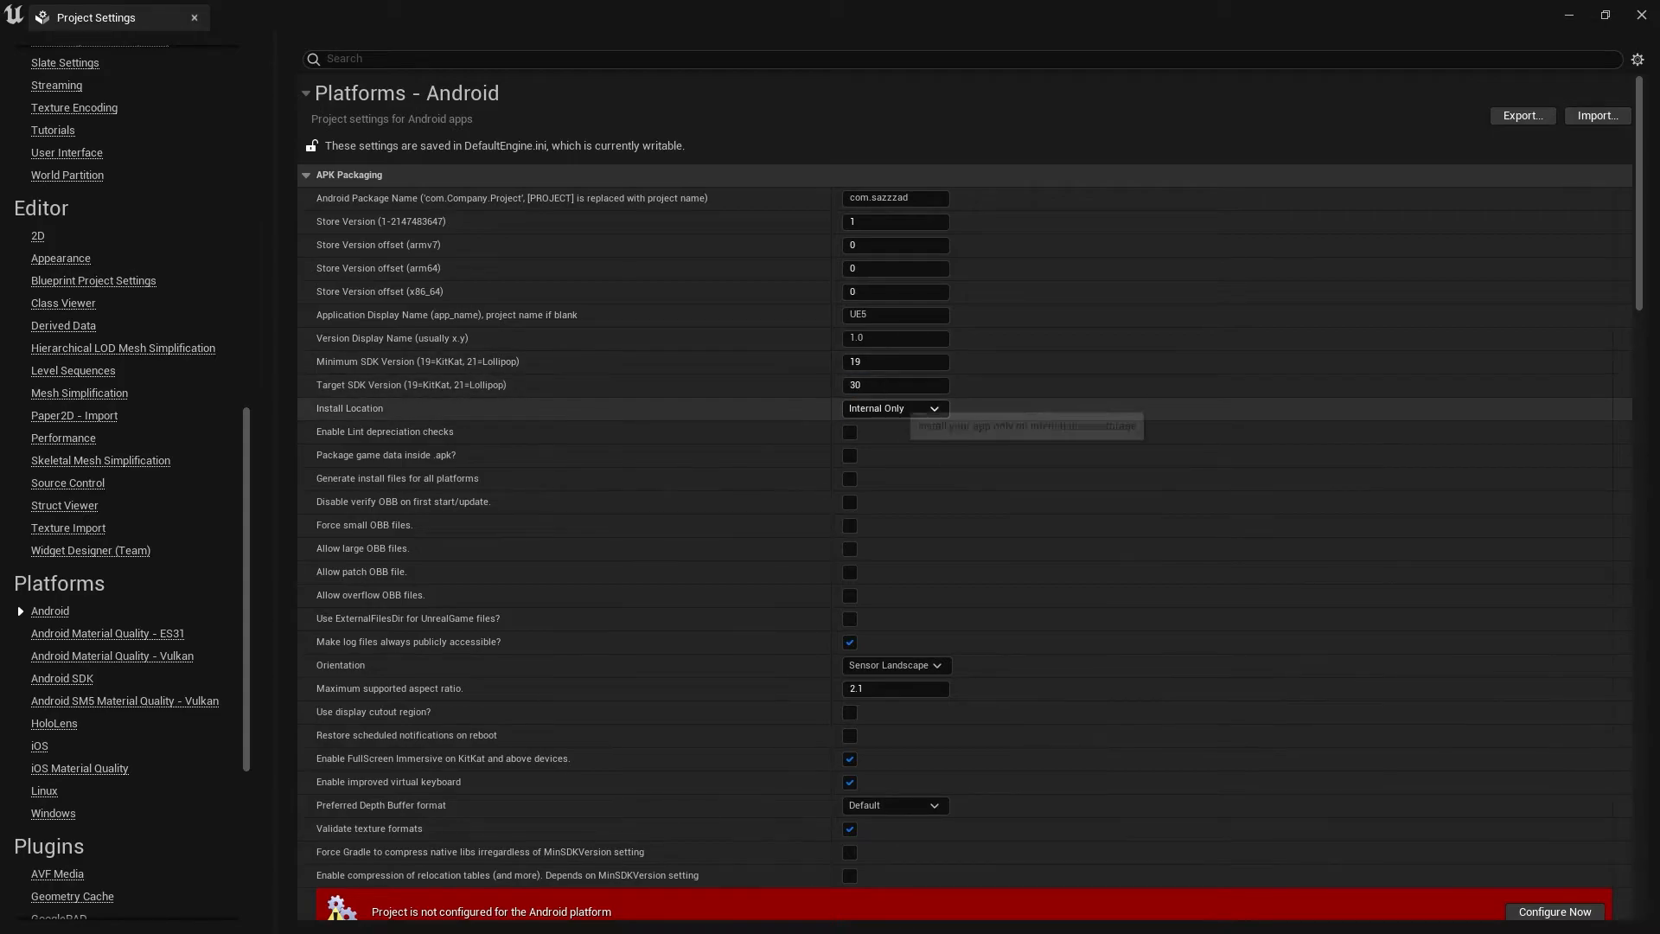
pyautogui.moveTo(881, 385)
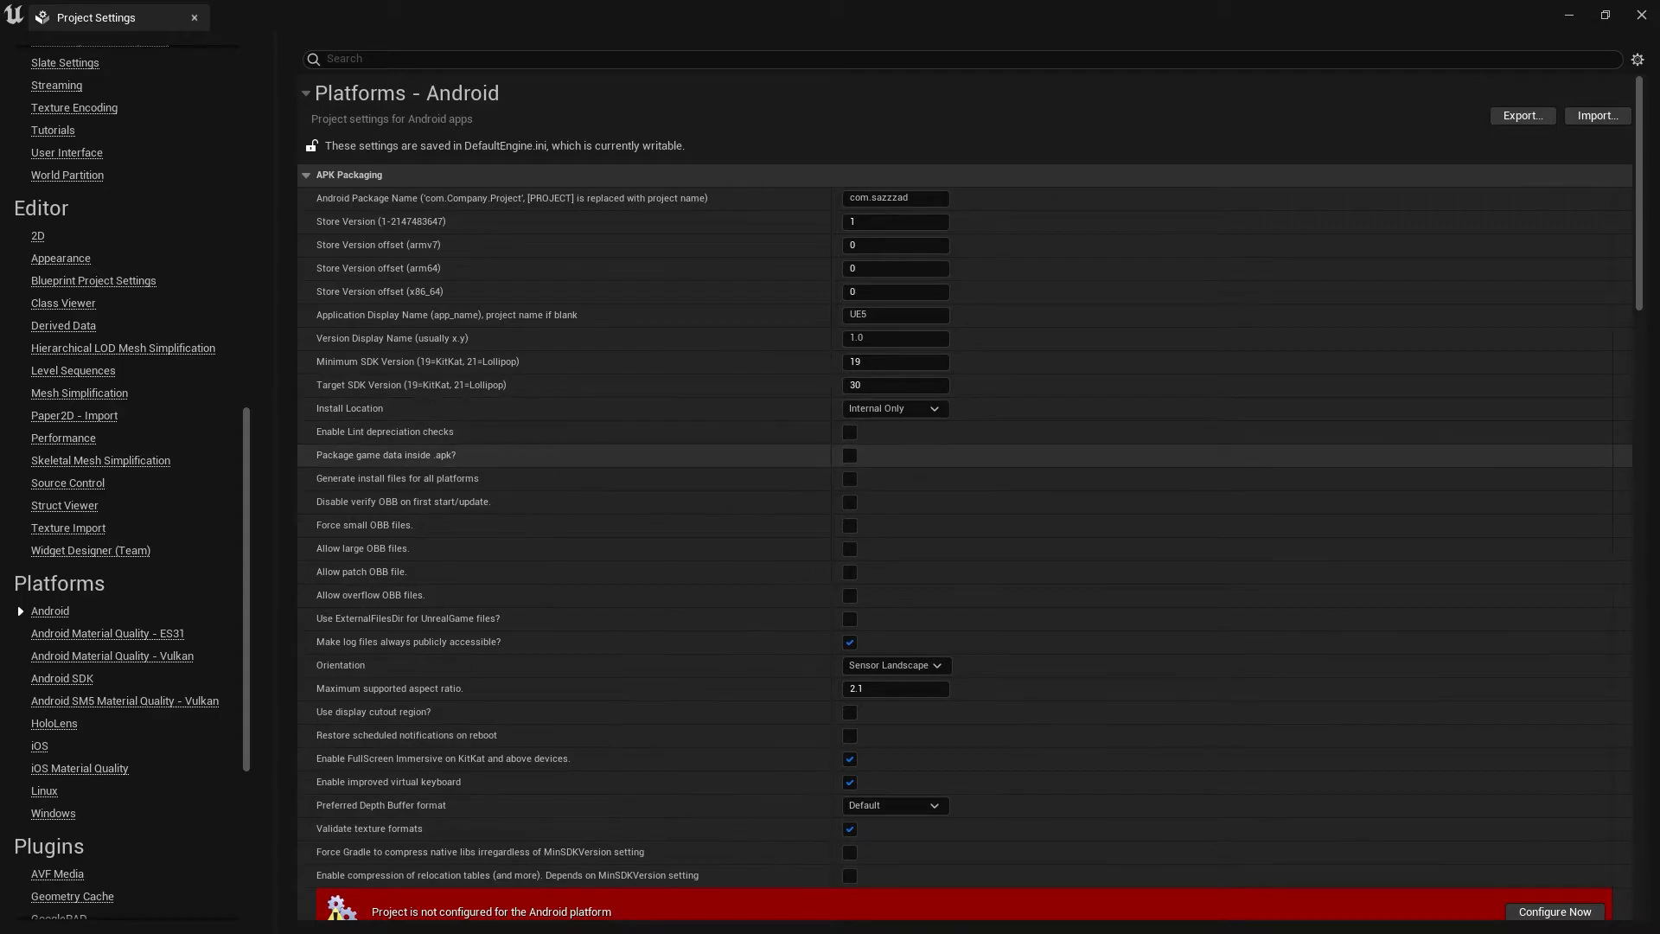
pyautogui.moveTo(385, 455)
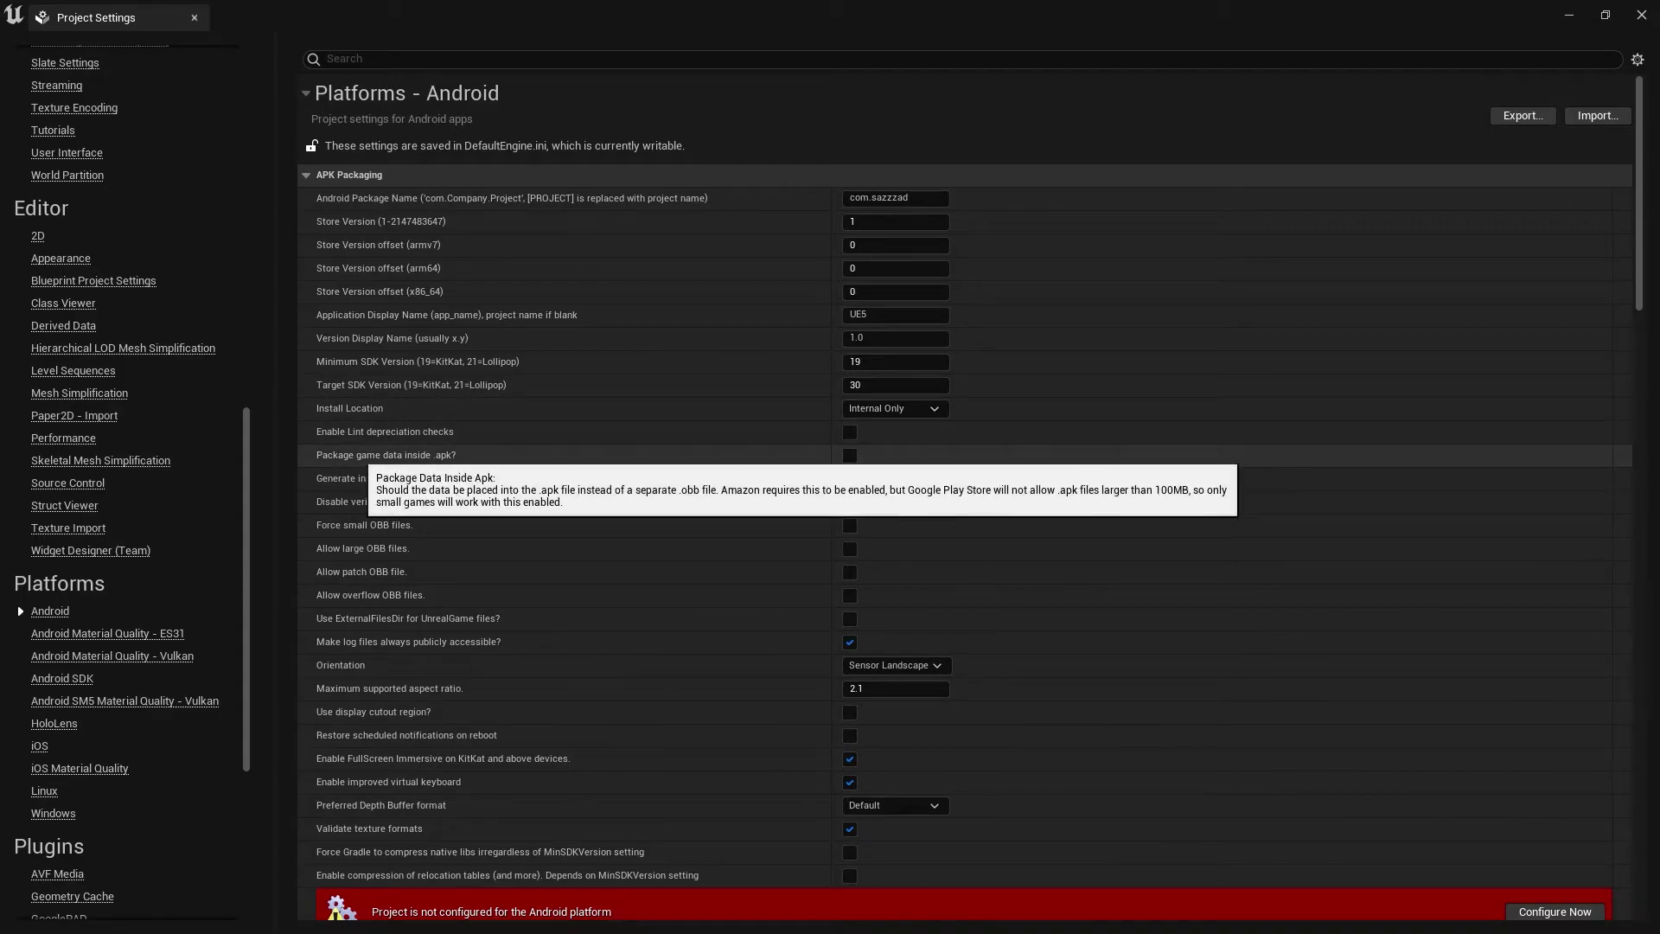
# Configure the project for Android via Configure Now and expand advanced Build options
pyautogui.scroll(-3)
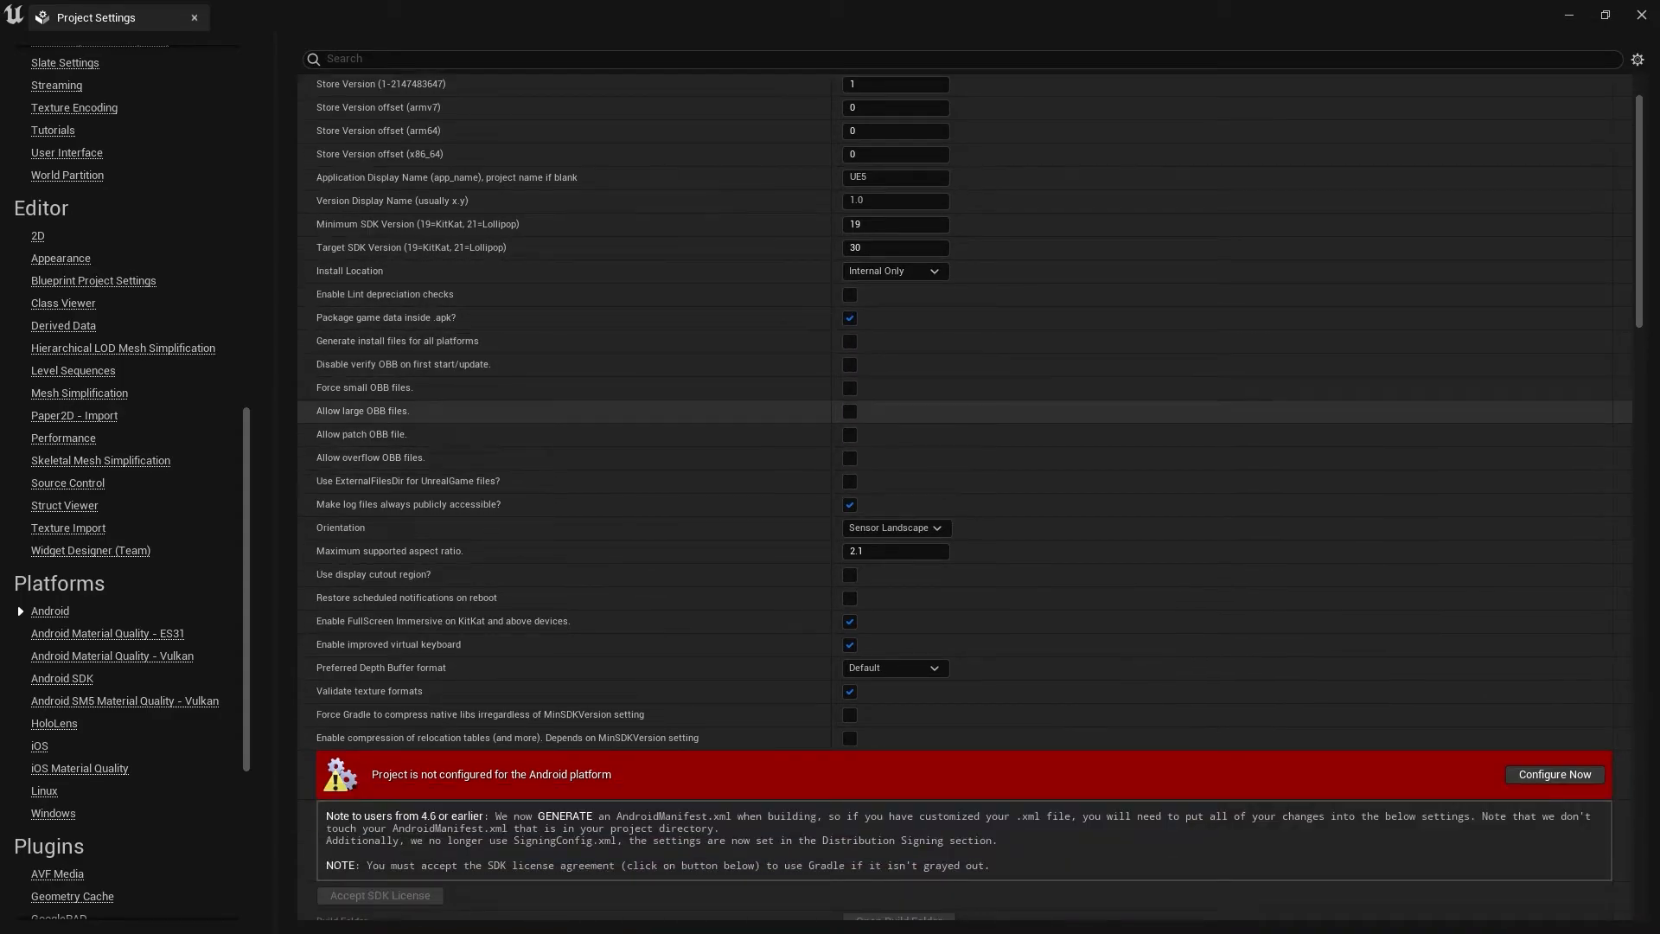
pyautogui.scroll(-3)
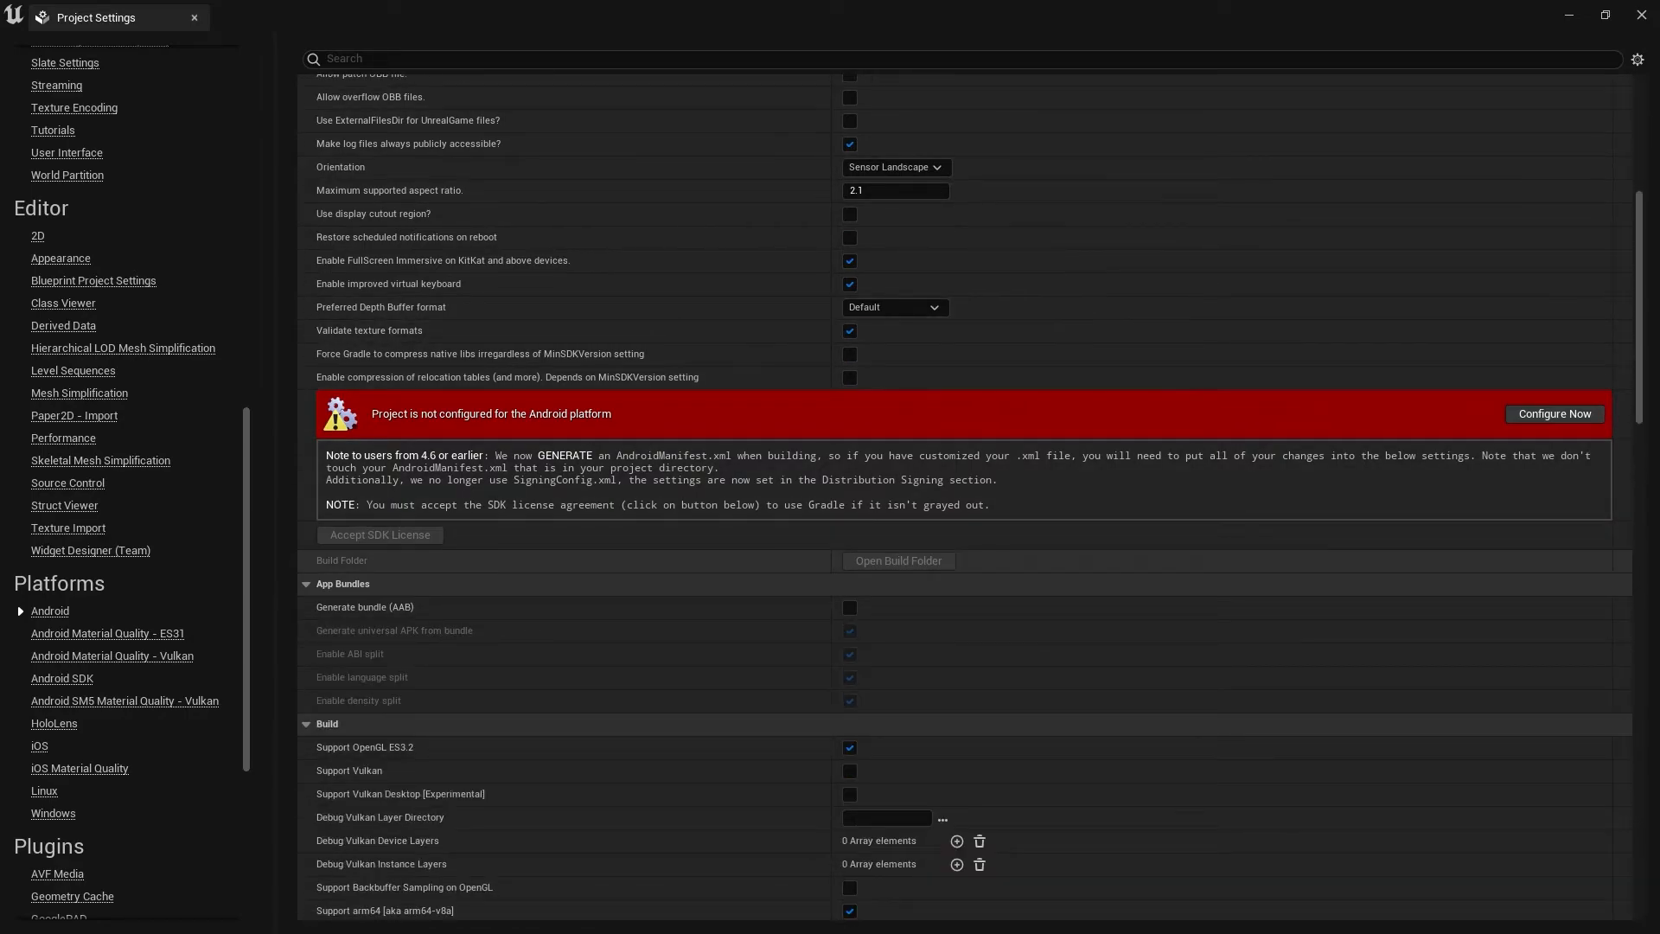
pyautogui.click(1554, 413)
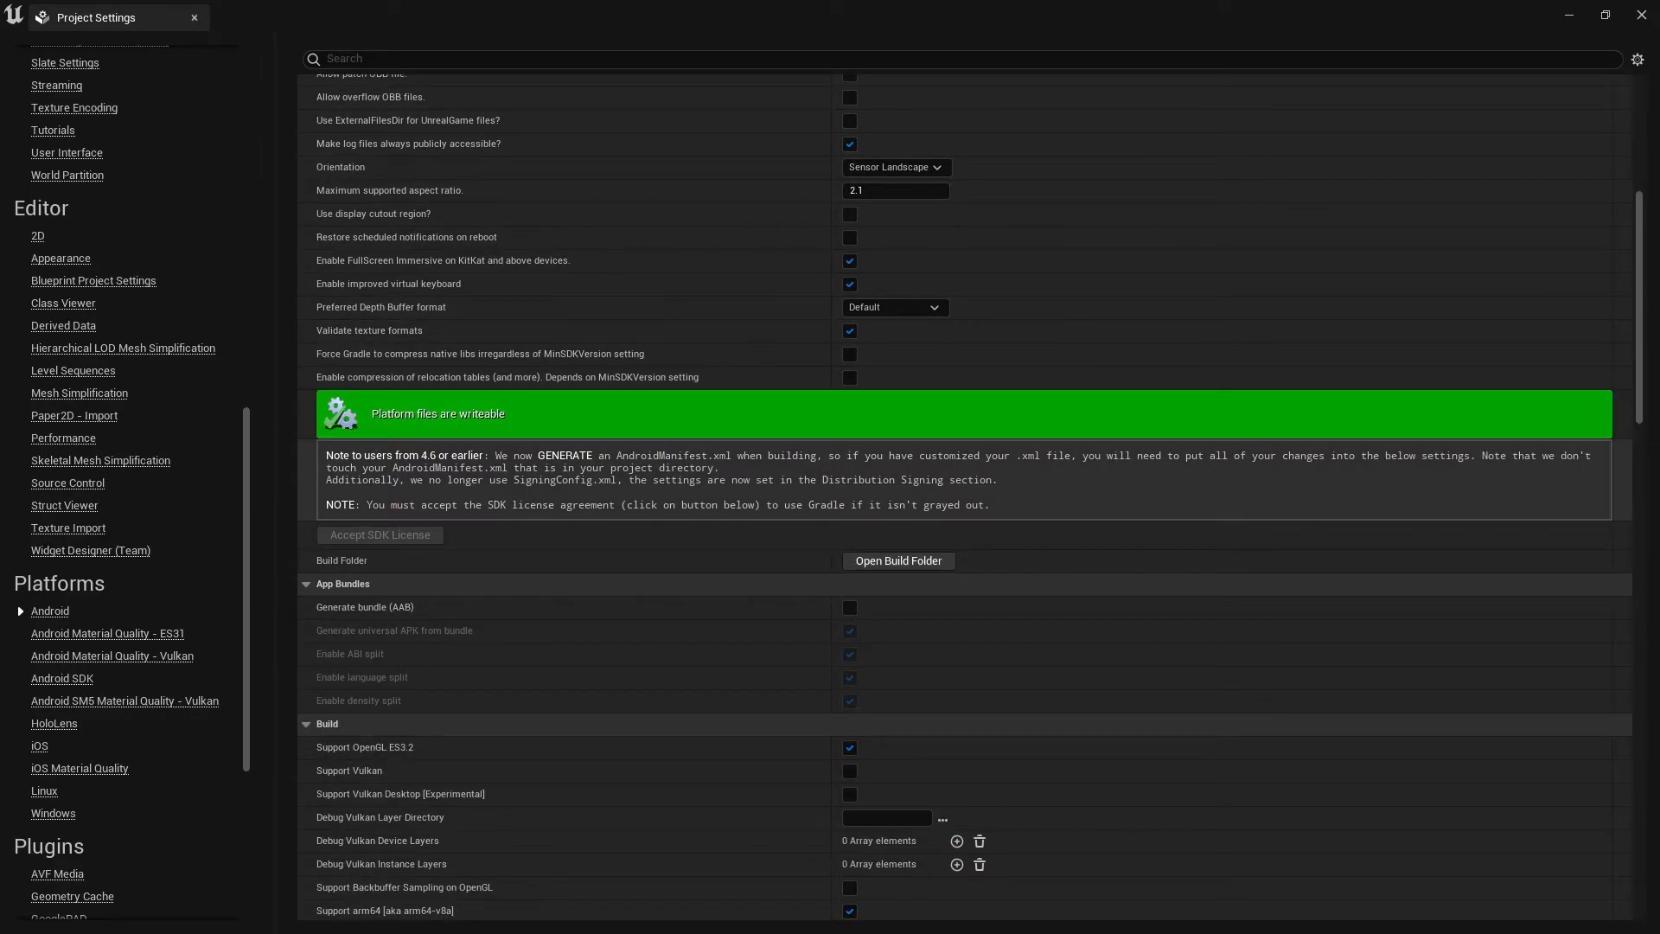
pyautogui.scroll(-3)
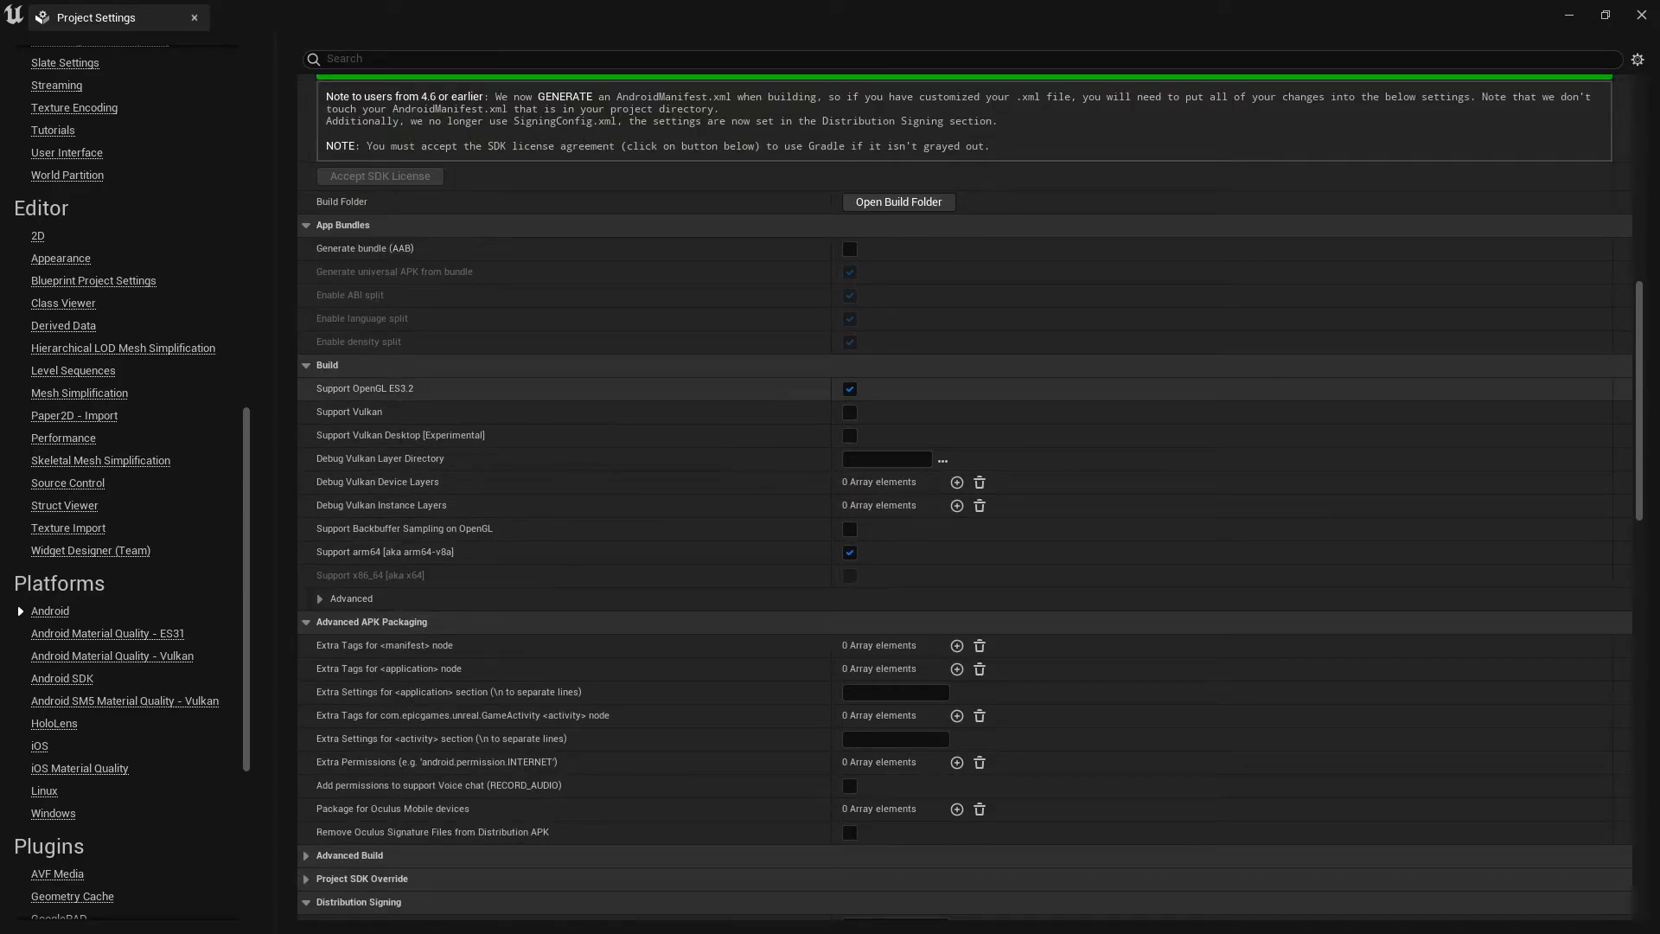
pyautogui.moveTo(378, 481)
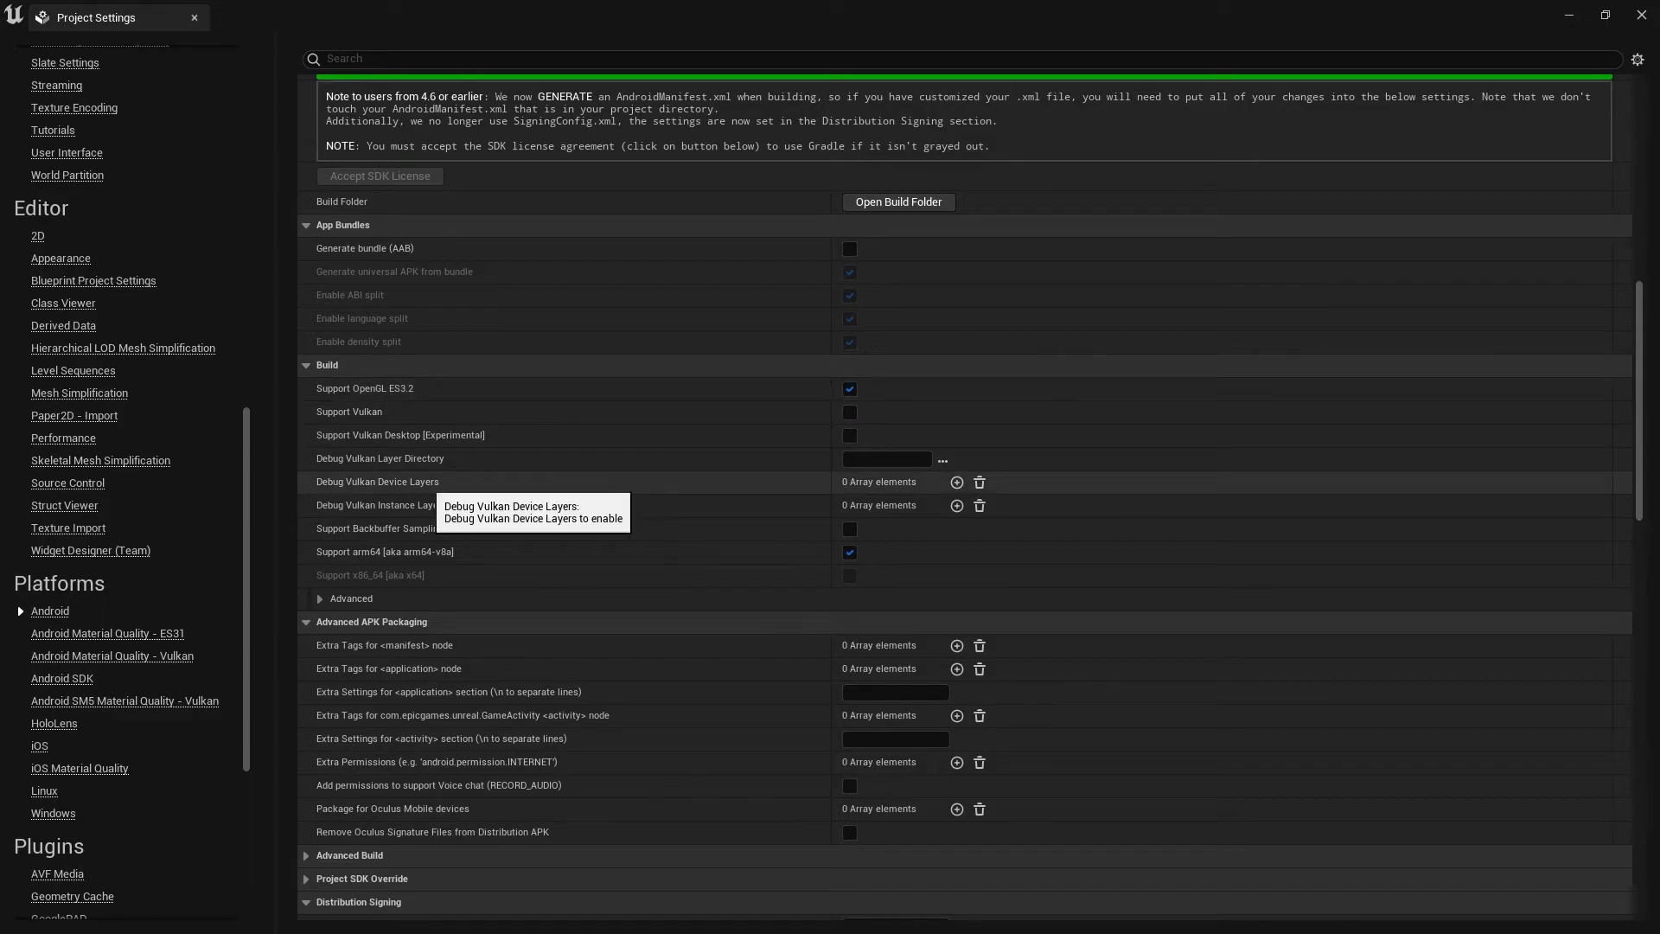
pyautogui.moveTo(394, 458)
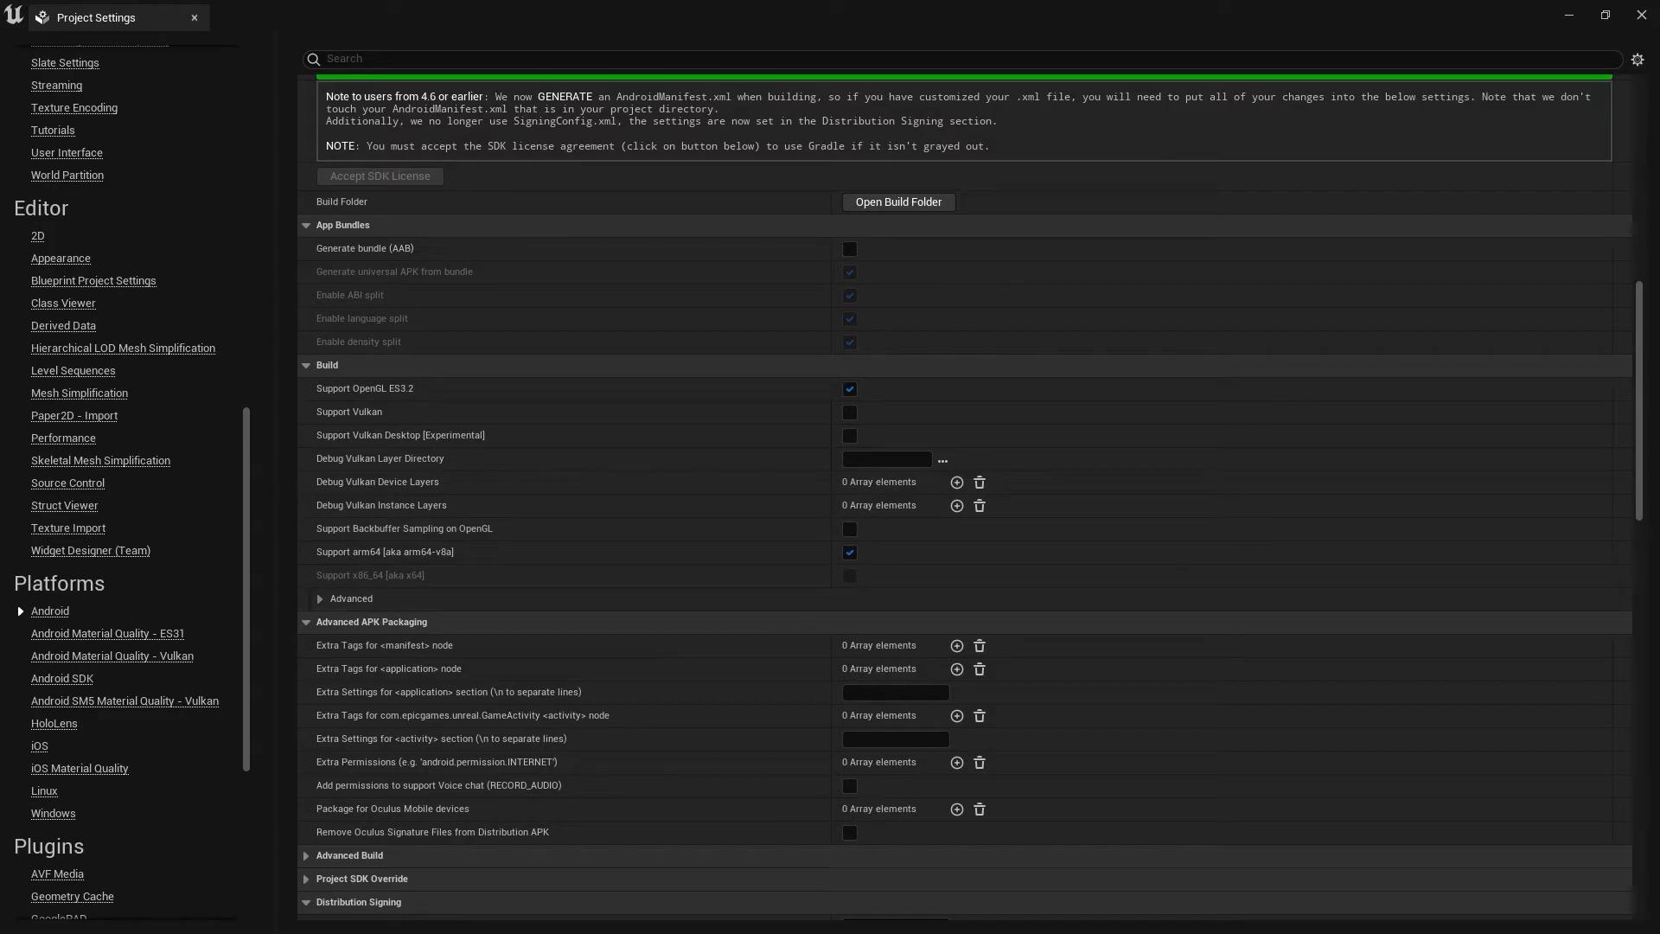
pyautogui.click(321, 598)
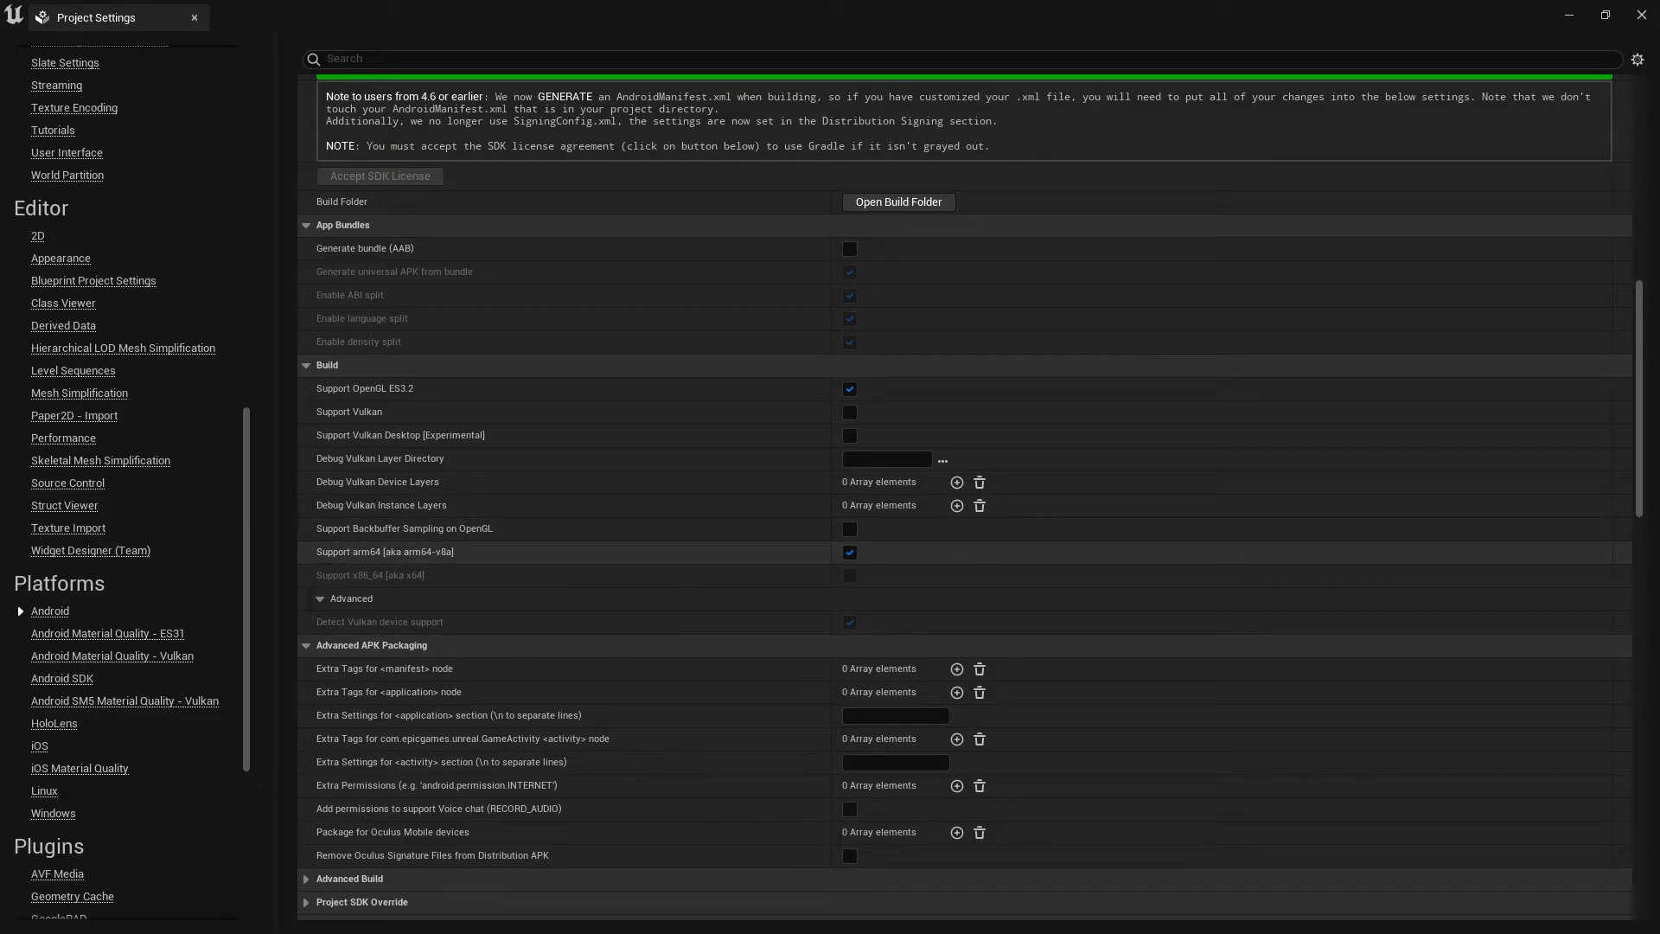
pyautogui.moveTo(384, 551)
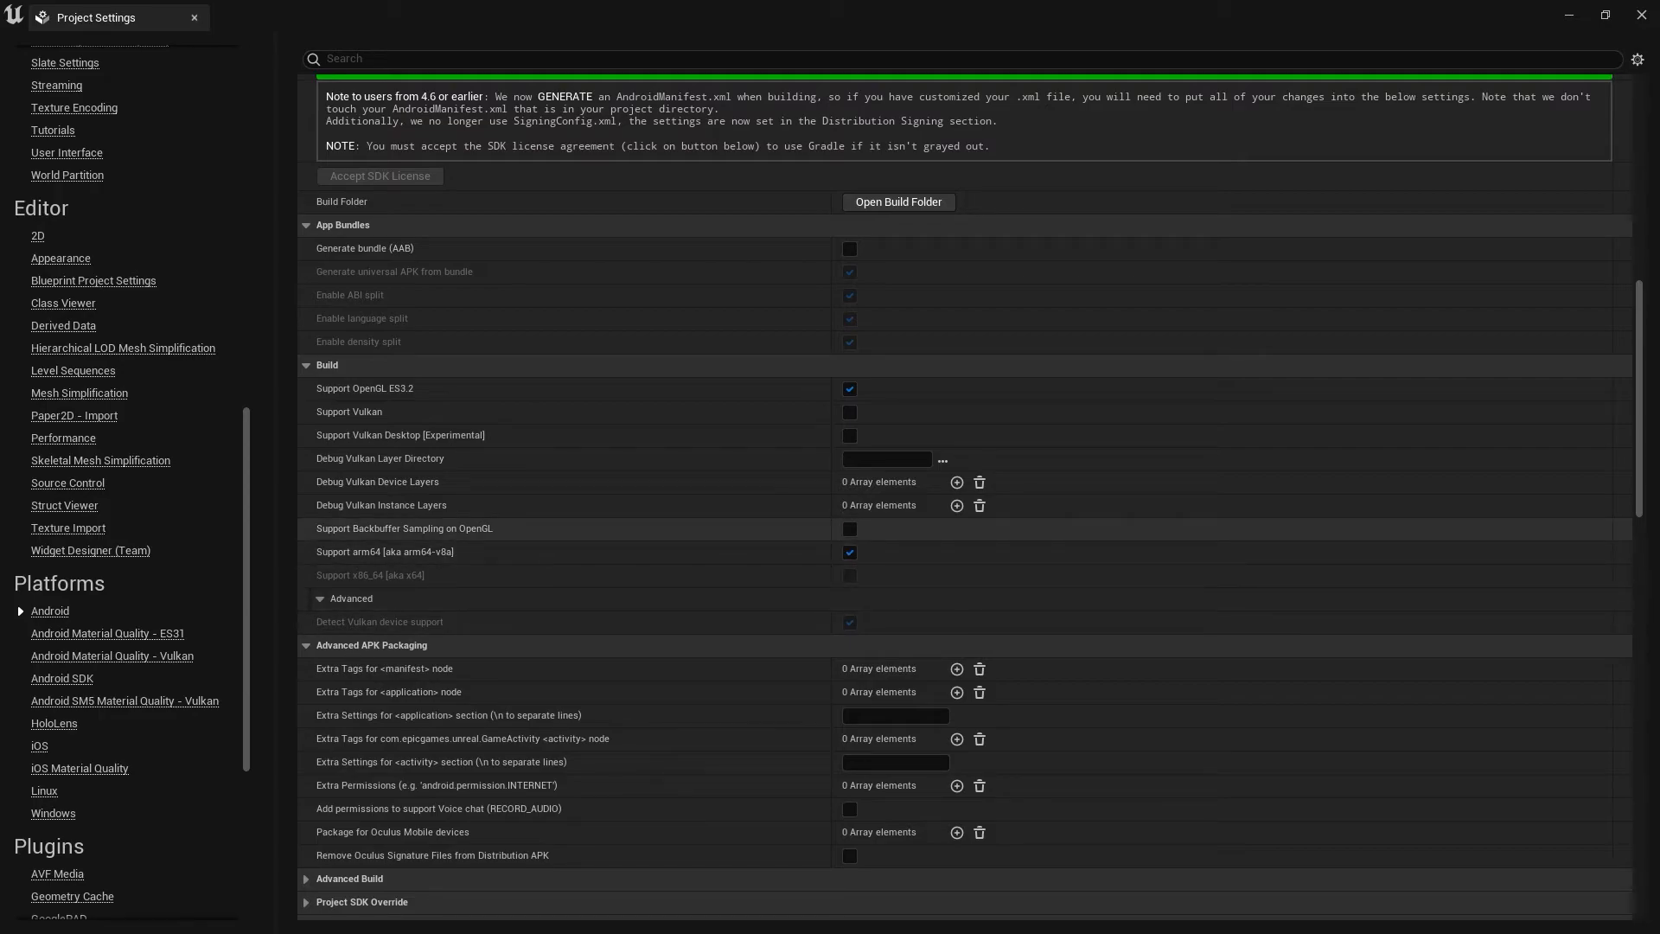
# Uncheck Include DXT textures and Include ASTC textures, leaving only ETC2
pyautogui.scroll(-3)
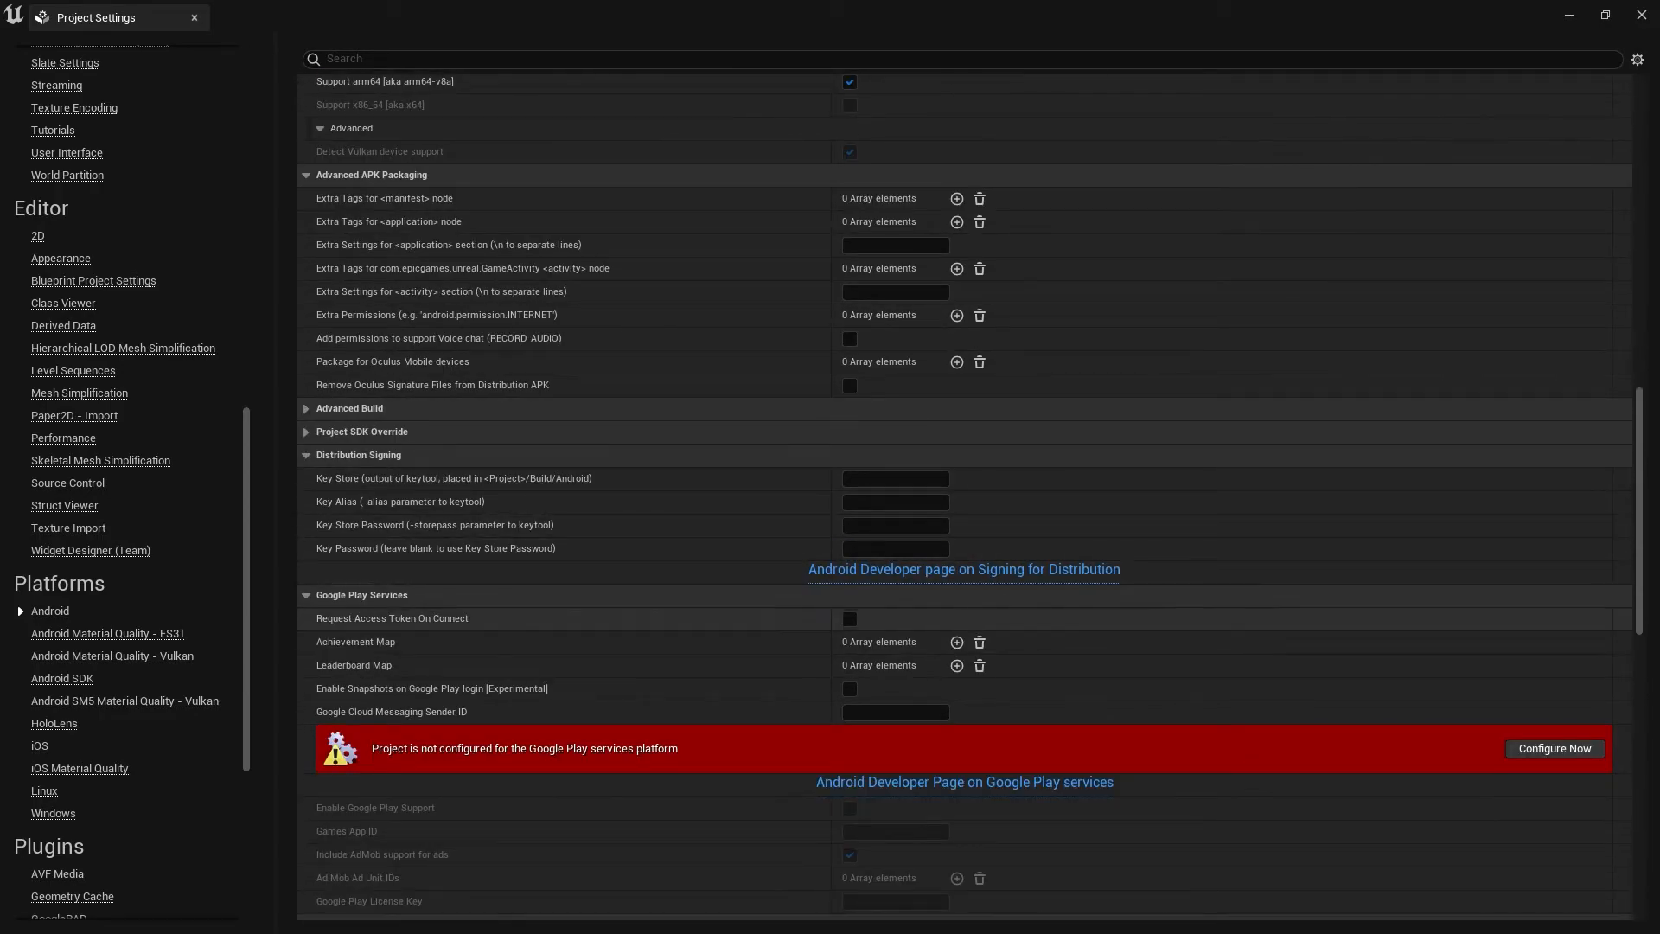
pyautogui.scroll(-3)
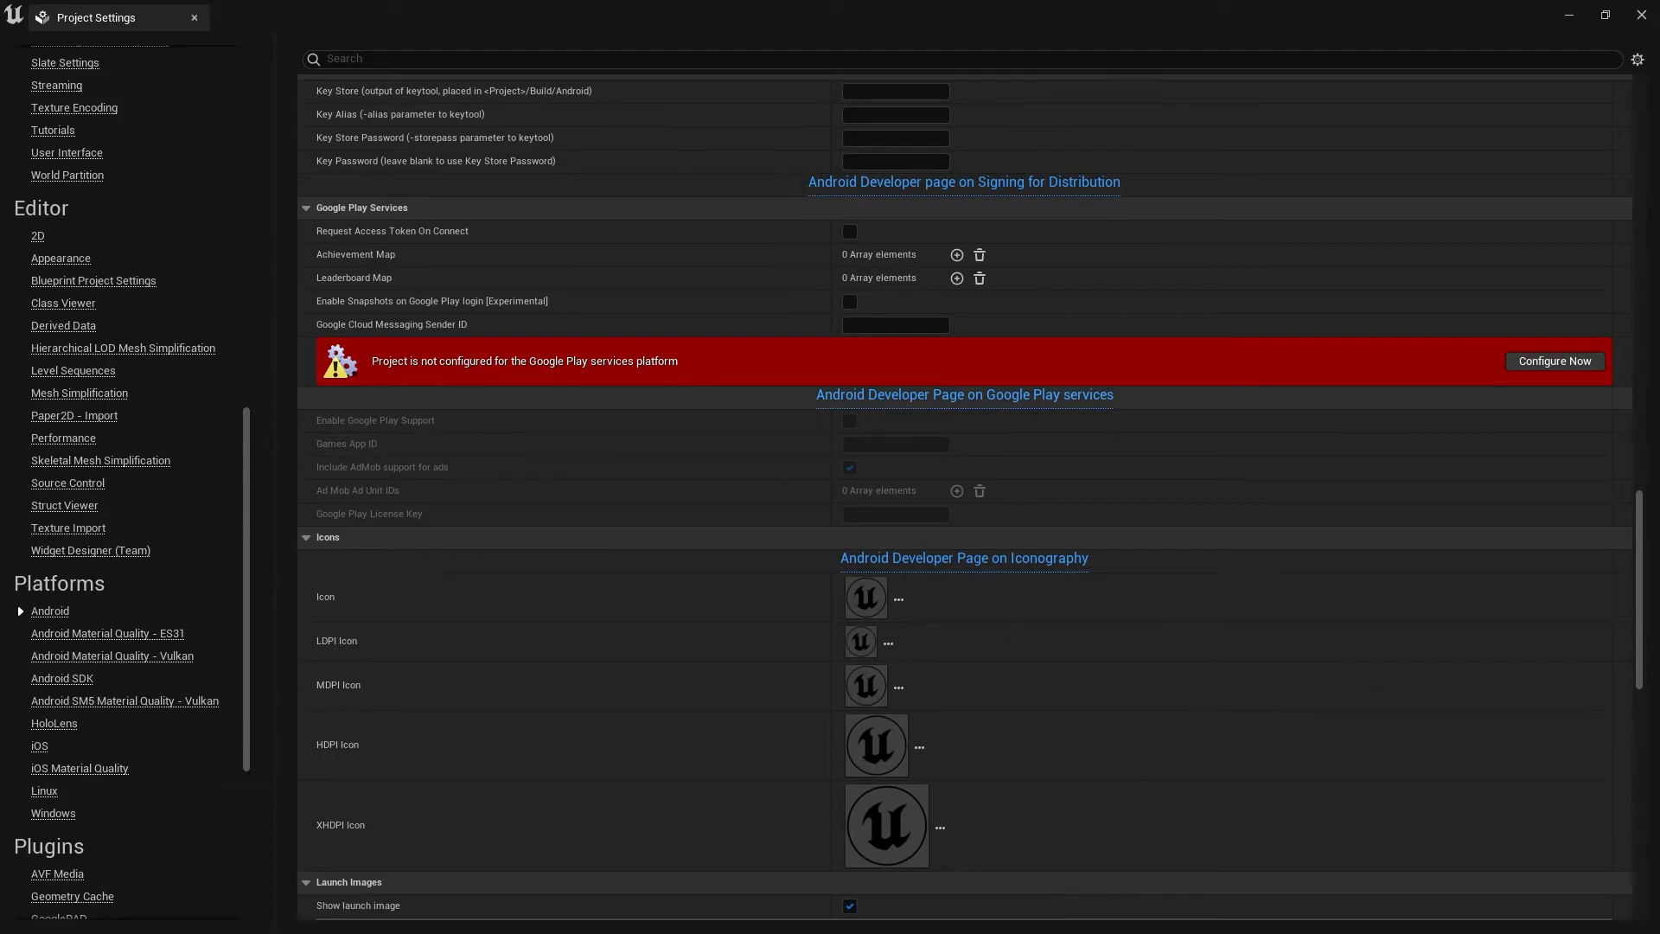
pyautogui.scroll(-3)
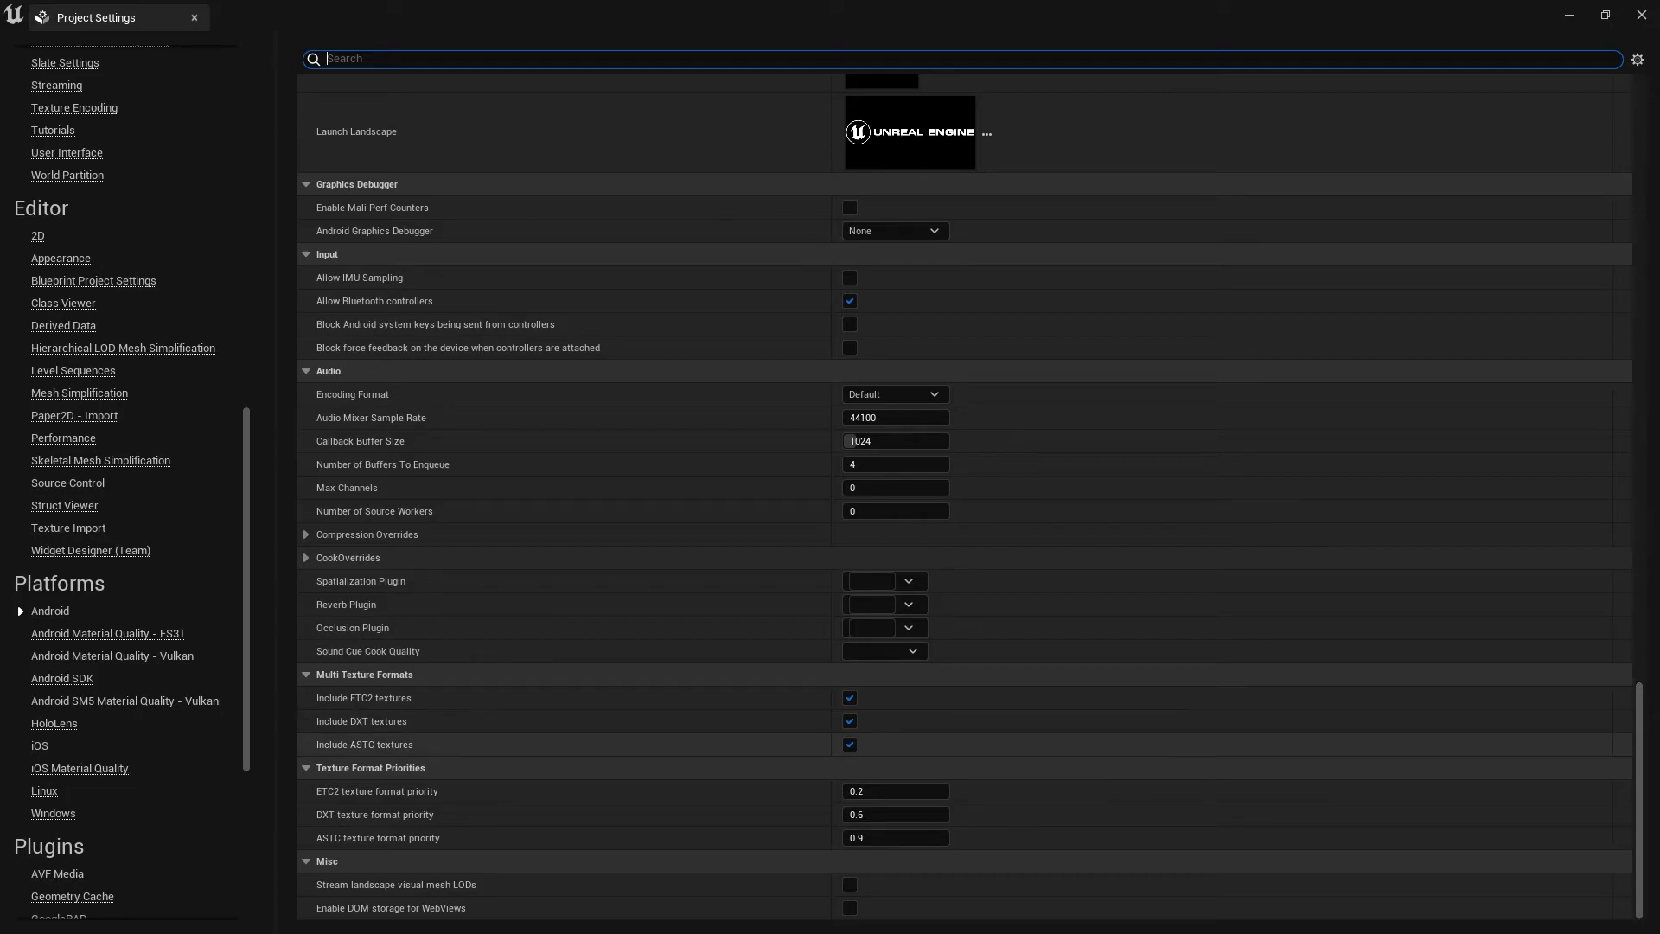
pyautogui.click(849, 721)
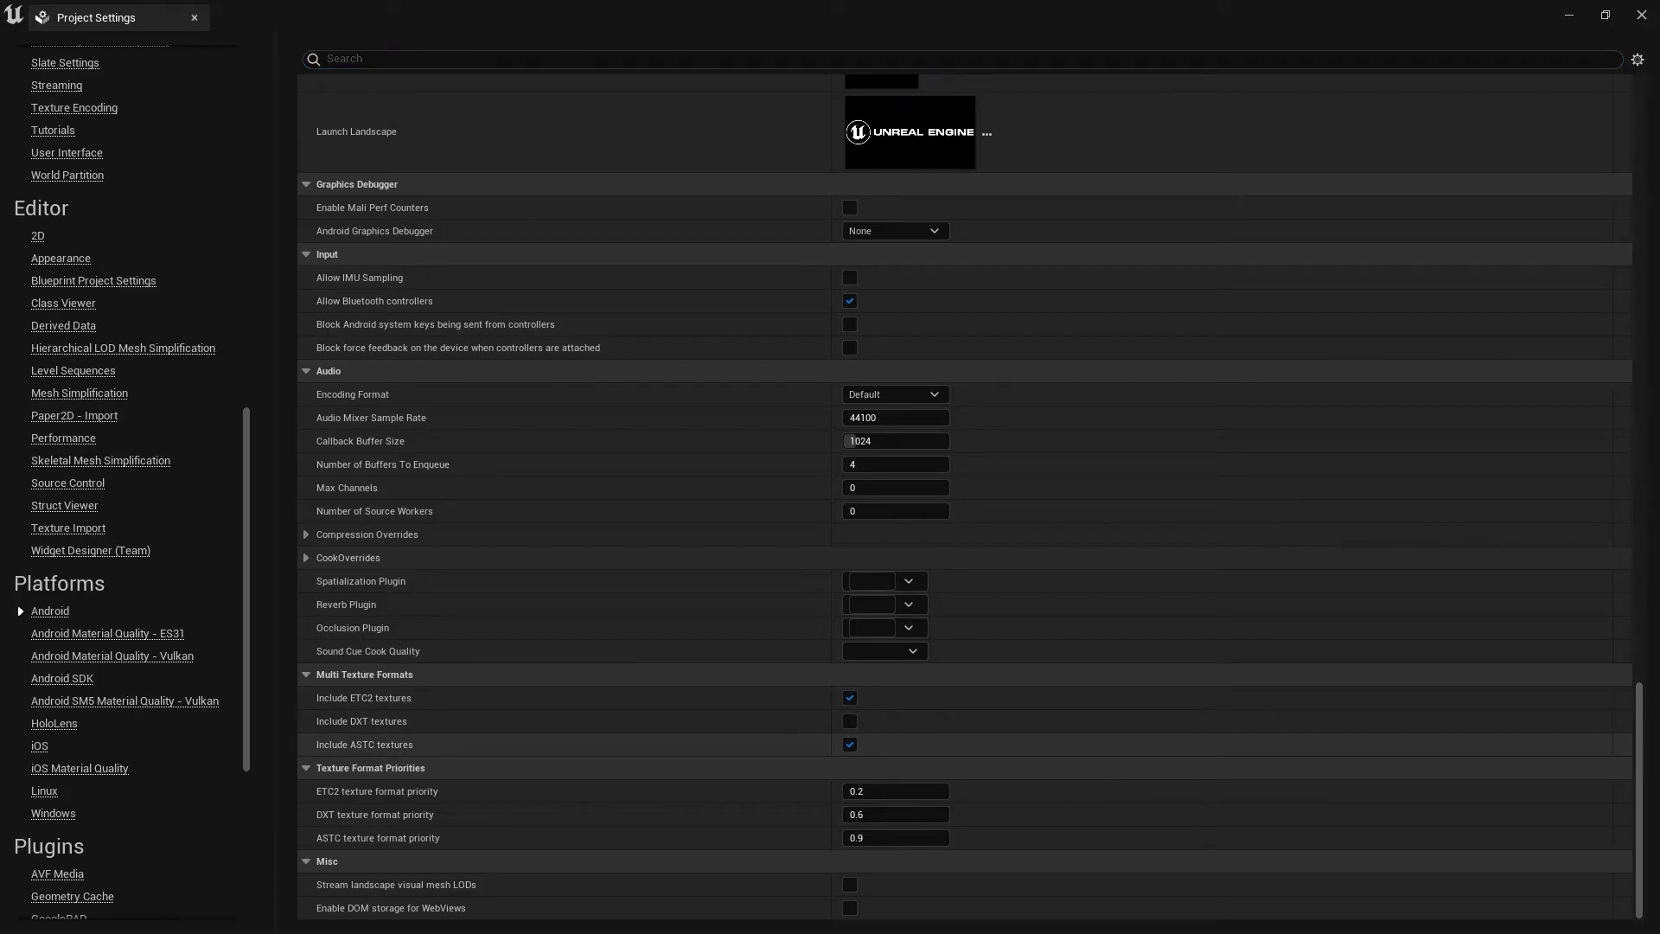
pyautogui.click(849, 745)
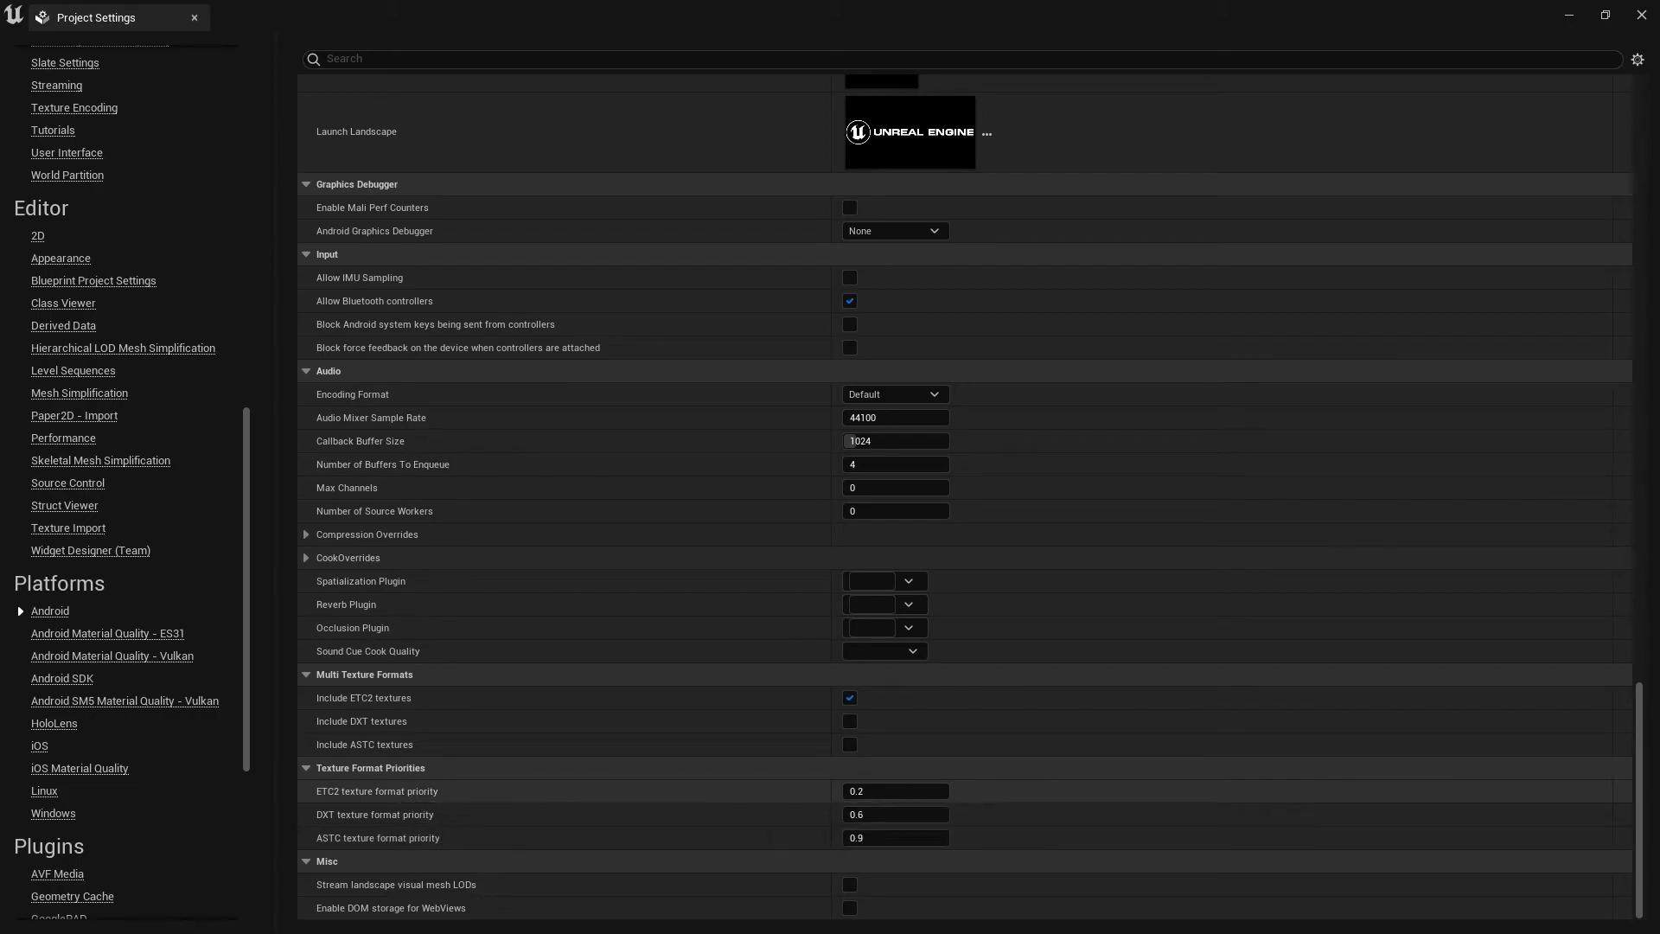
pyautogui.moveTo(896, 791)
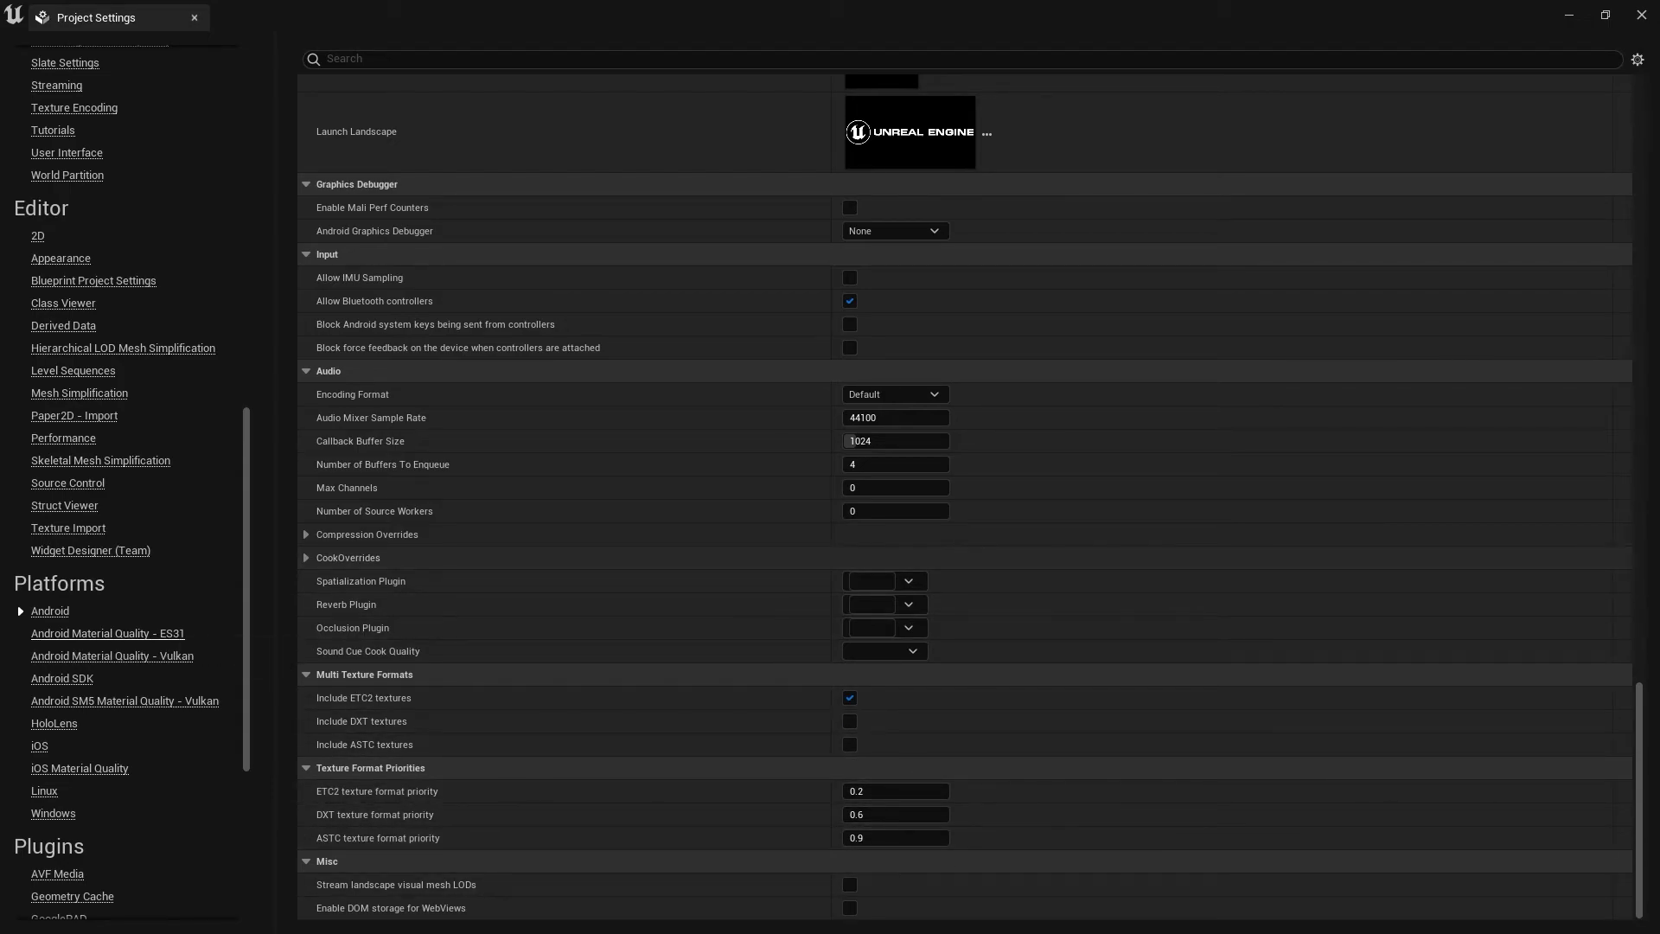
pyautogui.scroll(-3)
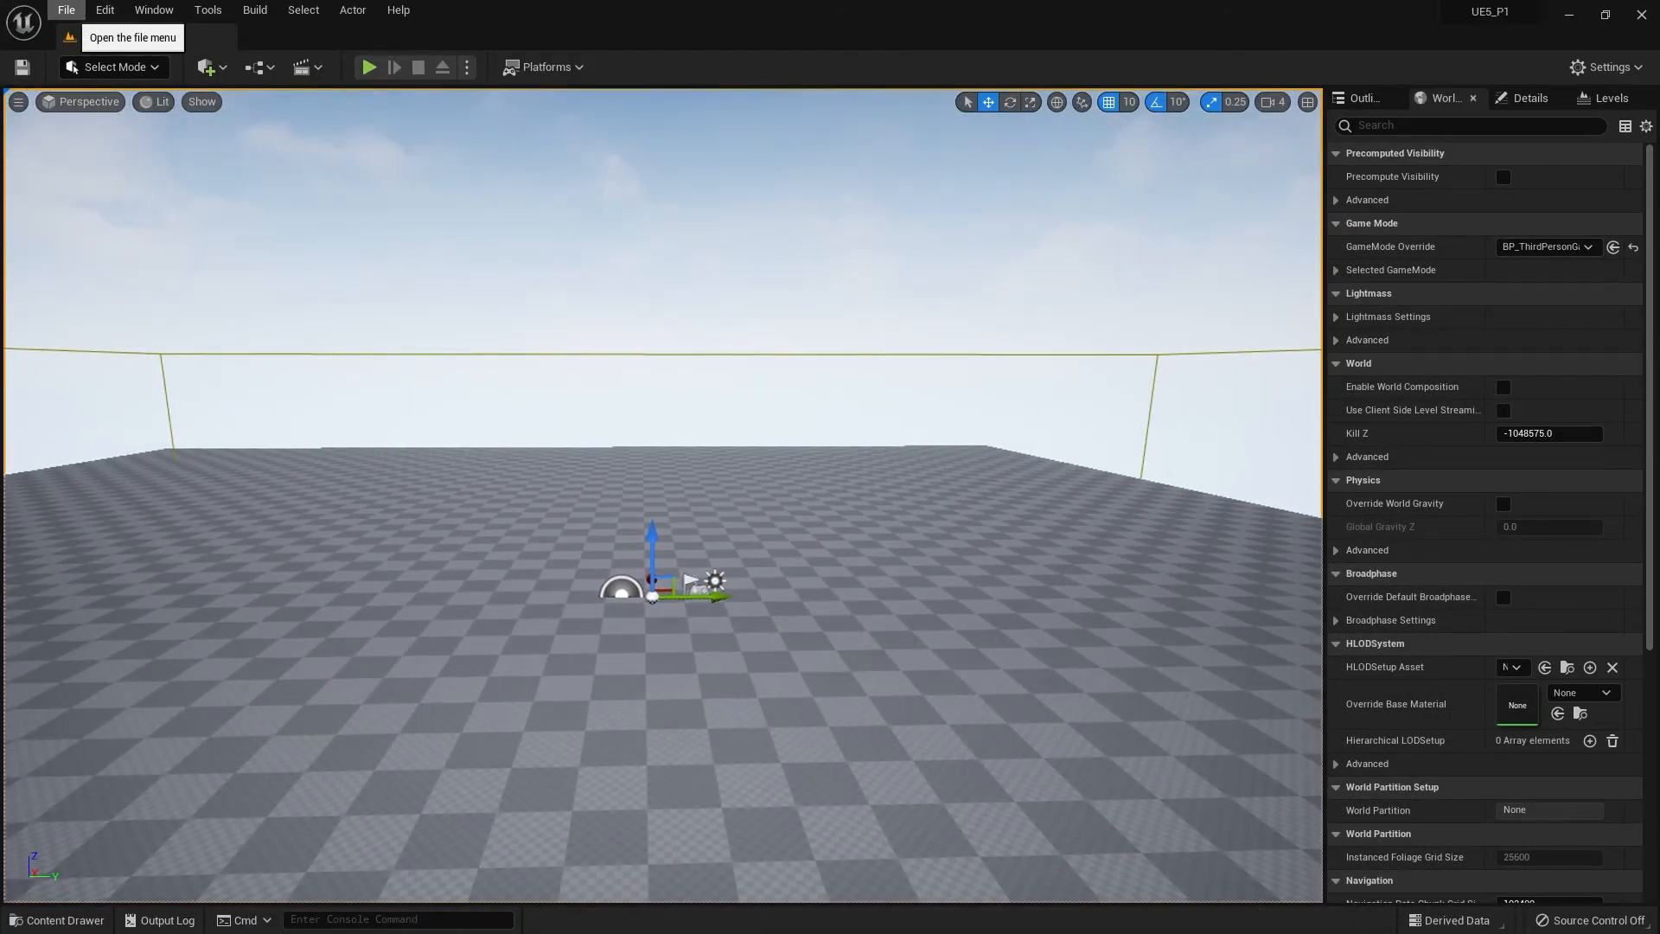
# Start packaging the project for Android (ETC2) from the Platforms menu
pyautogui.click(545, 66)
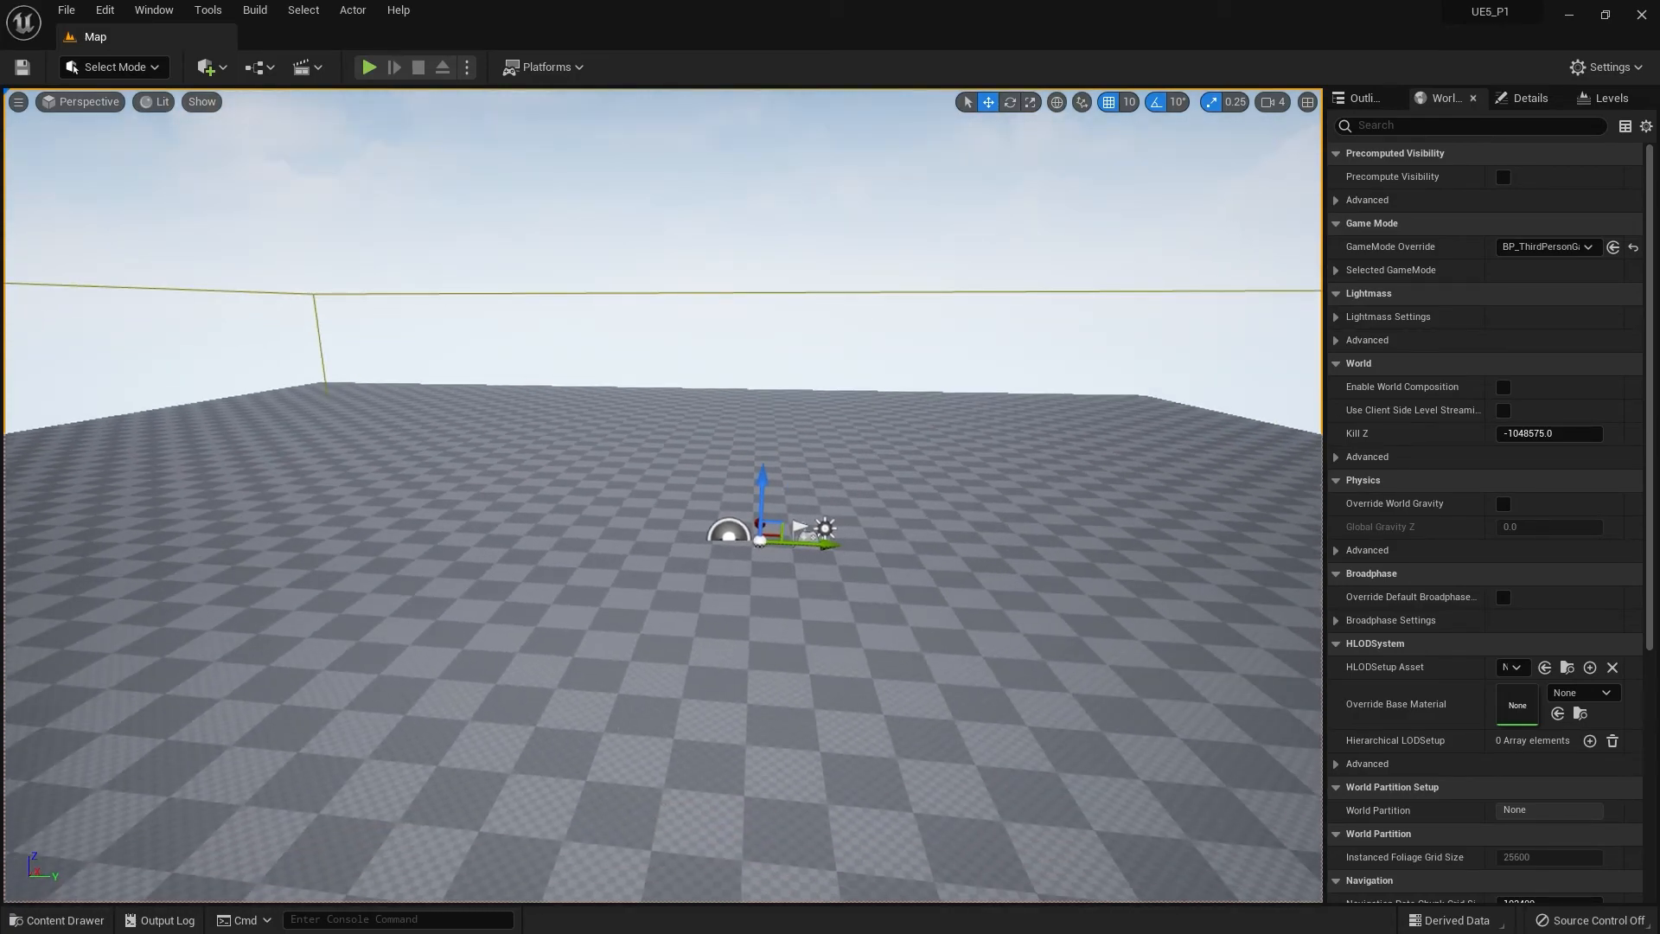
pyautogui.click(13, 916)
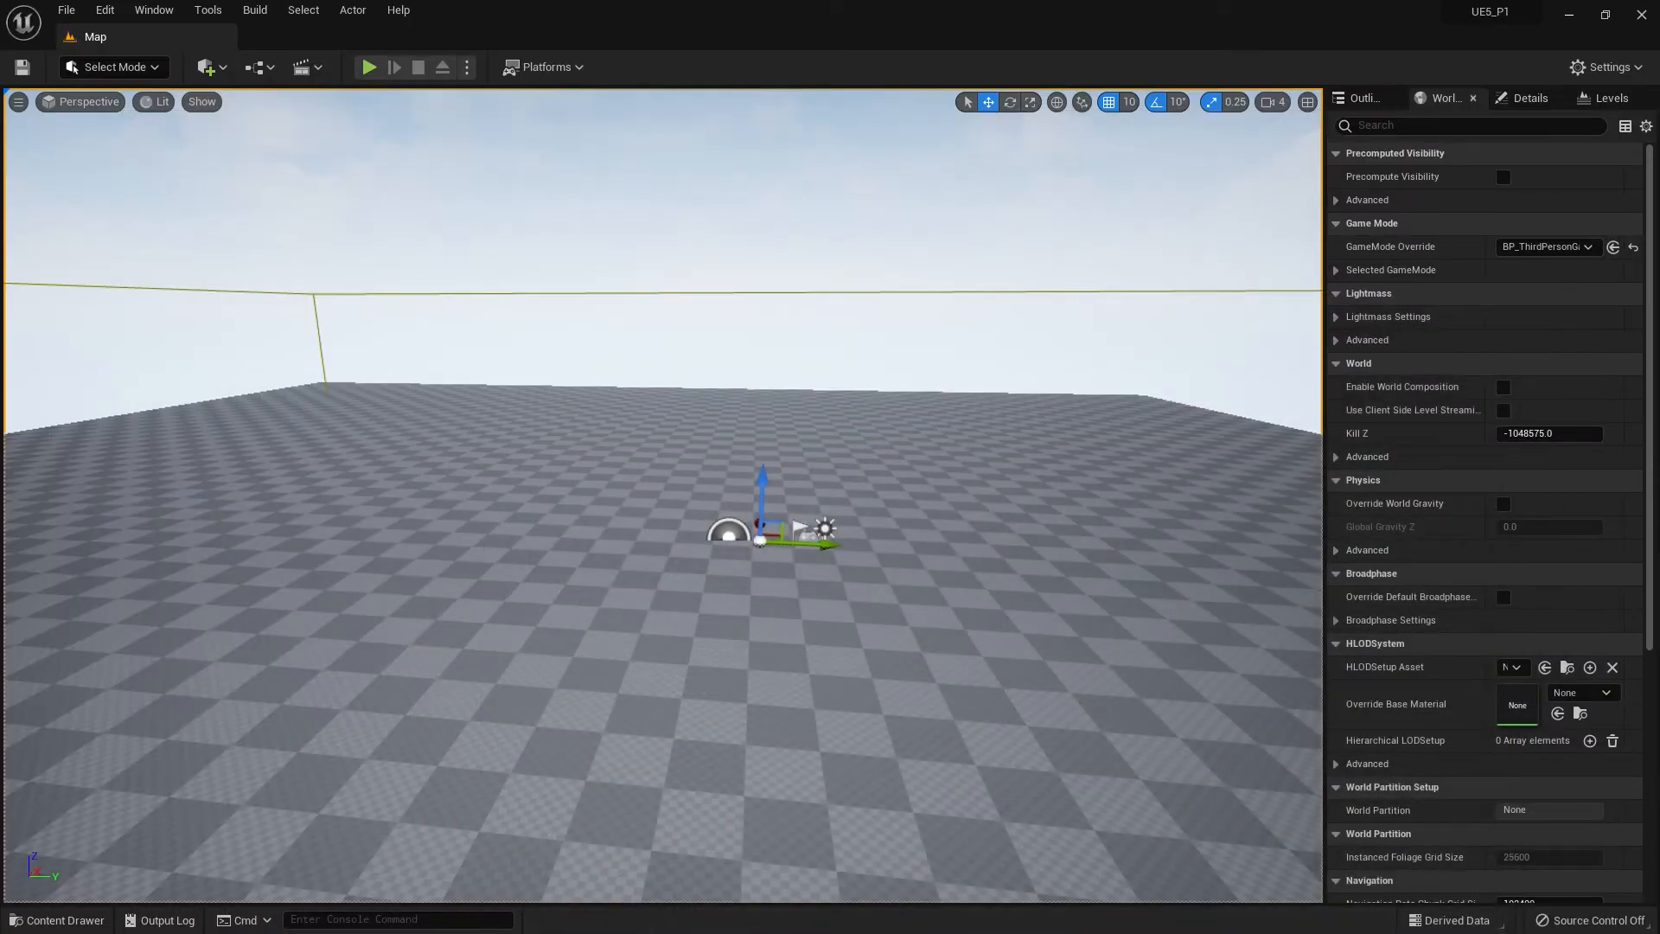
pyautogui.moveTo(545, 67)
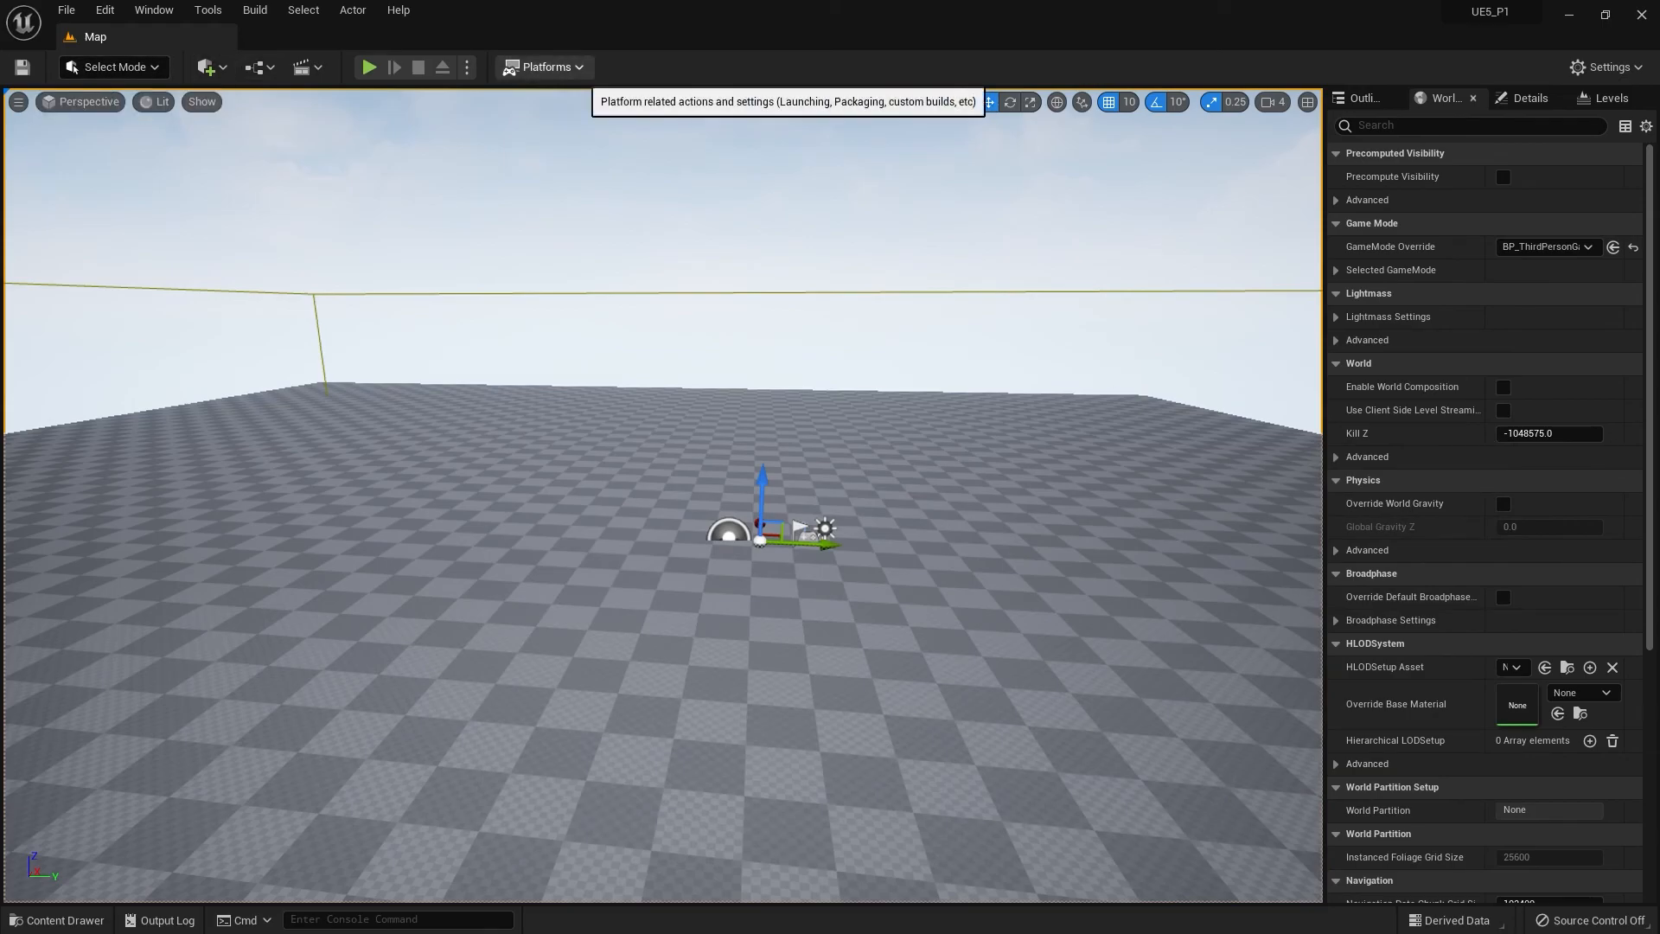
pyautogui.click(546, 66)
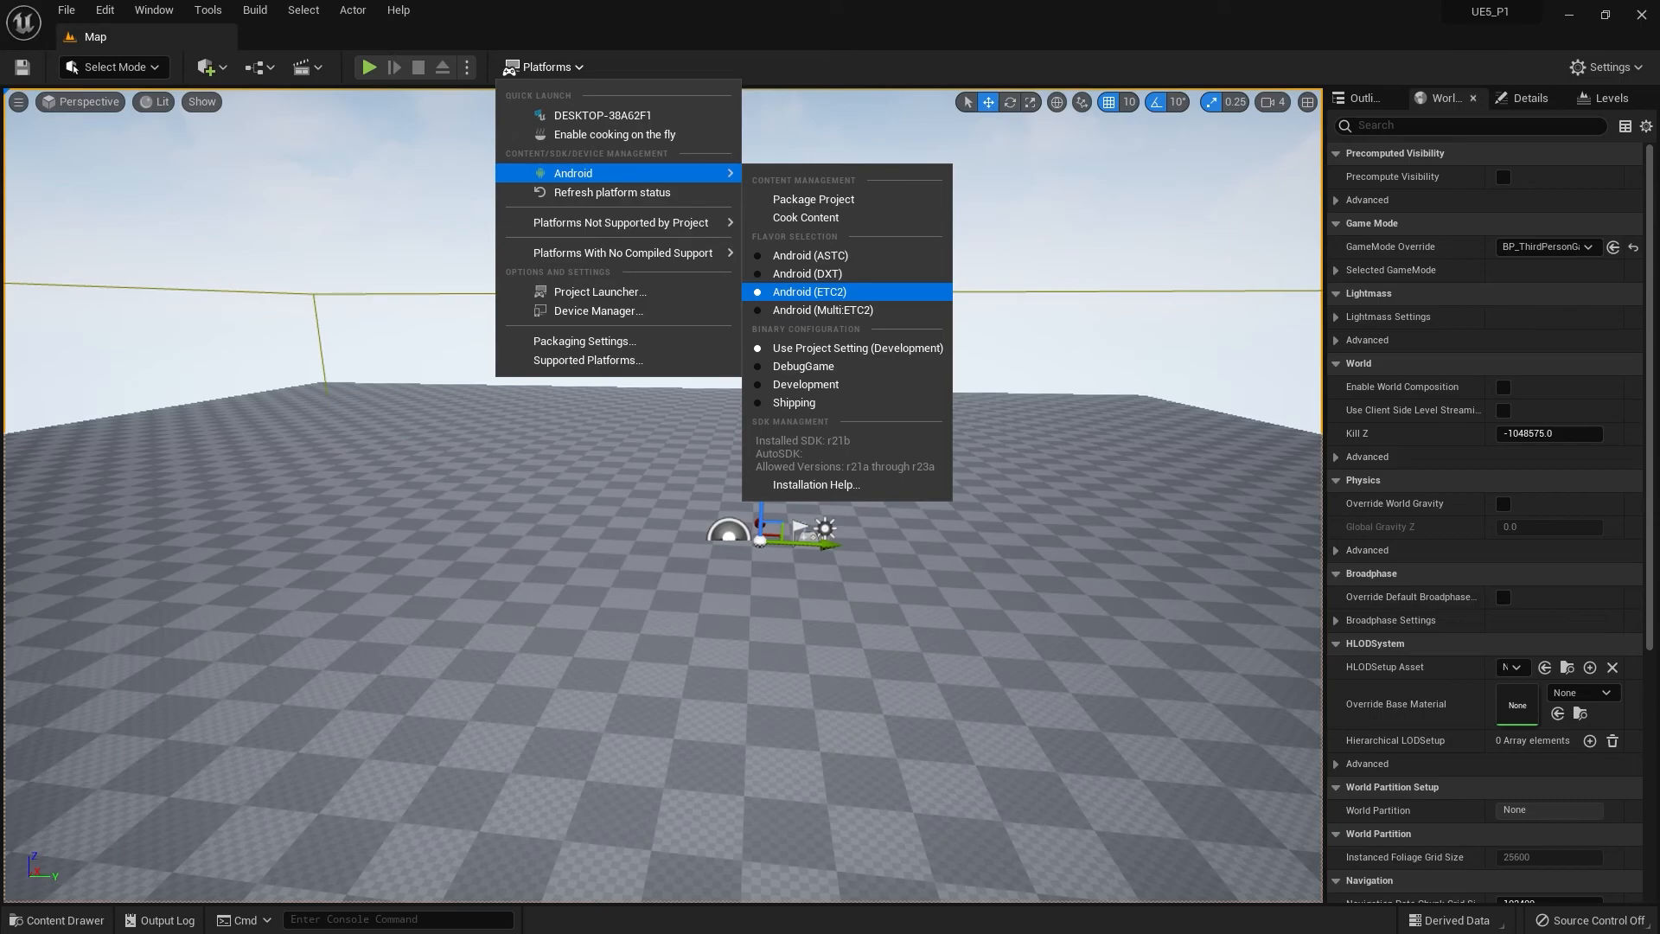
pyautogui.moveTo(813, 199)
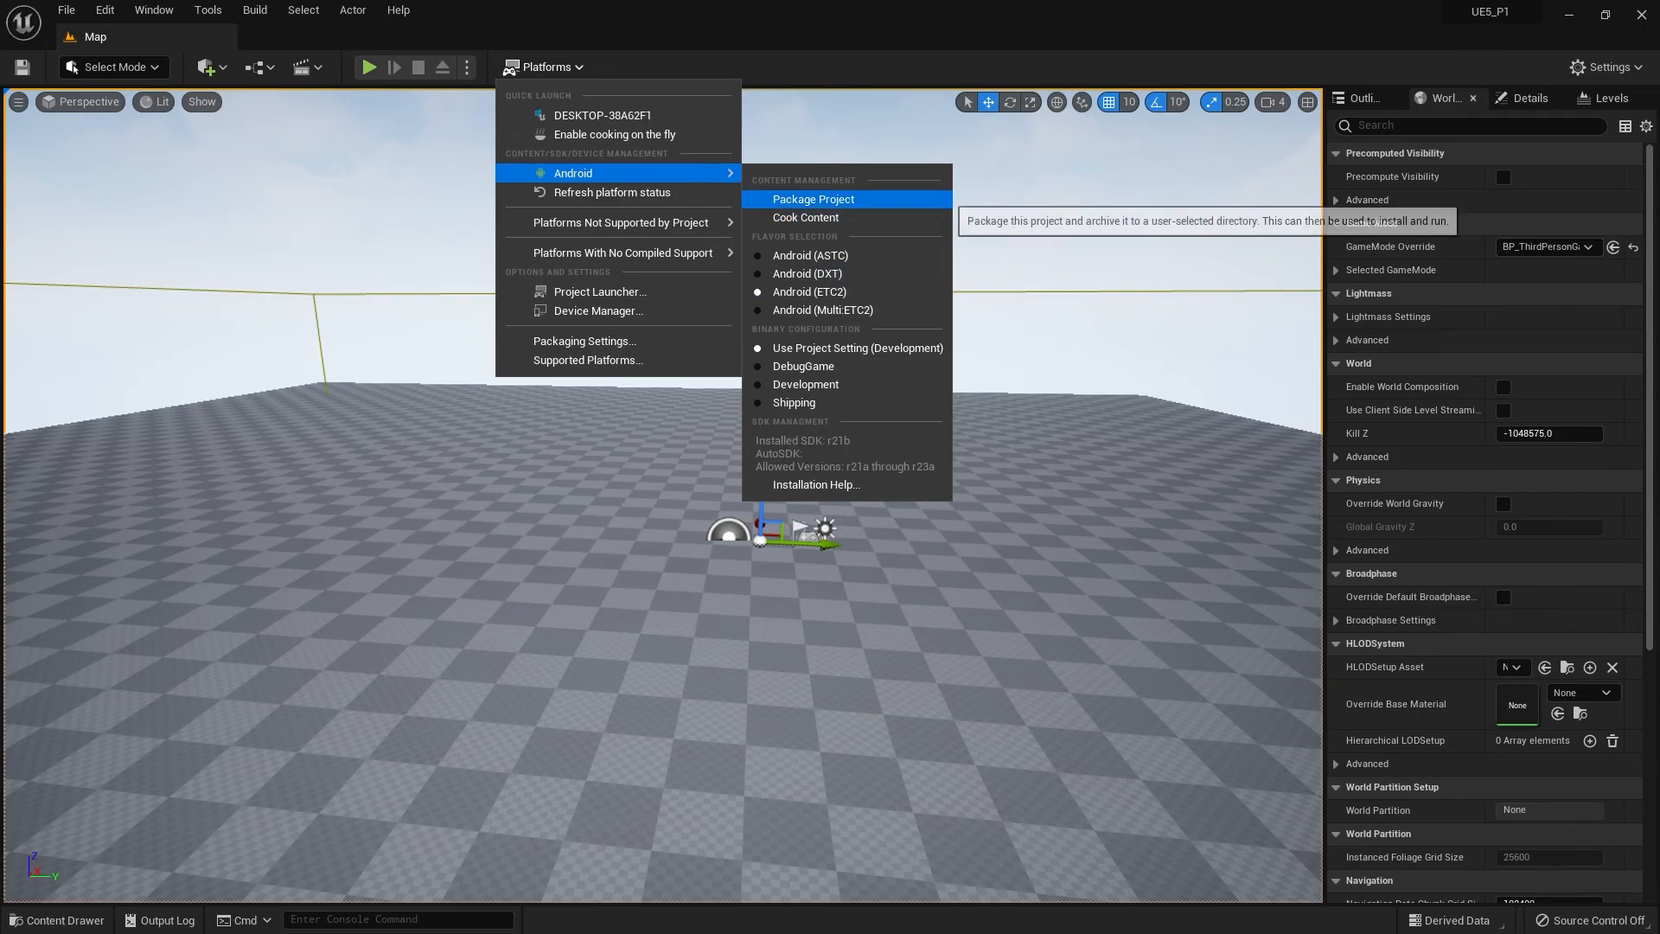
pyautogui.click(812, 199)
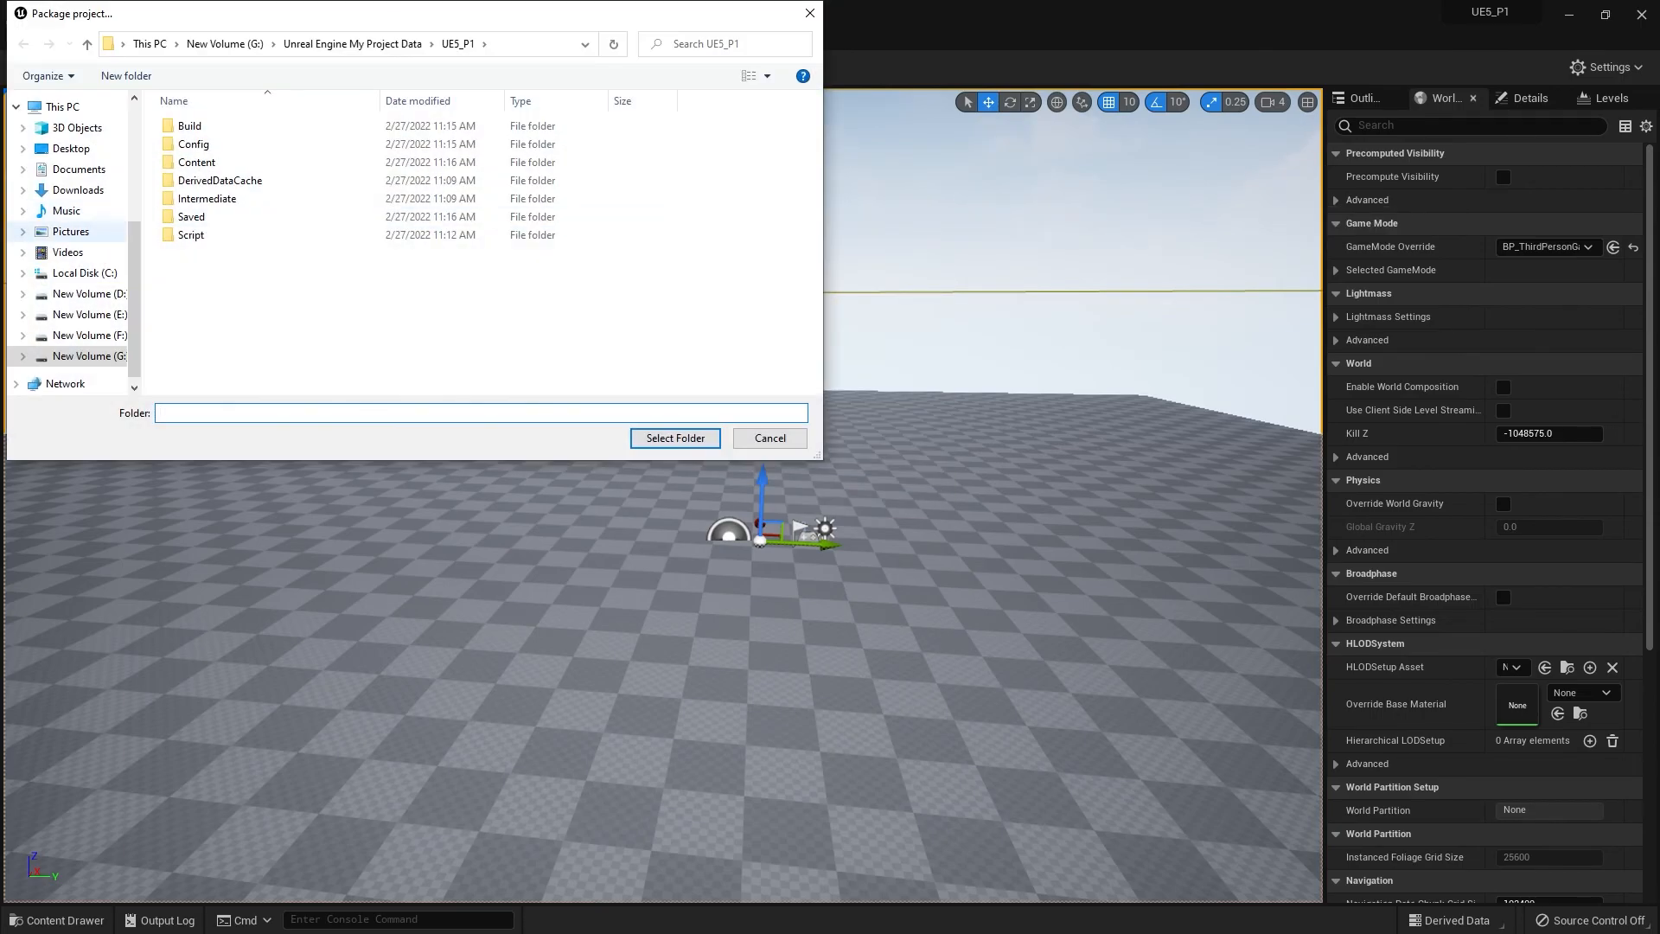
# Choose the Music folder as the packaging output destination
pyautogui.click(64, 210)
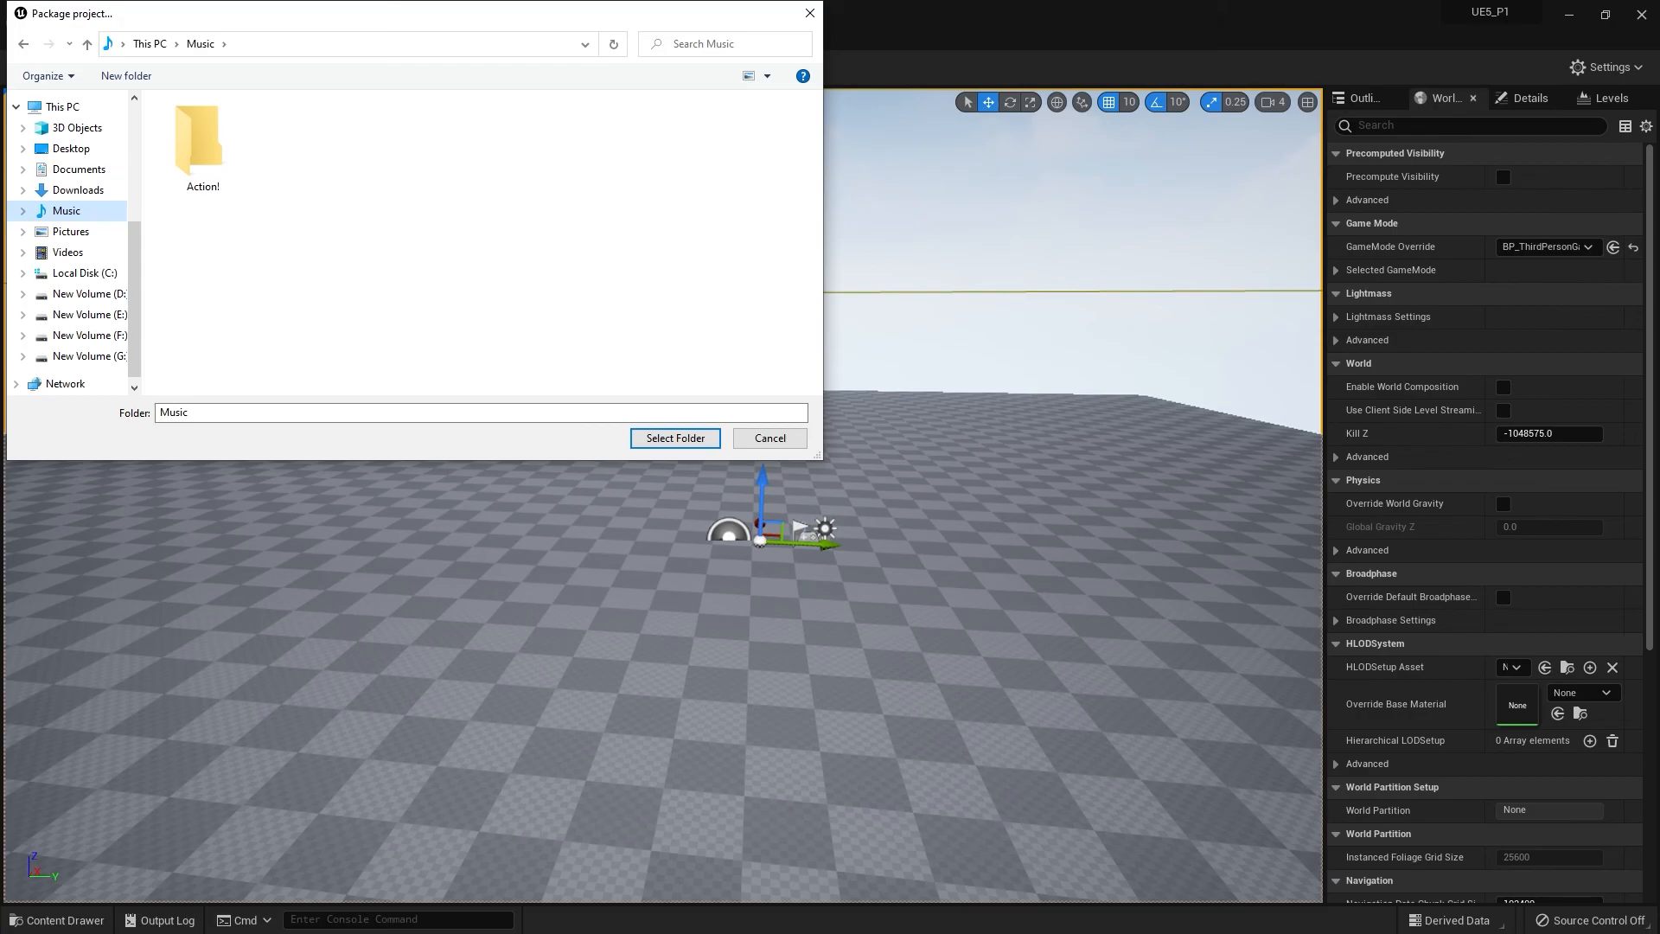
pyautogui.click(675, 439)
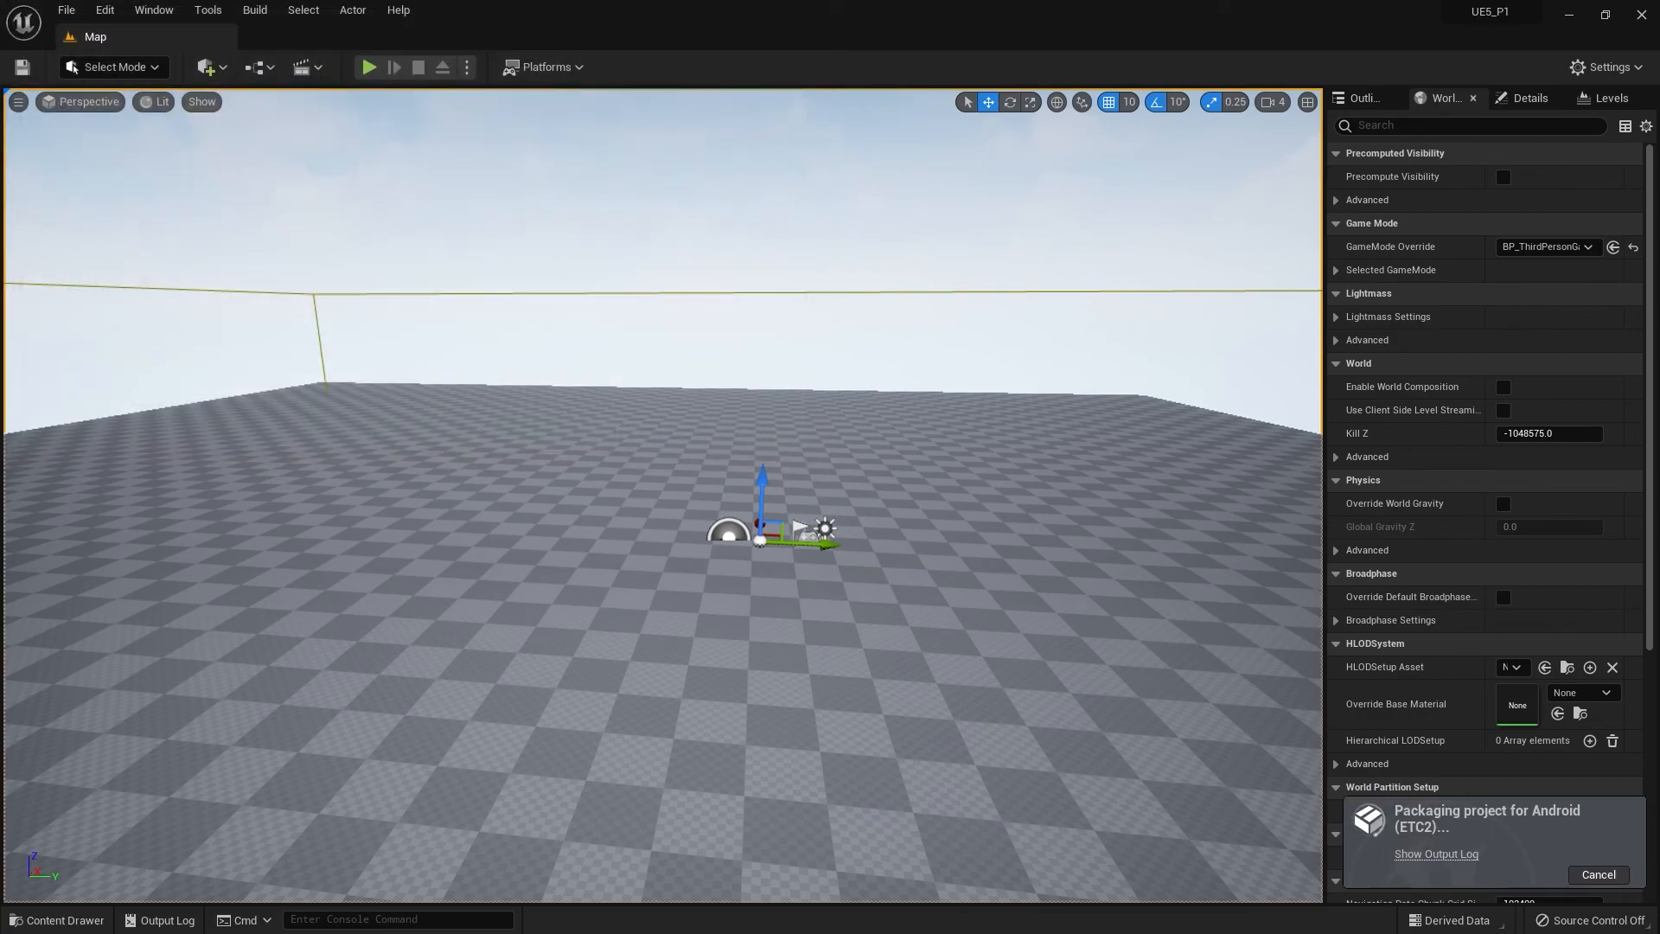
# Show the Output Log and scroll through the Android (ETC2) build progress
pyautogui.click(1436, 854)
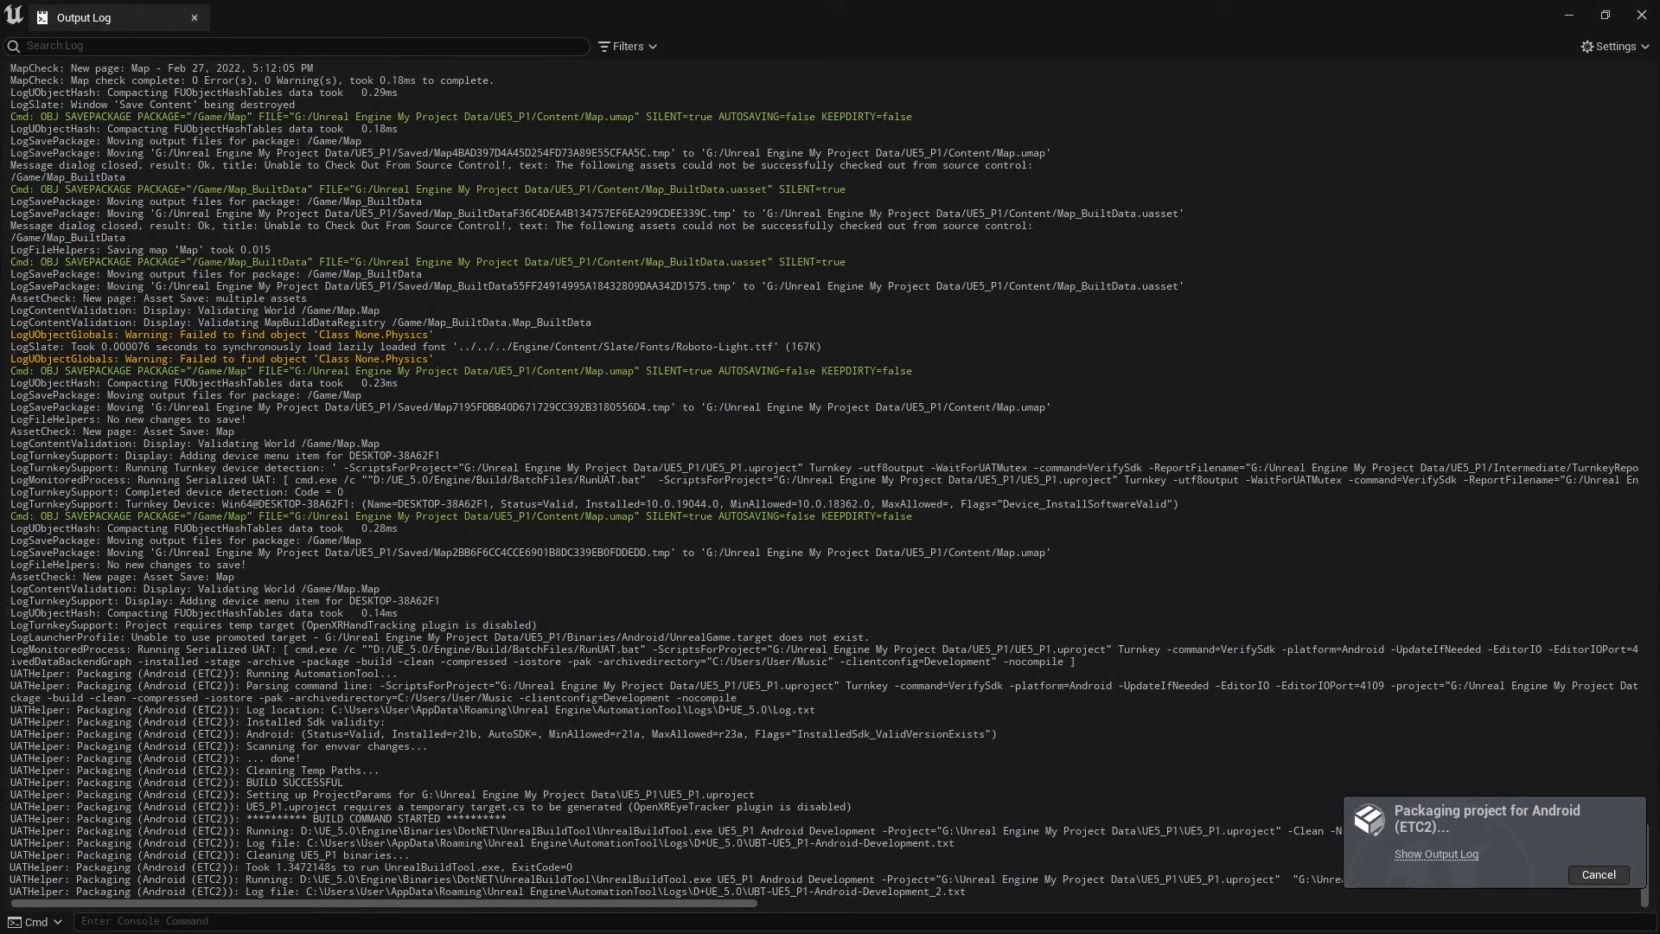
pyautogui.scroll(-3)
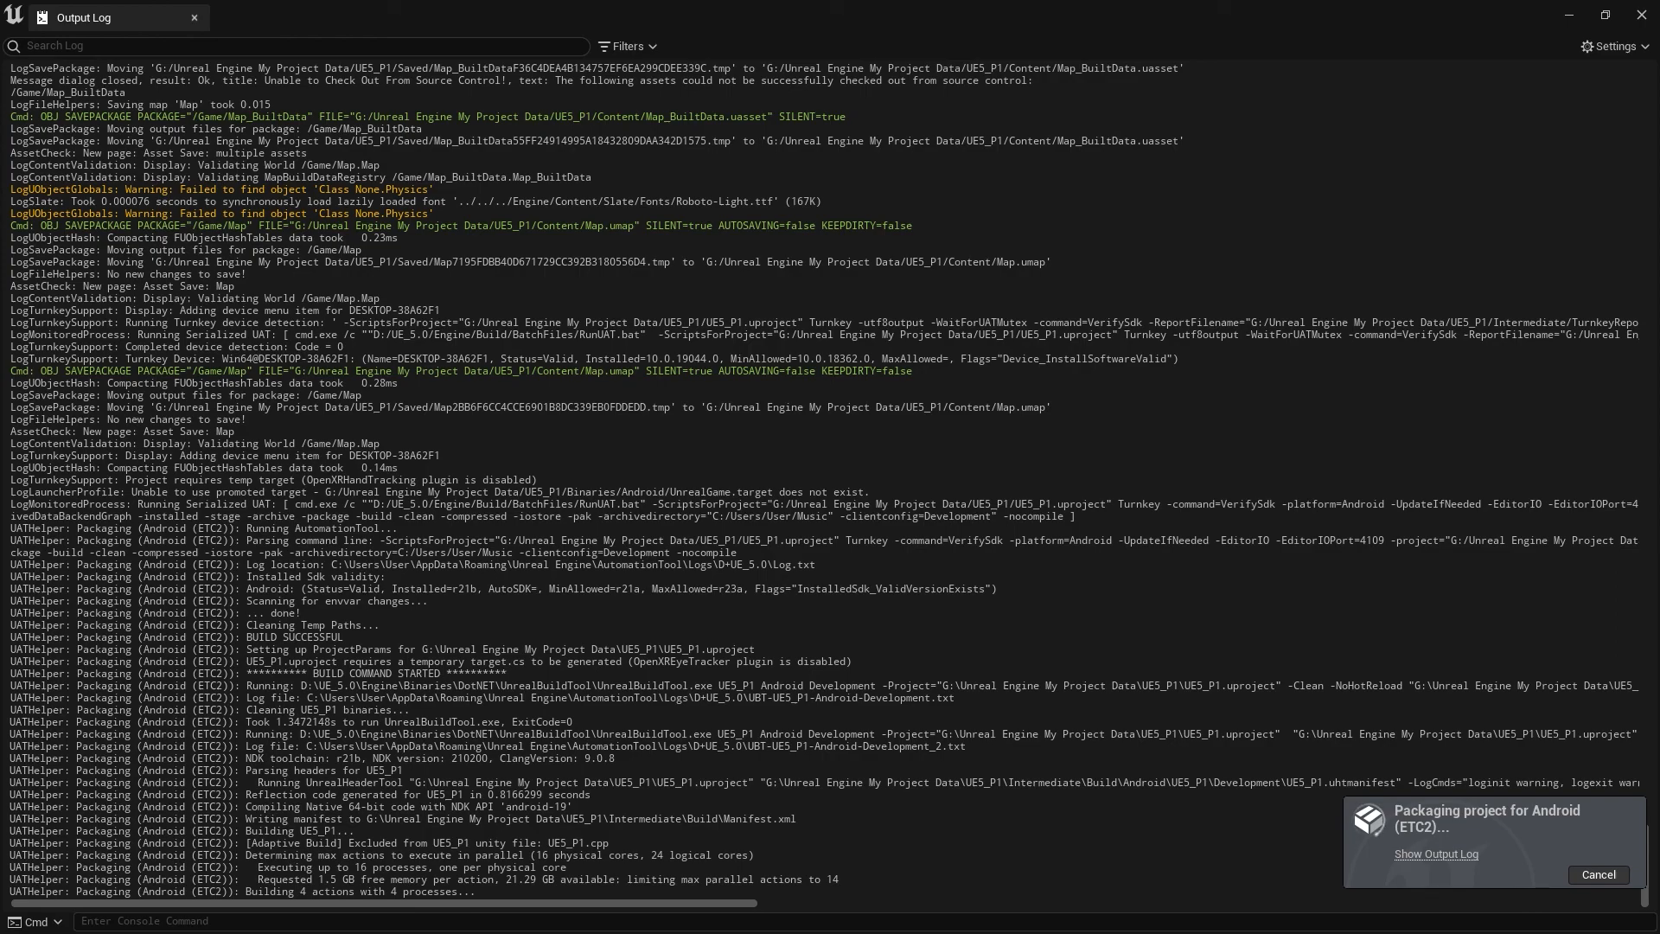
pyautogui.scroll(-3)
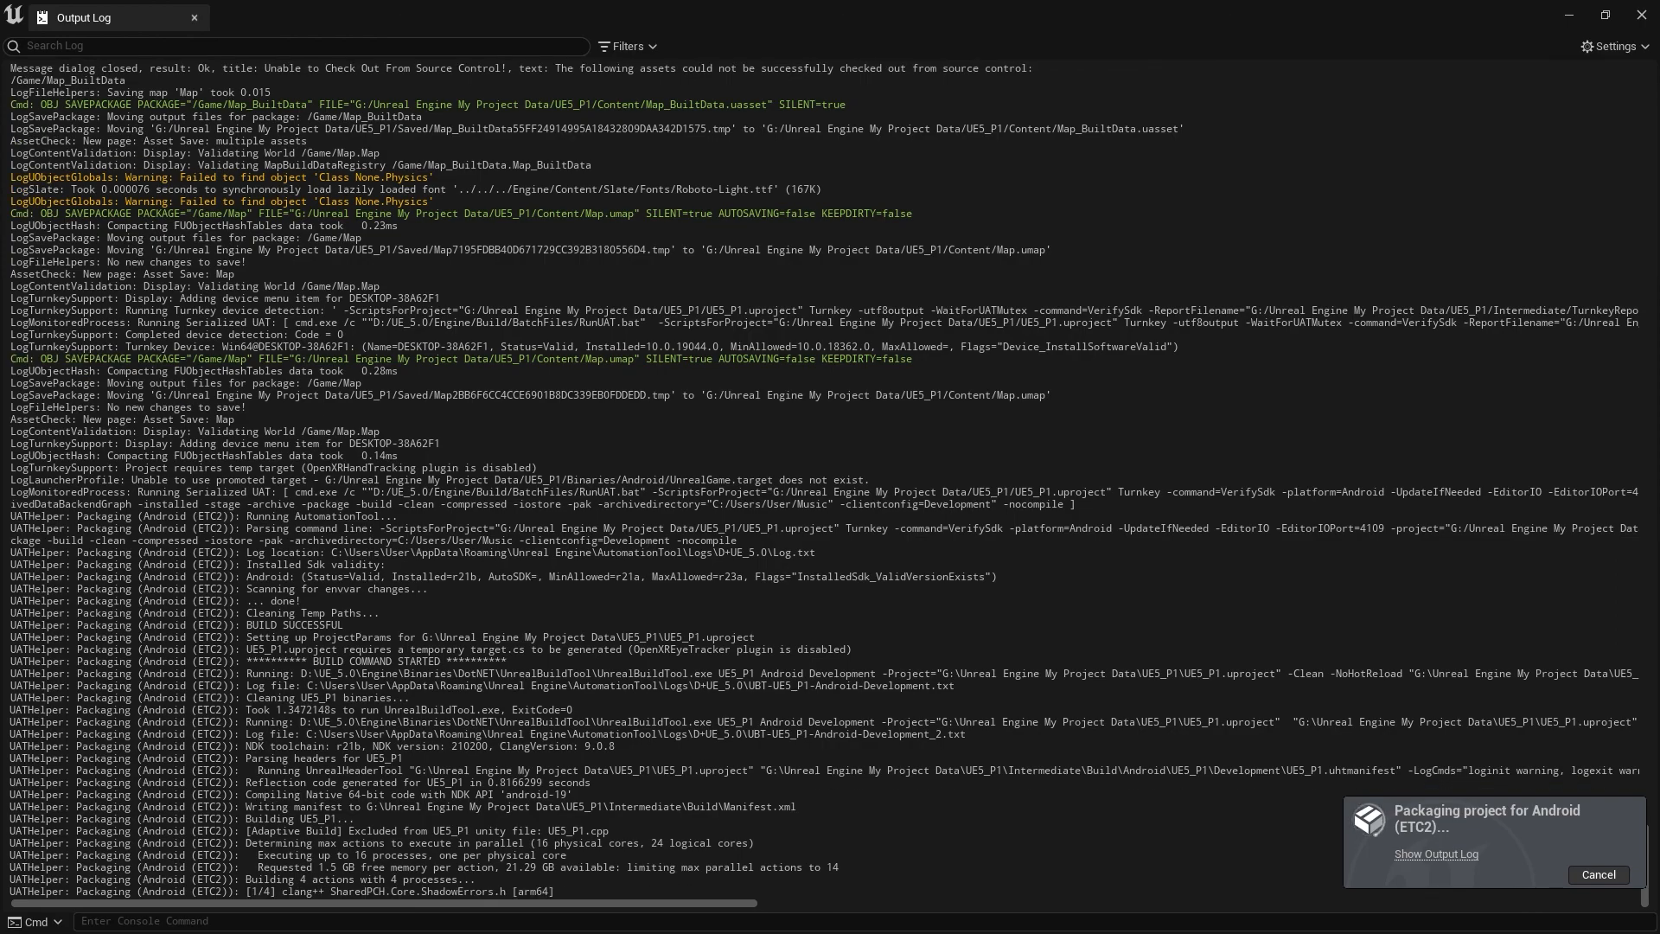
pyautogui.scroll(-3)
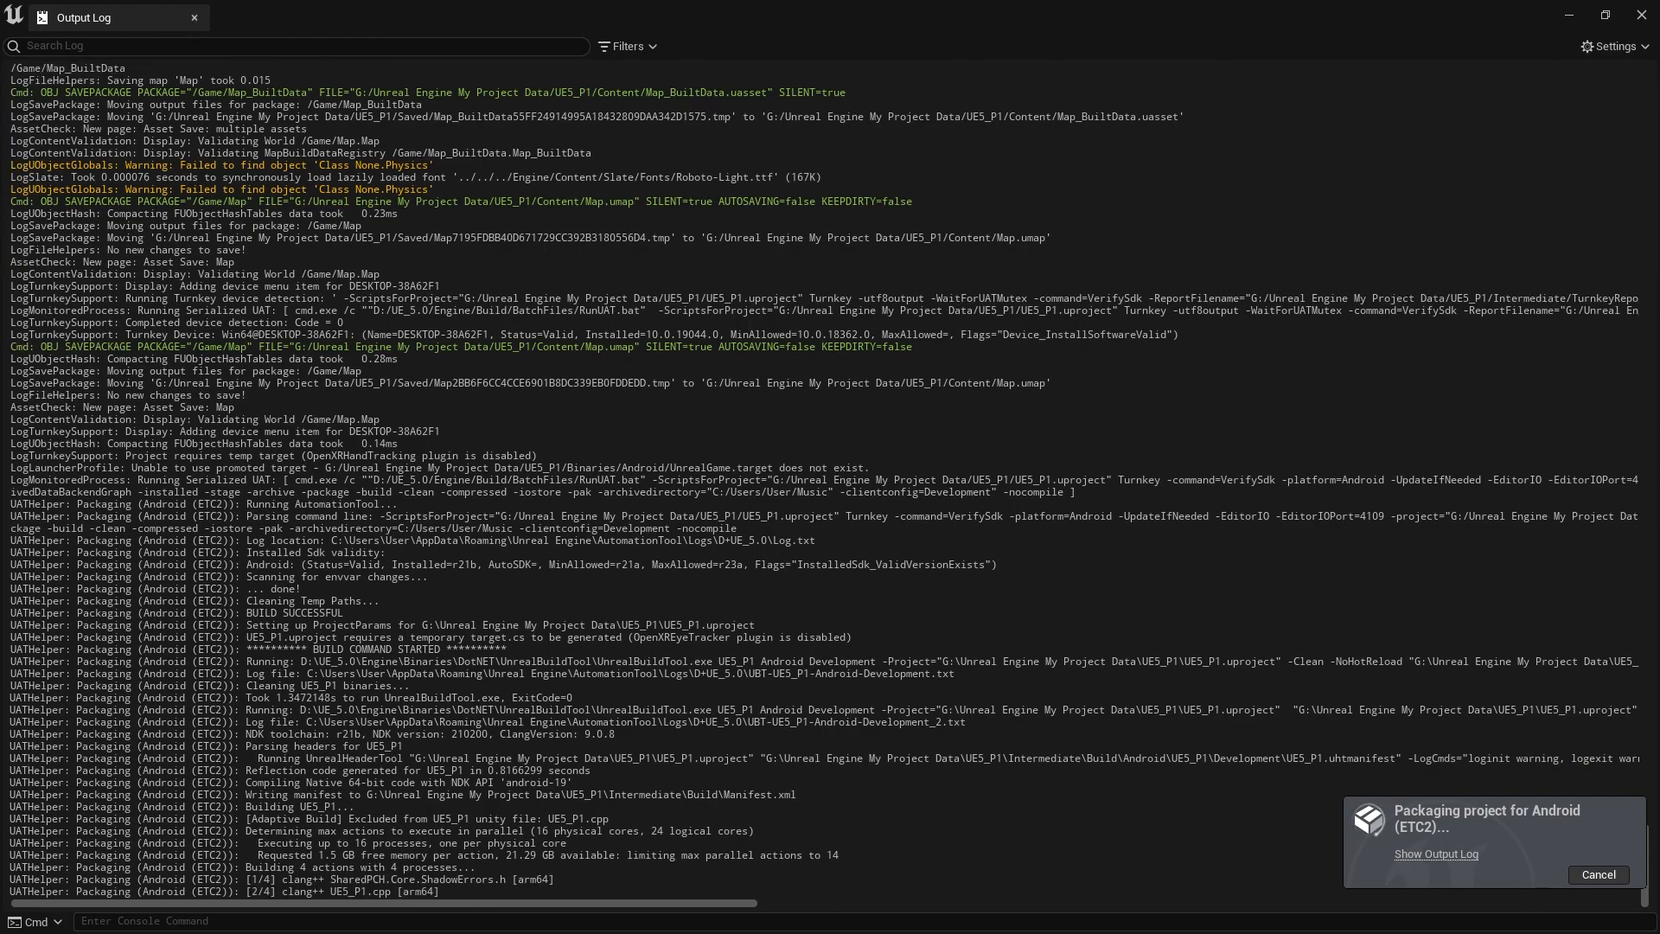